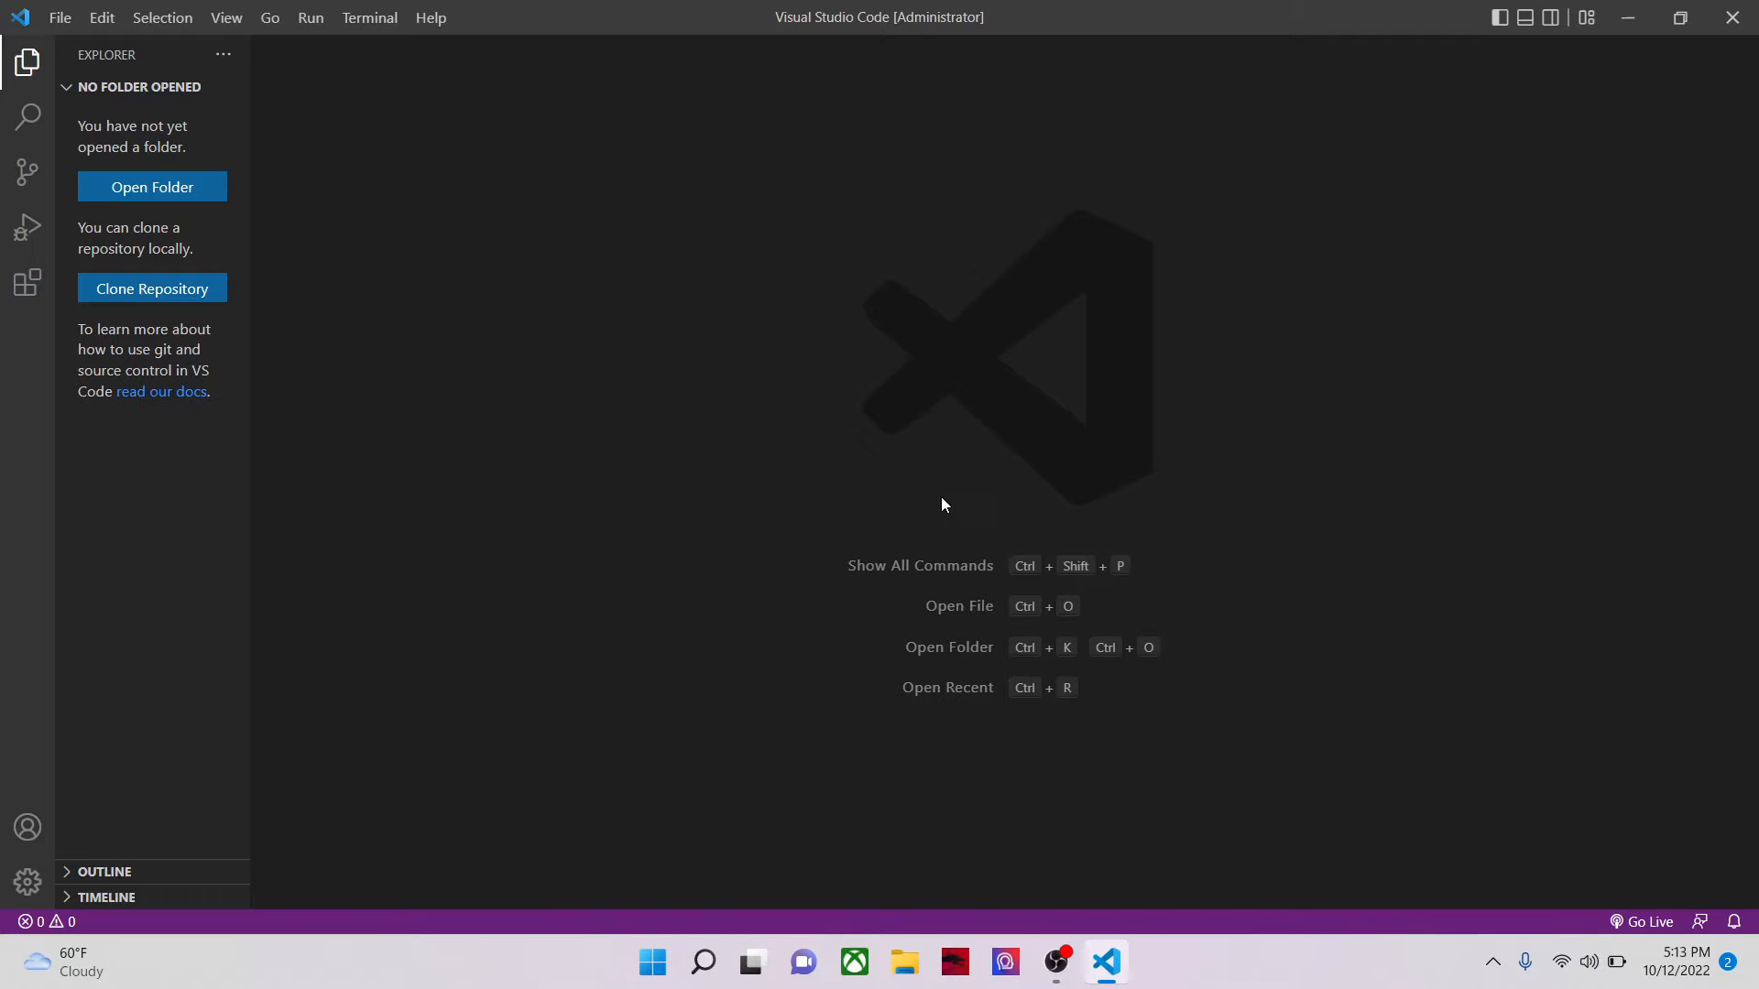
mouse_move(1018, 478)
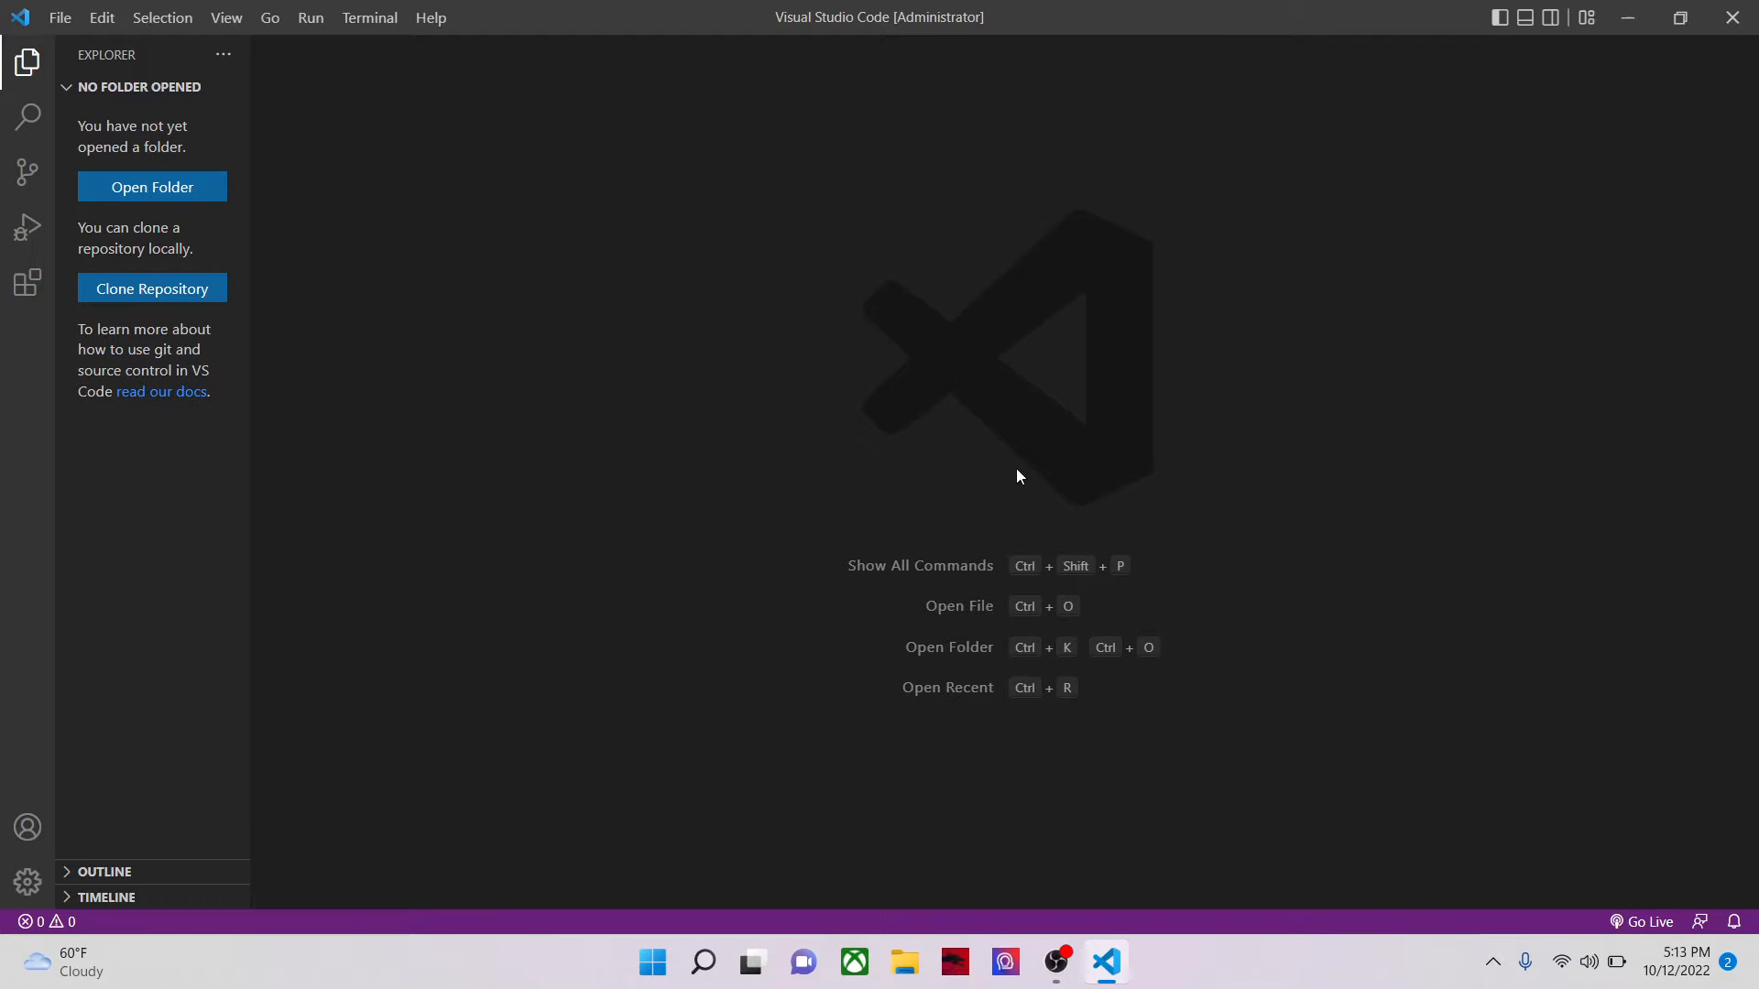
mouse_move(1064, 529)
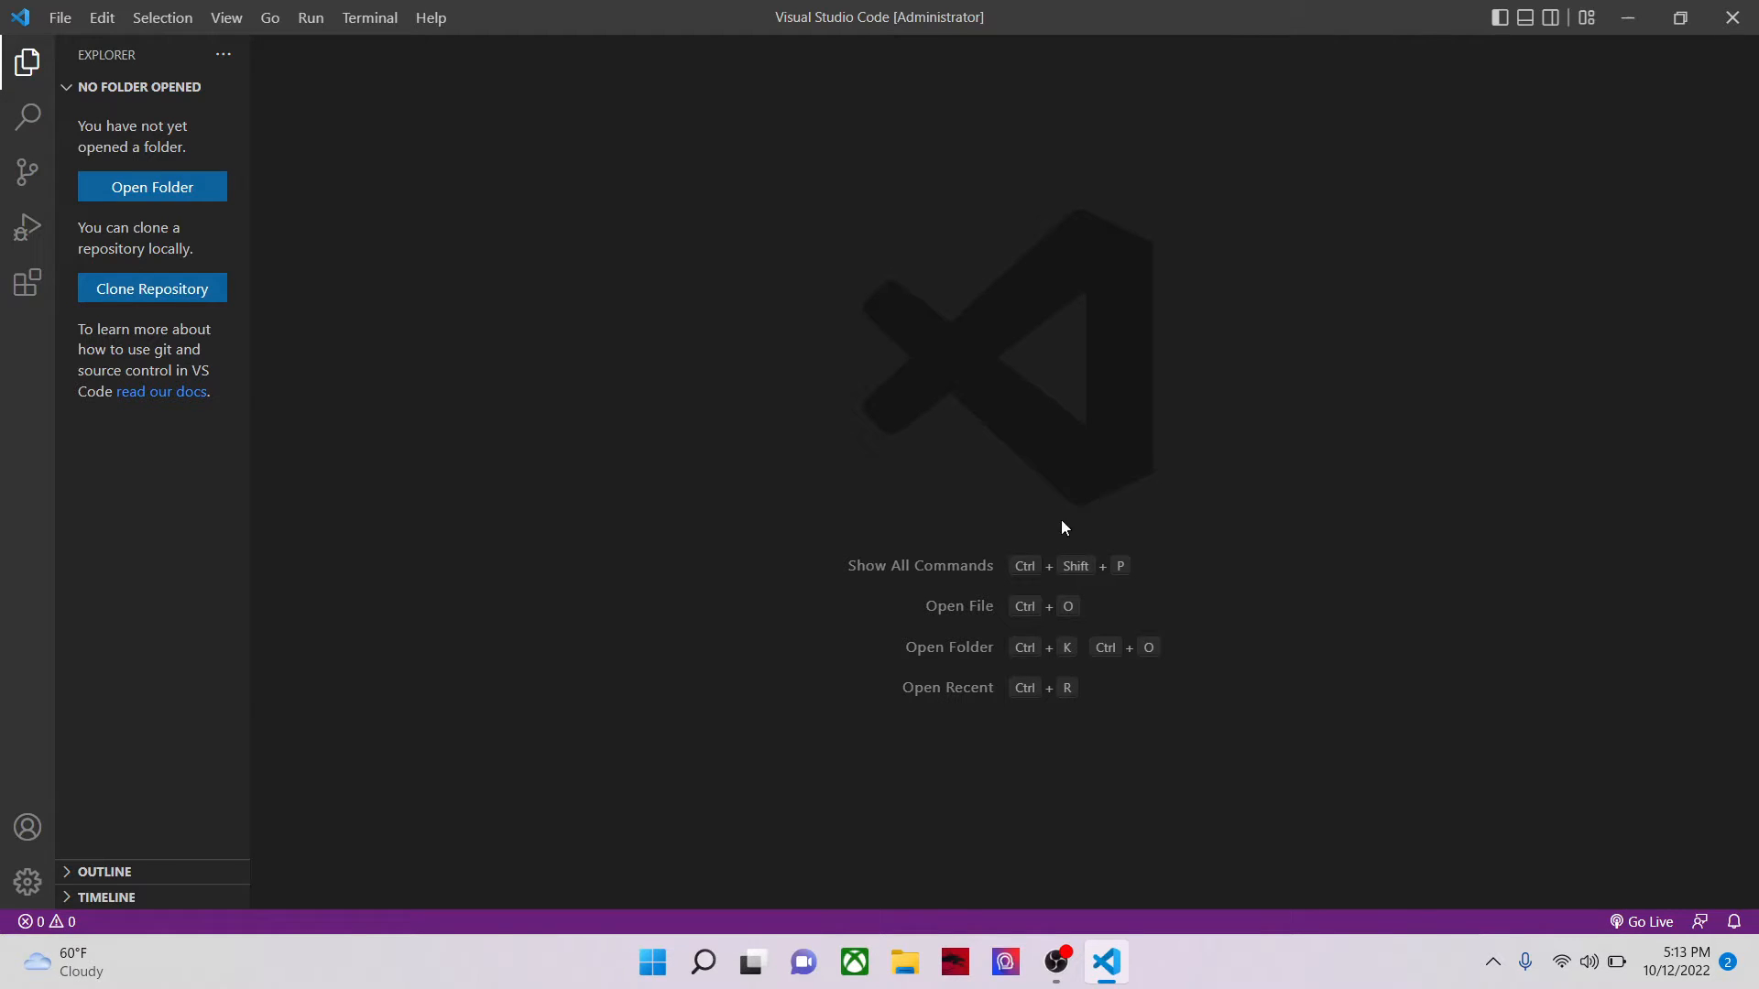
mouse_move(1663, 854)
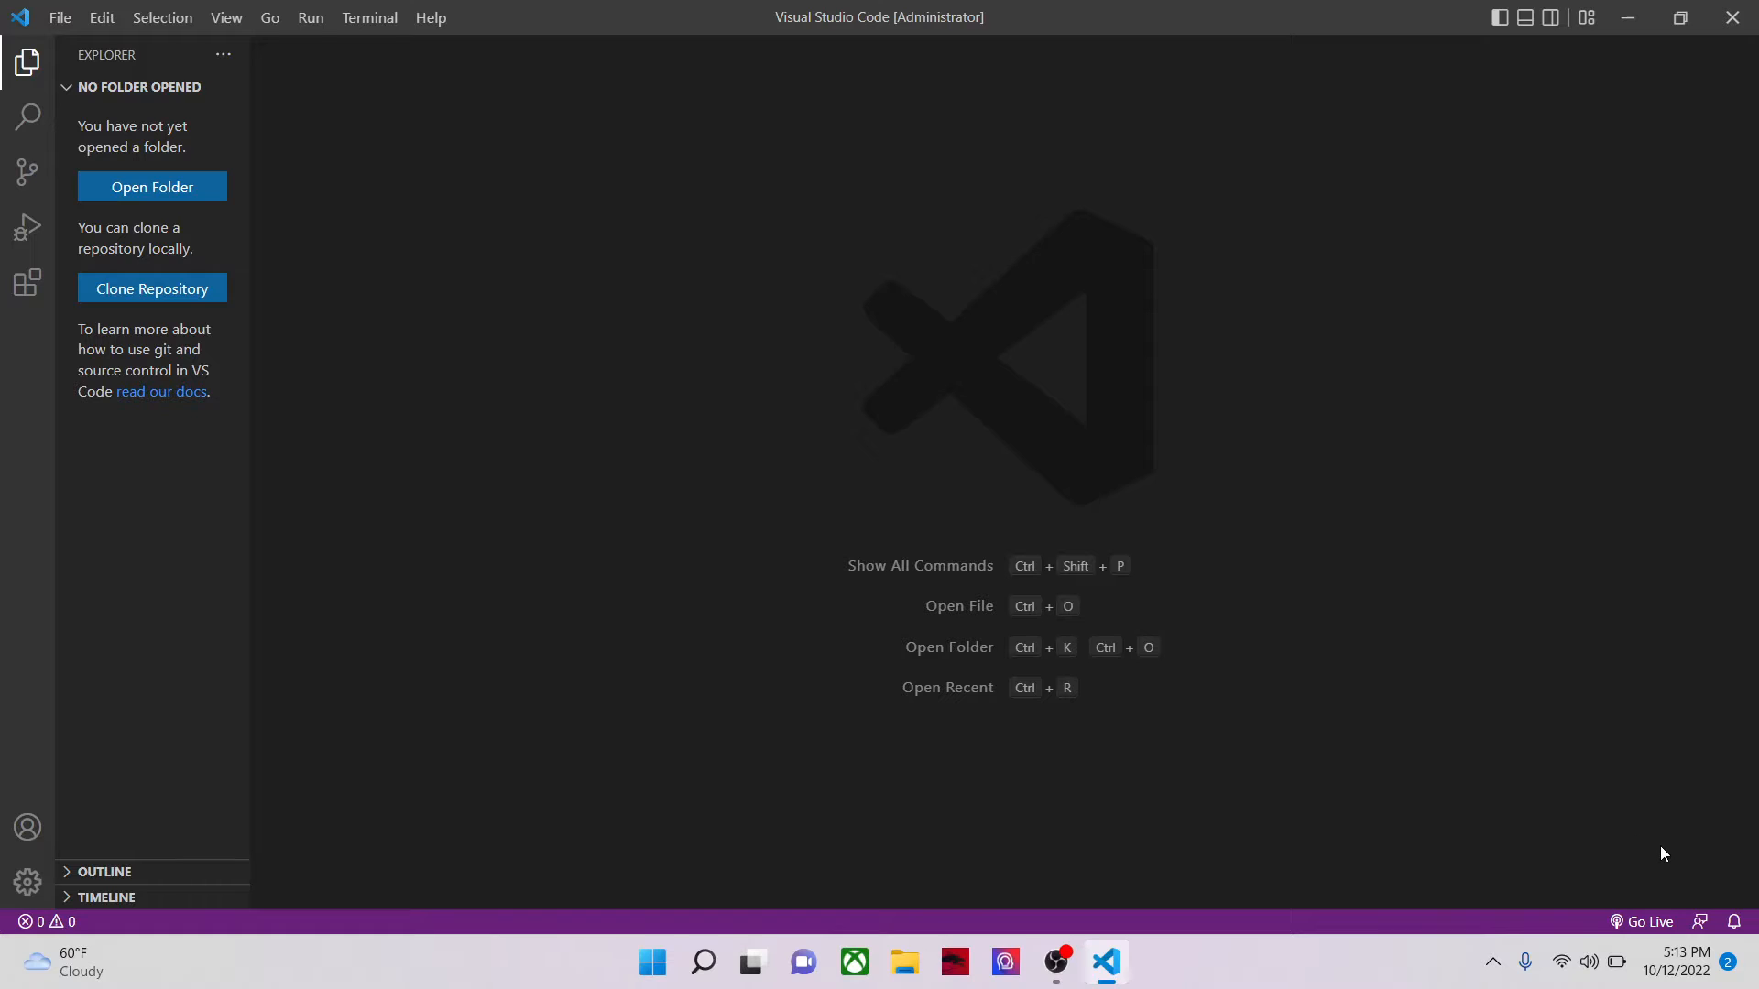
mouse_move(1024, 650)
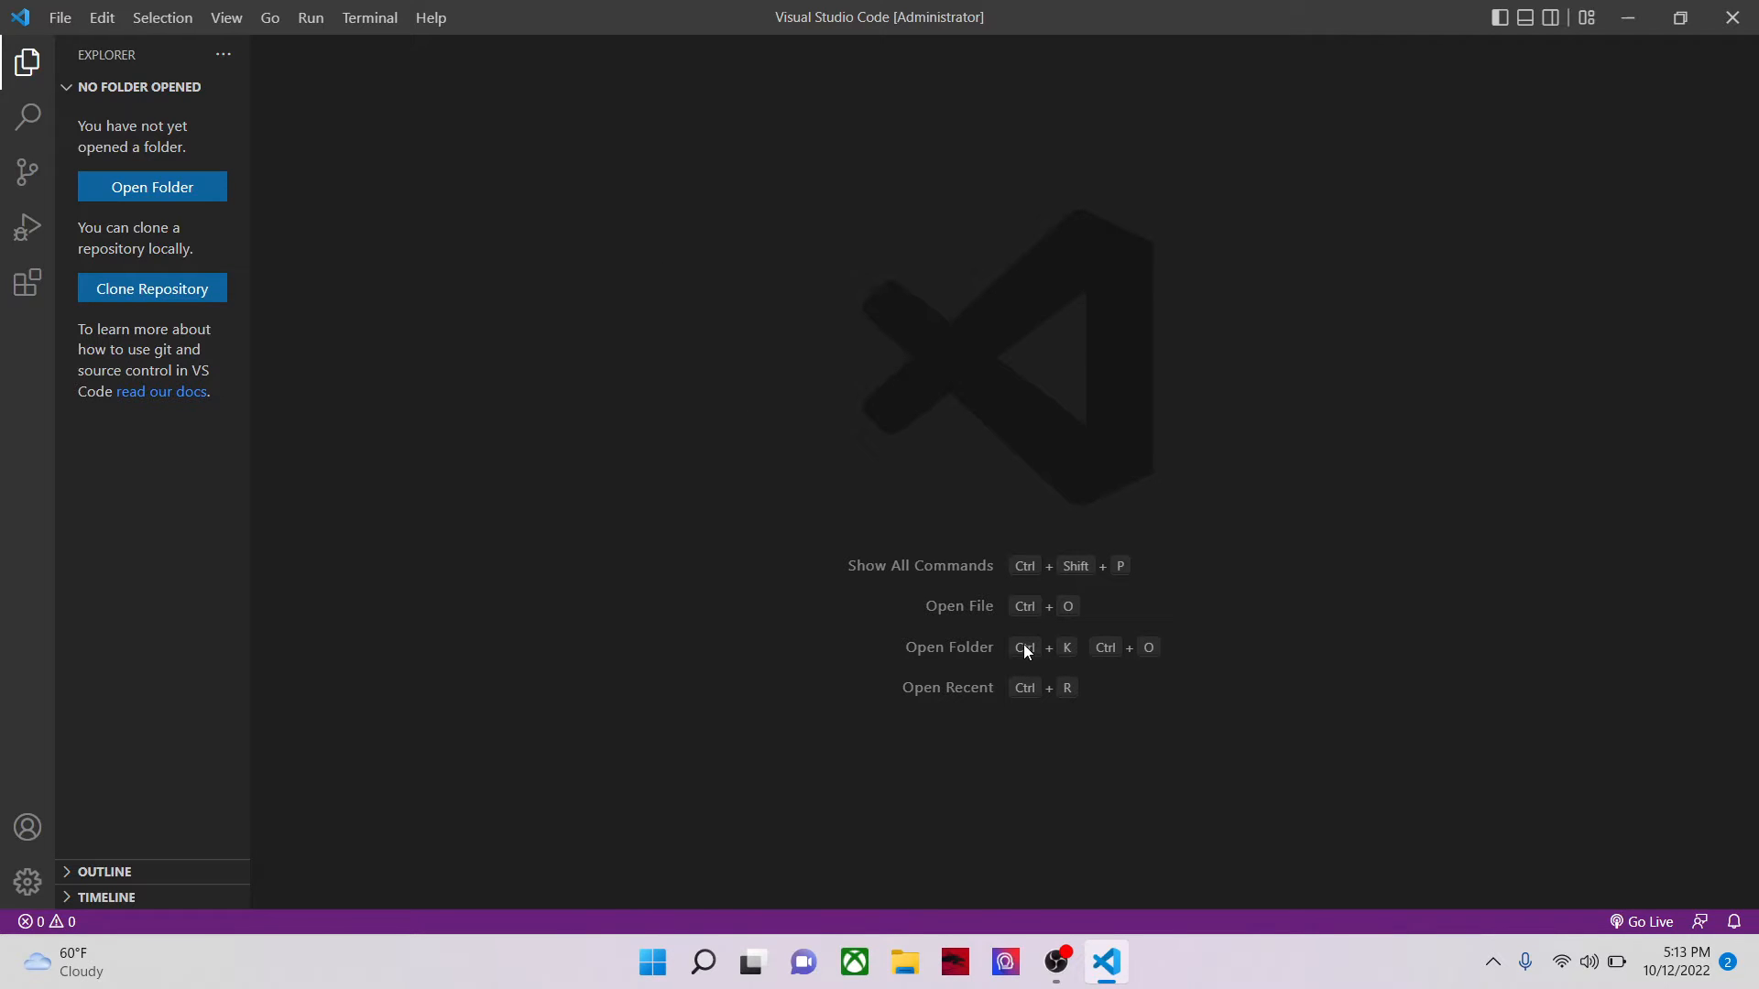
mouse_move(1026, 649)
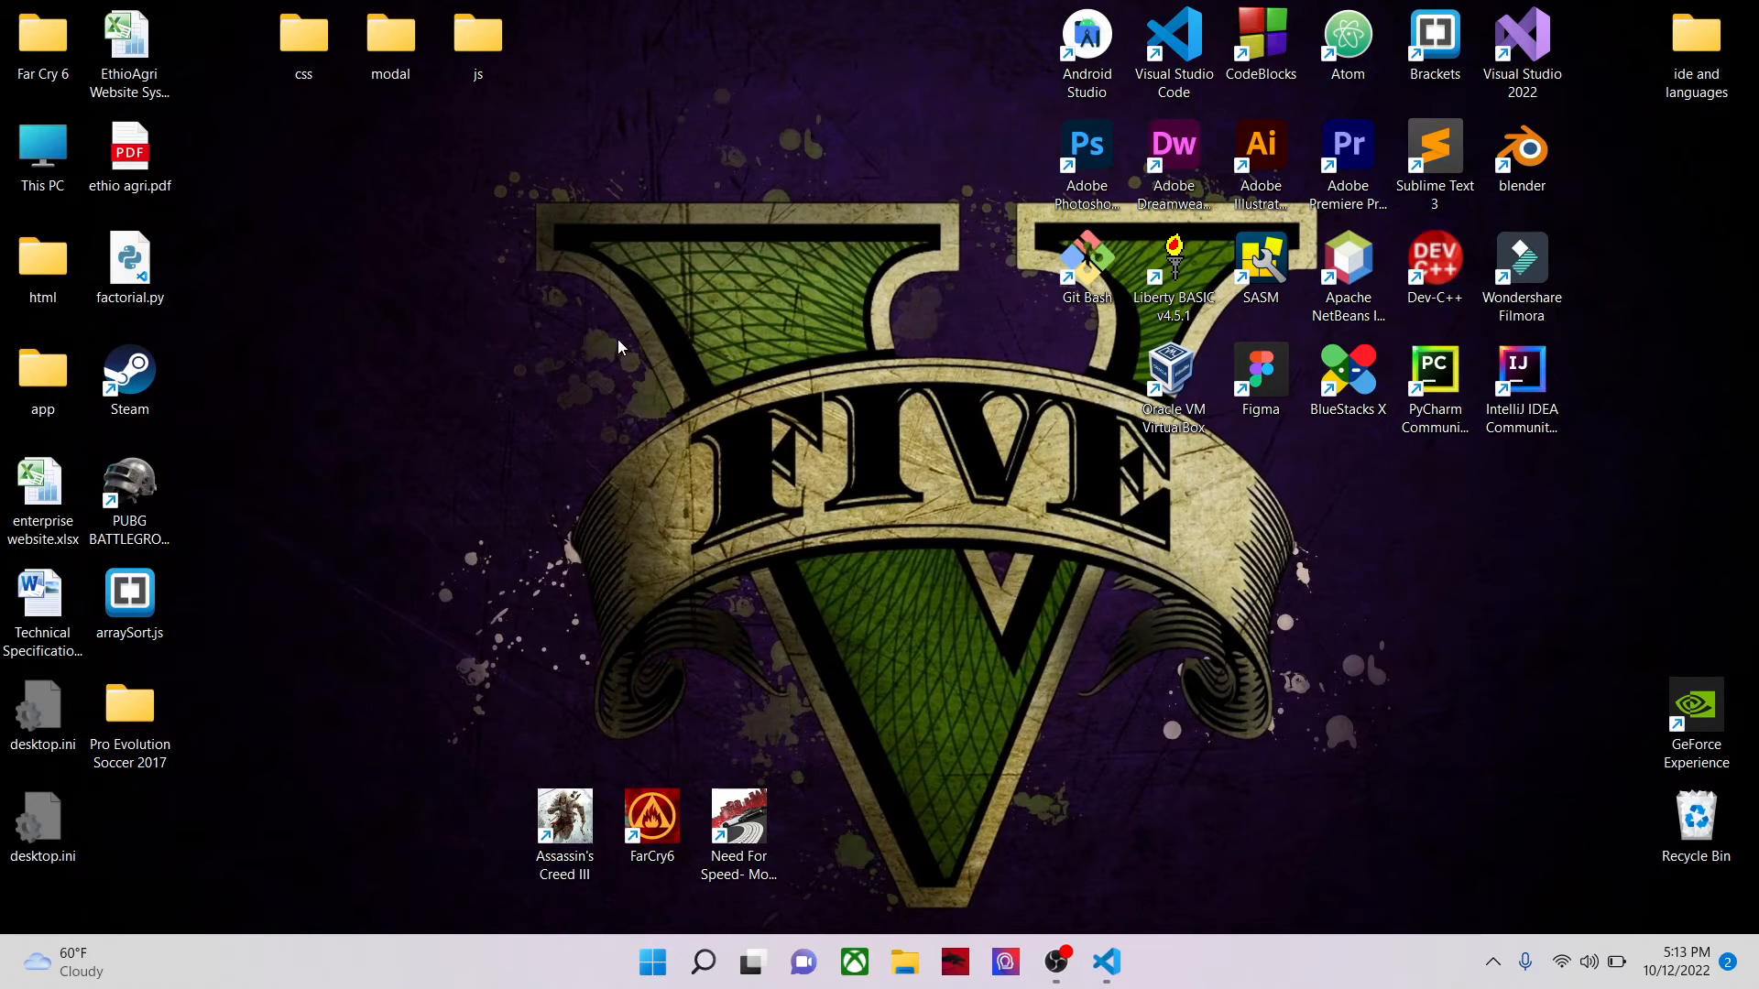
Step: Create a desktop folder named 'css tutorials' and move it beside the js folder
right_click(622, 347)
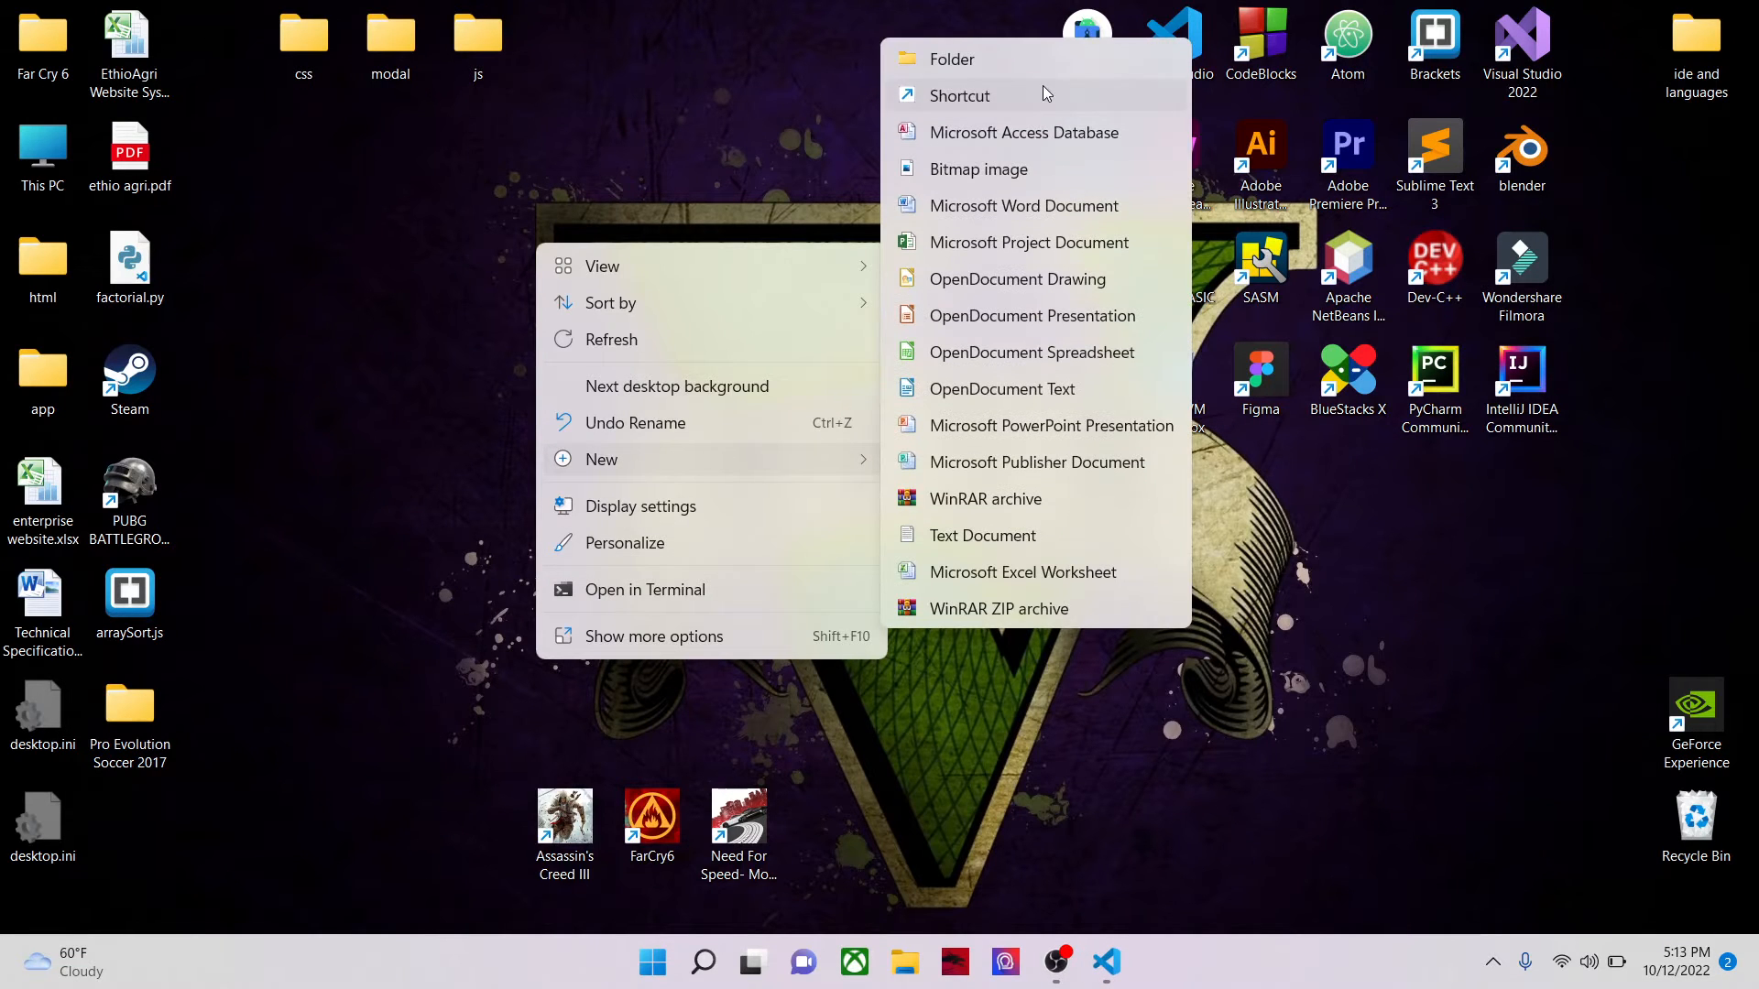
click(951, 58)
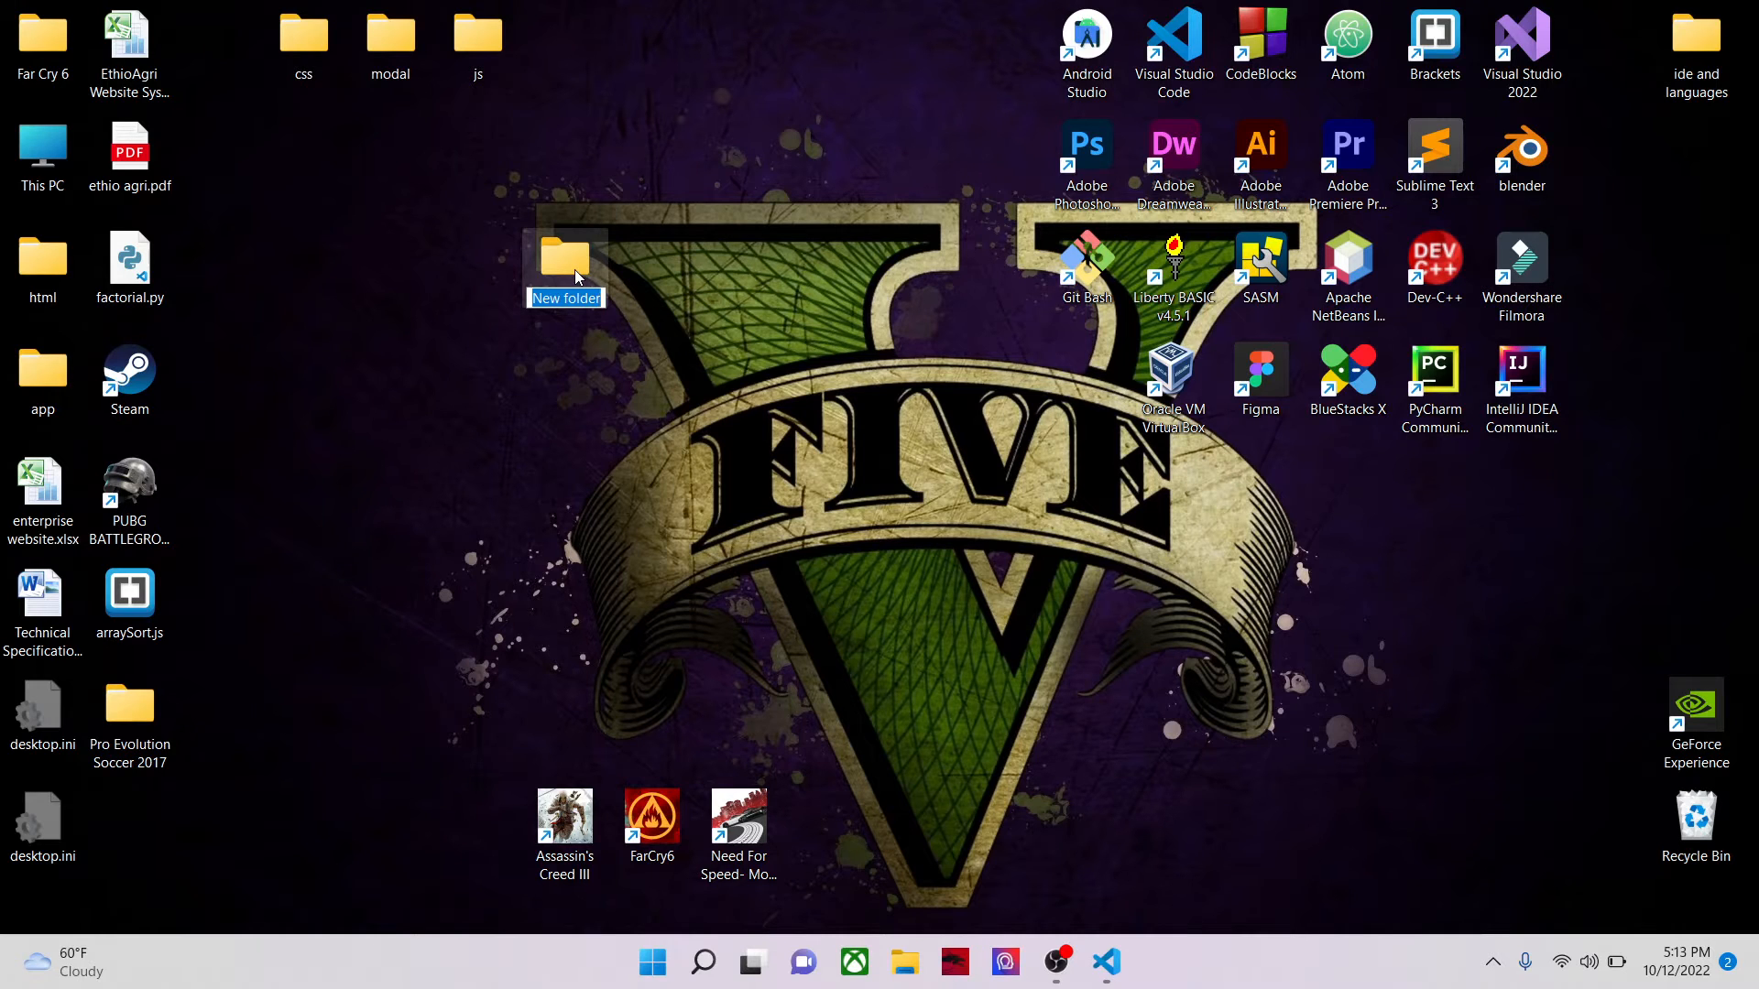
text(css)
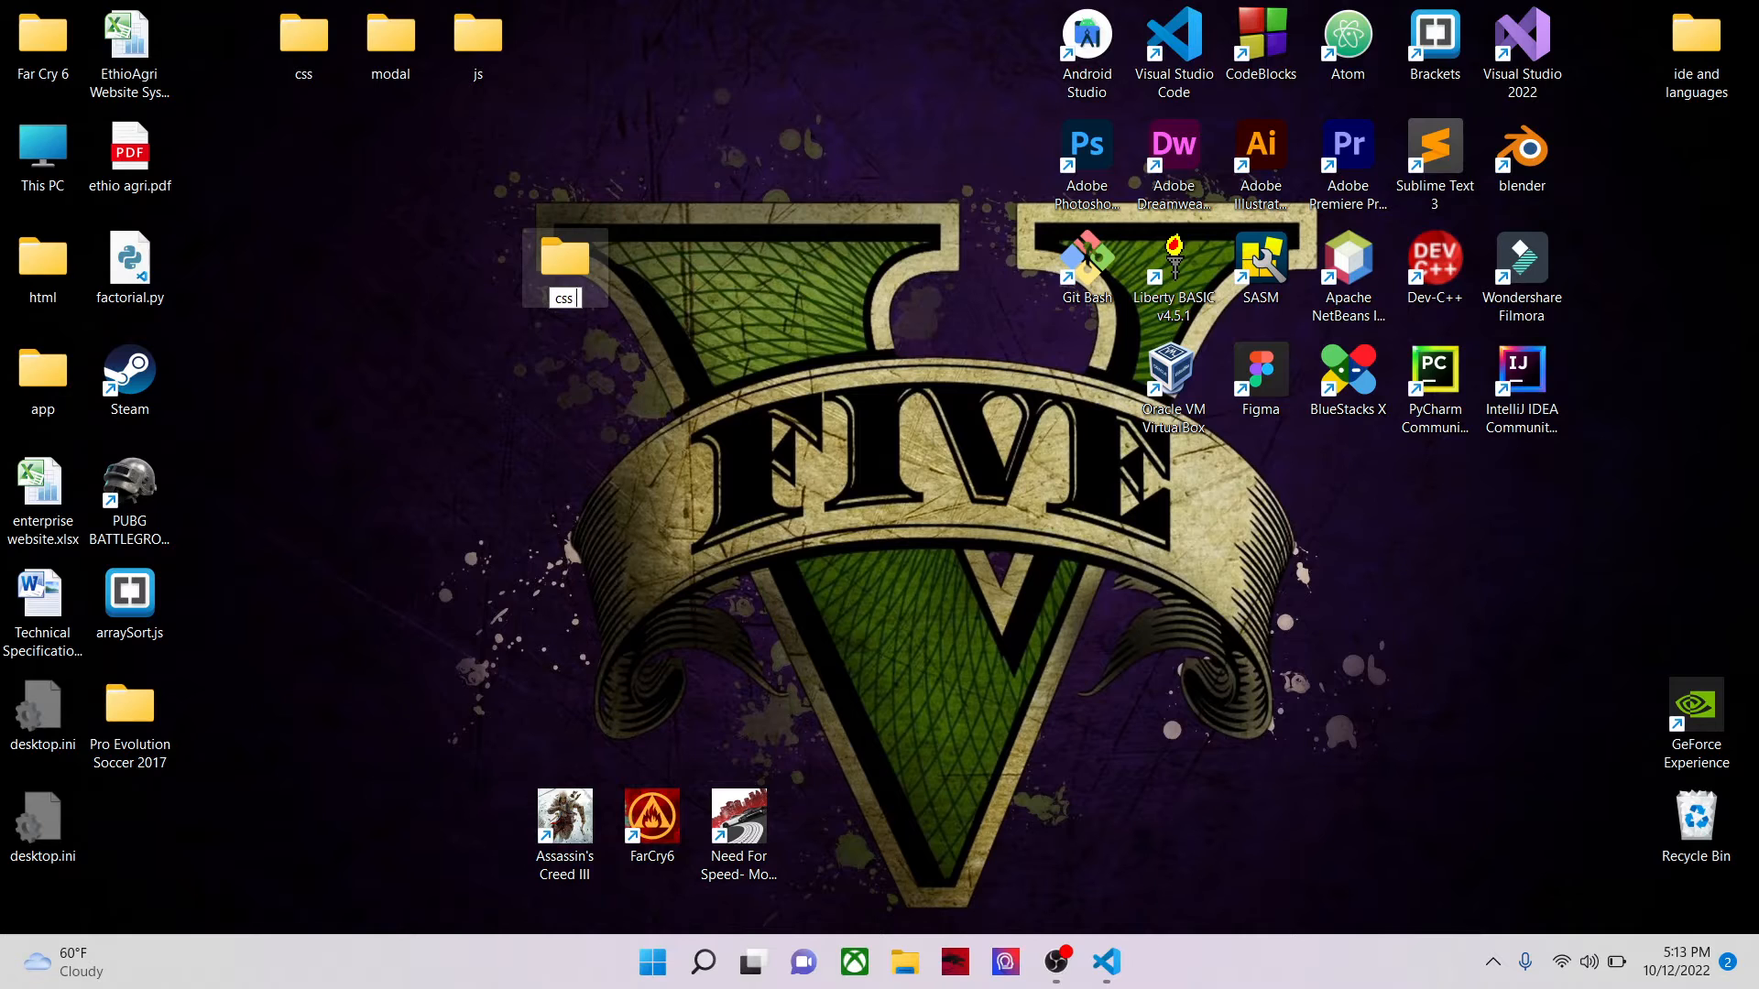
text(tutorials)
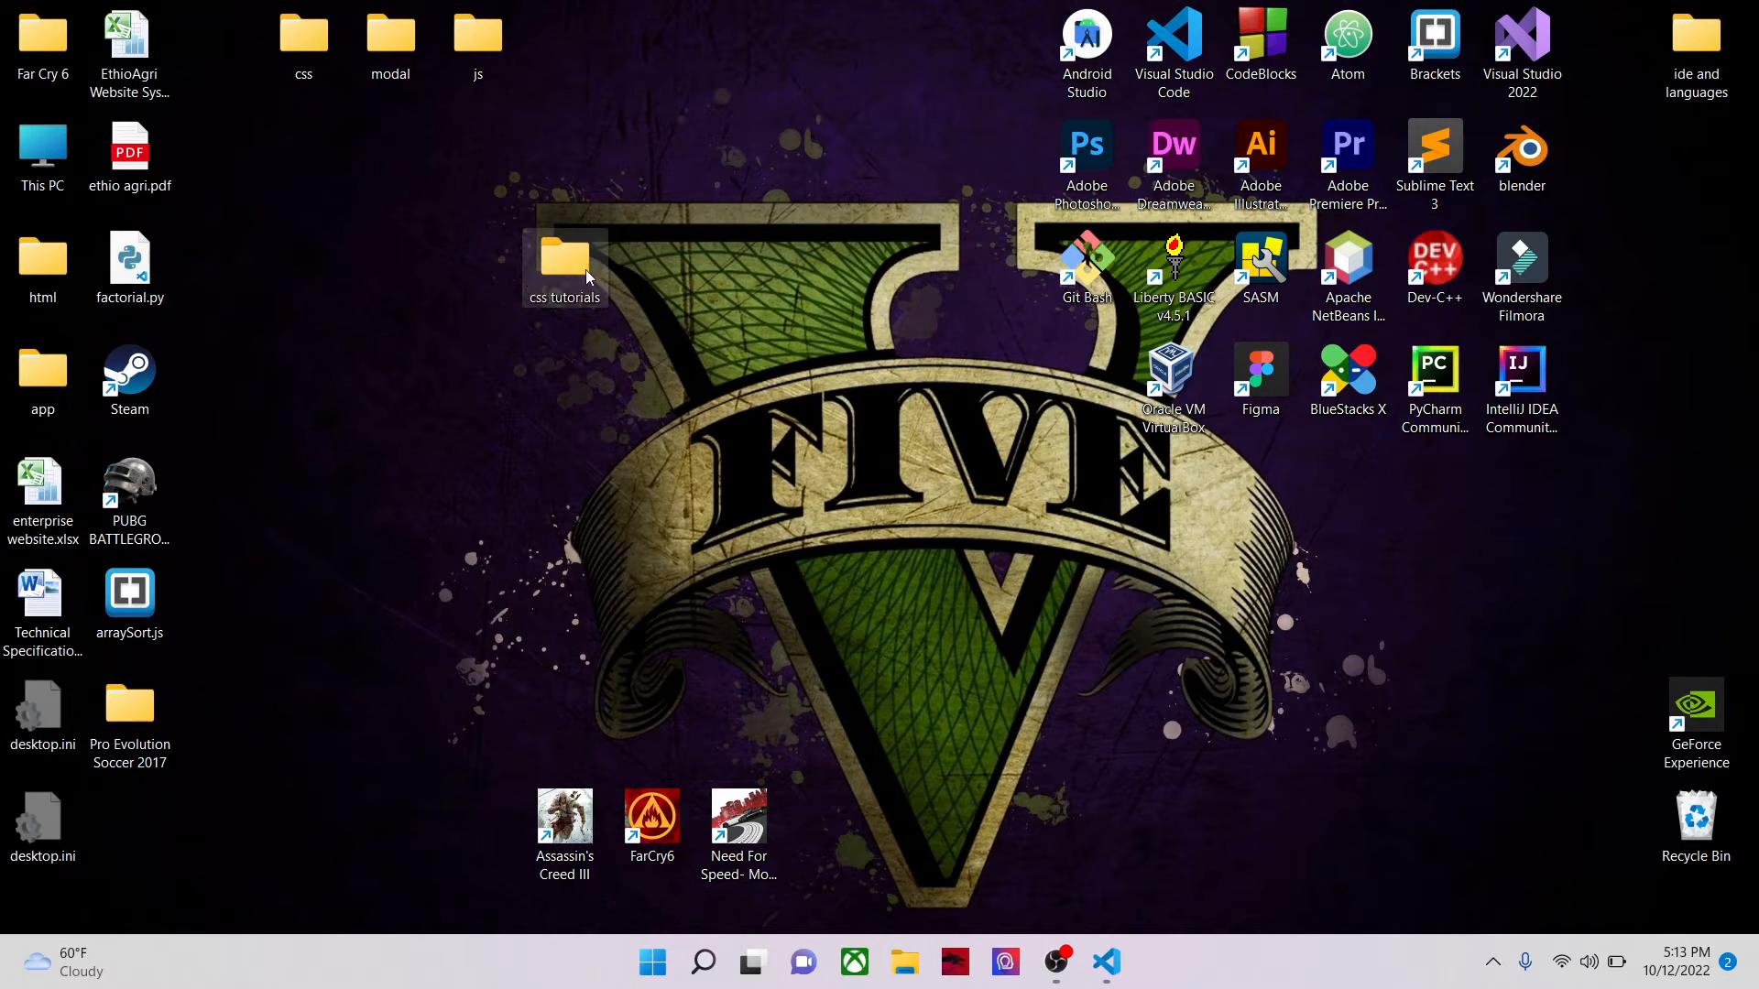
drag(565, 261, 650, 43)
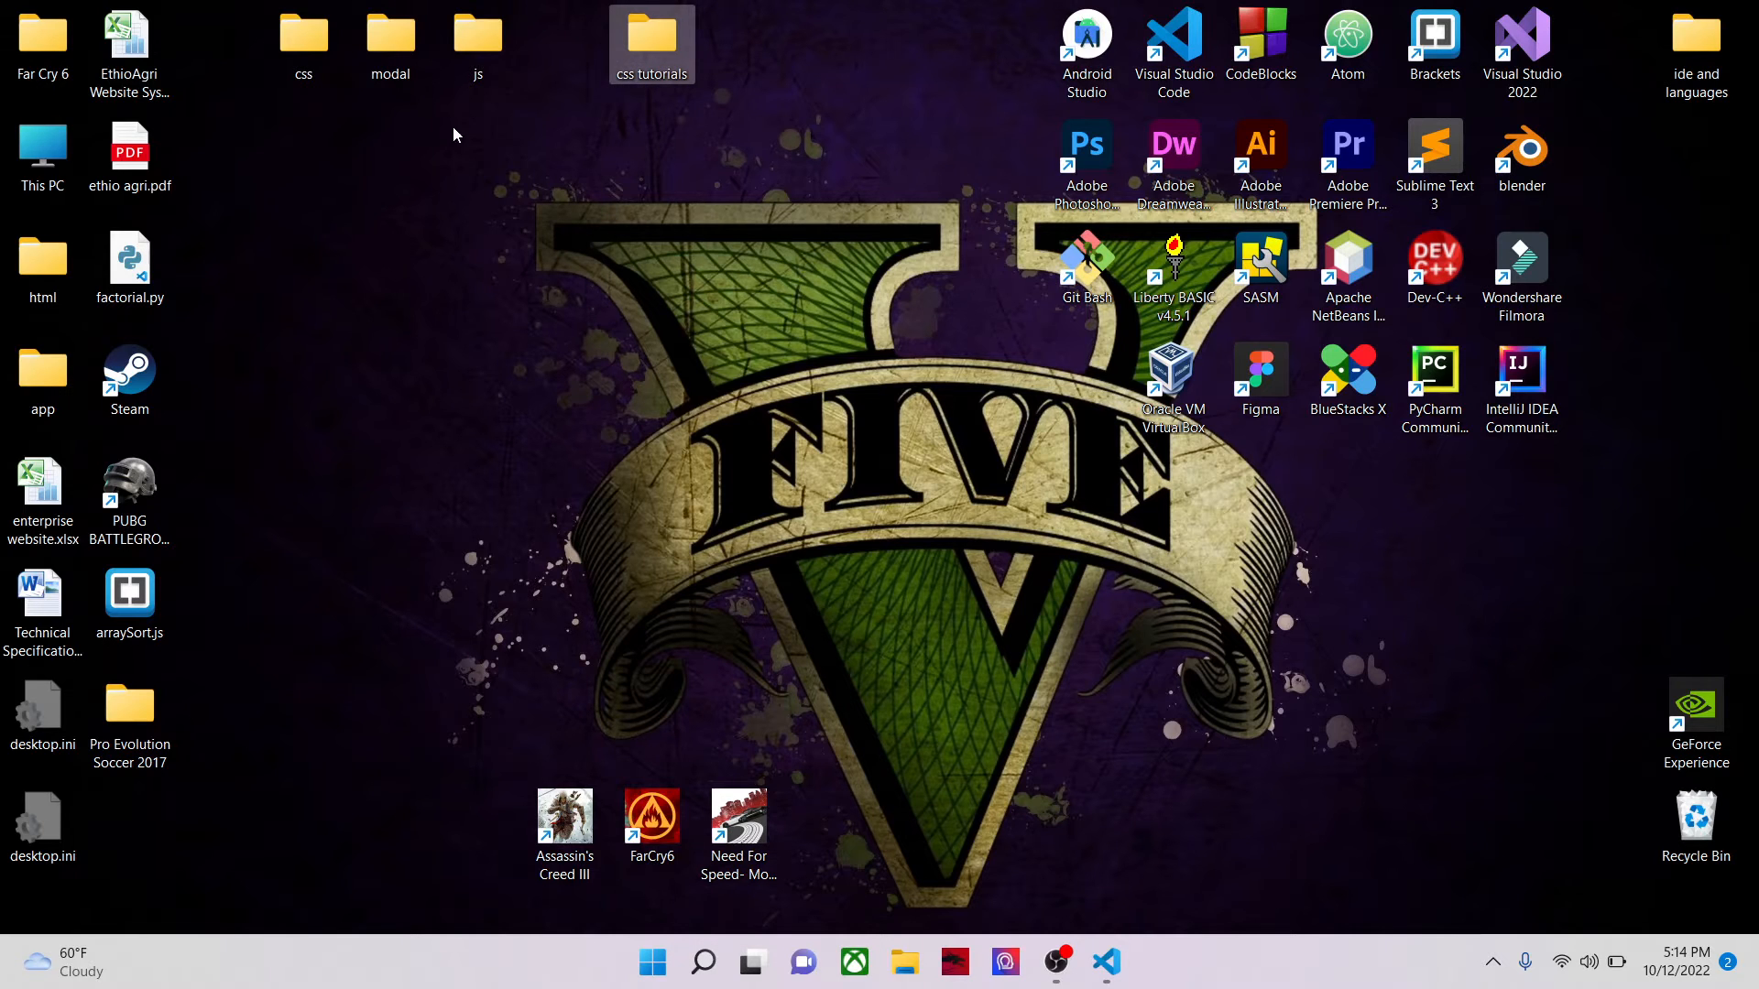
click(1106, 962)
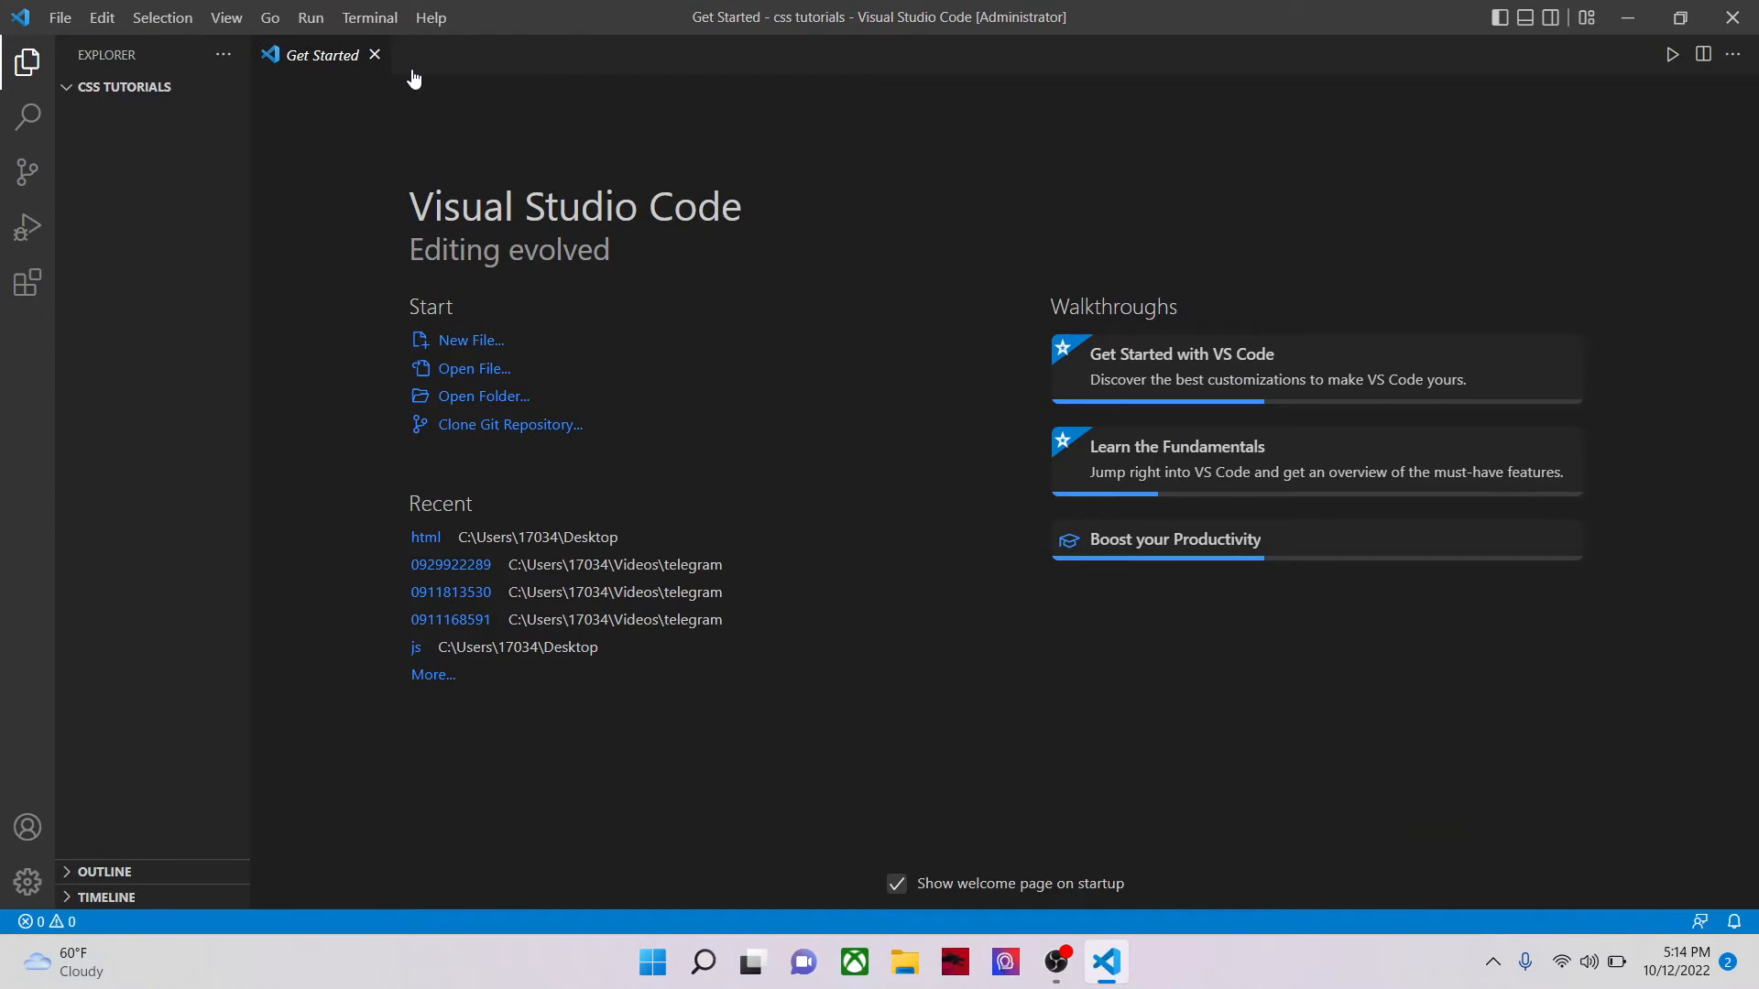
Step: Close the welcome page and create an empty style.css file
click(151, 87)
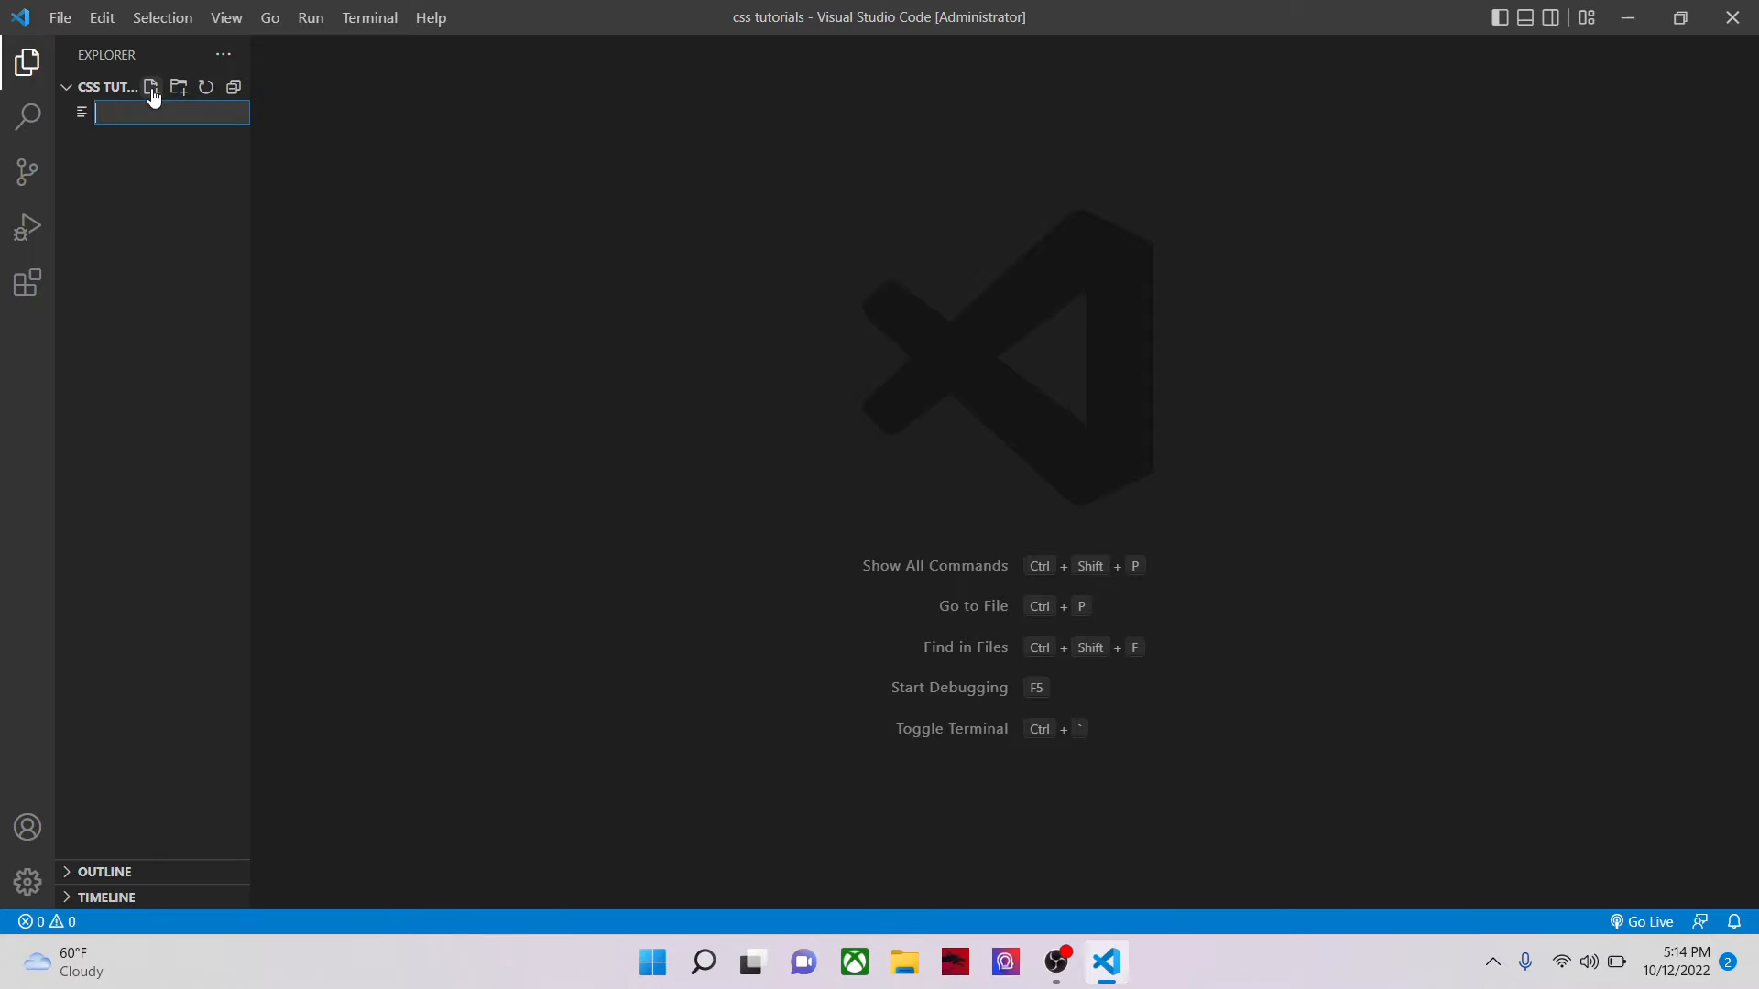
text(sty)
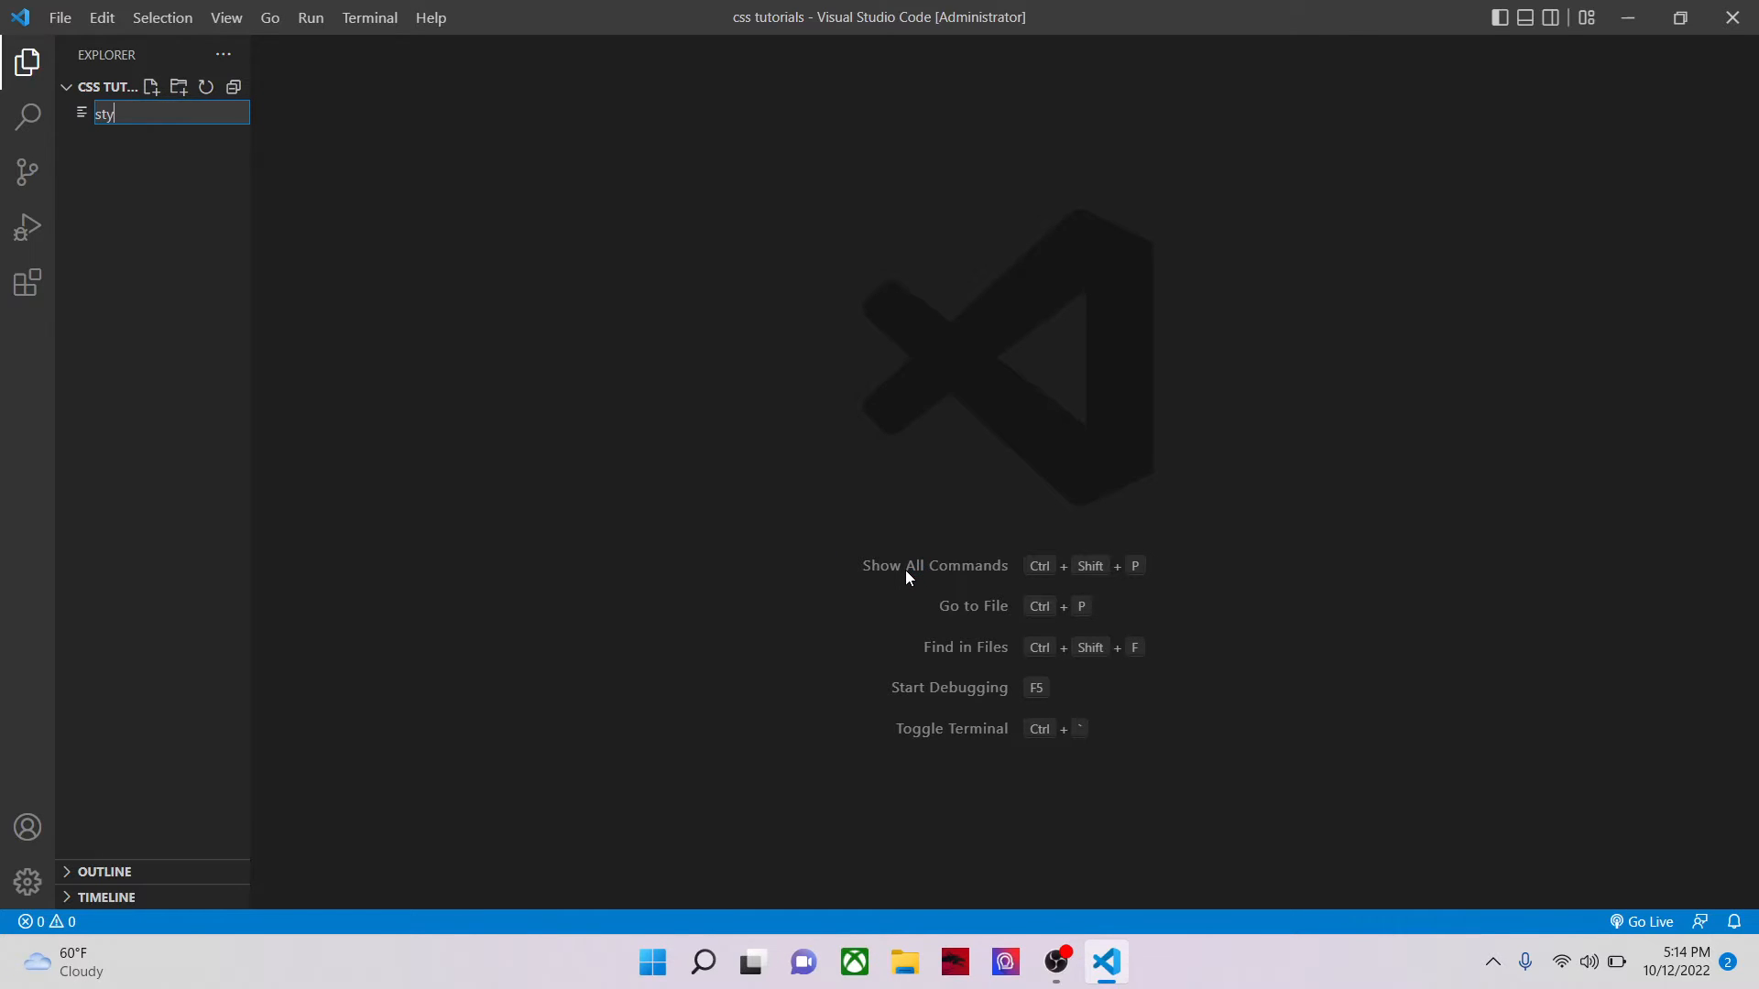
text(l)
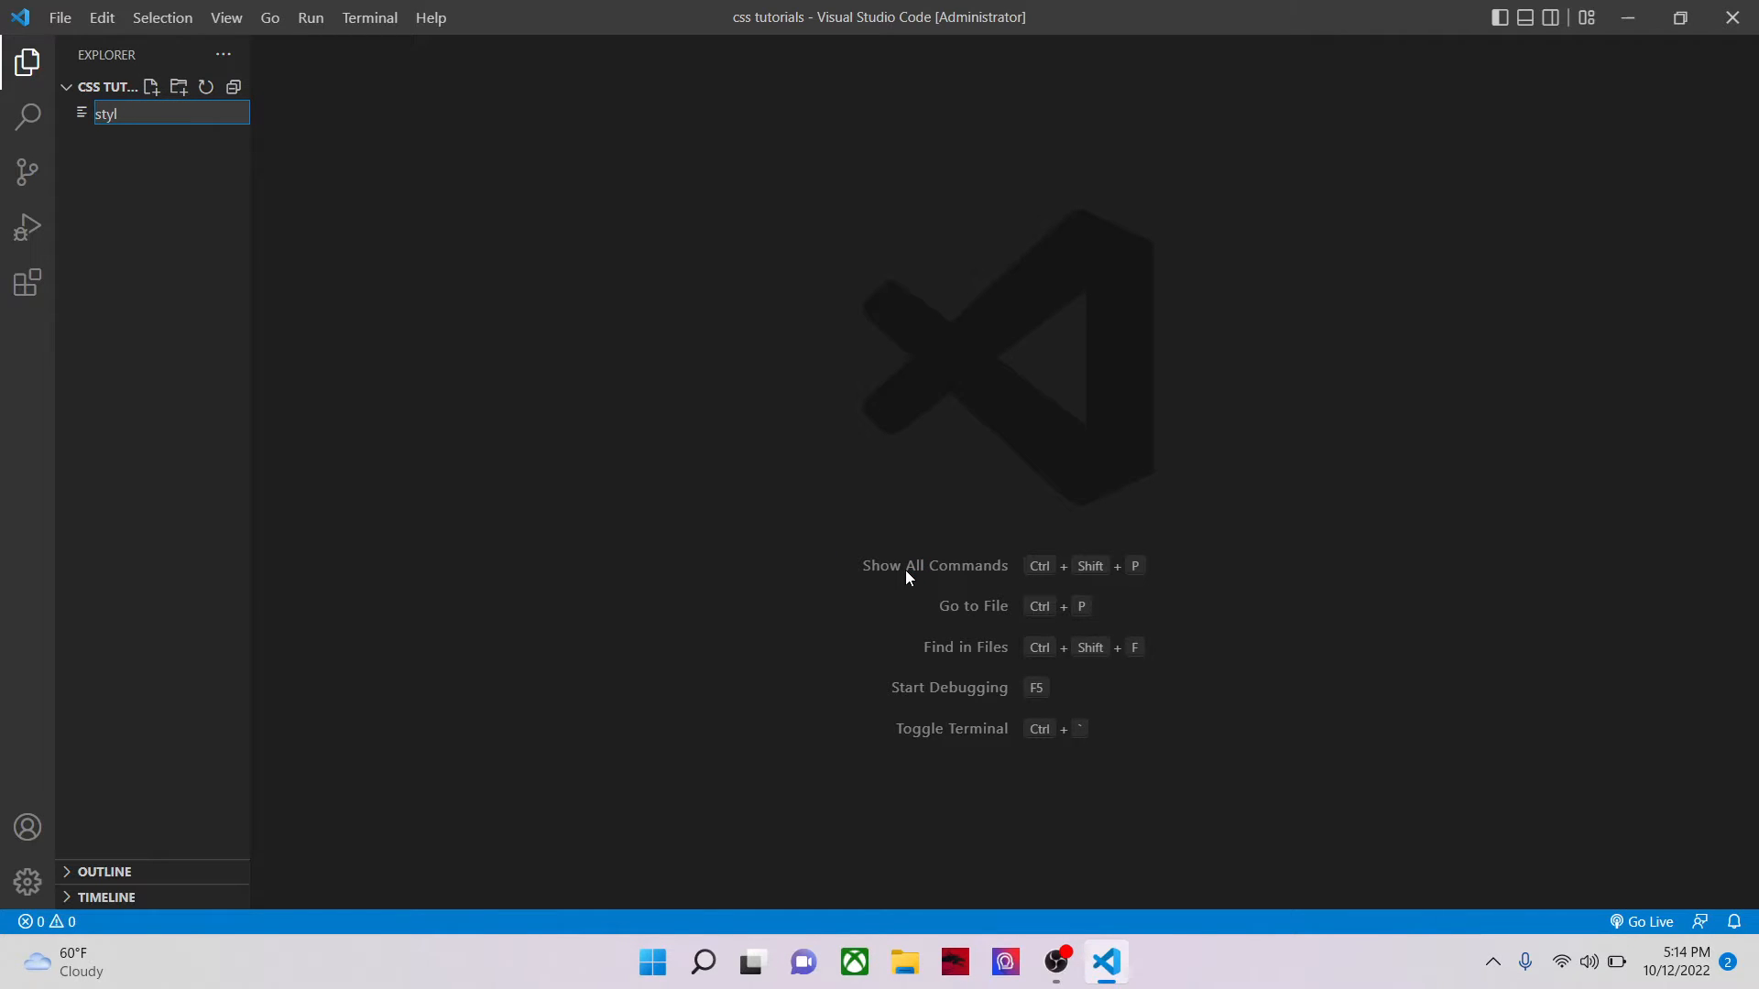
text(dagi)
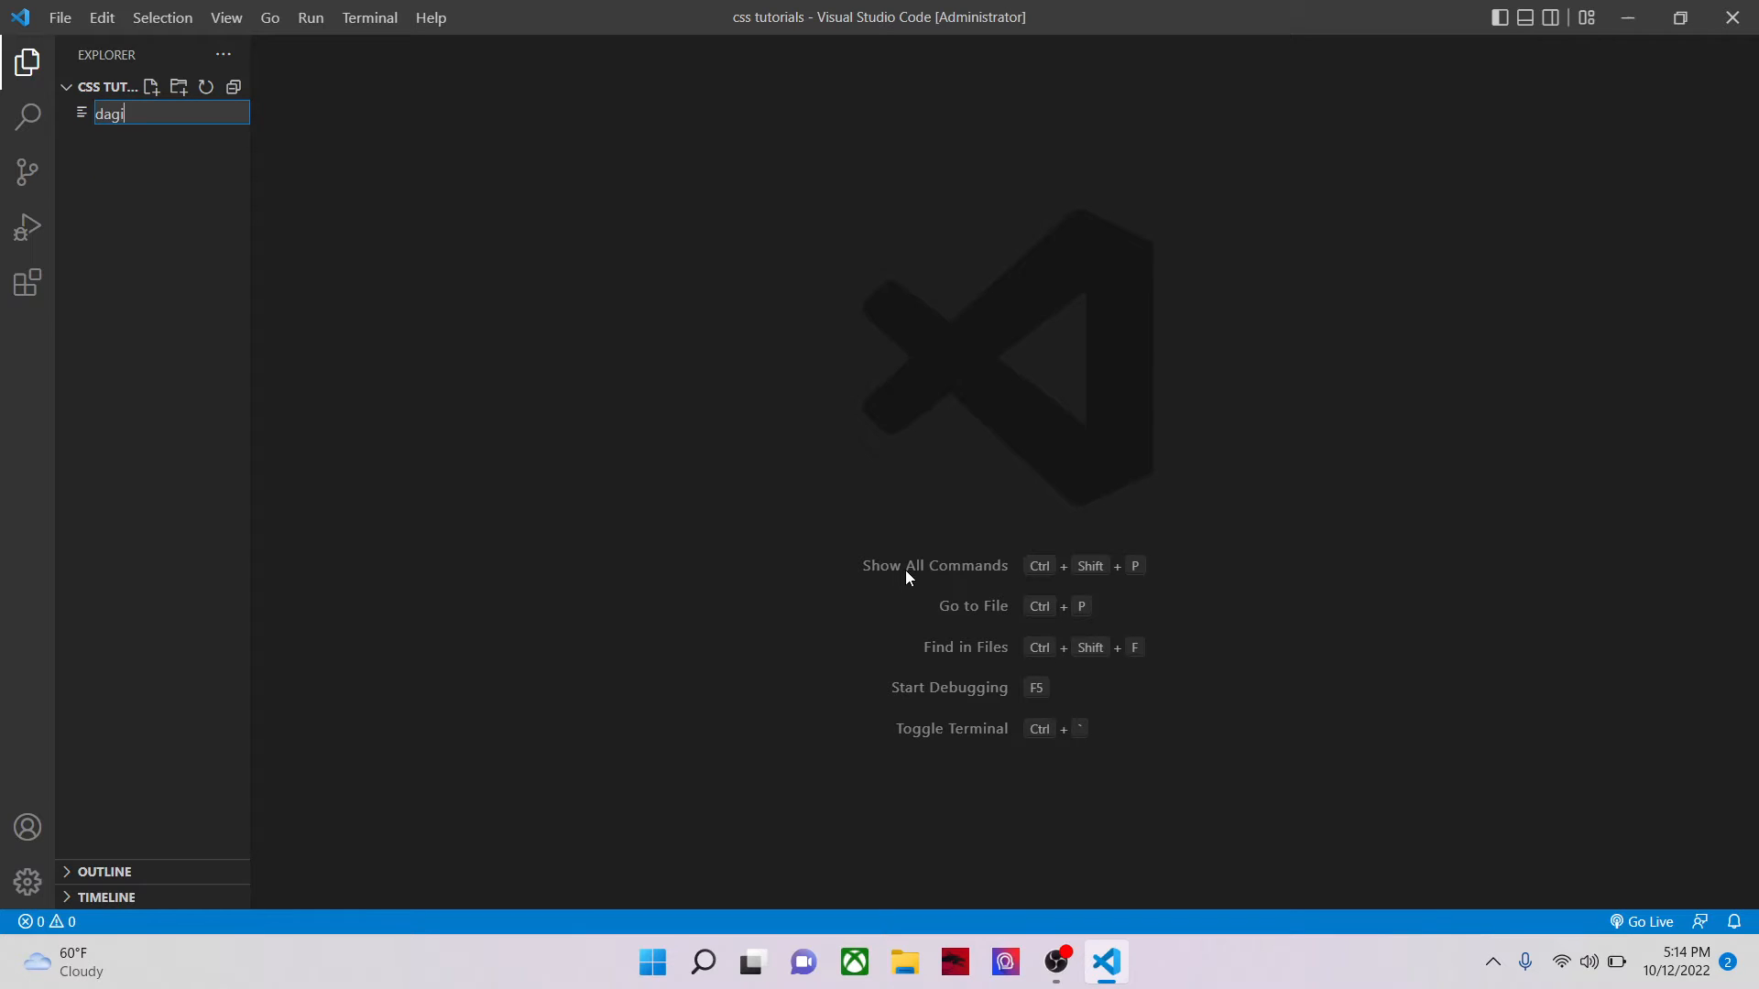
text(.cs)
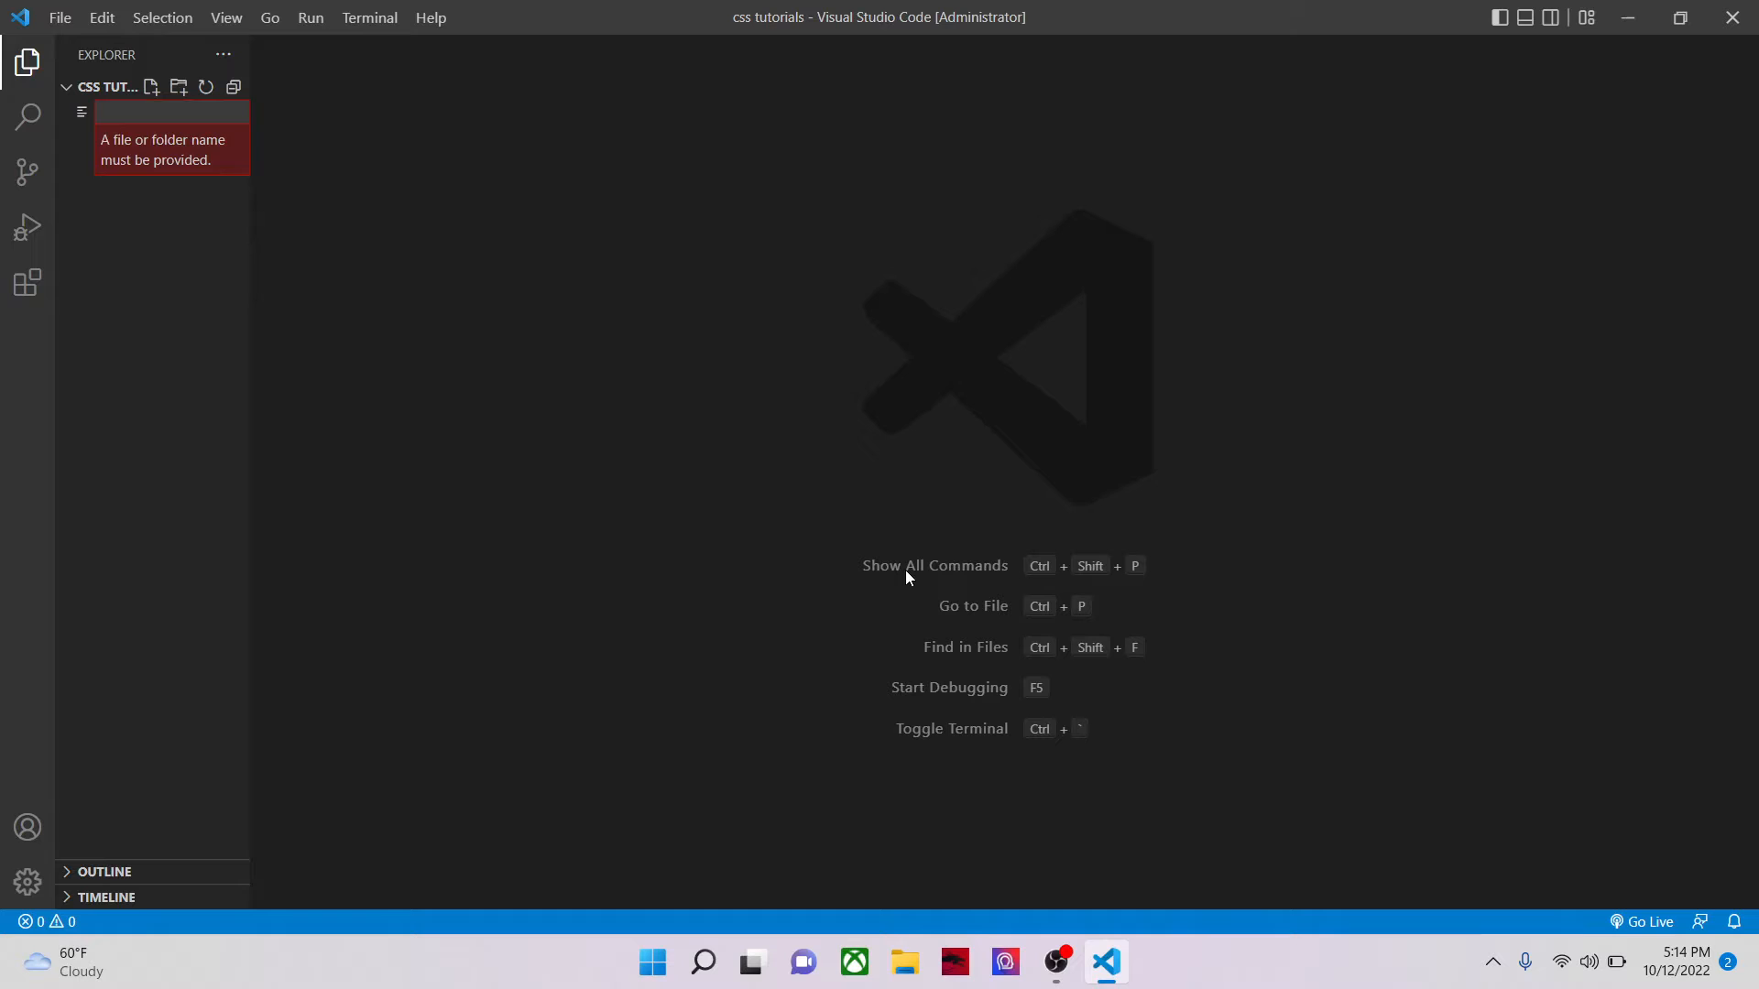
text(style.css)
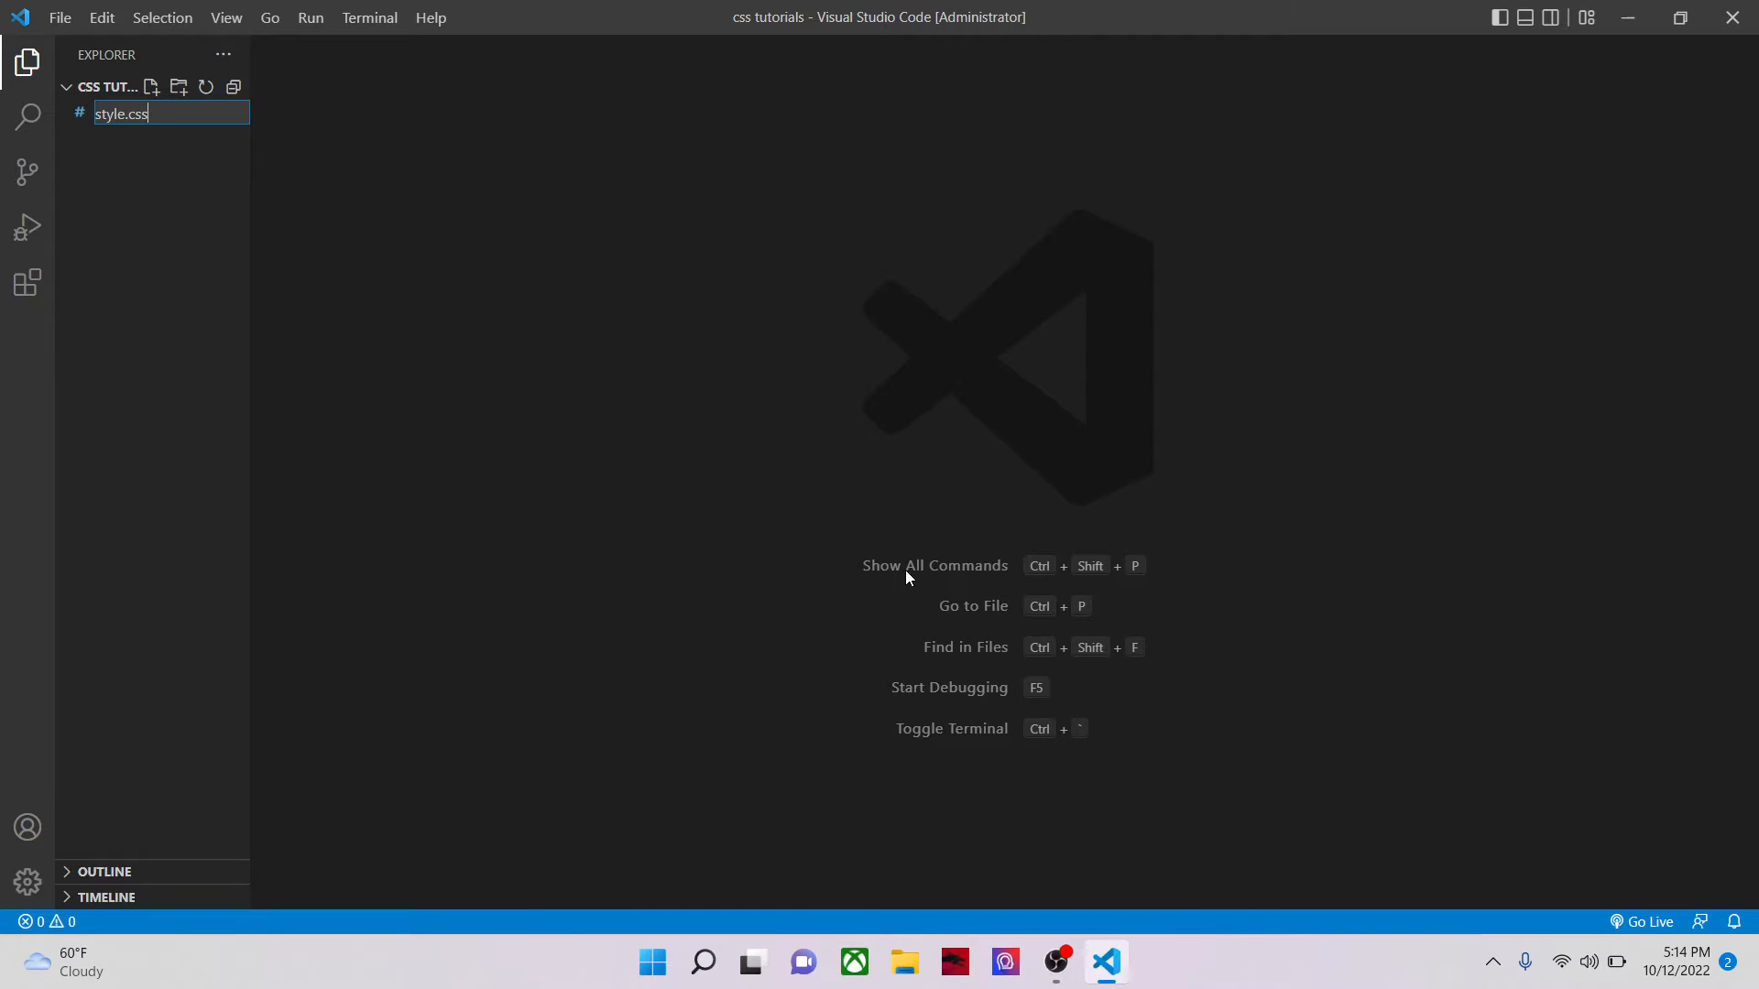
key(Enter)
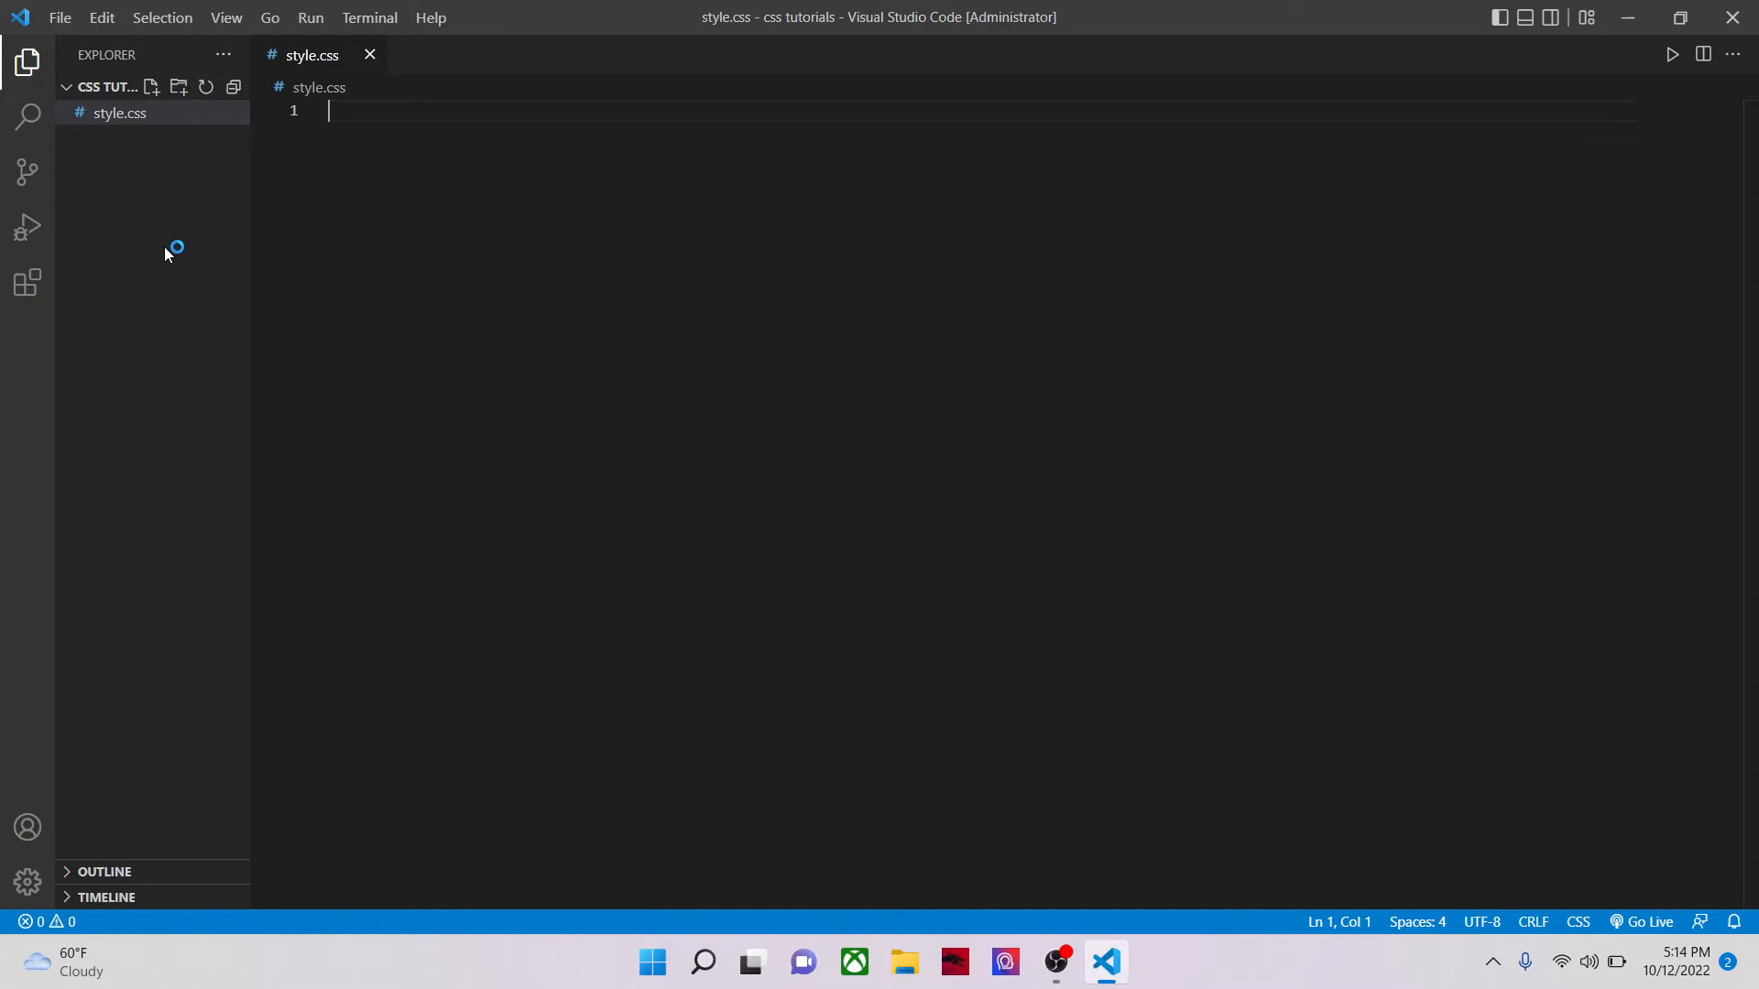
Step: Create an empty index.html file, then open style.css in the editor
click(151, 87)
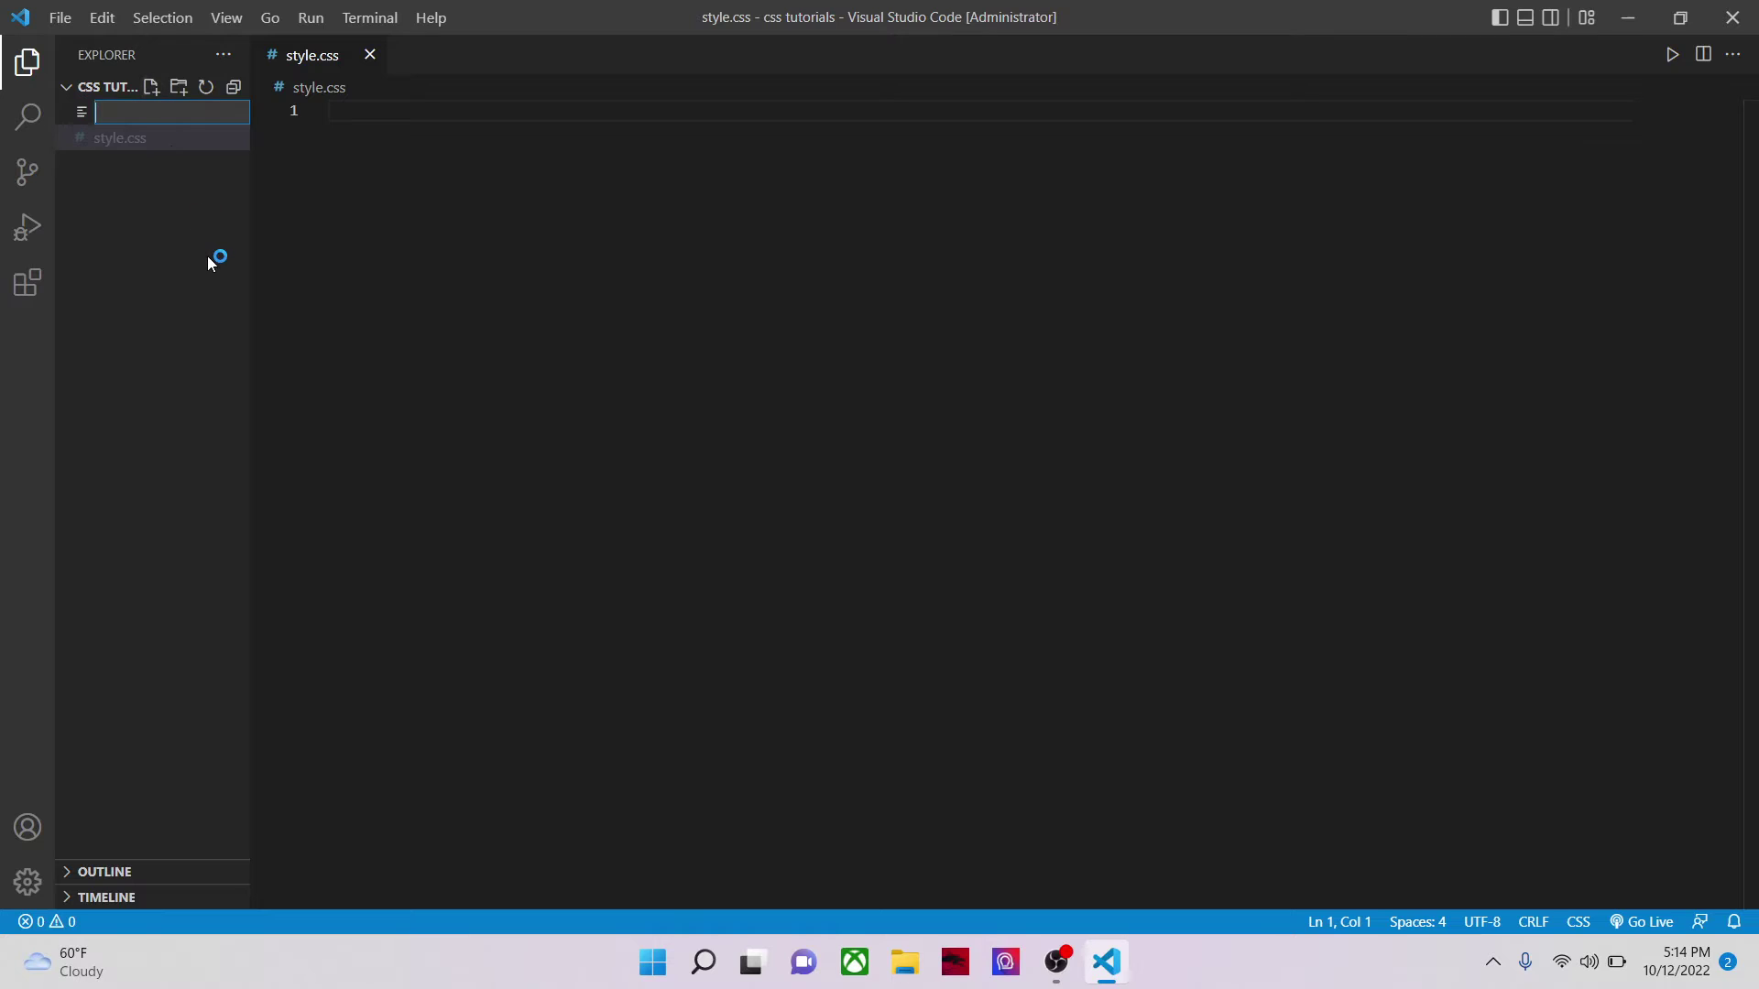
text(index)
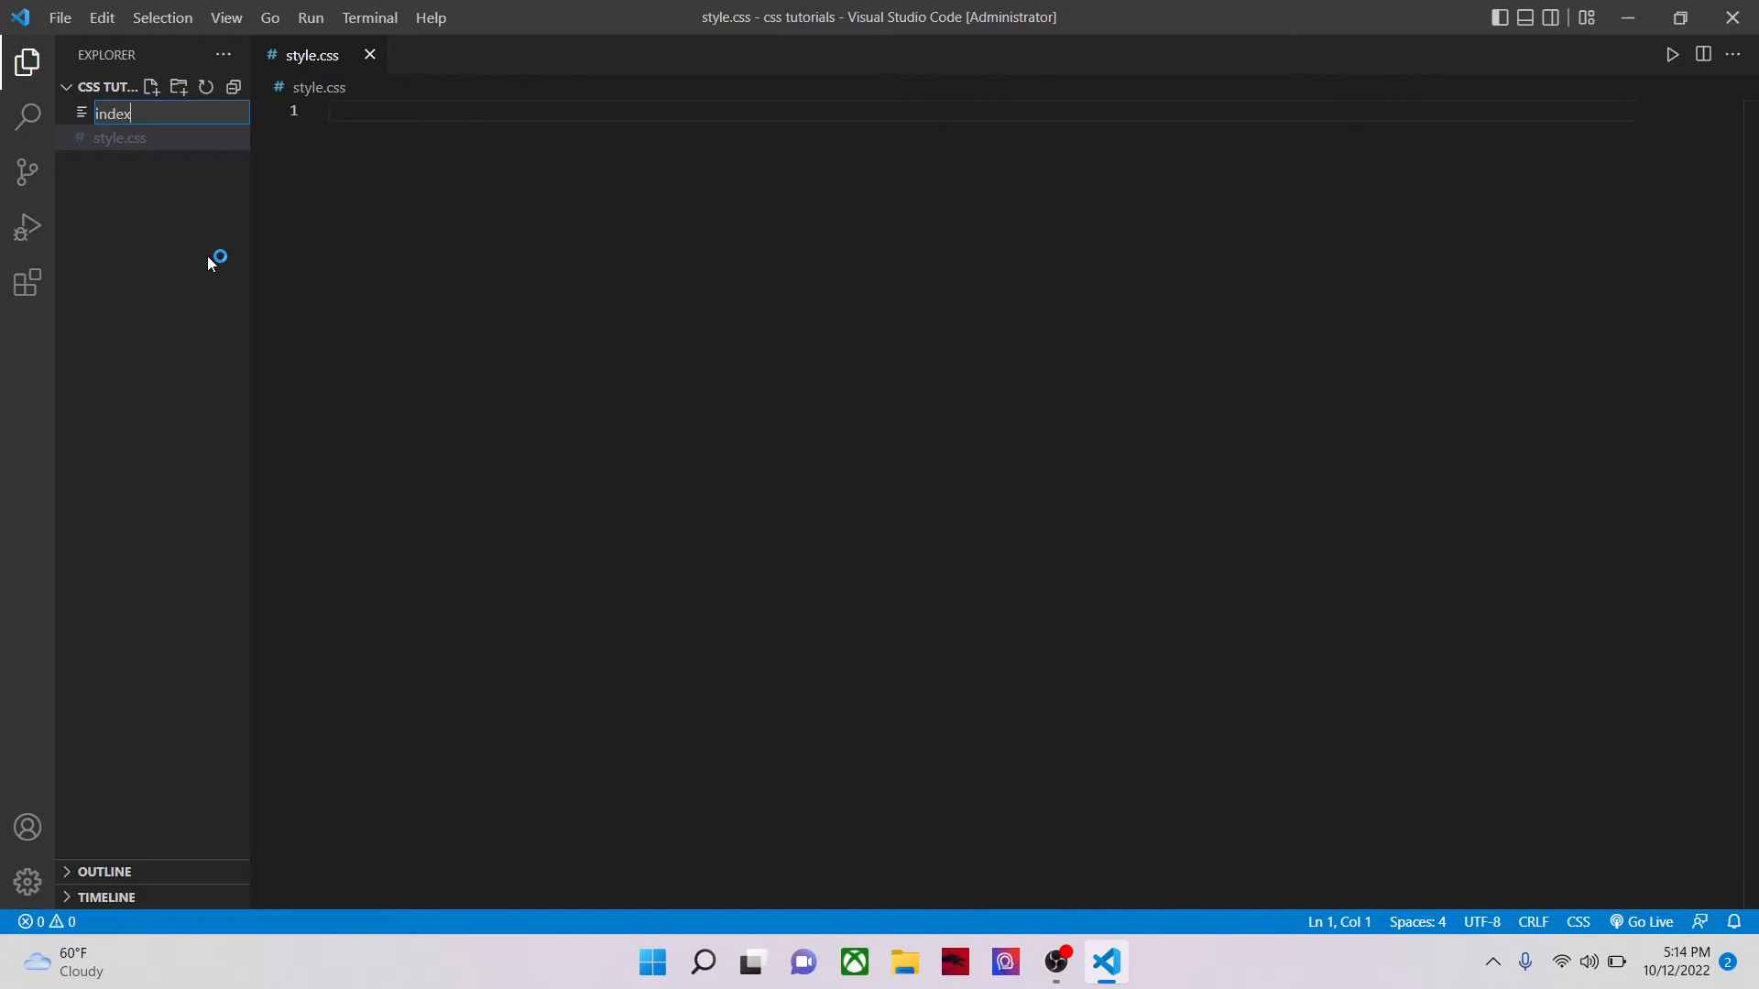
text(.html)
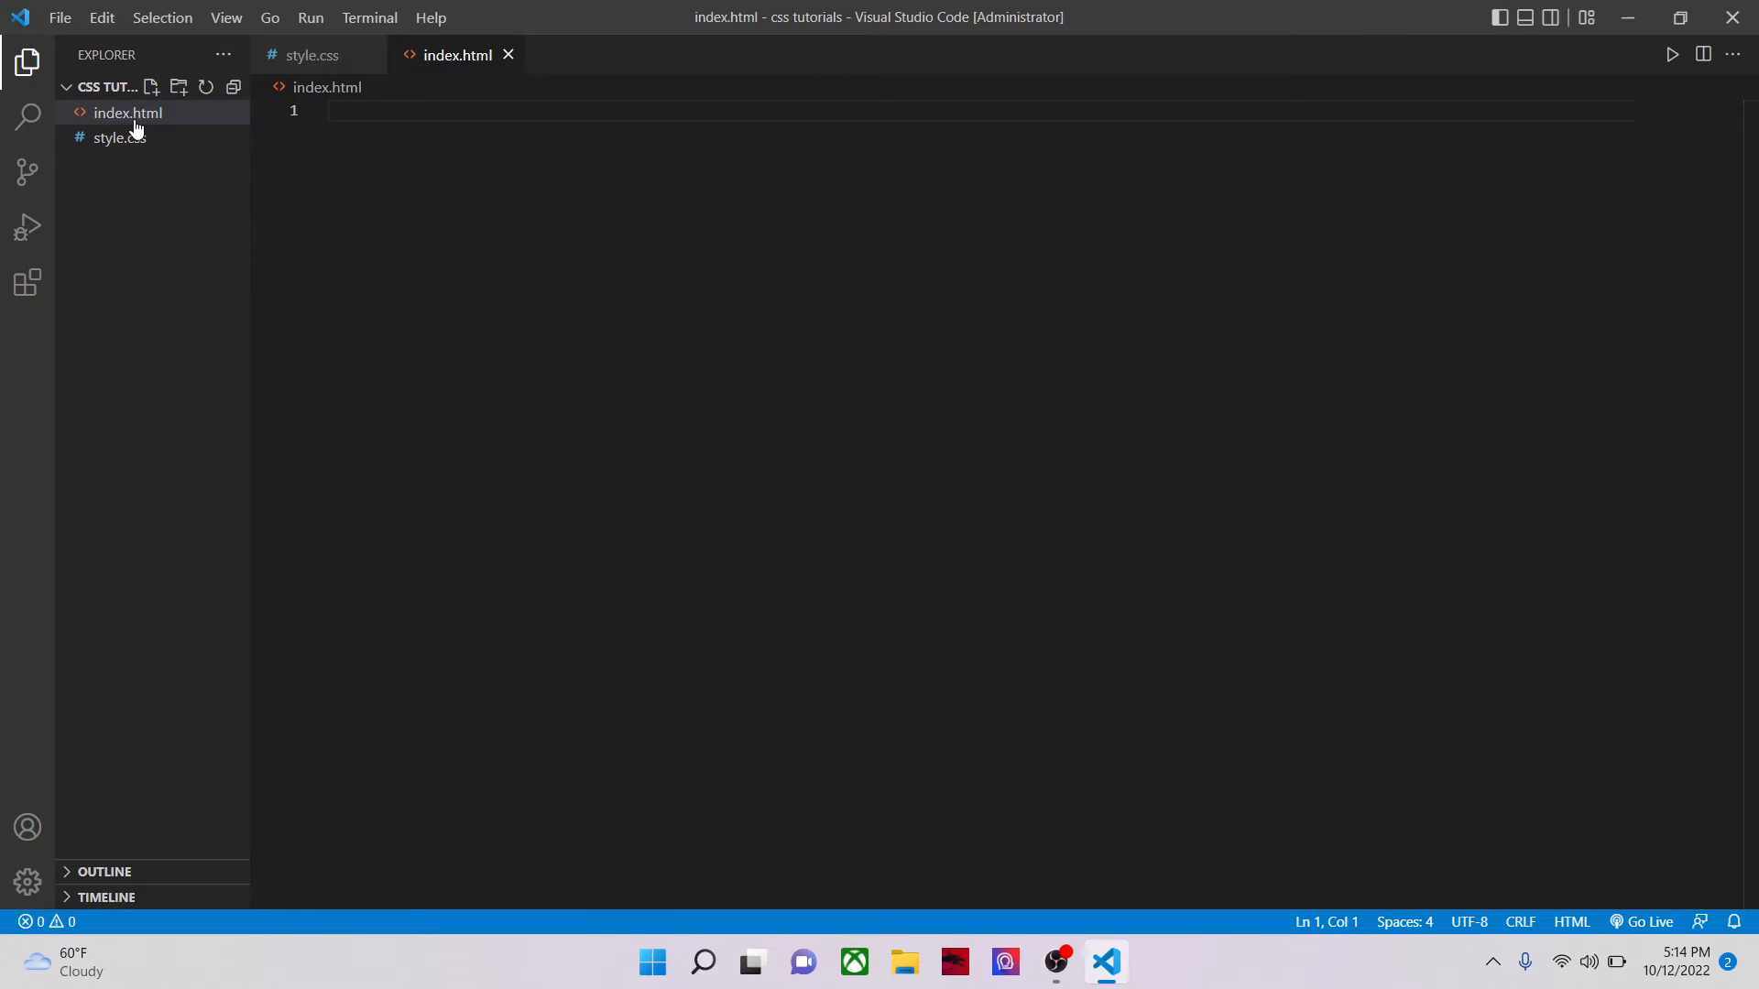
mouse_move(135, 119)
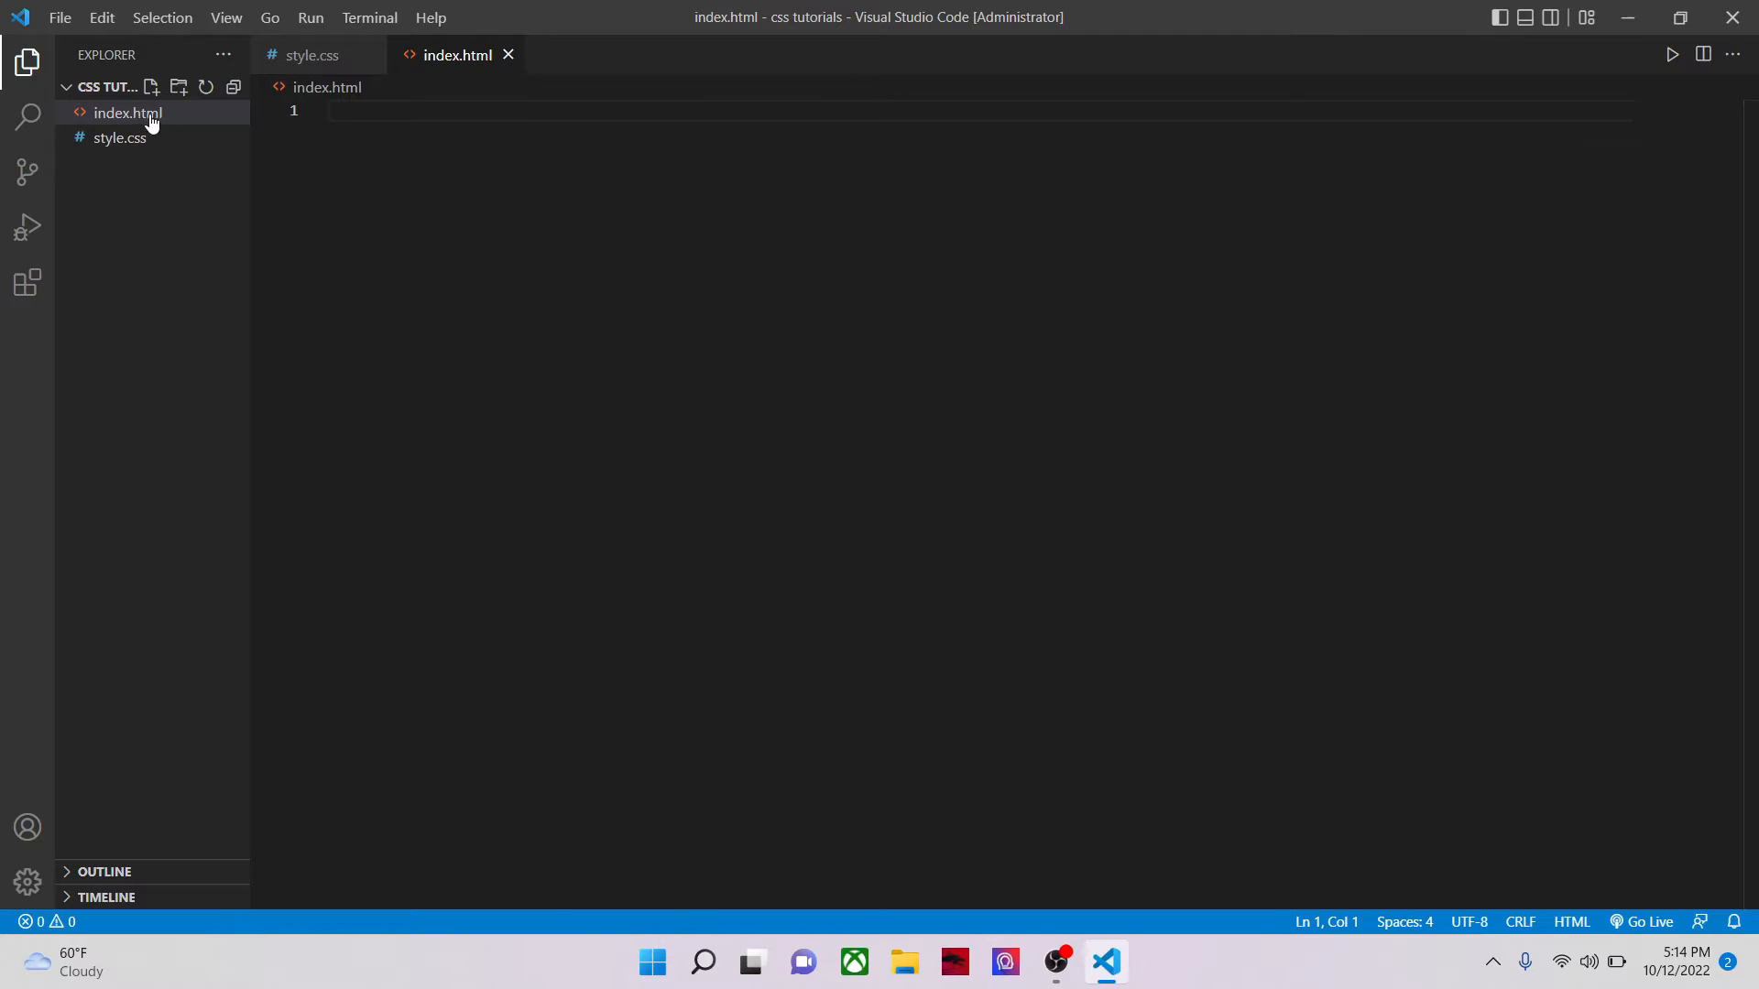
click(125, 113)
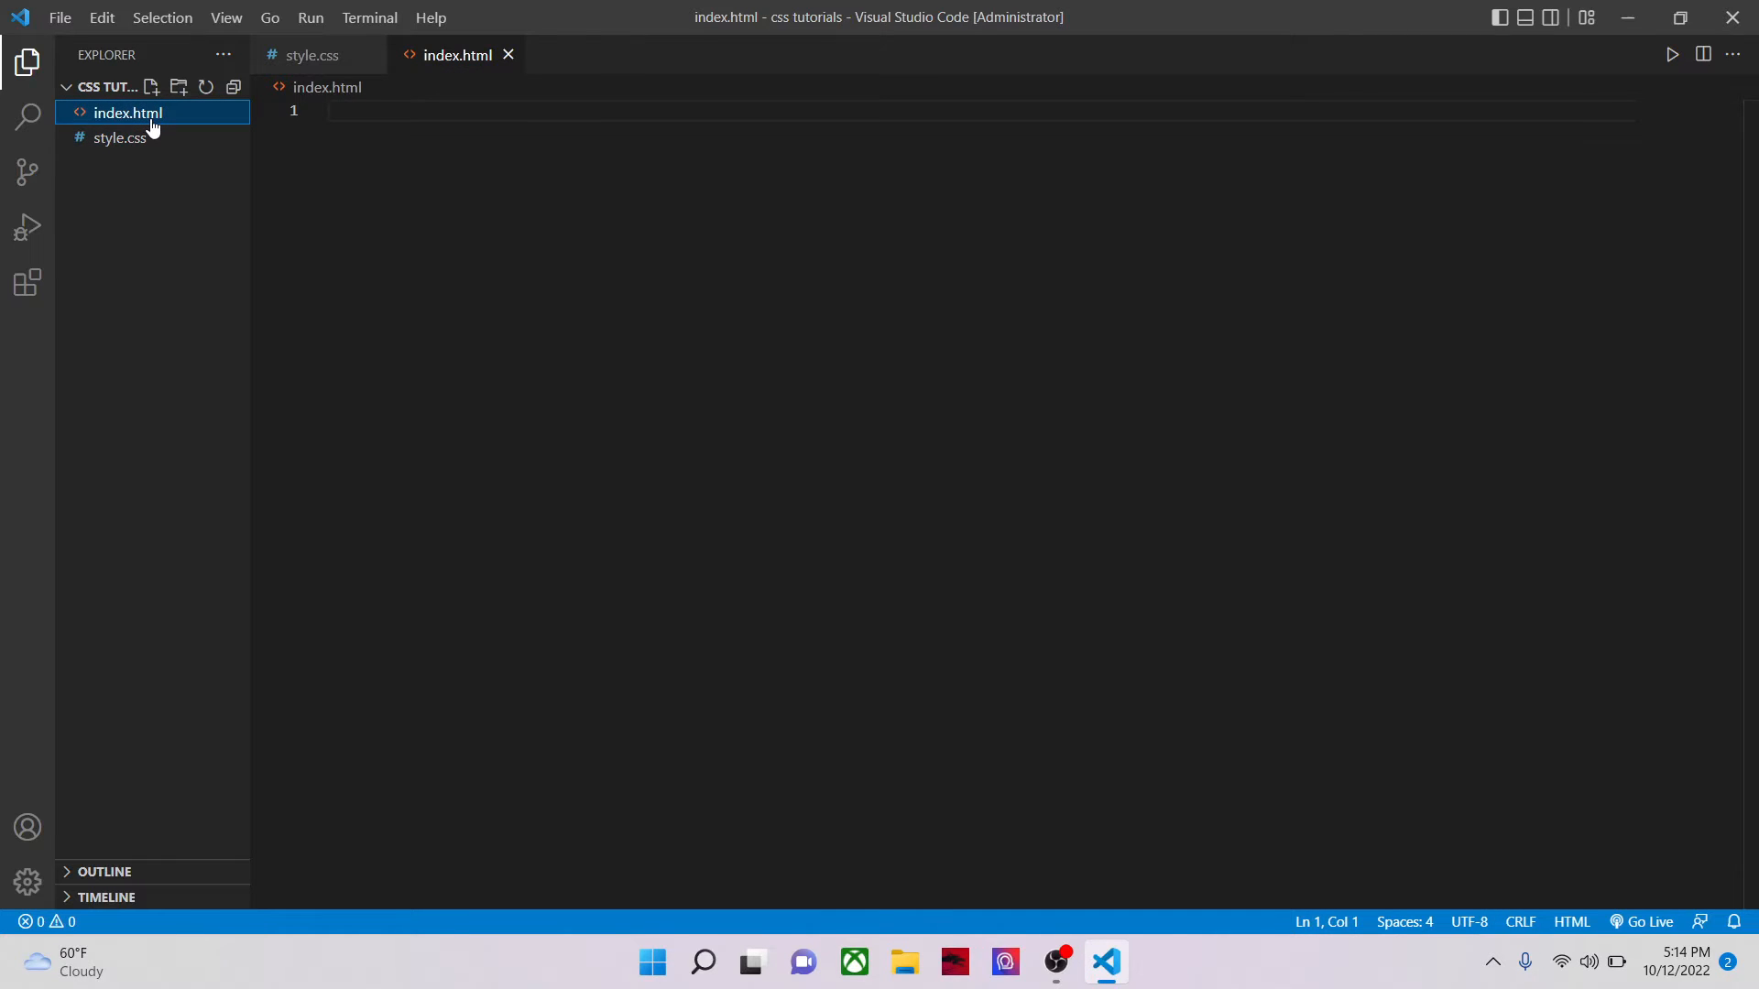
click(120, 139)
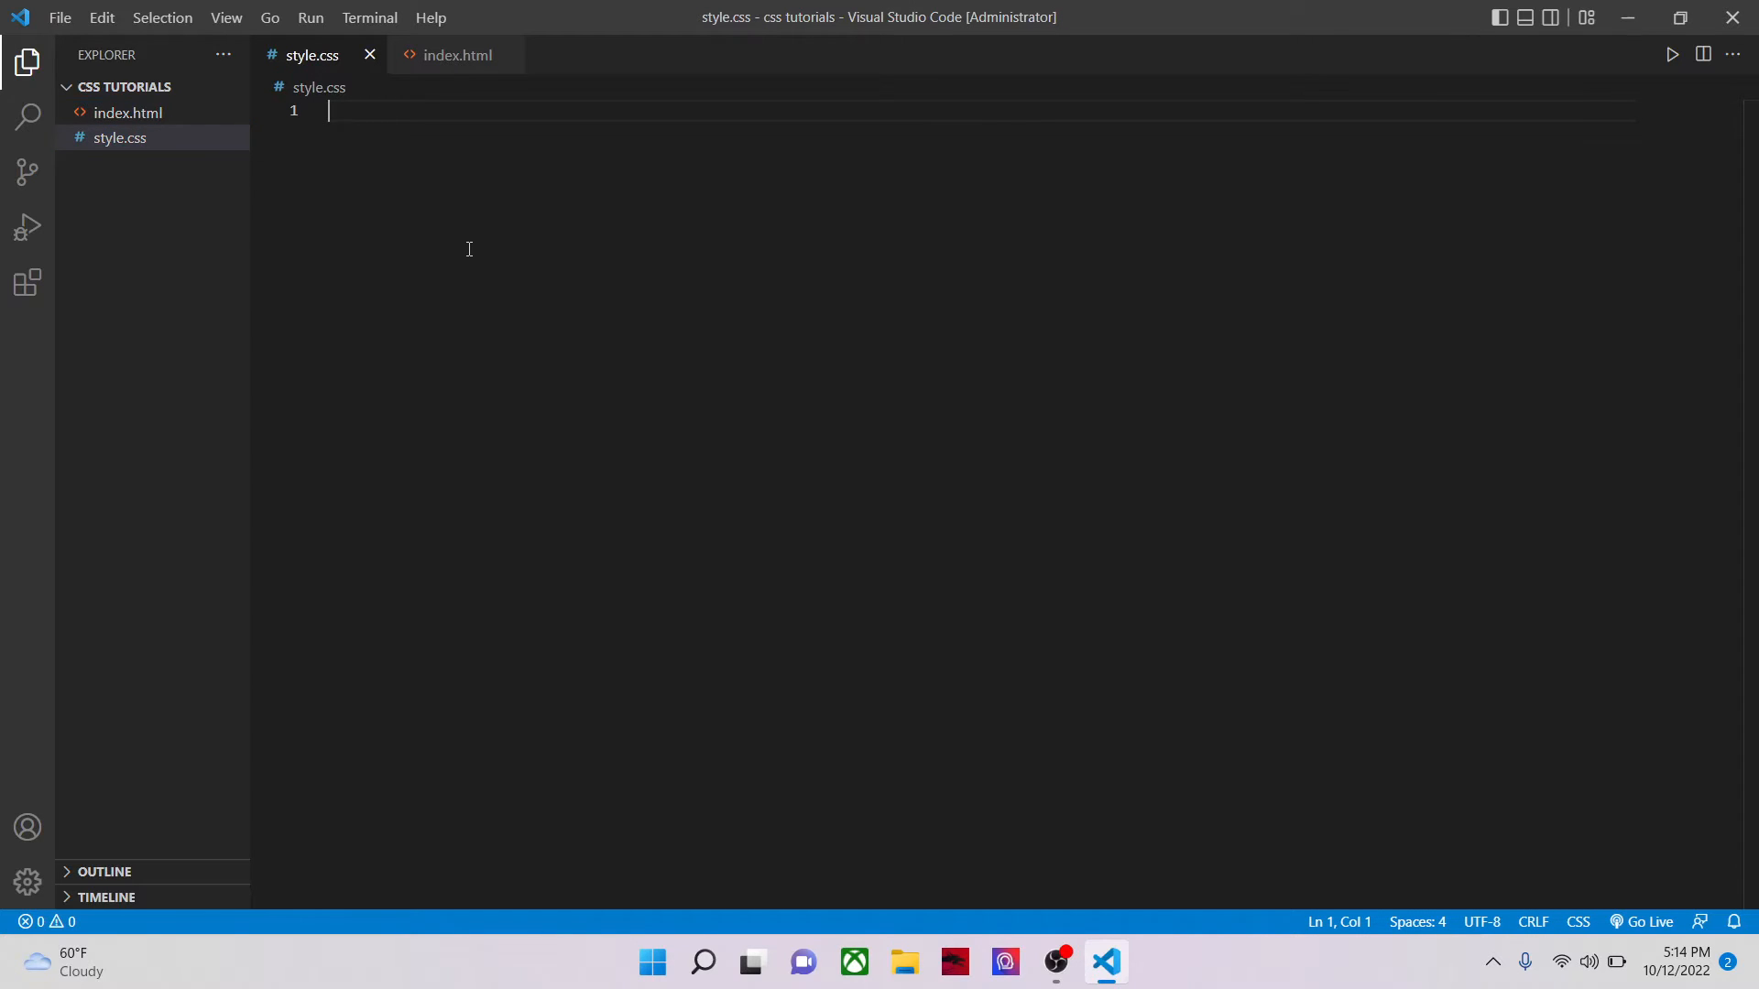
Step: Switch the editor to the empty index.html tab
click(456, 55)
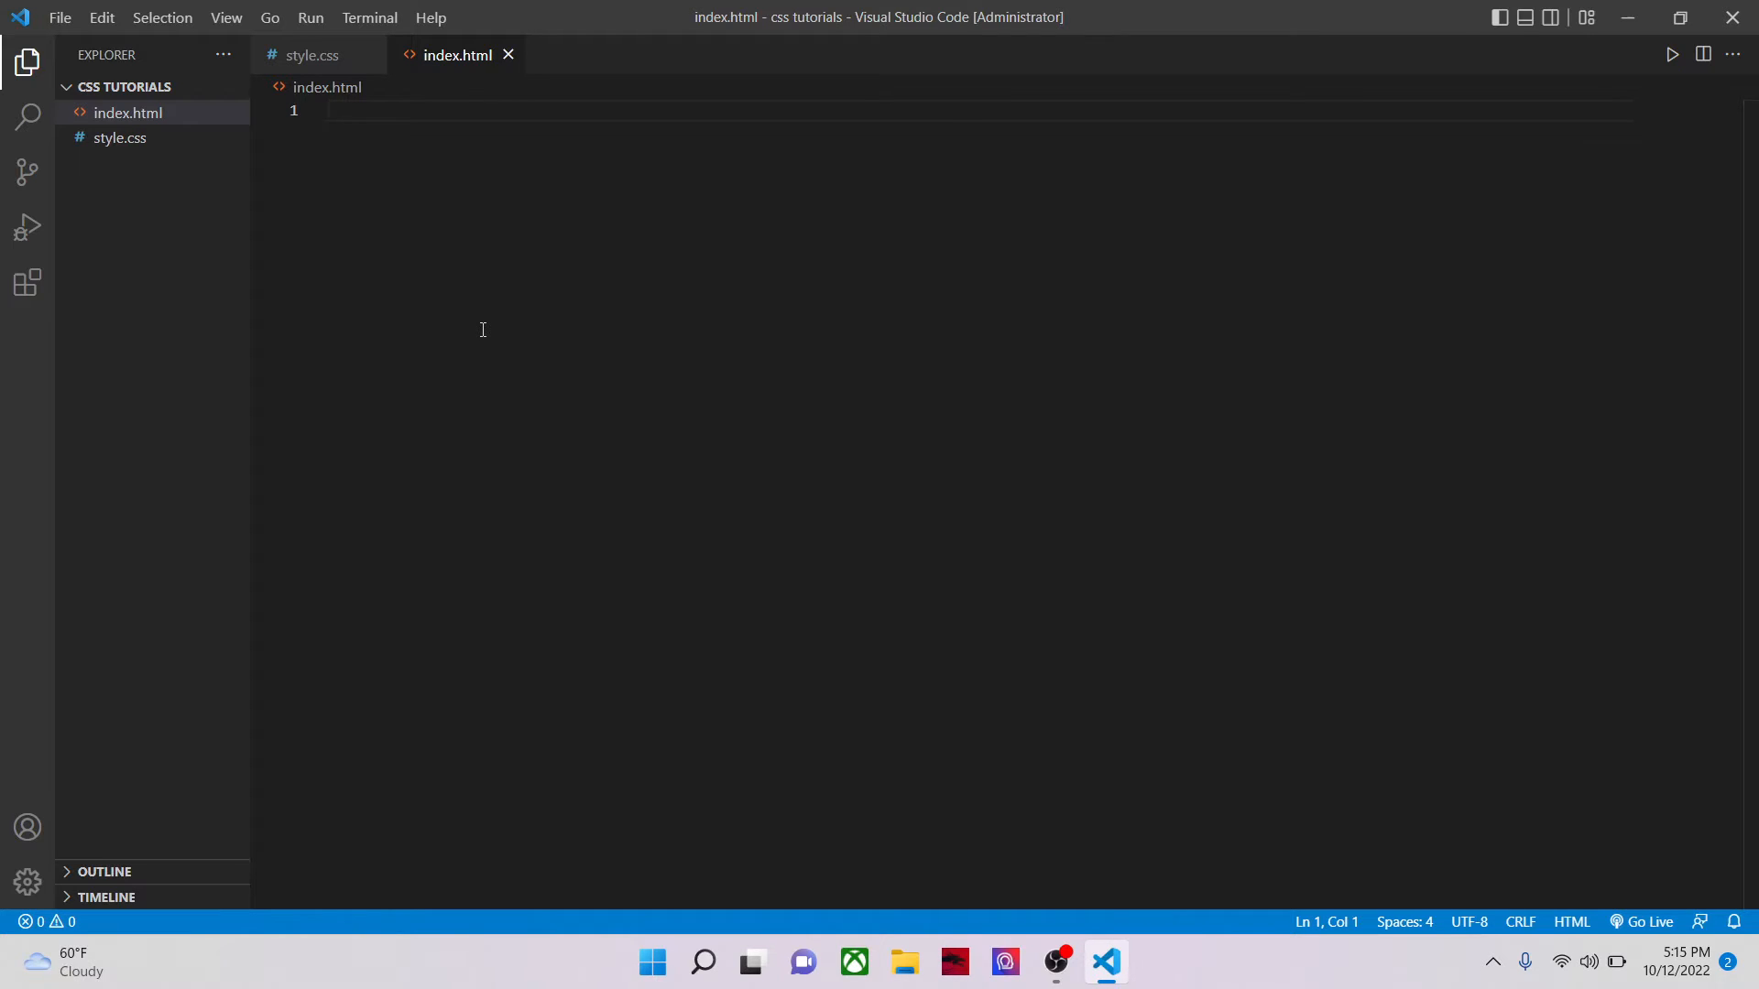
Step: Expand the ! HTML boilerplate in index.html with the title 'CSS Tutorials'
text(!DOCTYPE html>)
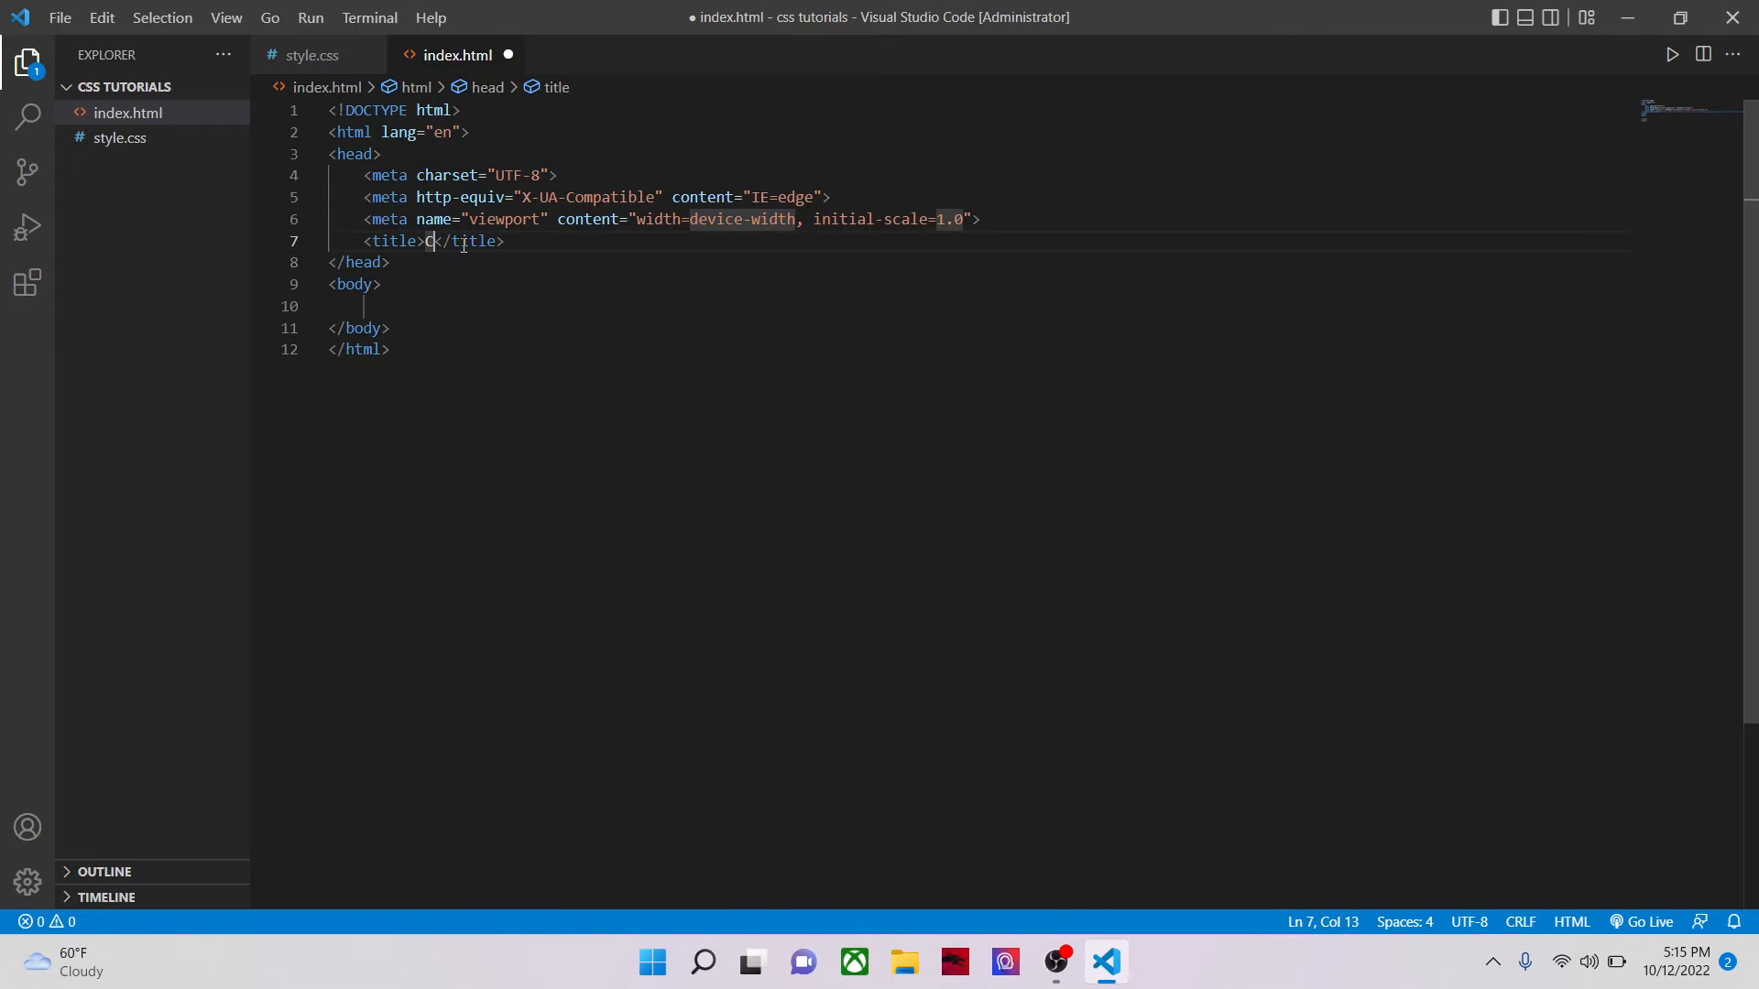
text(CSS)
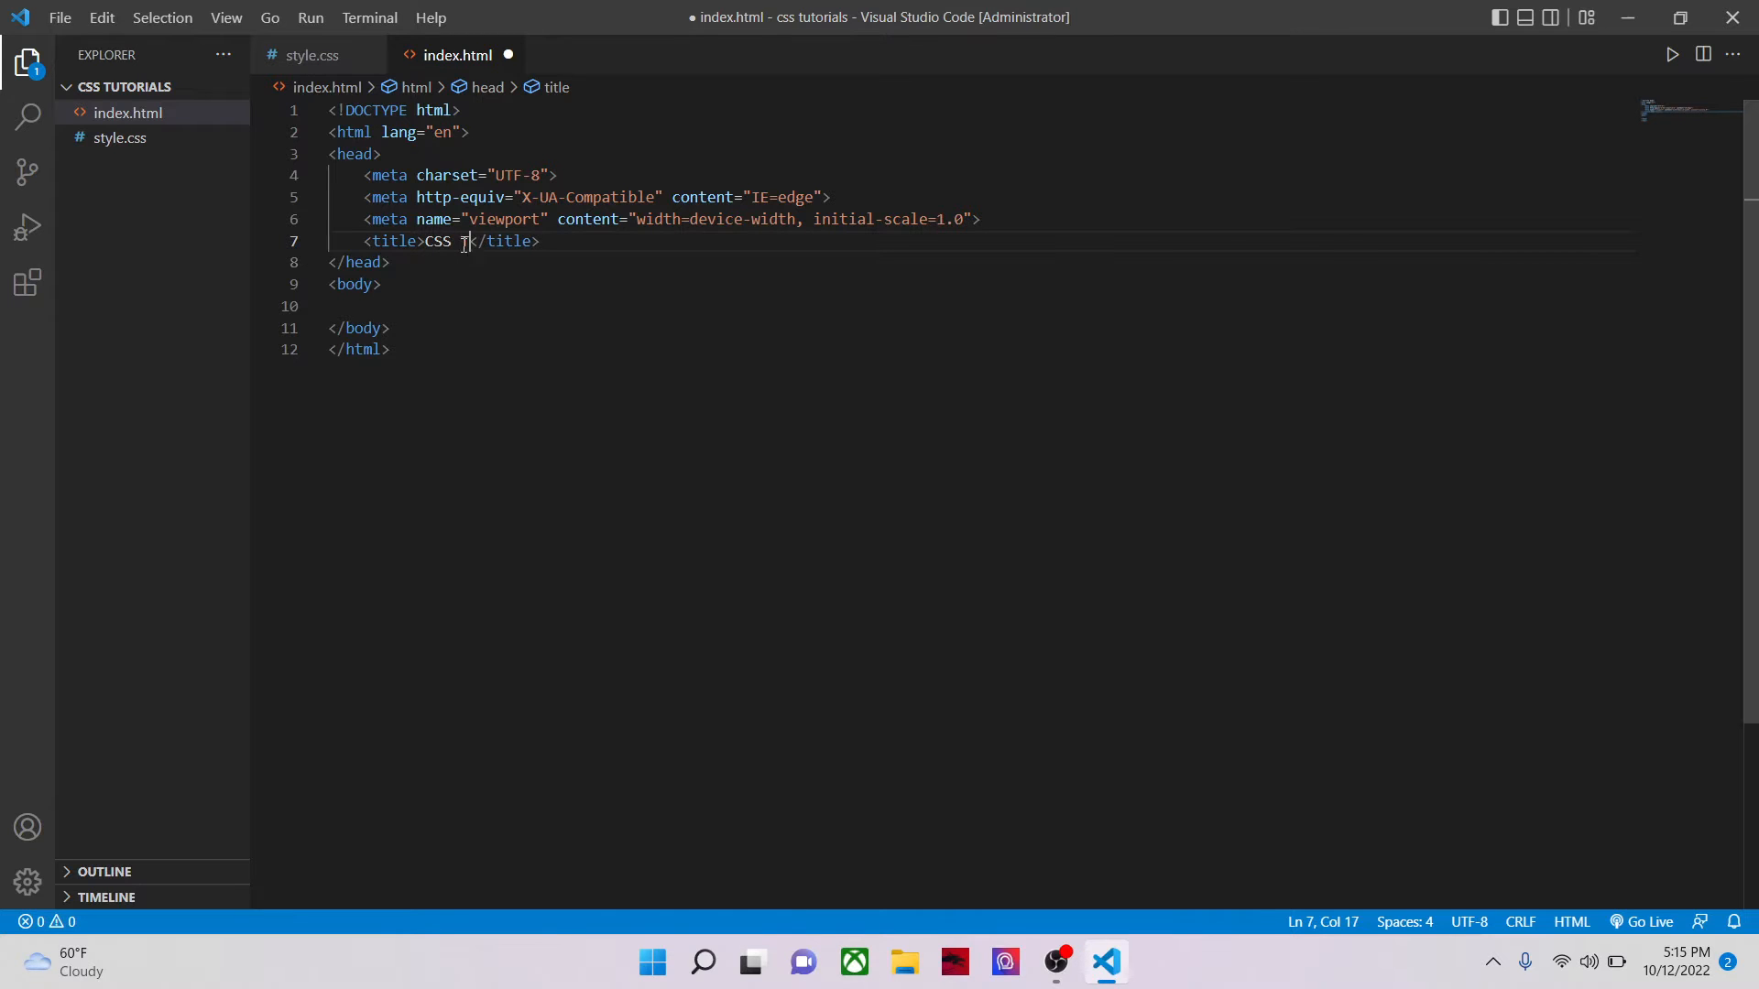
text(Tutoo)
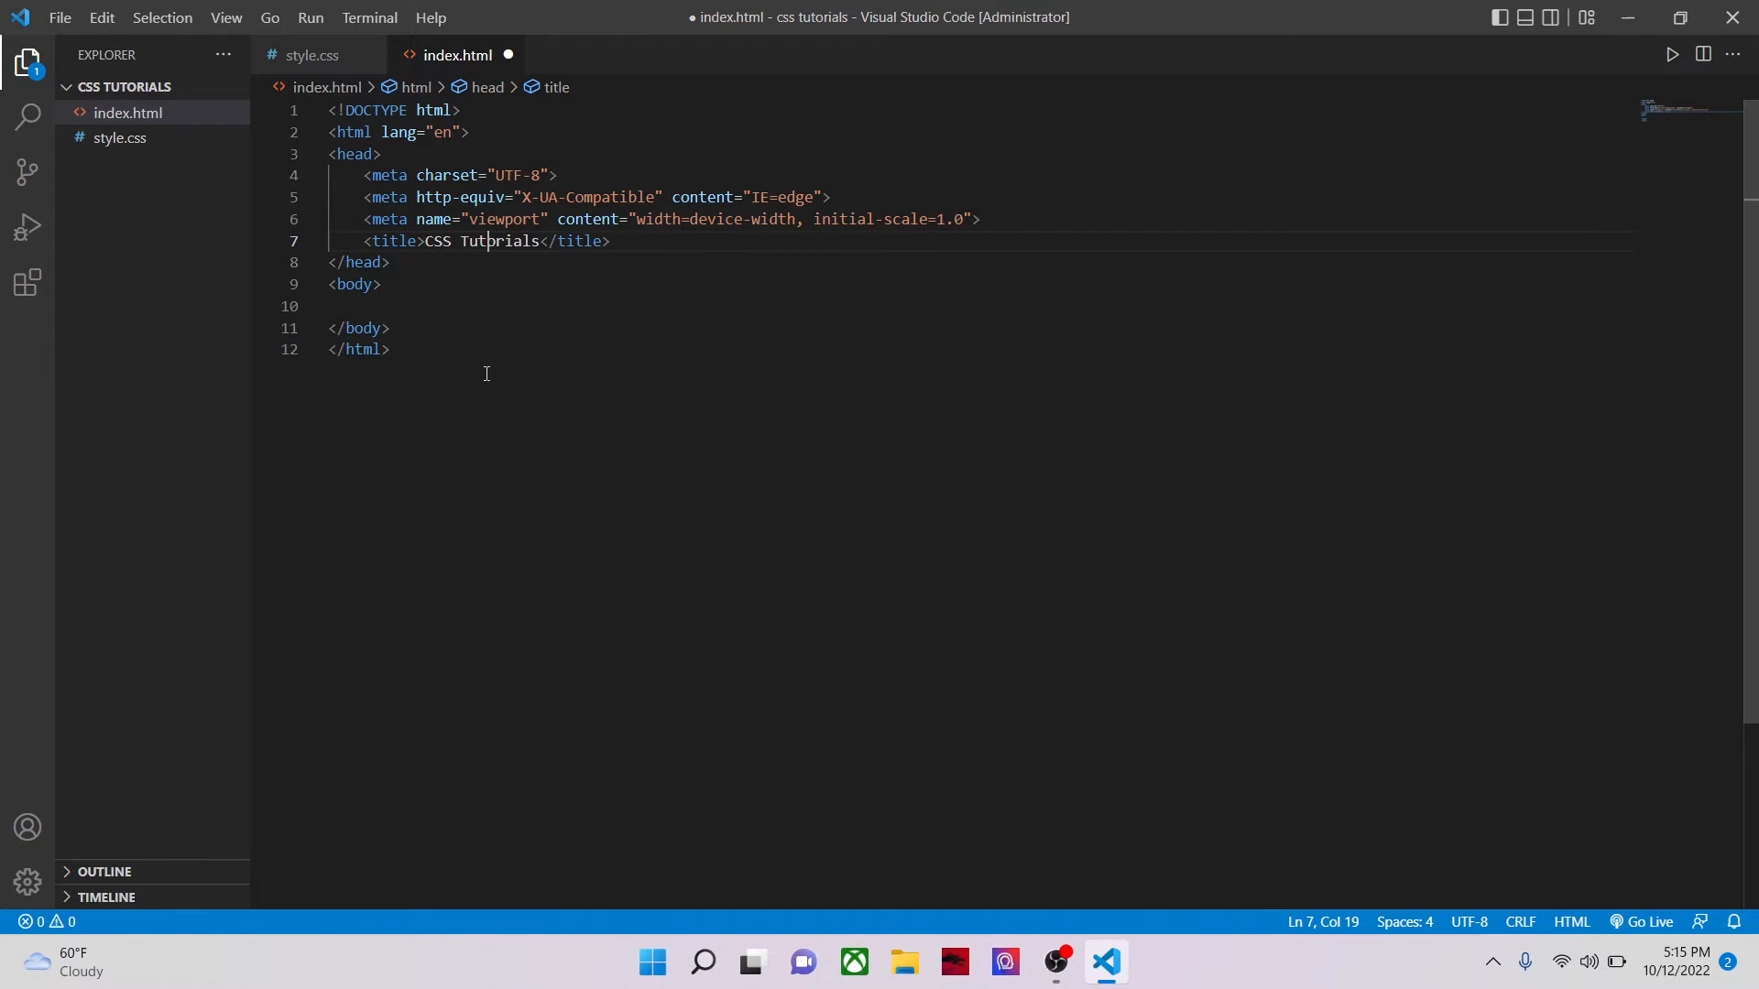
mouse_move(478, 309)
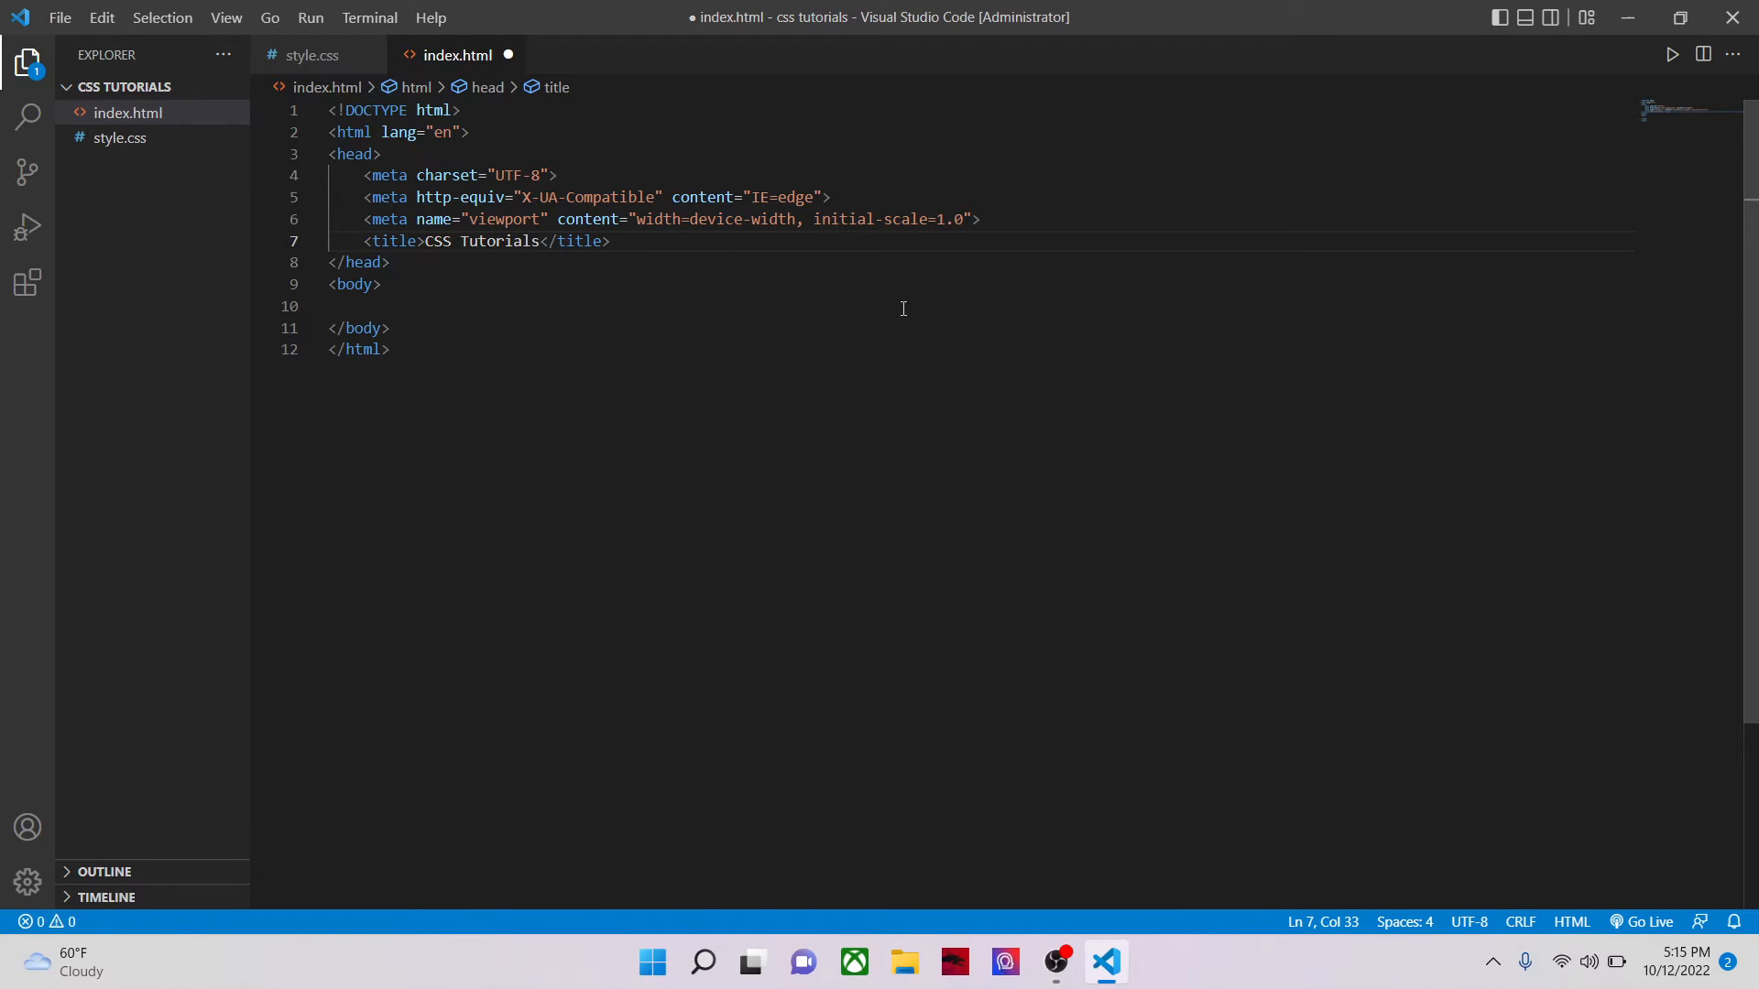
Step: Add a stylesheet link with href 'style.css' below the title in index.html
key(Enter)
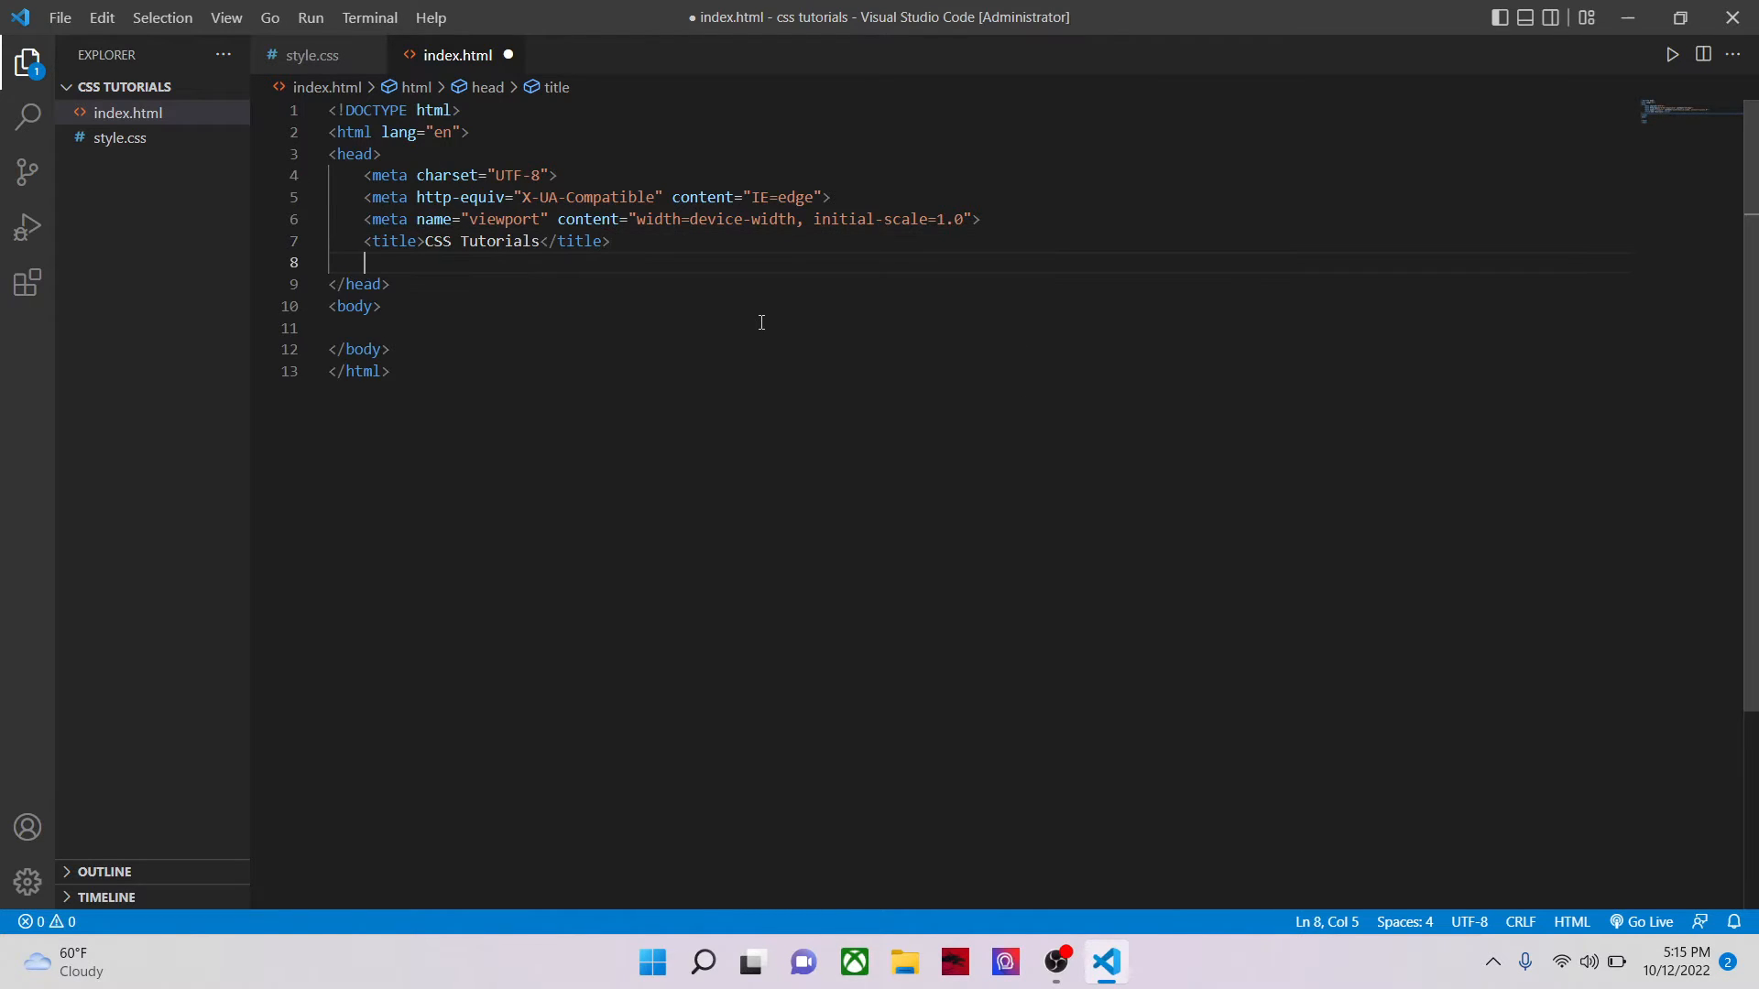
text(link)
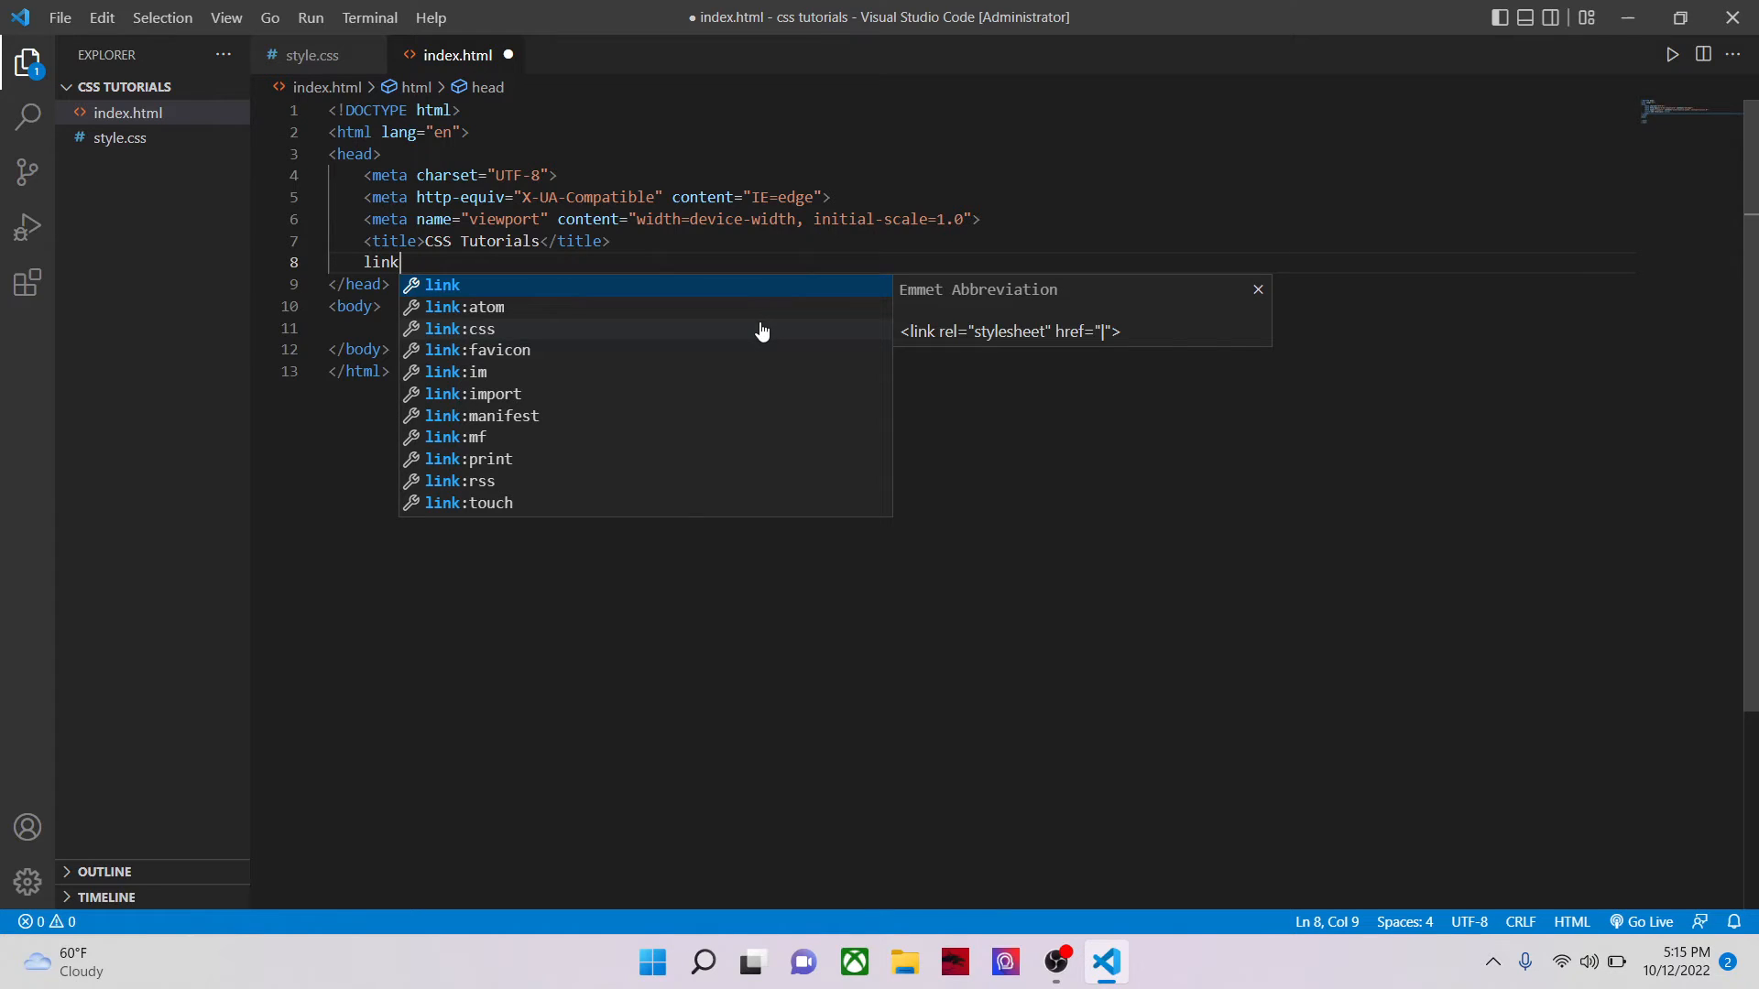
key(Tab)
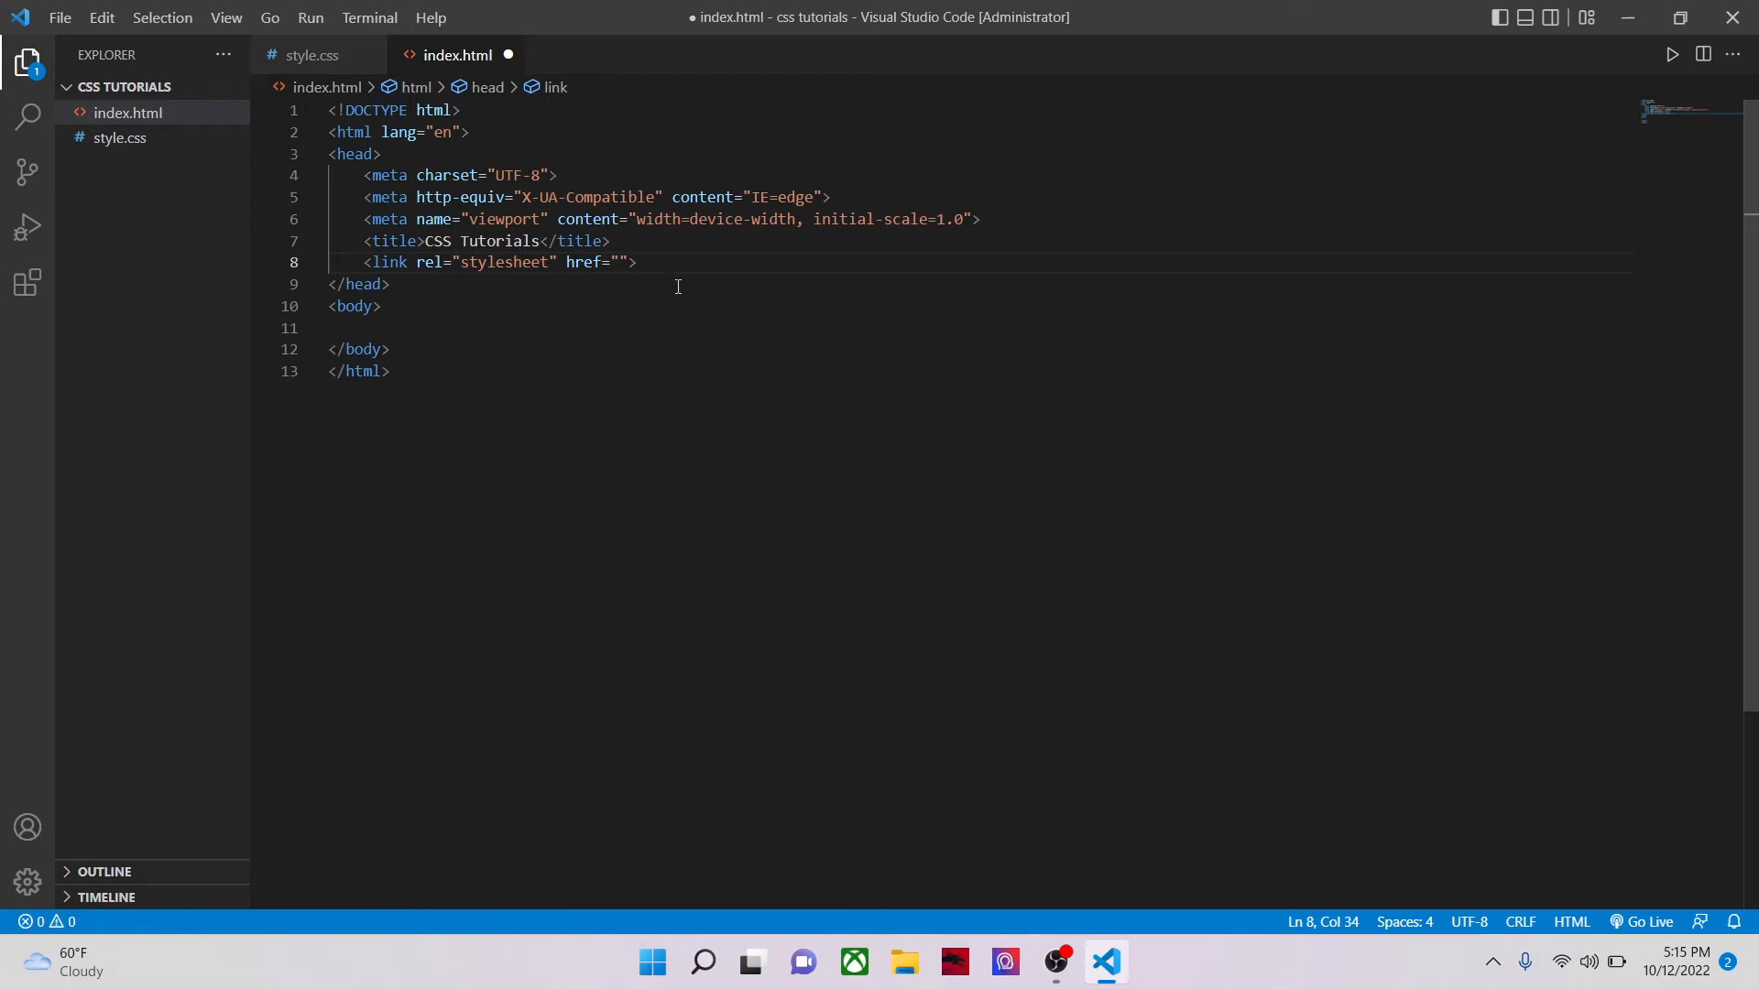
text(style.css)
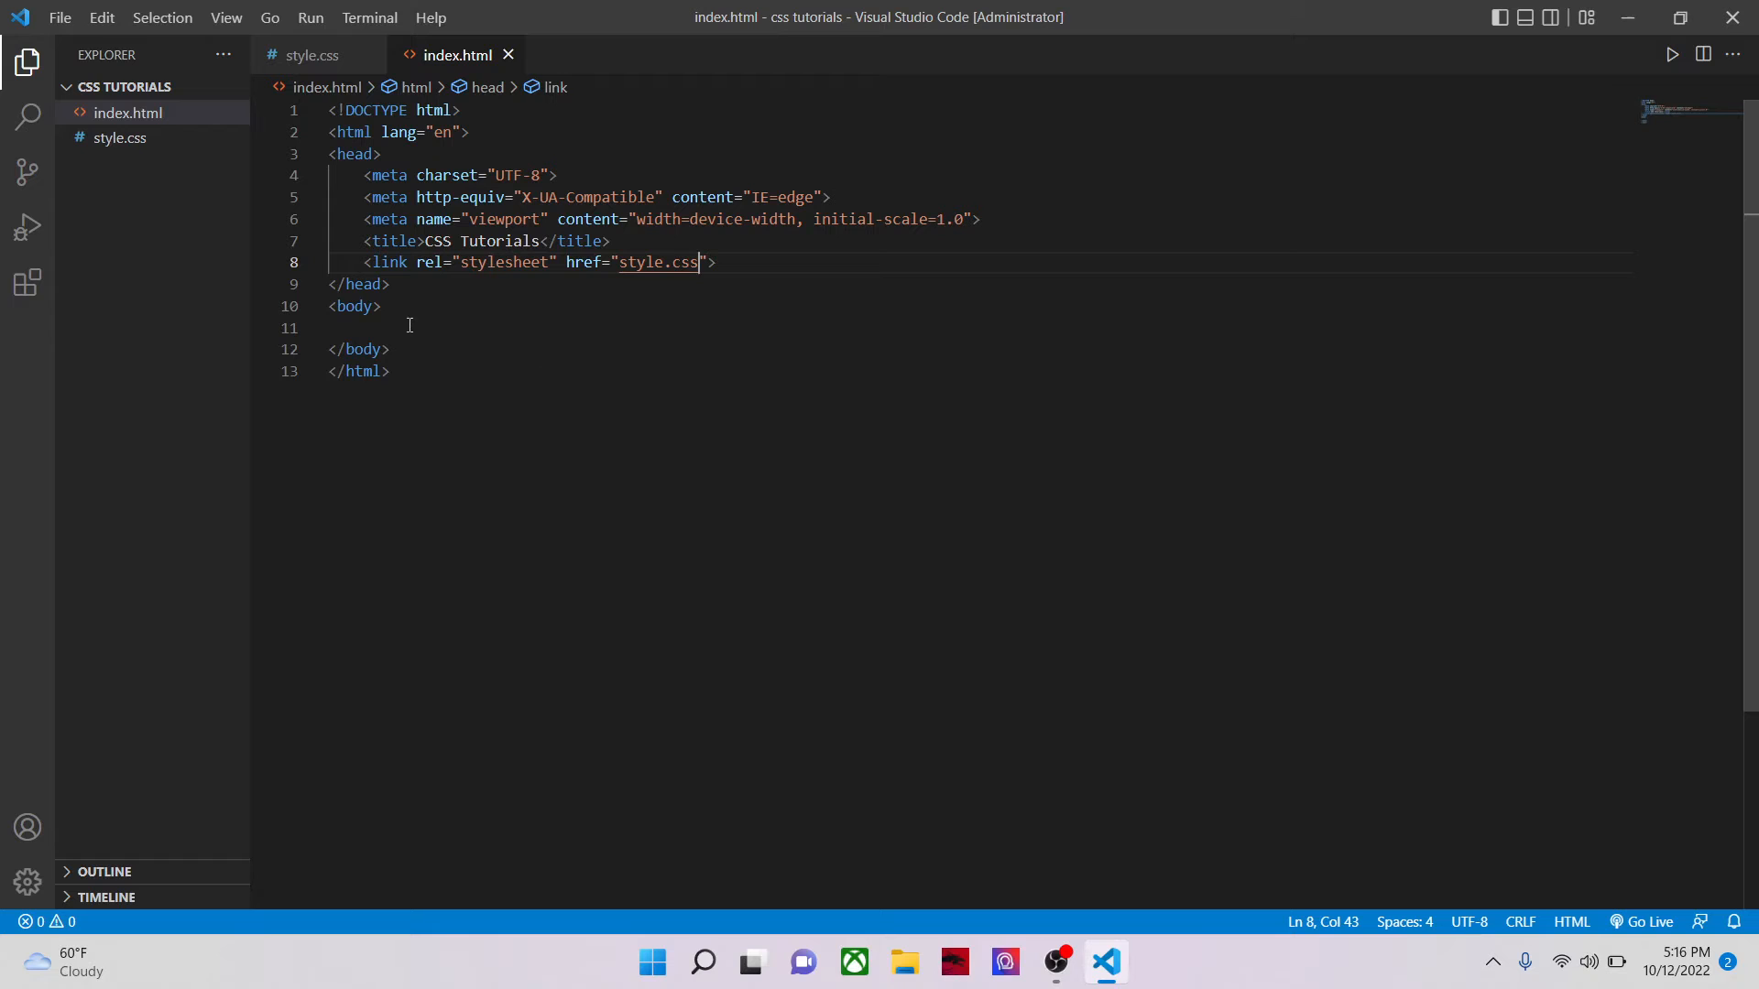
Step: Save index.html and start Live Server on port 5500
click(312, 55)
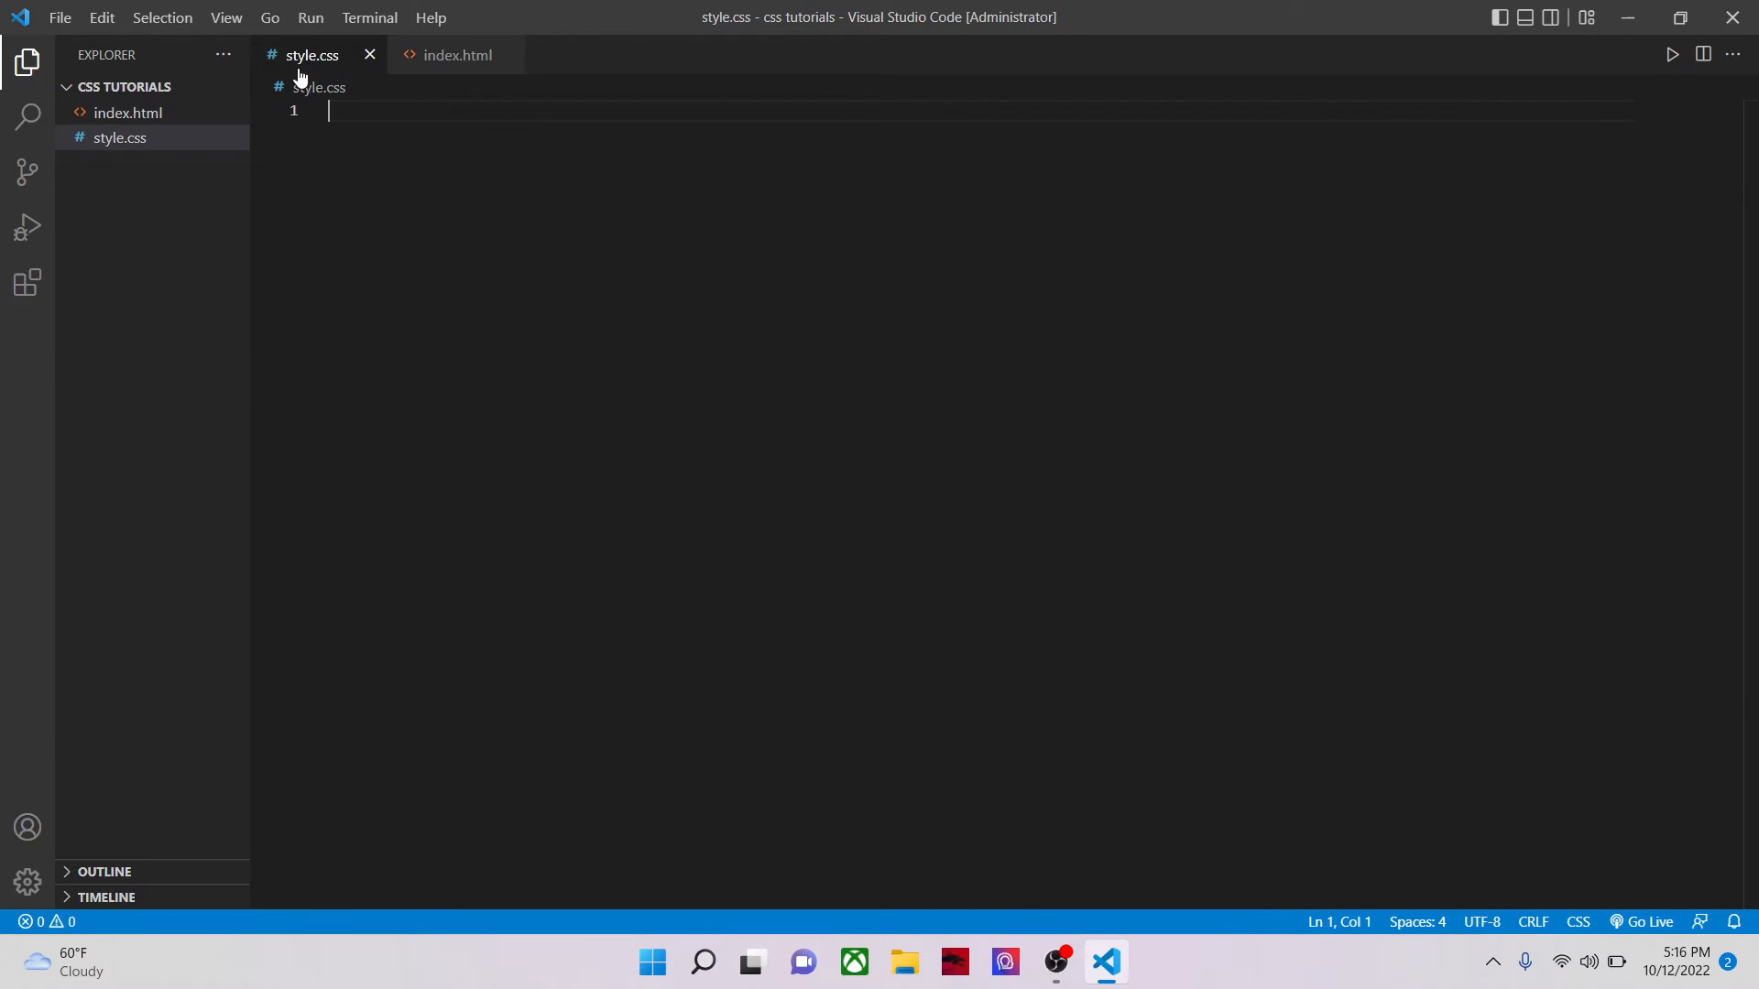
click(458, 55)
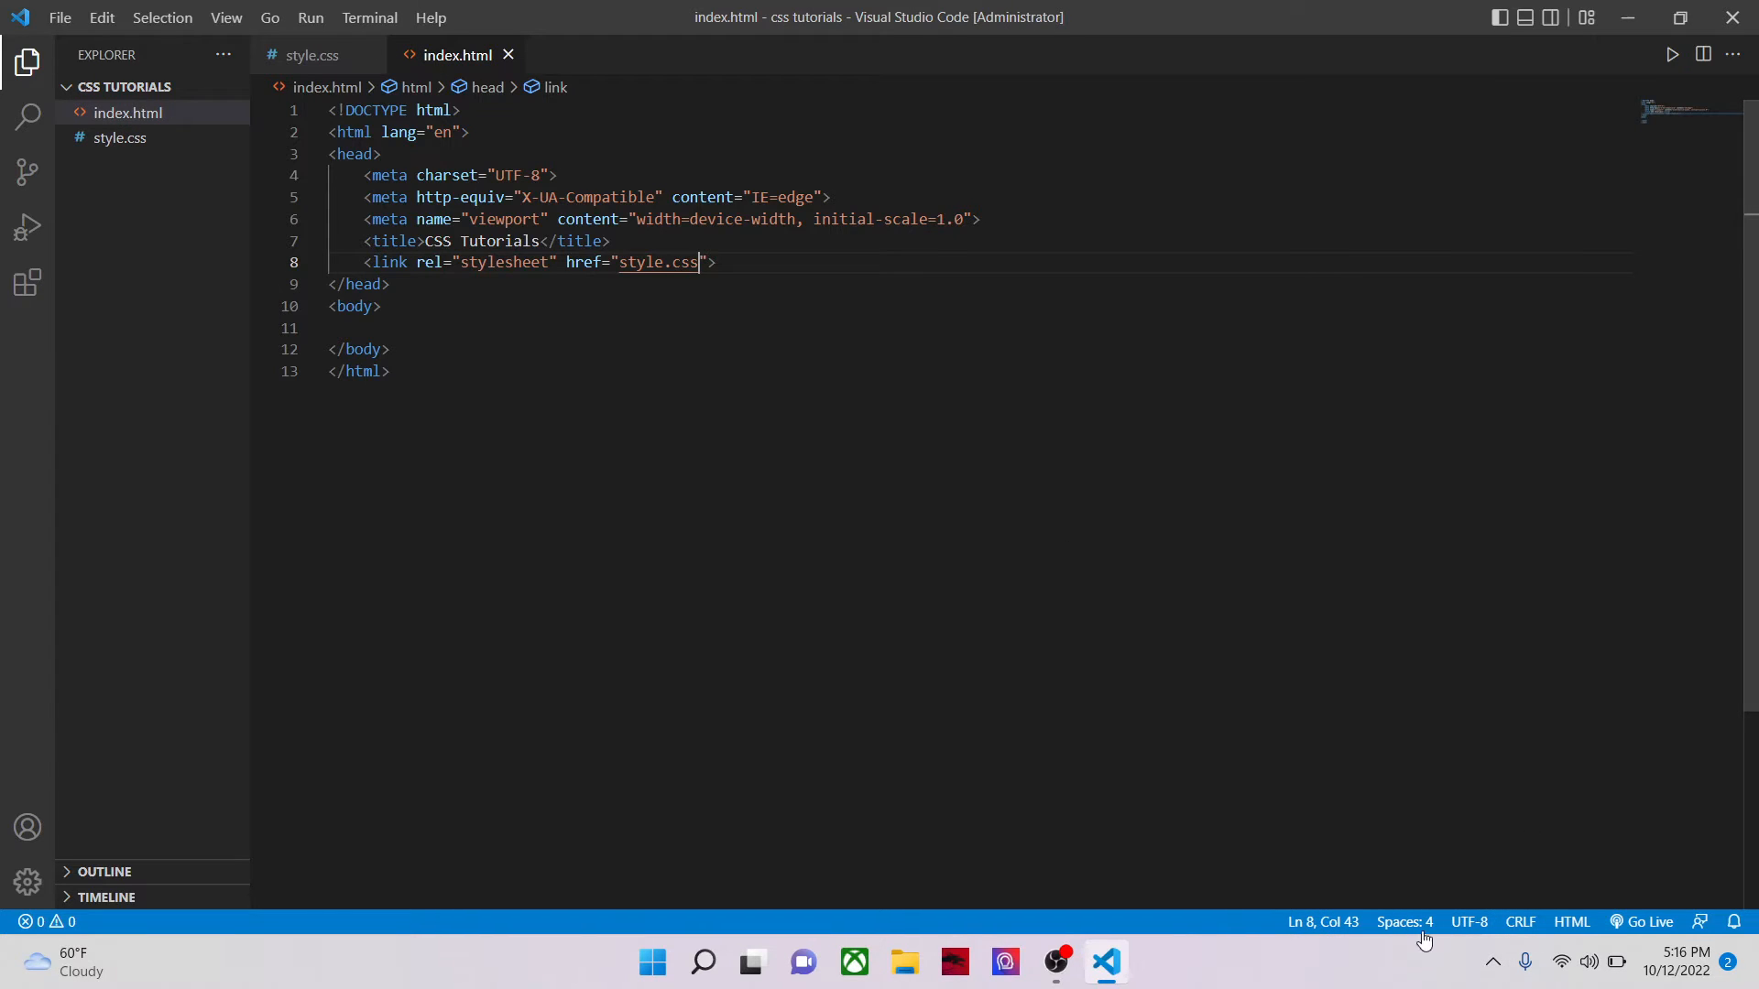
click(1644, 922)
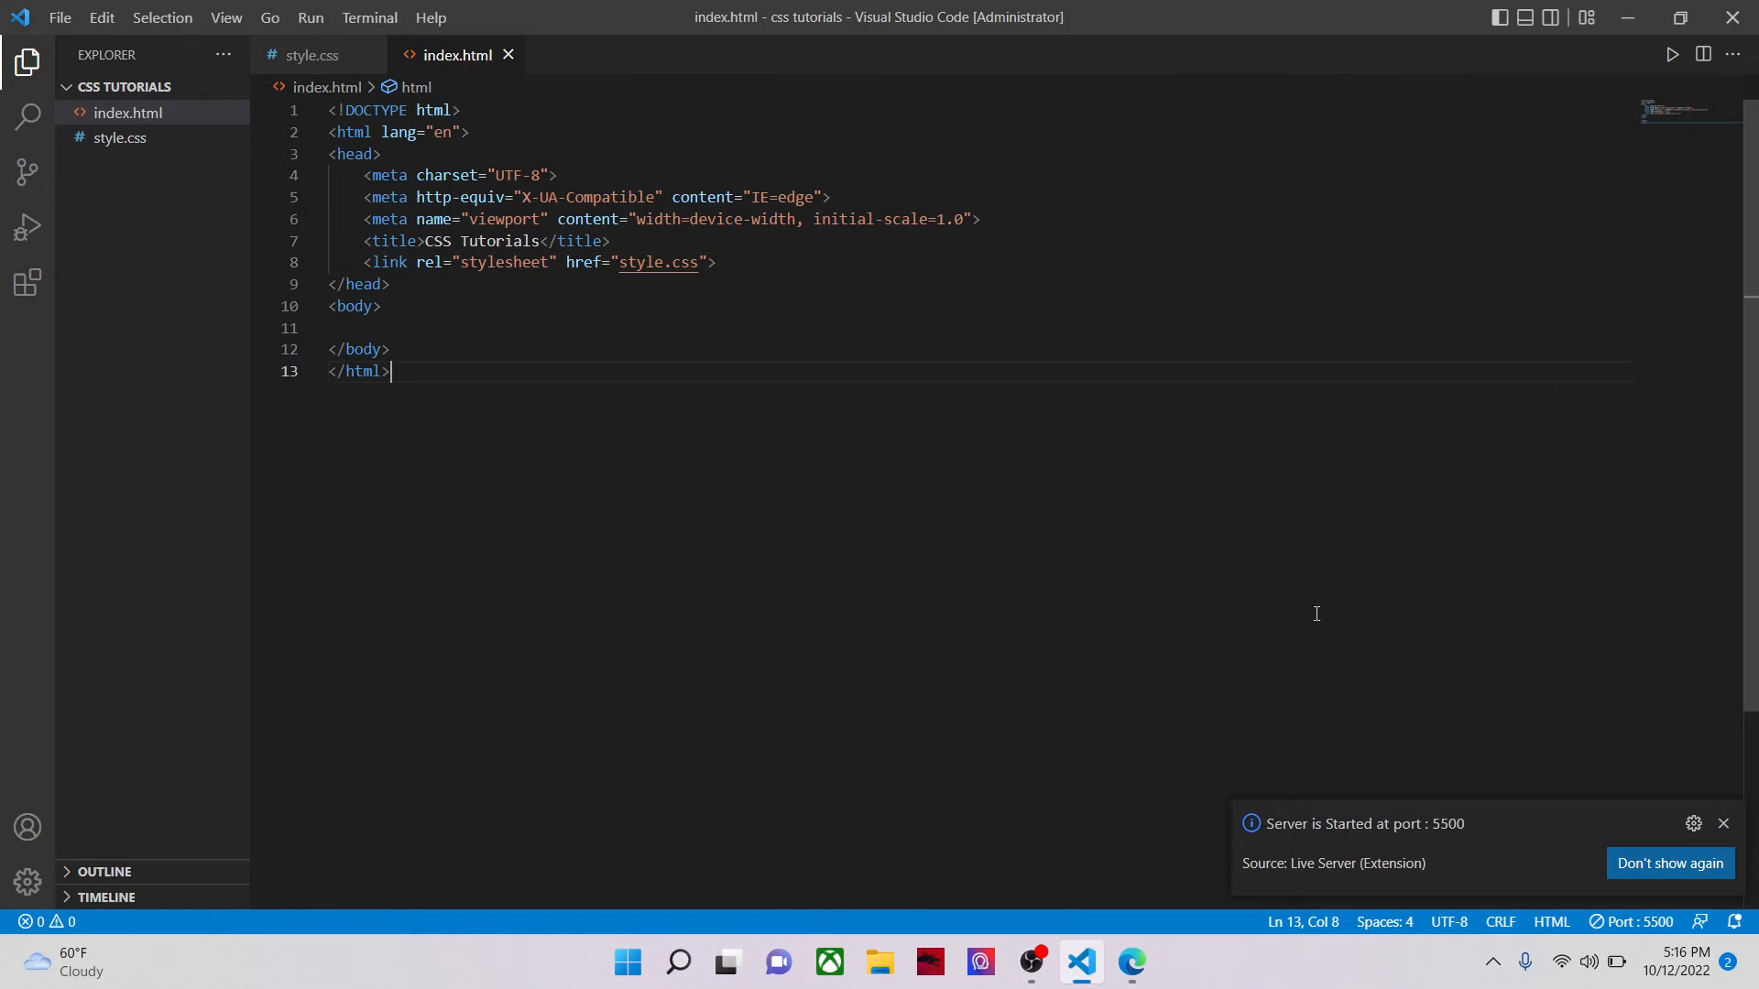
mouse_move(27, 284)
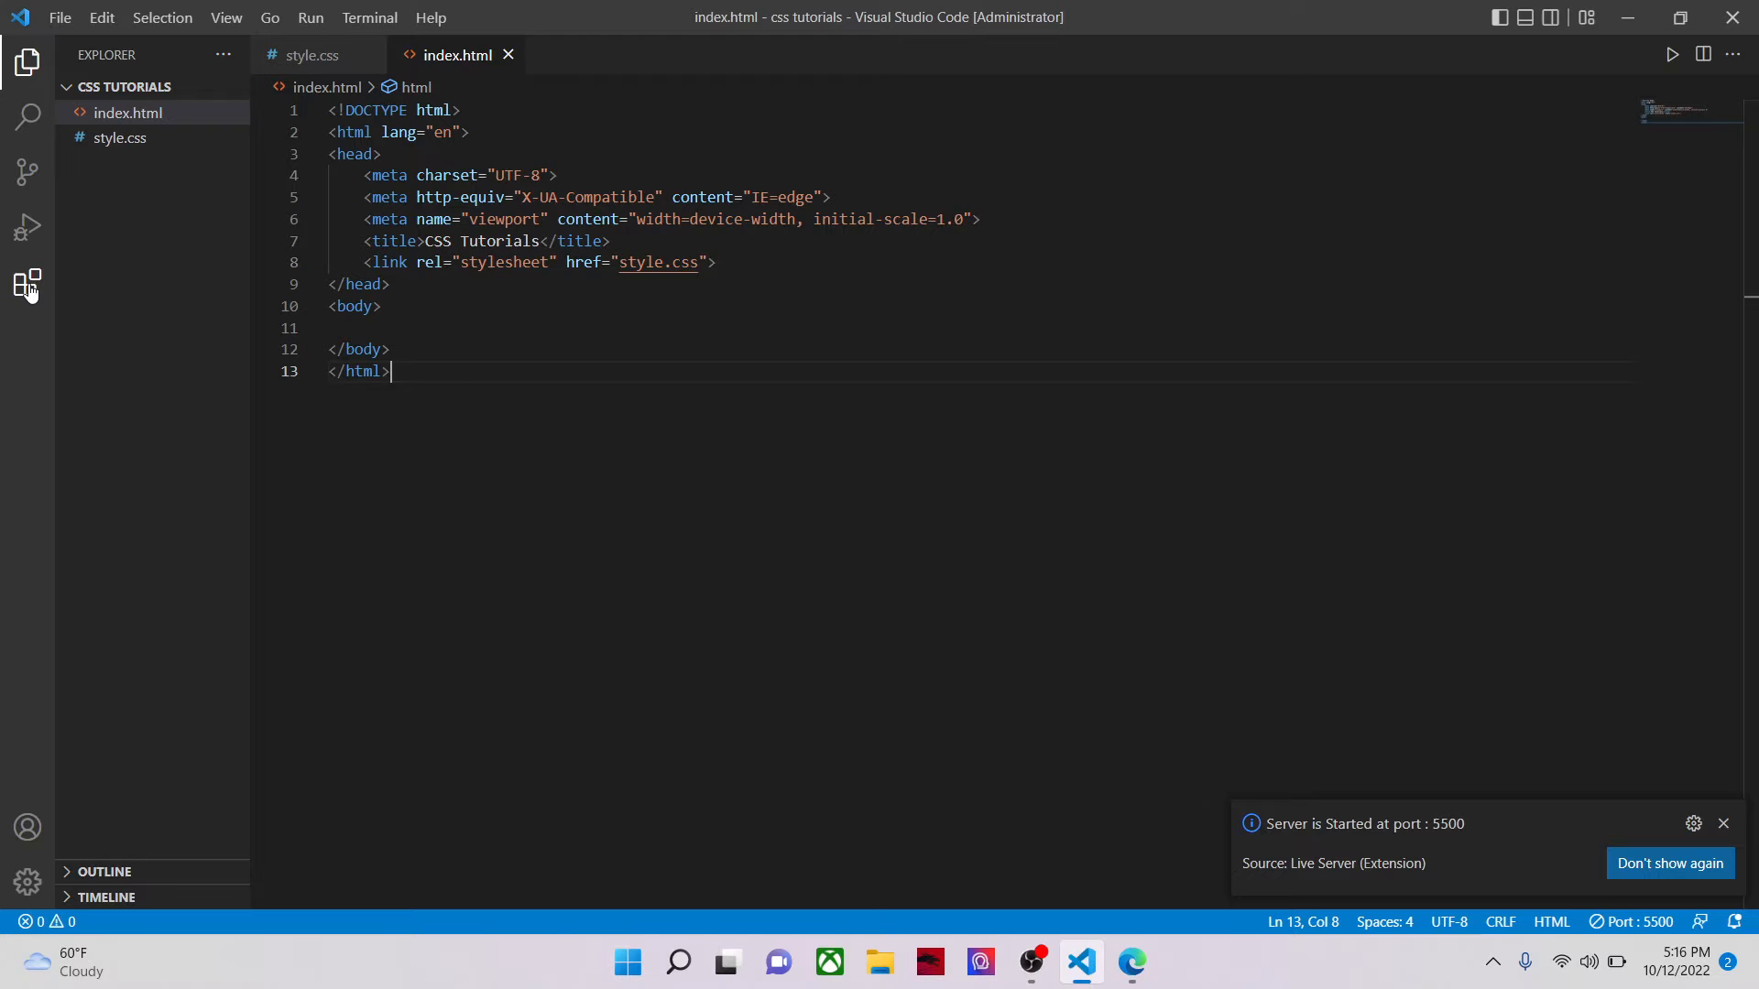
Step: Look up the Live Server extension among installed extensions, then return to Explorer
click(28, 282)
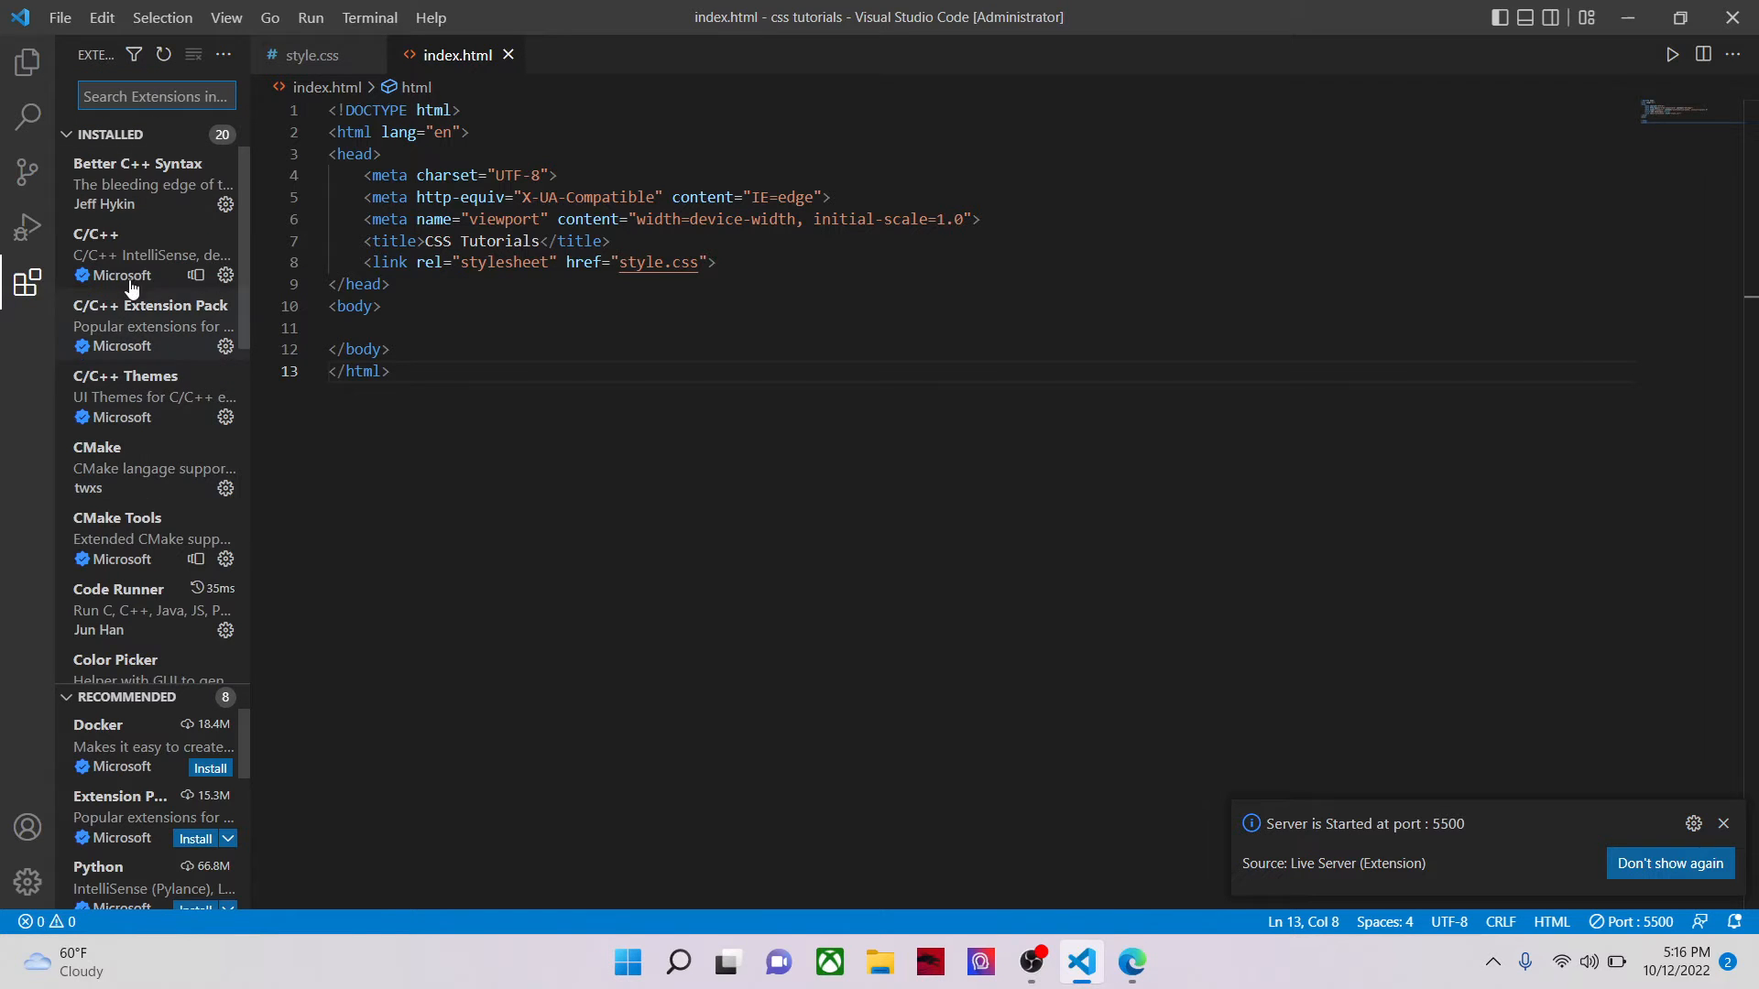
scroll(down, 3)
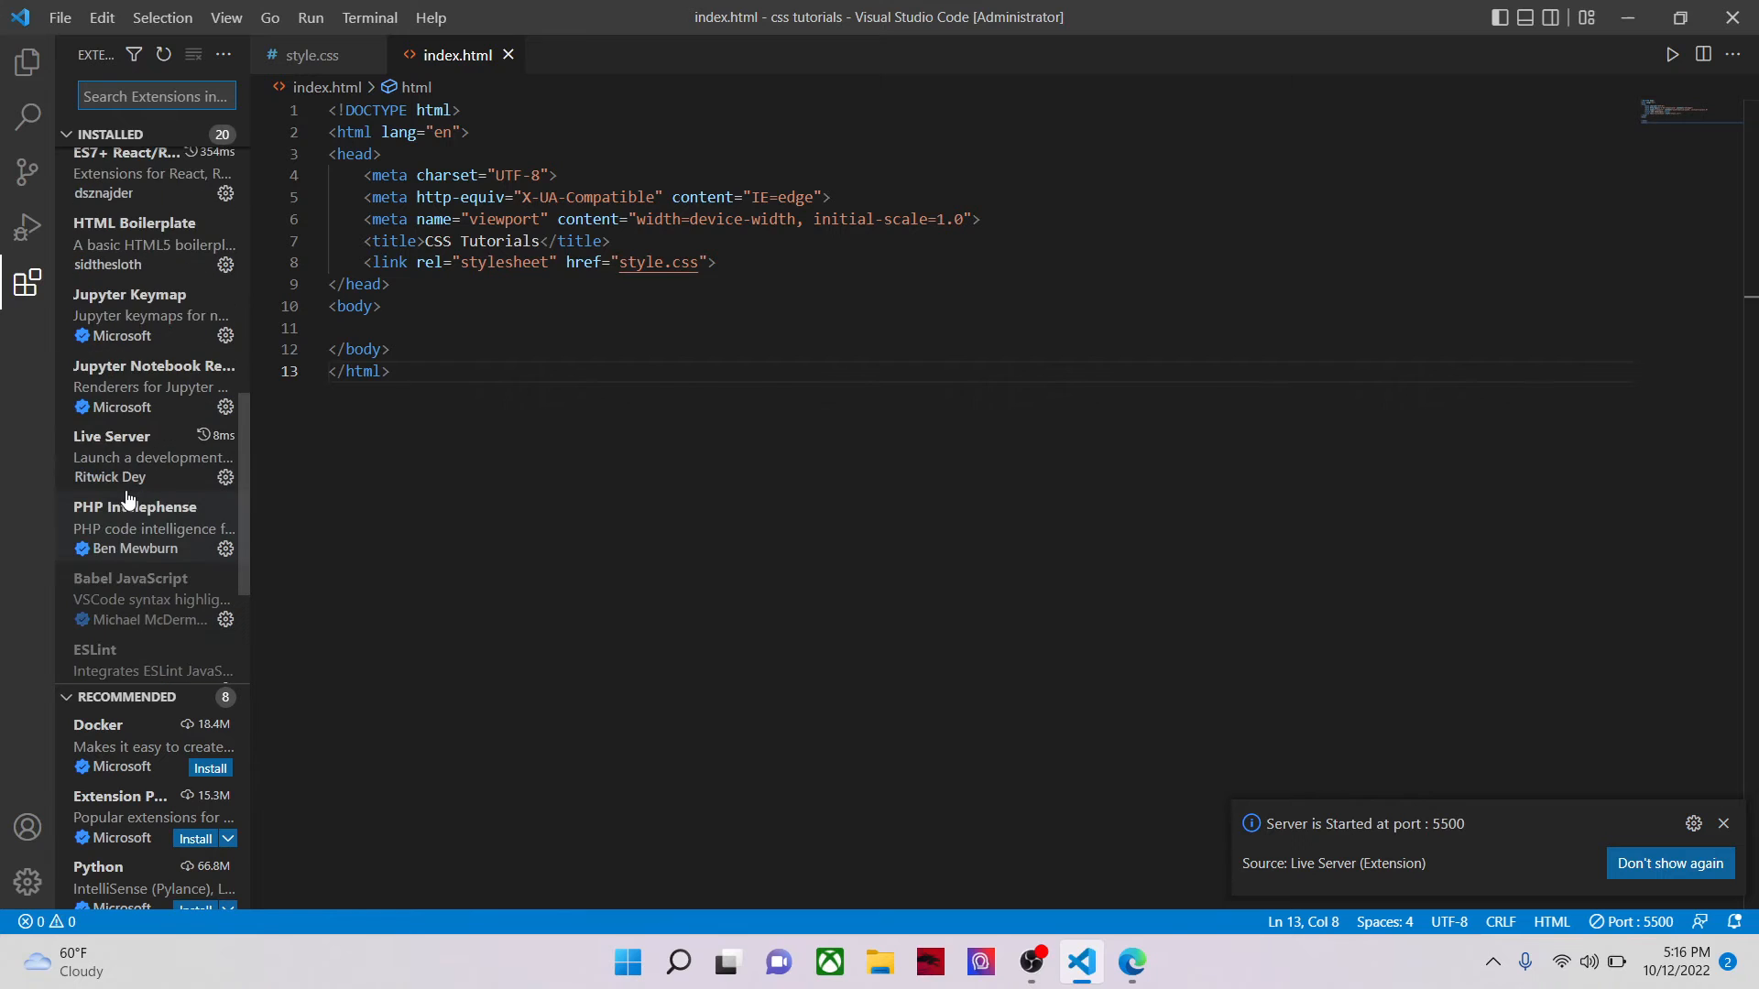
click(128, 457)
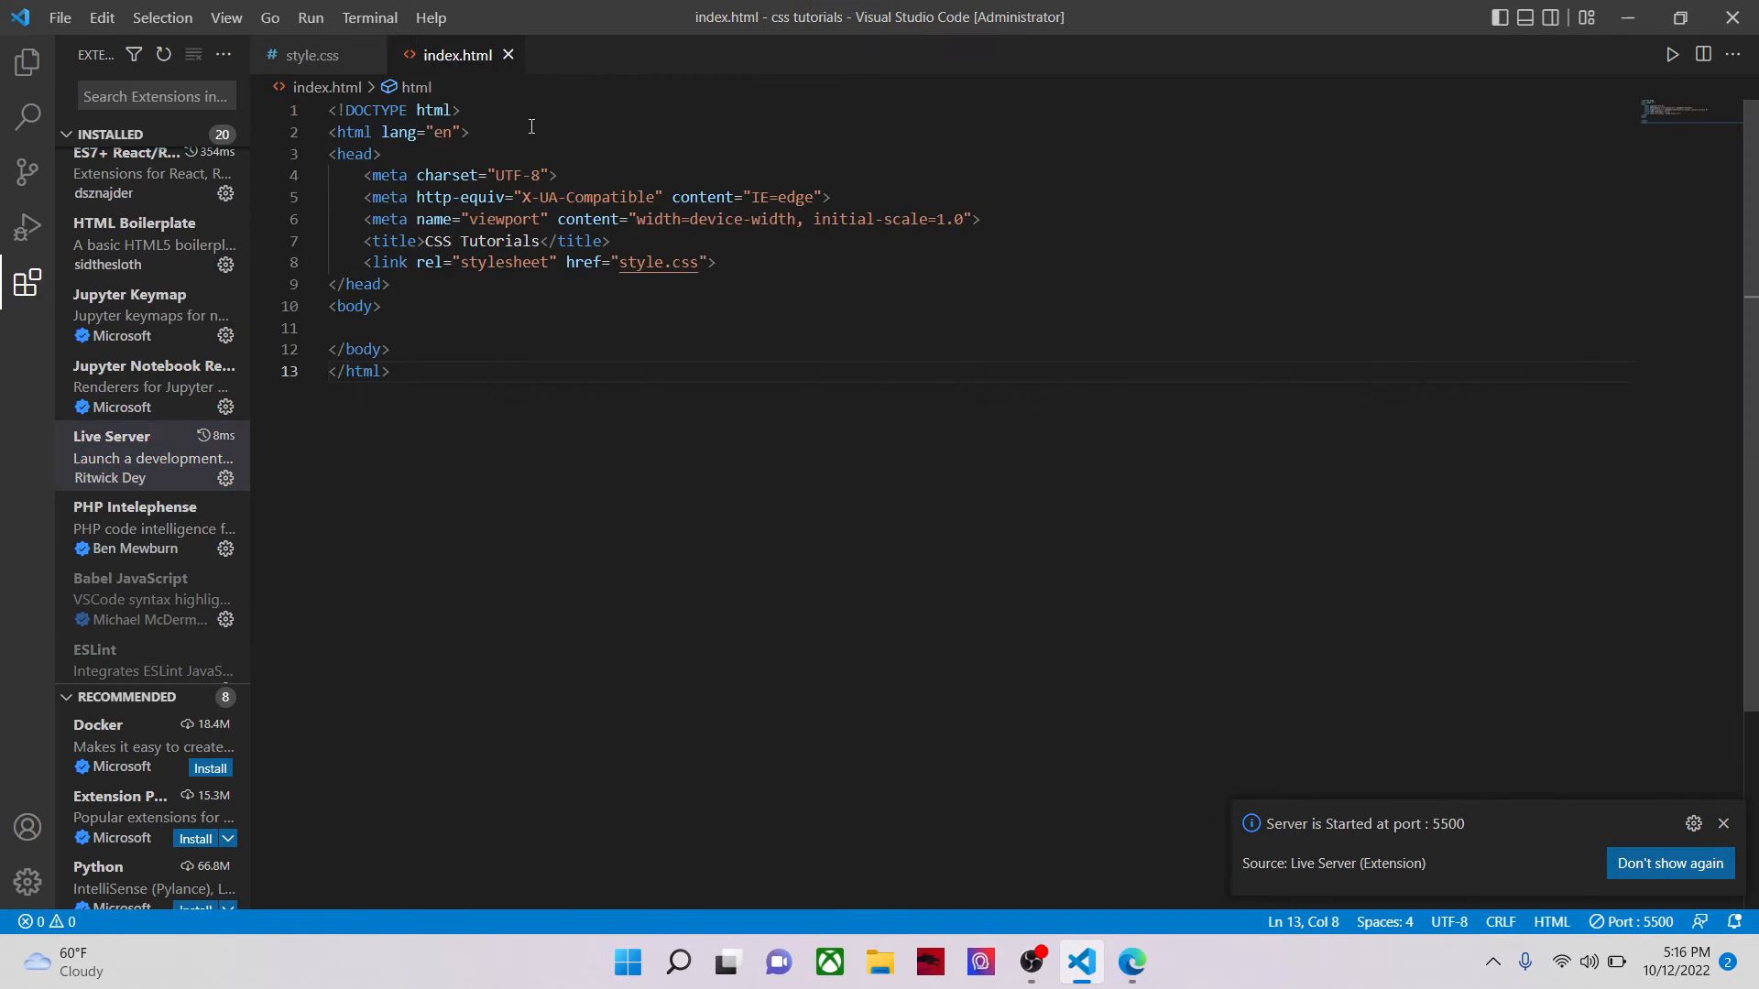
click(24, 87)
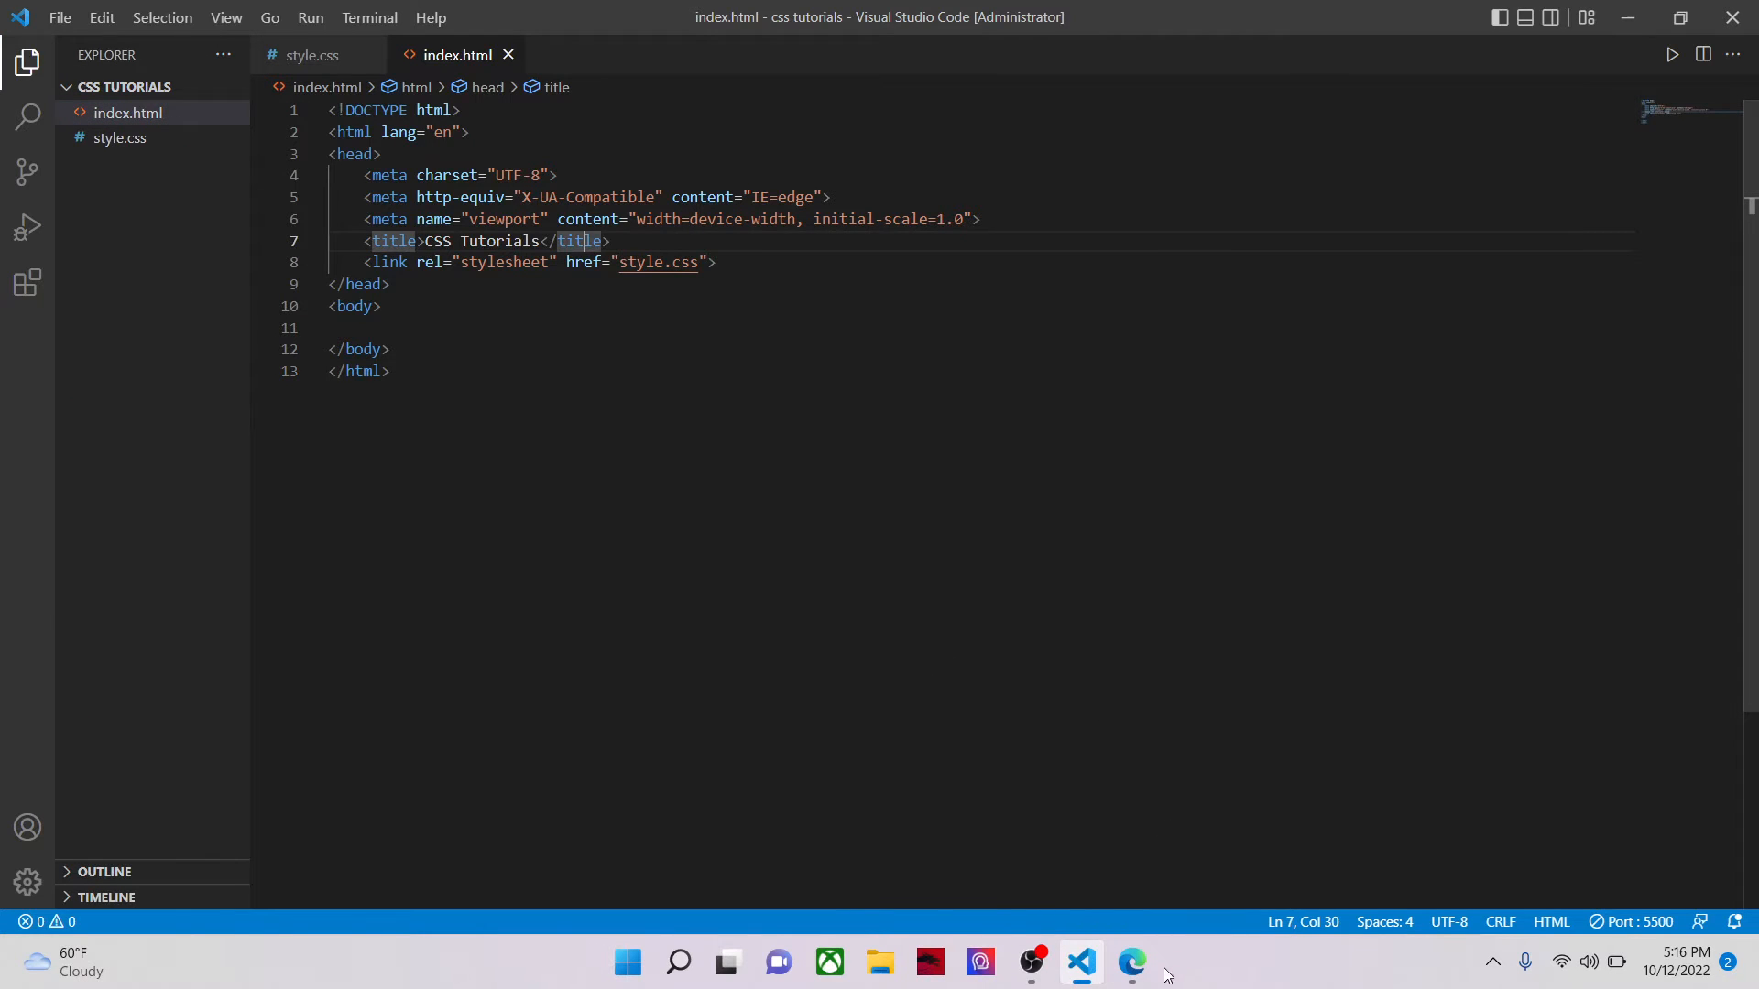
Step: Open 127.0.0.1:5500/index.html in a Chrome guest window and hide VS Code's sidebar
click(1131, 962)
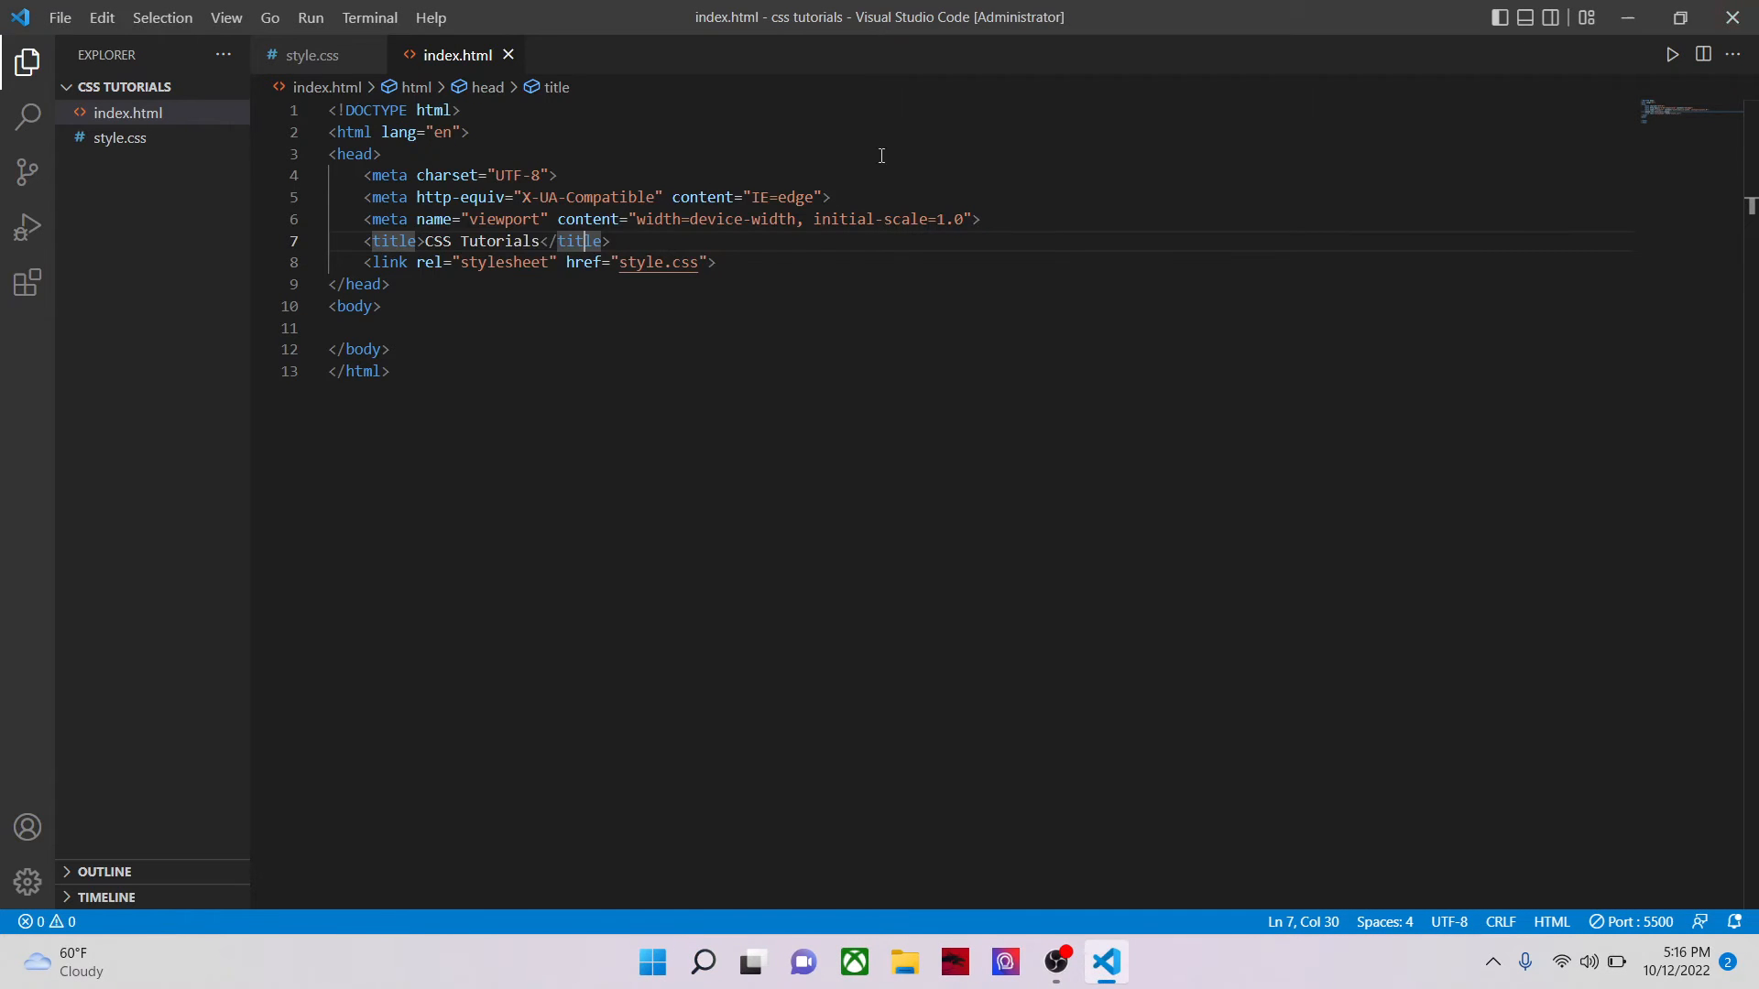
click(1132, 962)
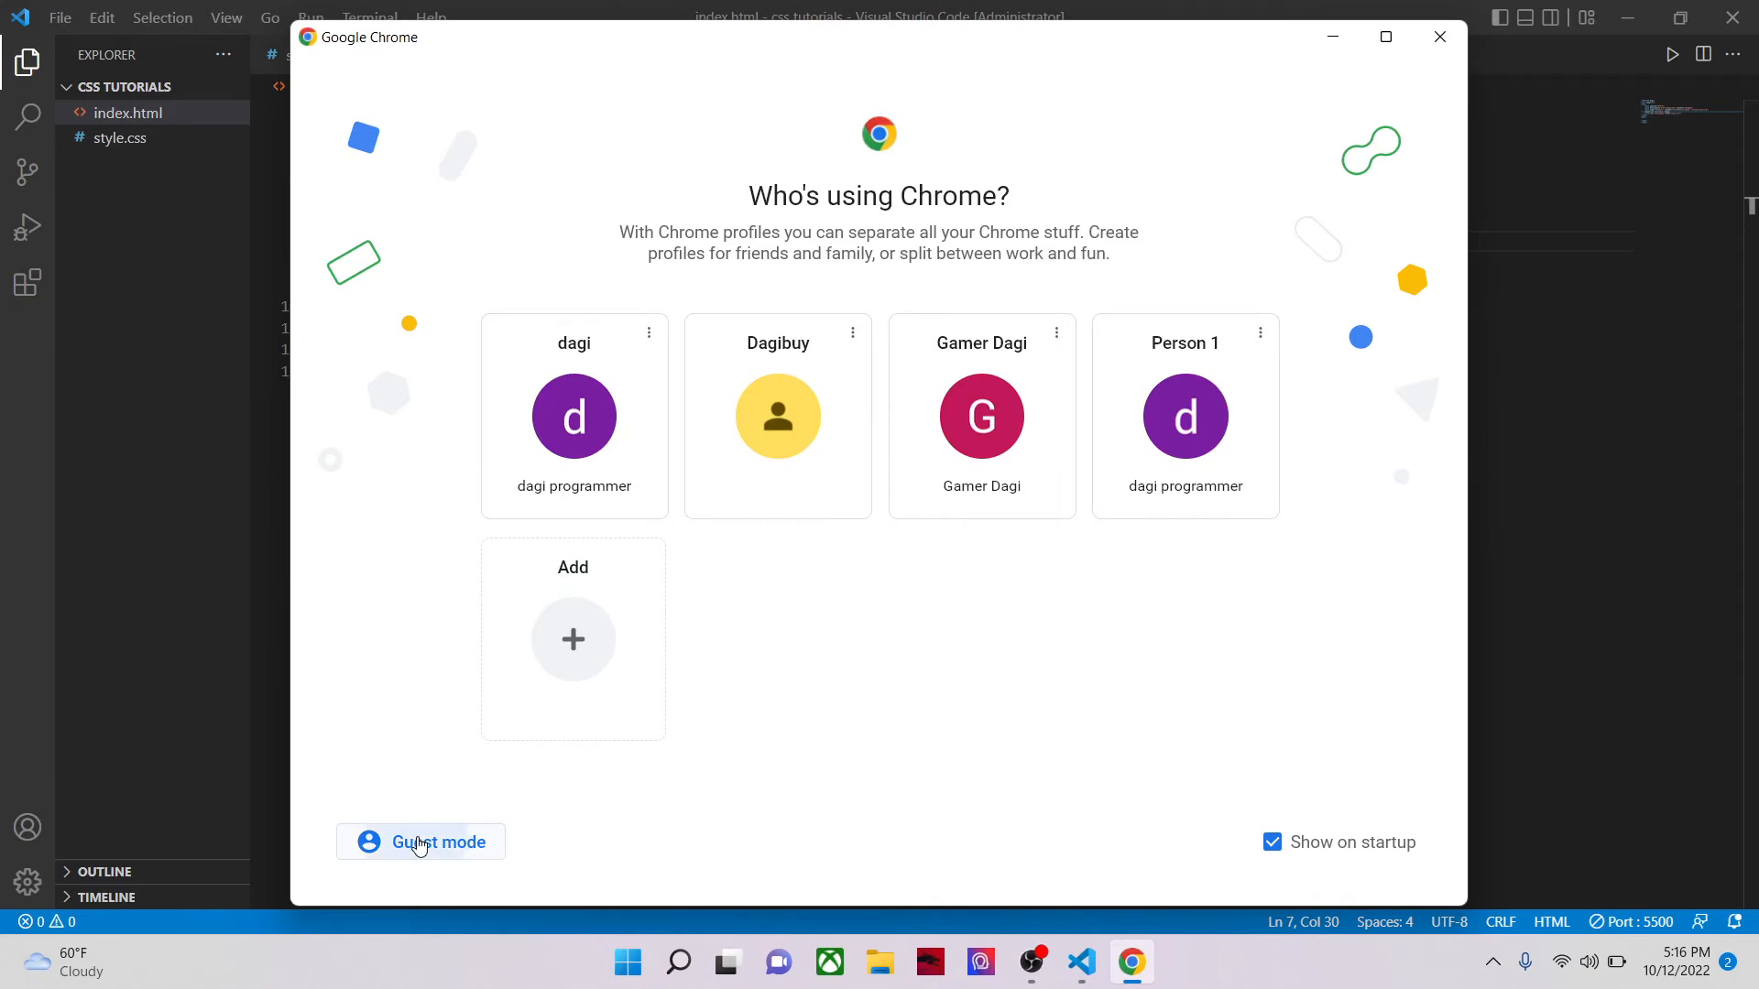
click(439, 842)
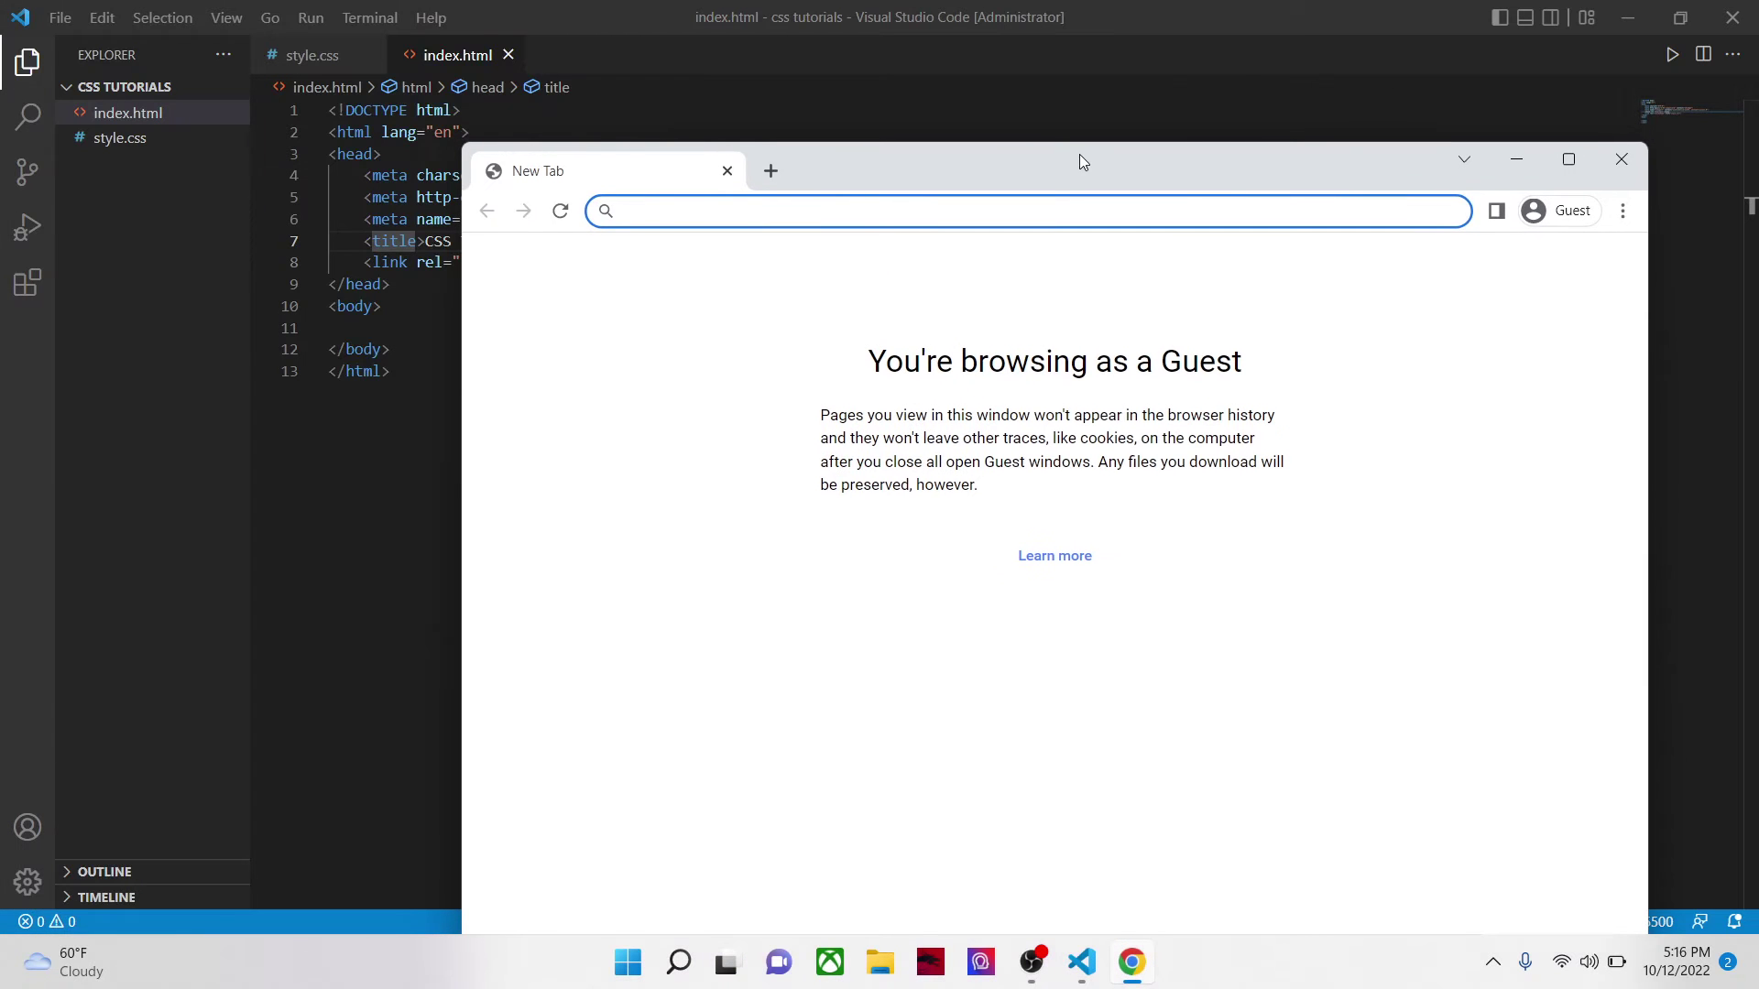
text(127.0.0.1:5500/index.html)
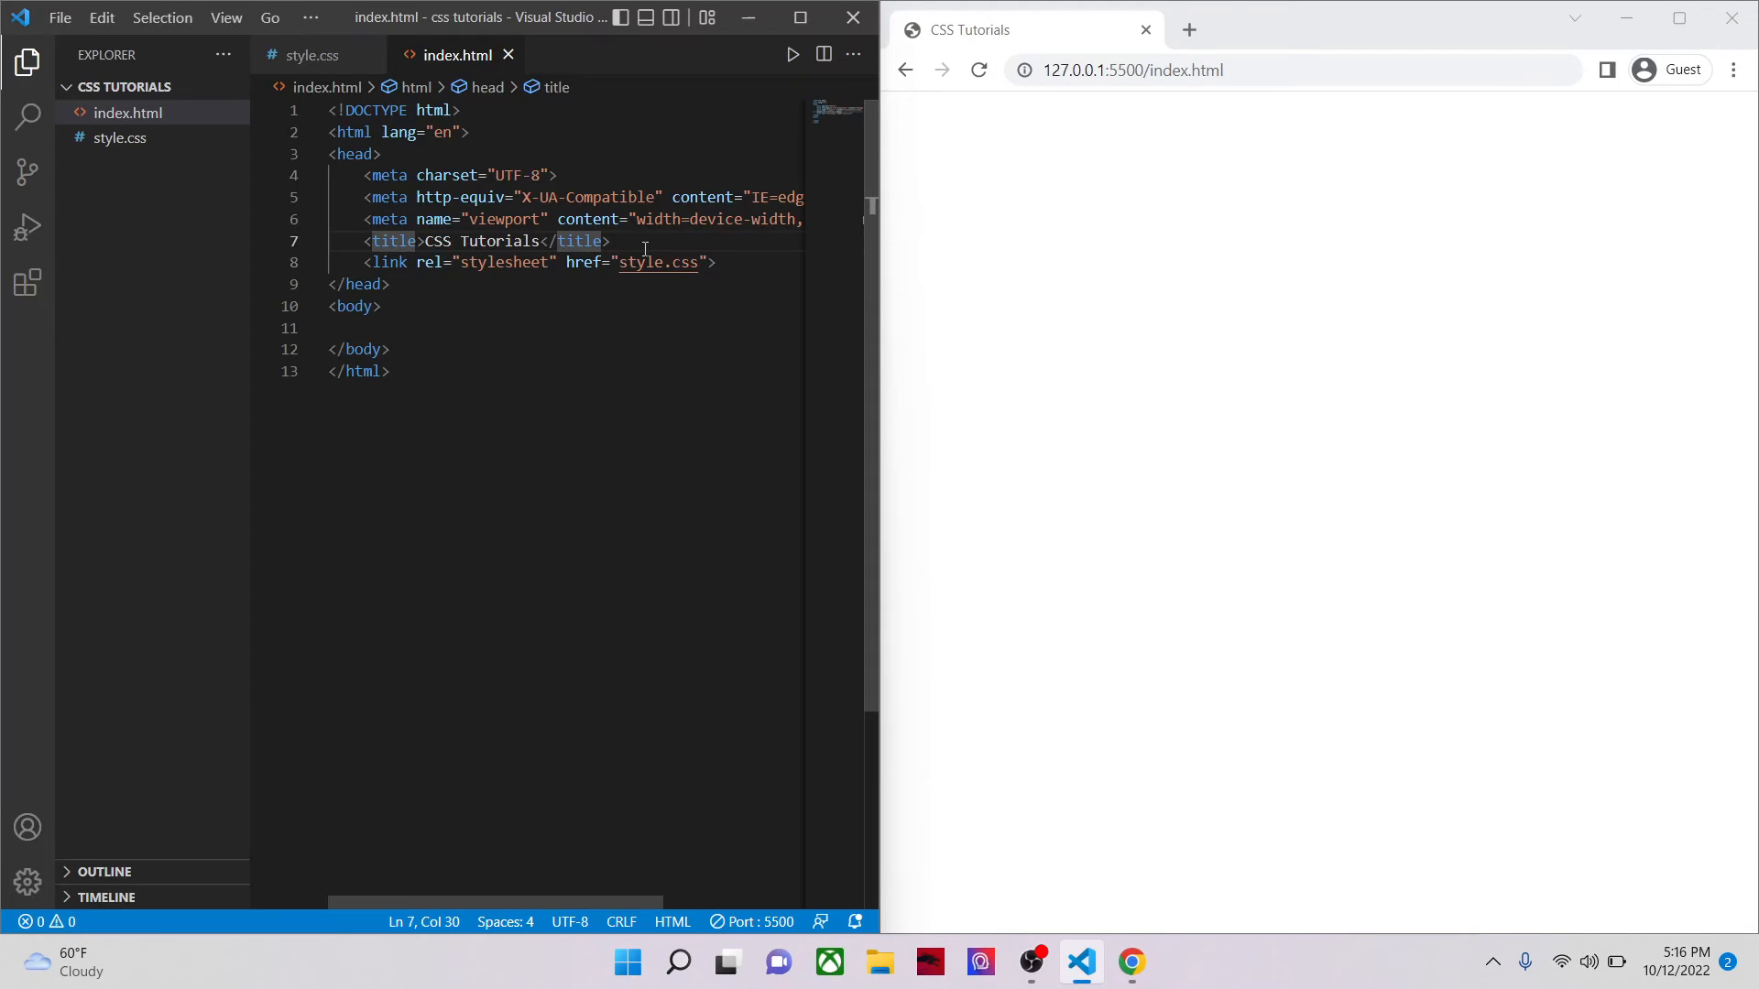
mouse_move(264, 235)
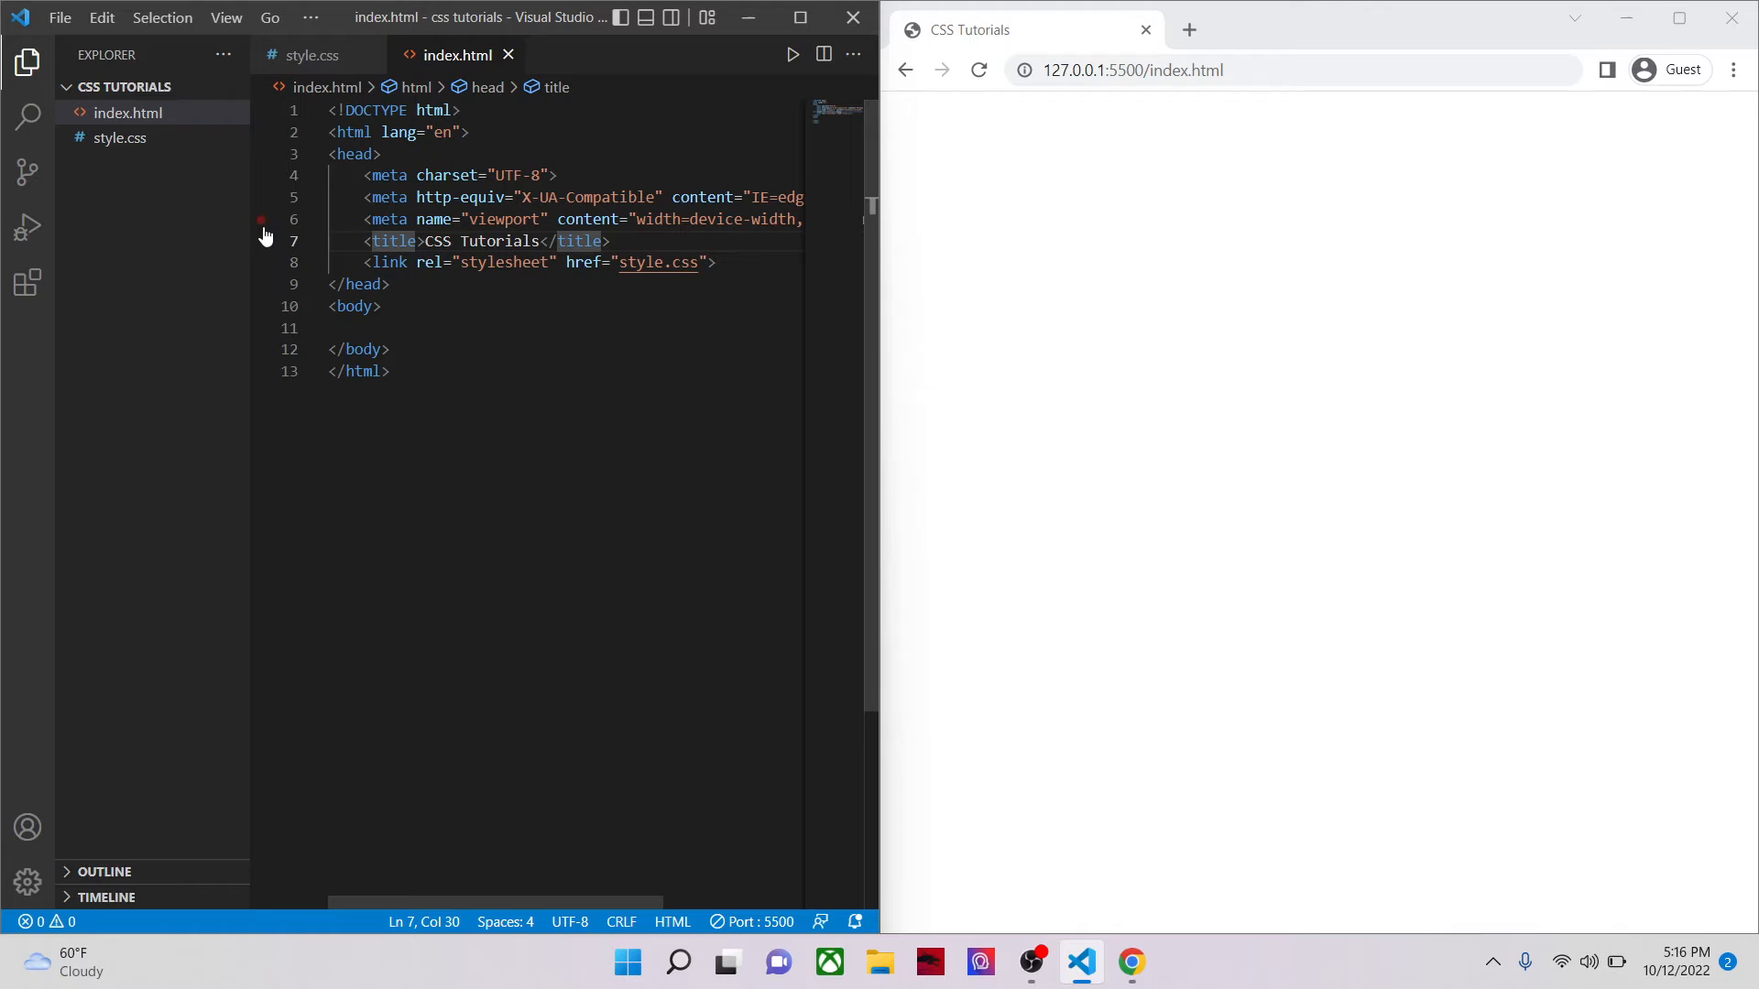
click(27, 59)
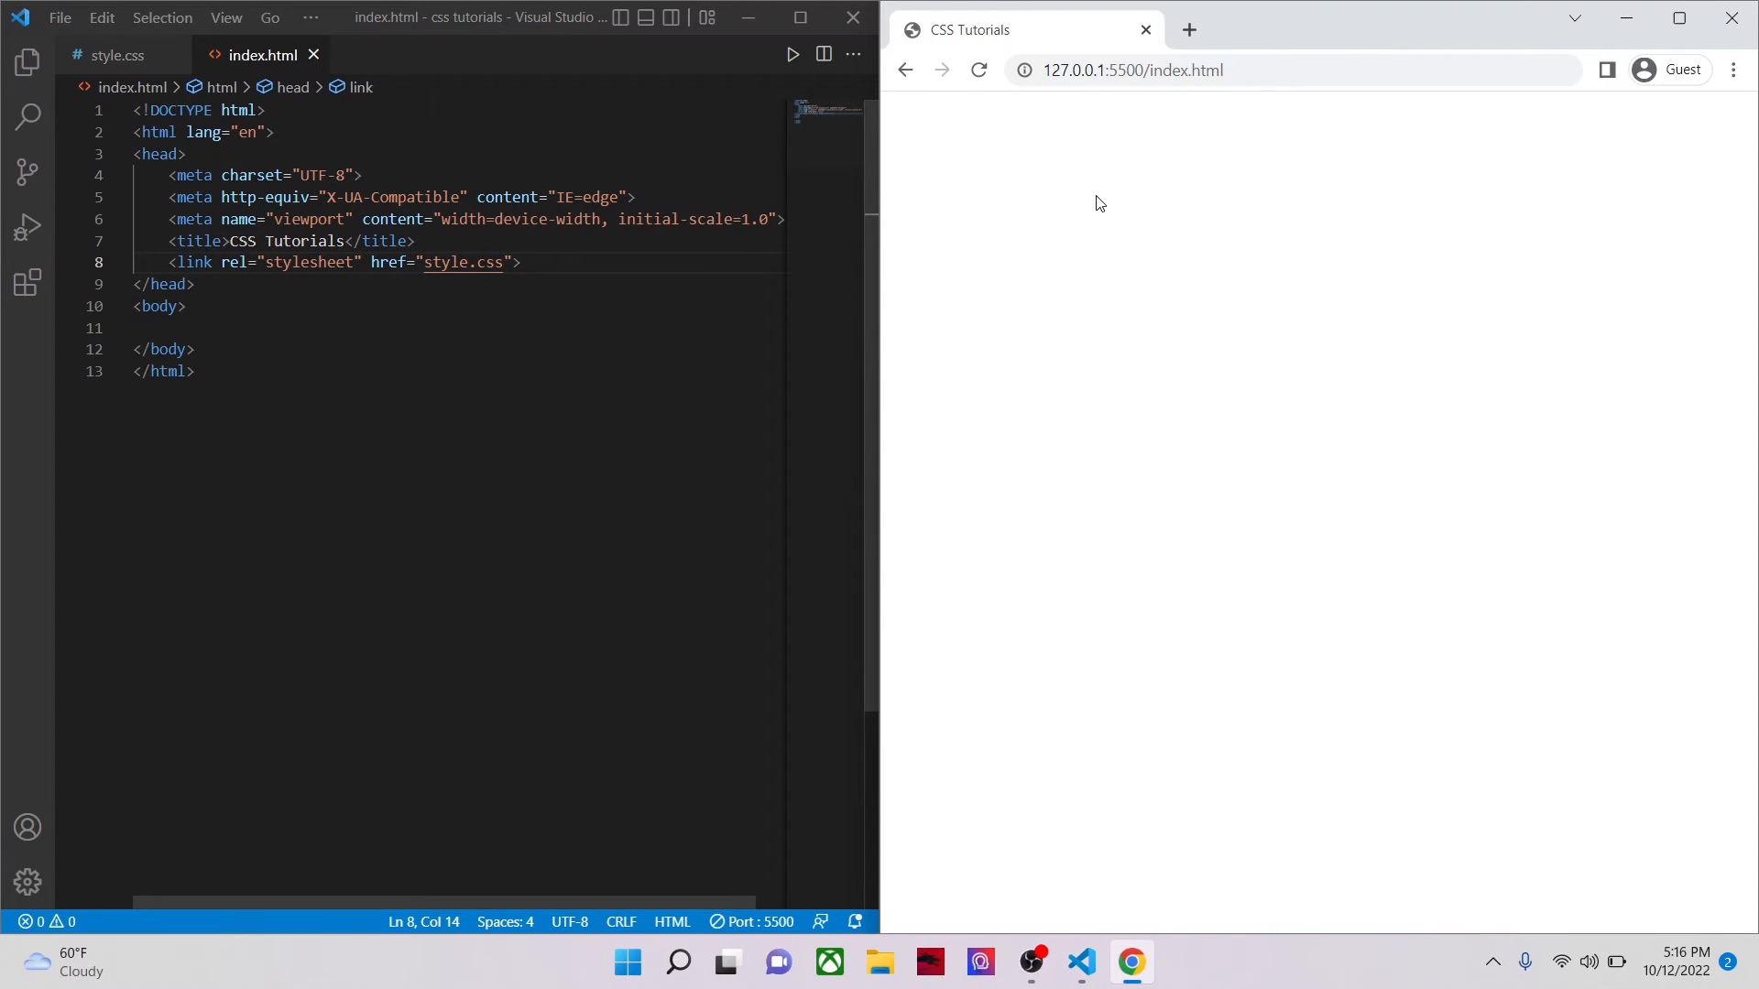
Step: View the live page's HTML source through the right-click menu
right_click(1065, 187)
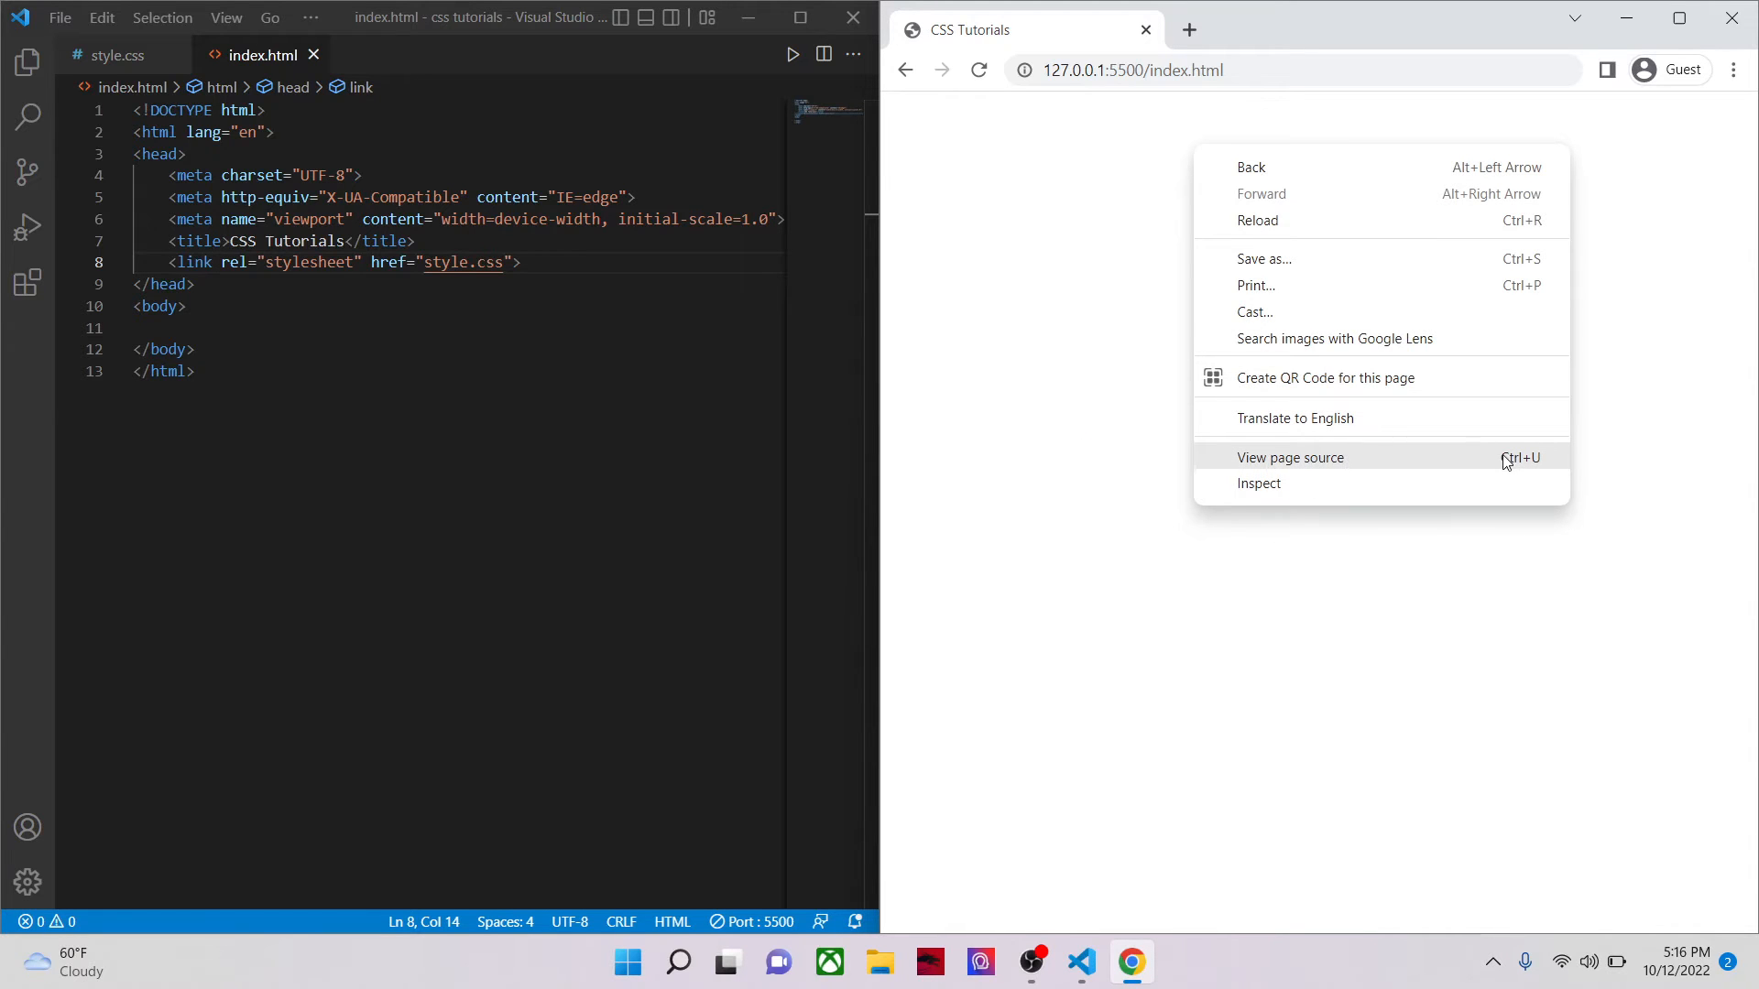
click(1290, 457)
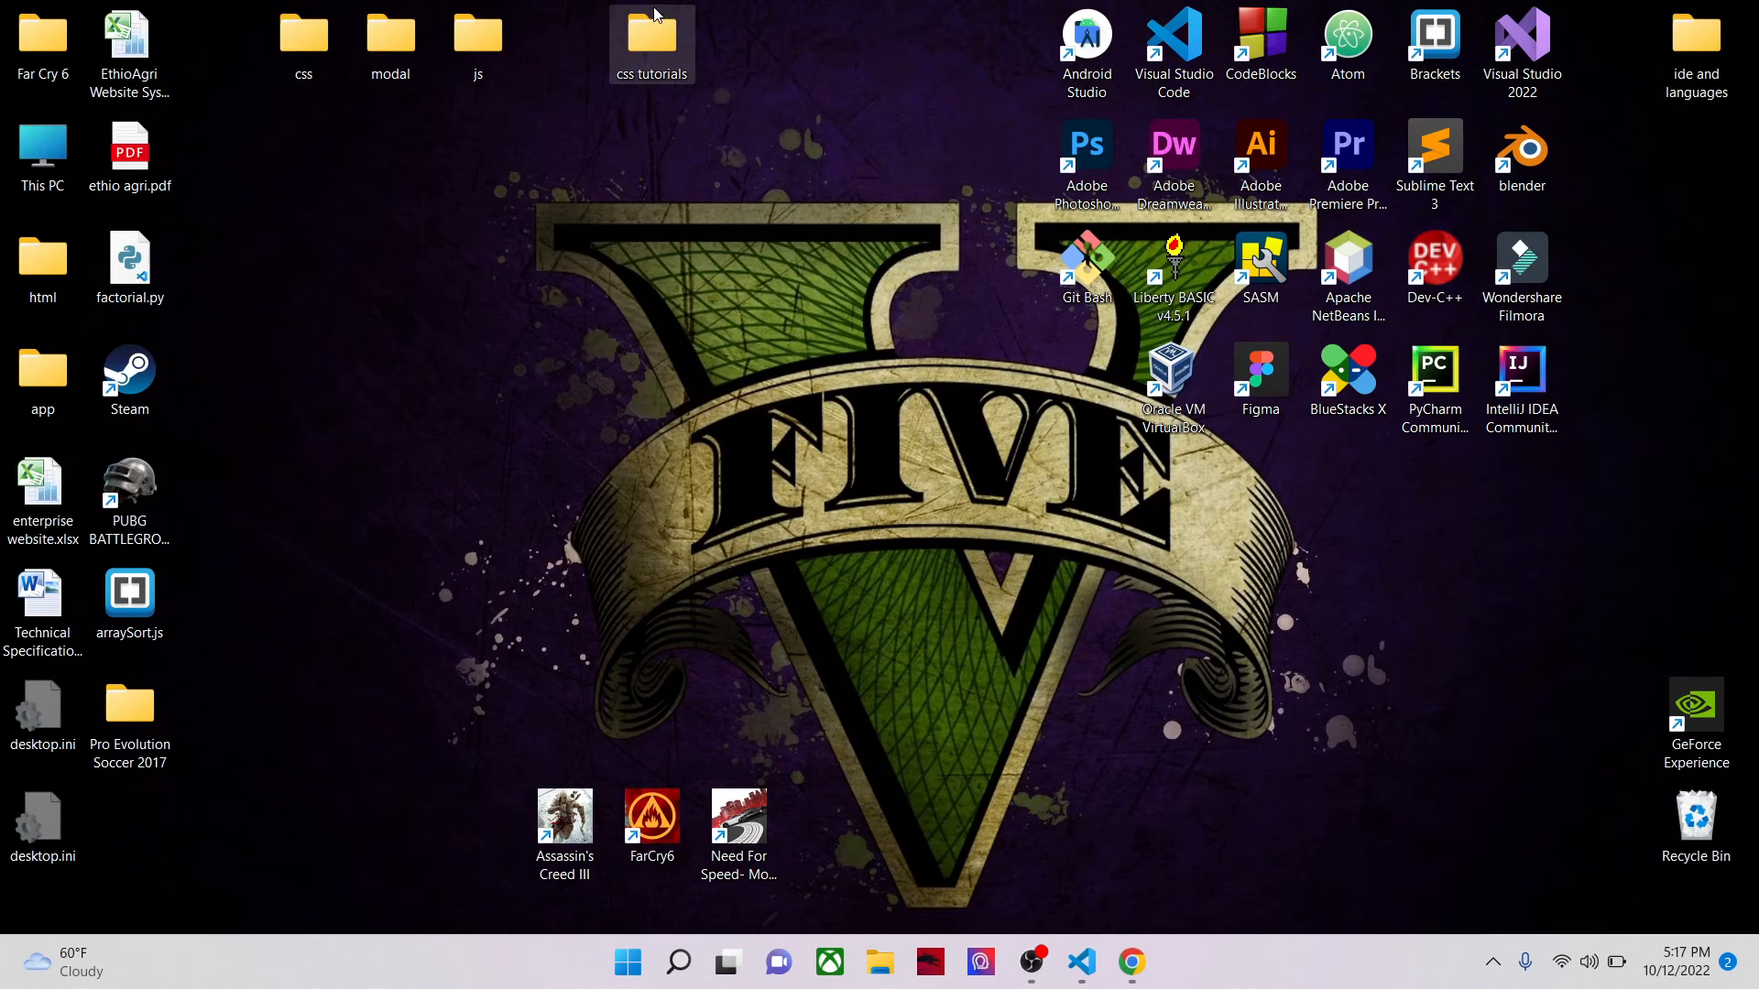
Step: Open the css tutorials folder in File Explorer and a new Chrome tab
double_click(652, 37)
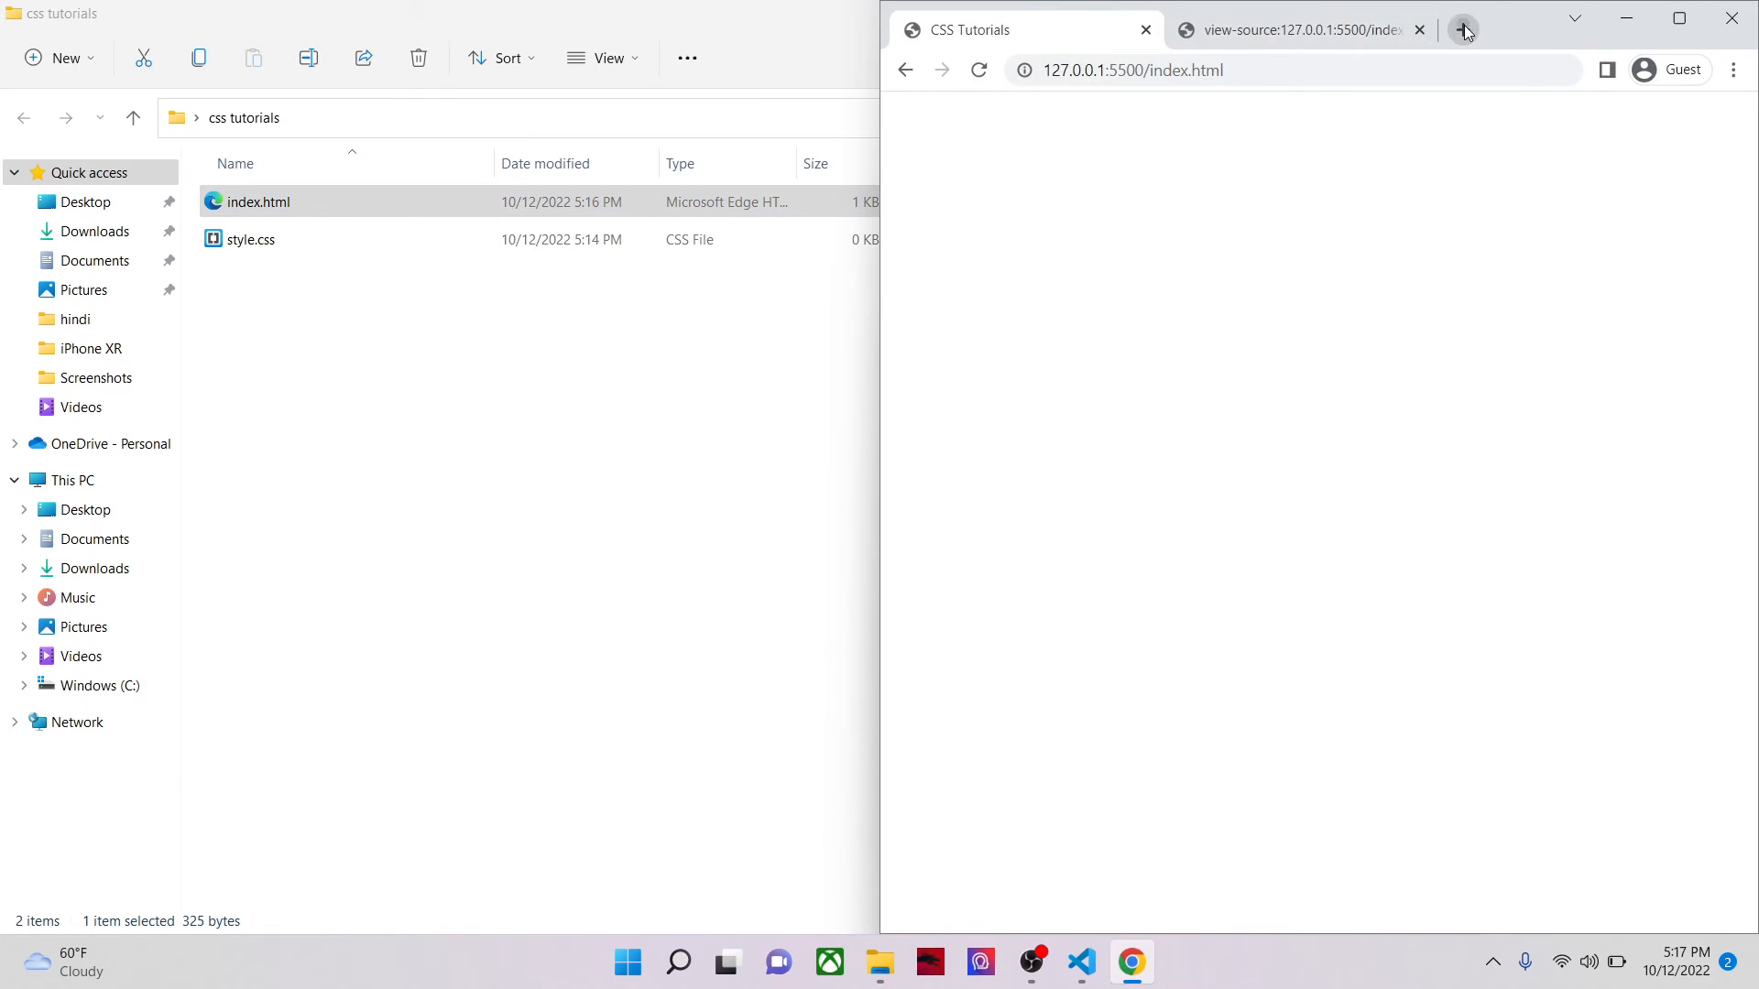
click(1462, 31)
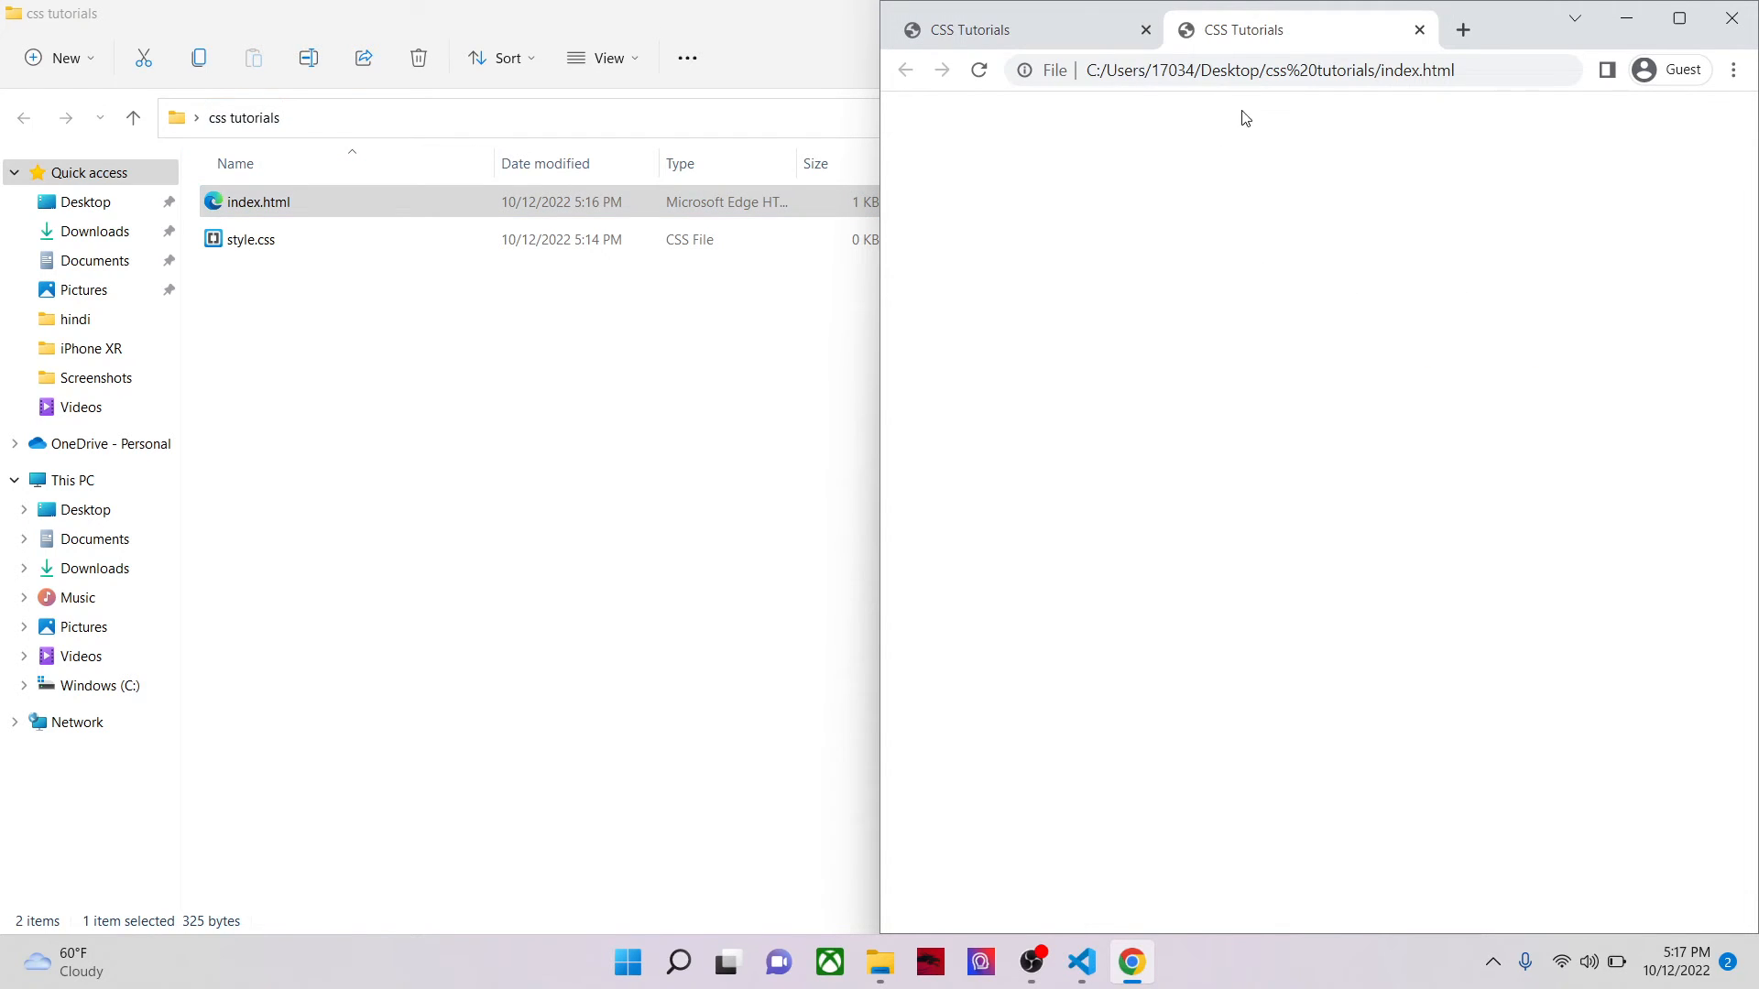
mouse_move(1252, 513)
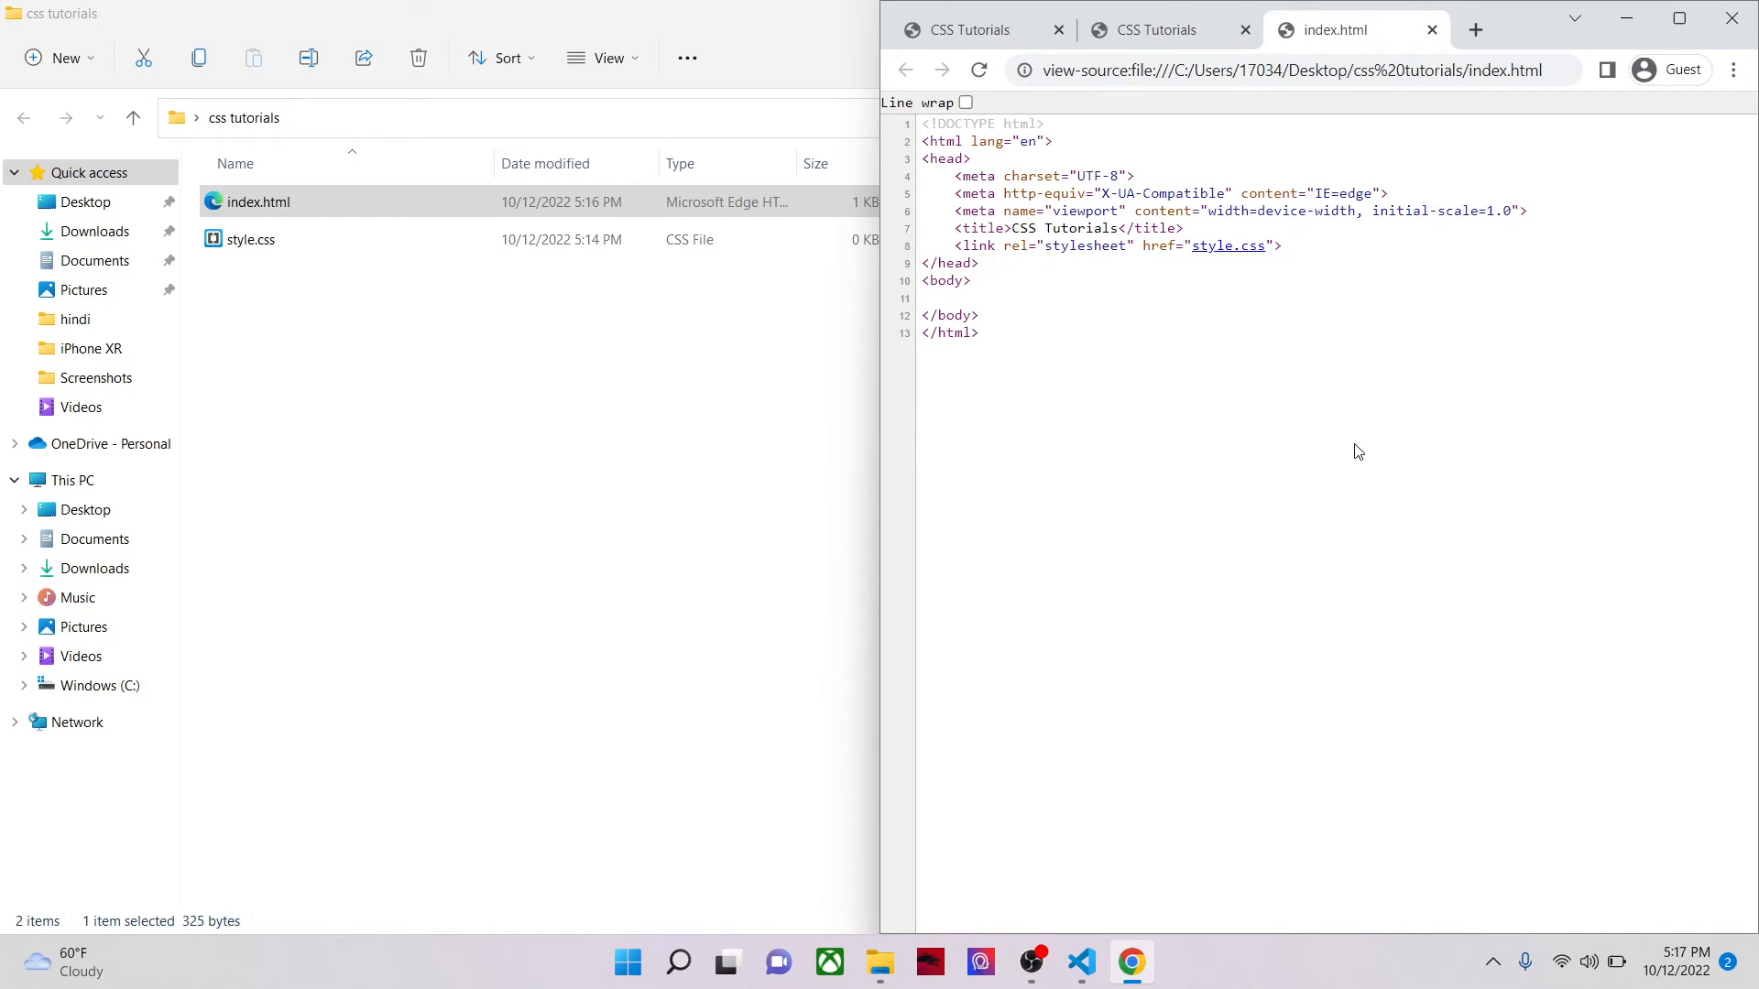
click(964, 29)
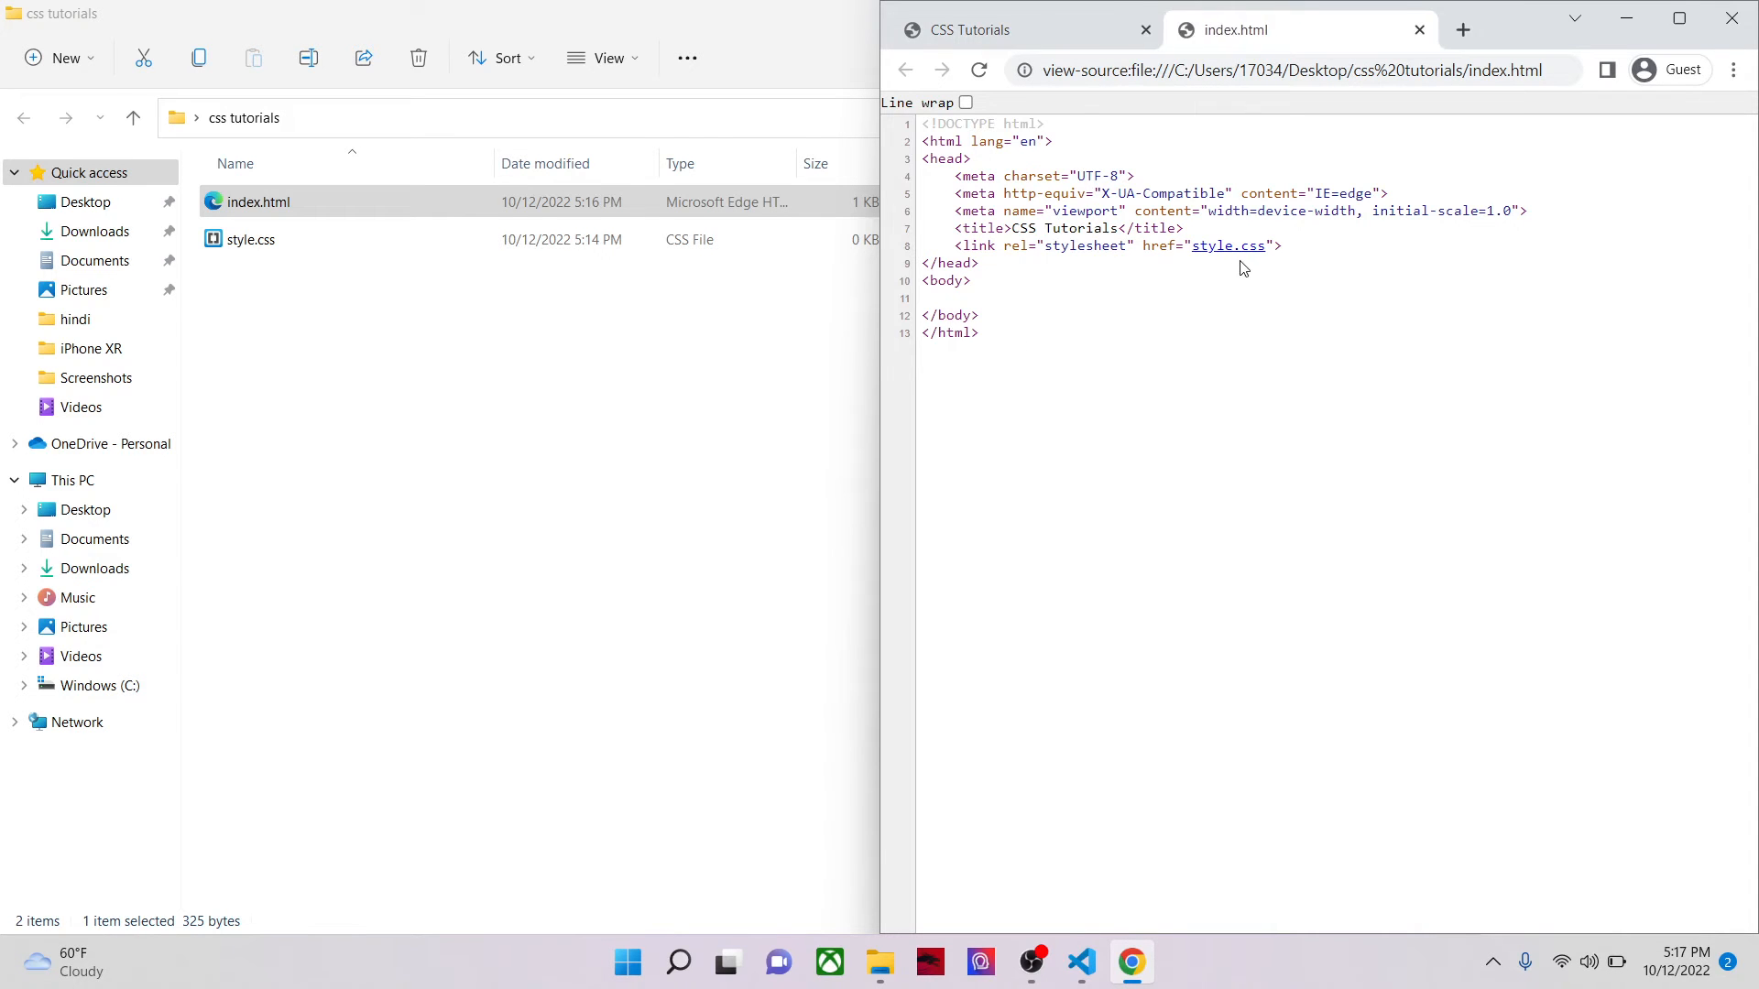
mouse_move(1244, 261)
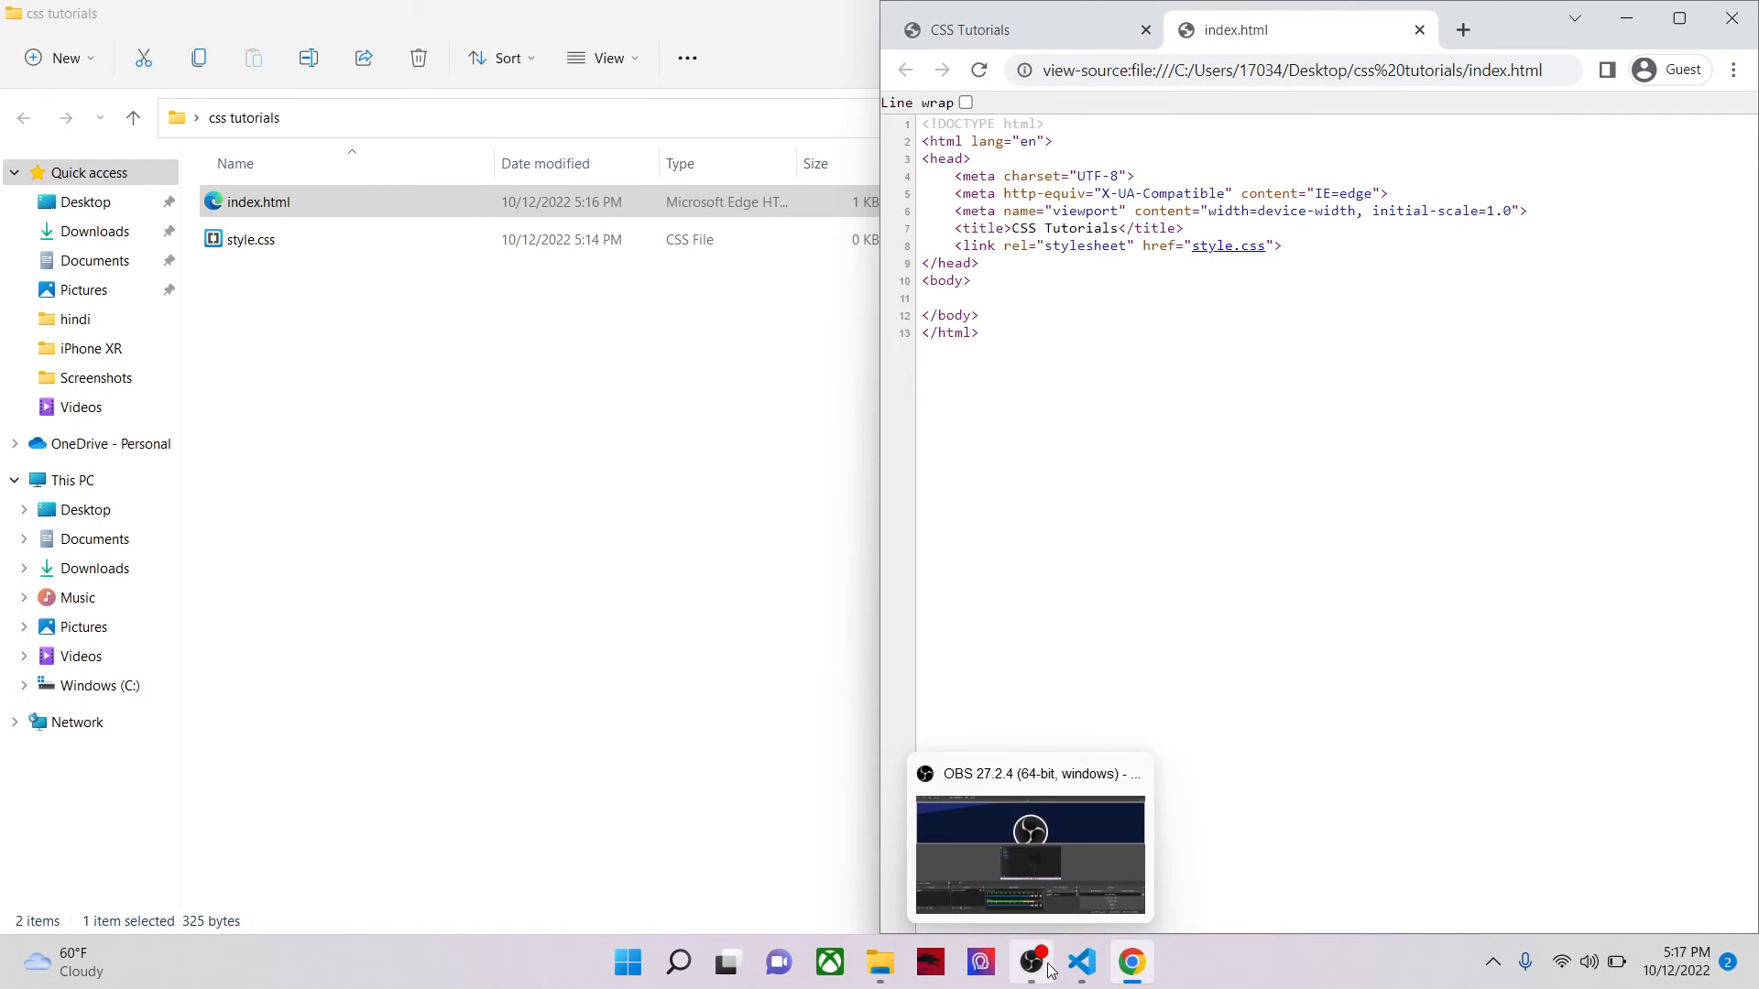
Step: Return to VS Code and type 'This is the css' into style.css
click(1081, 961)
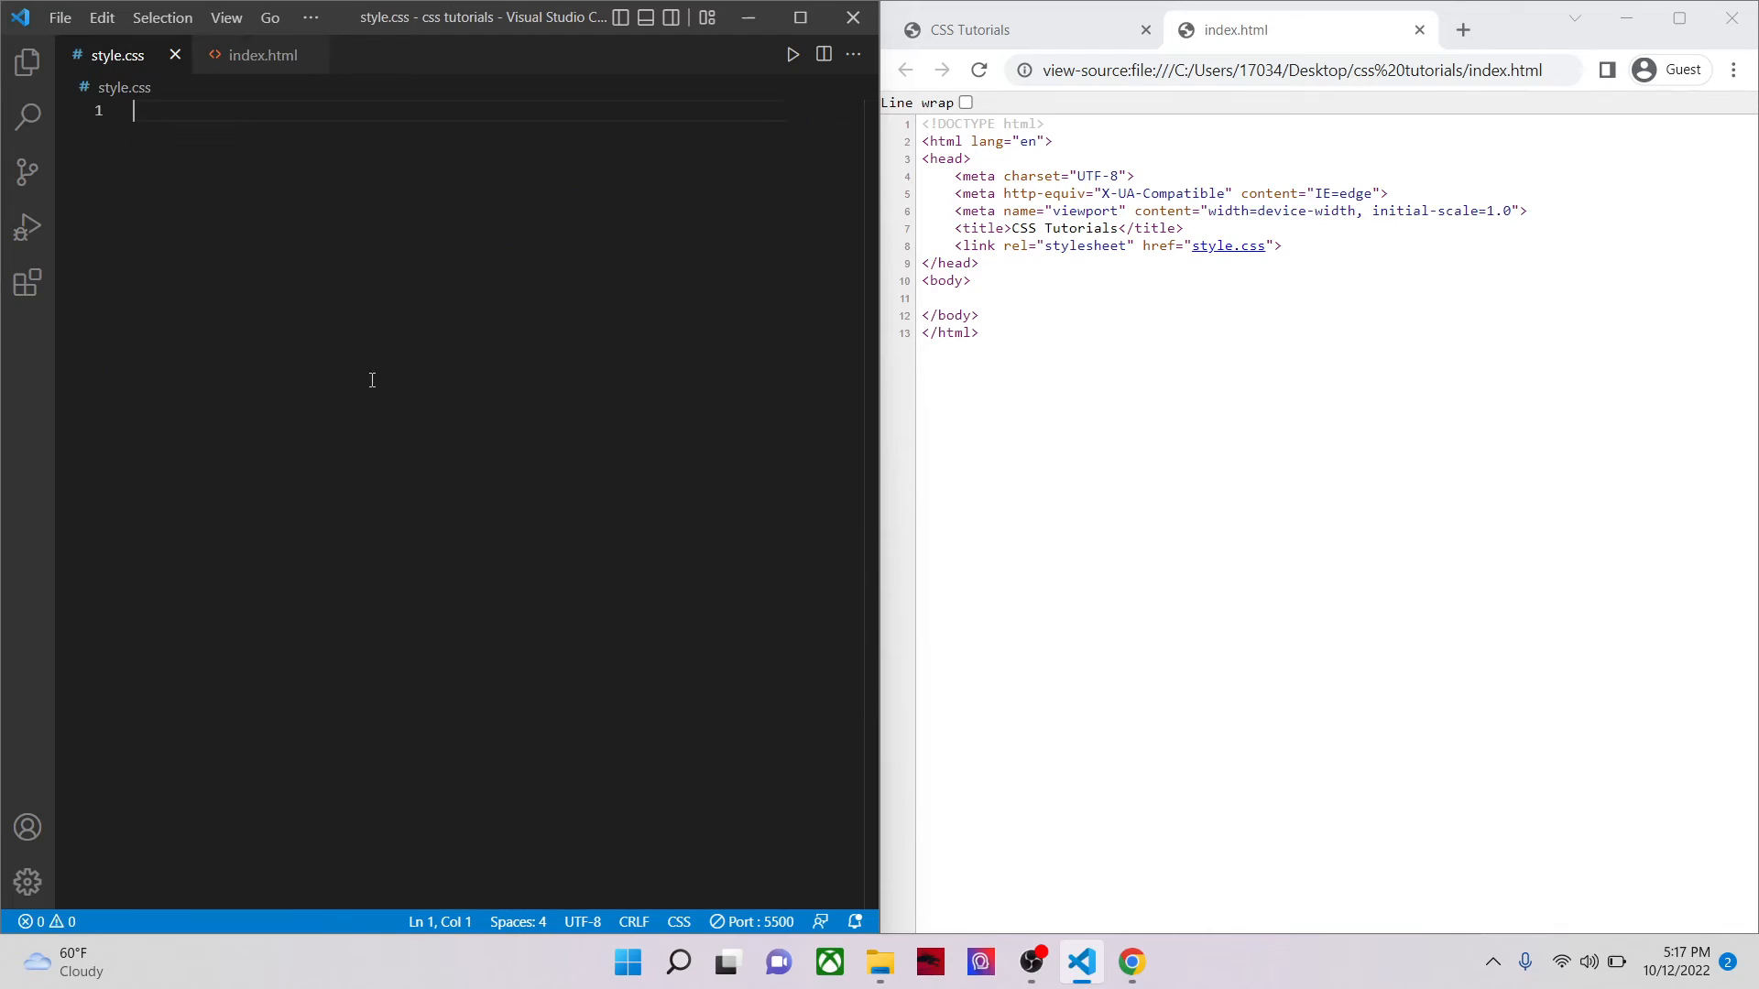
text(body)
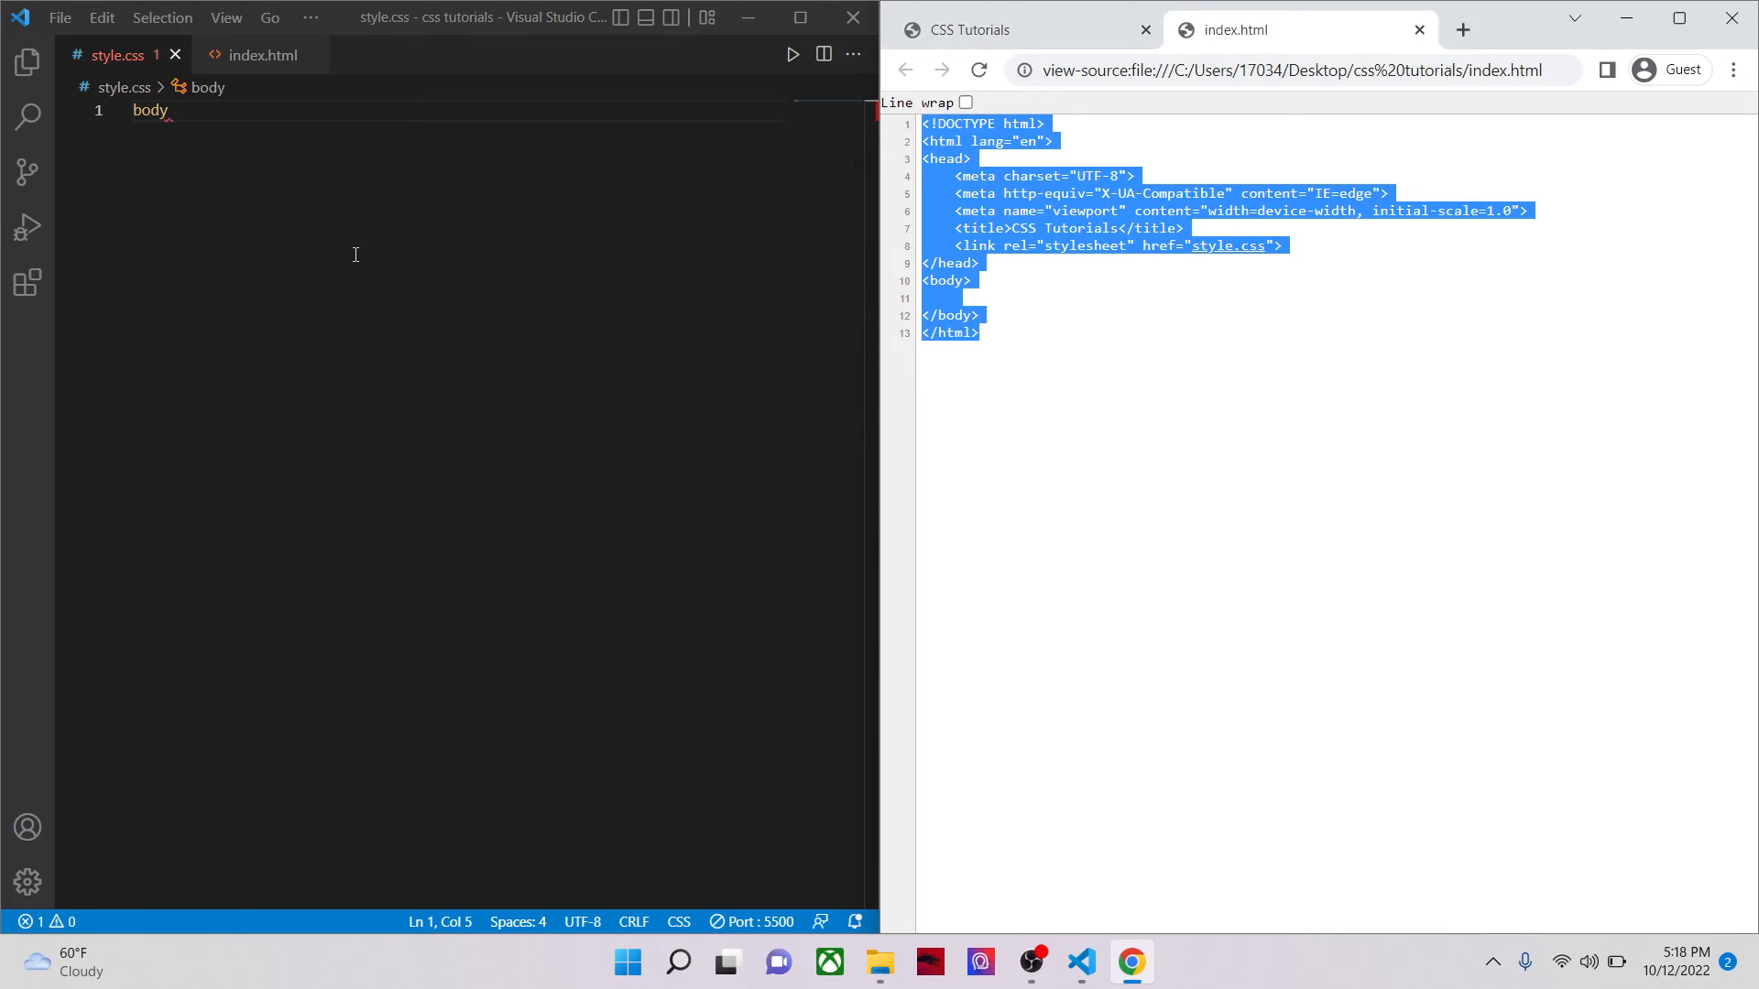
text(This is the)
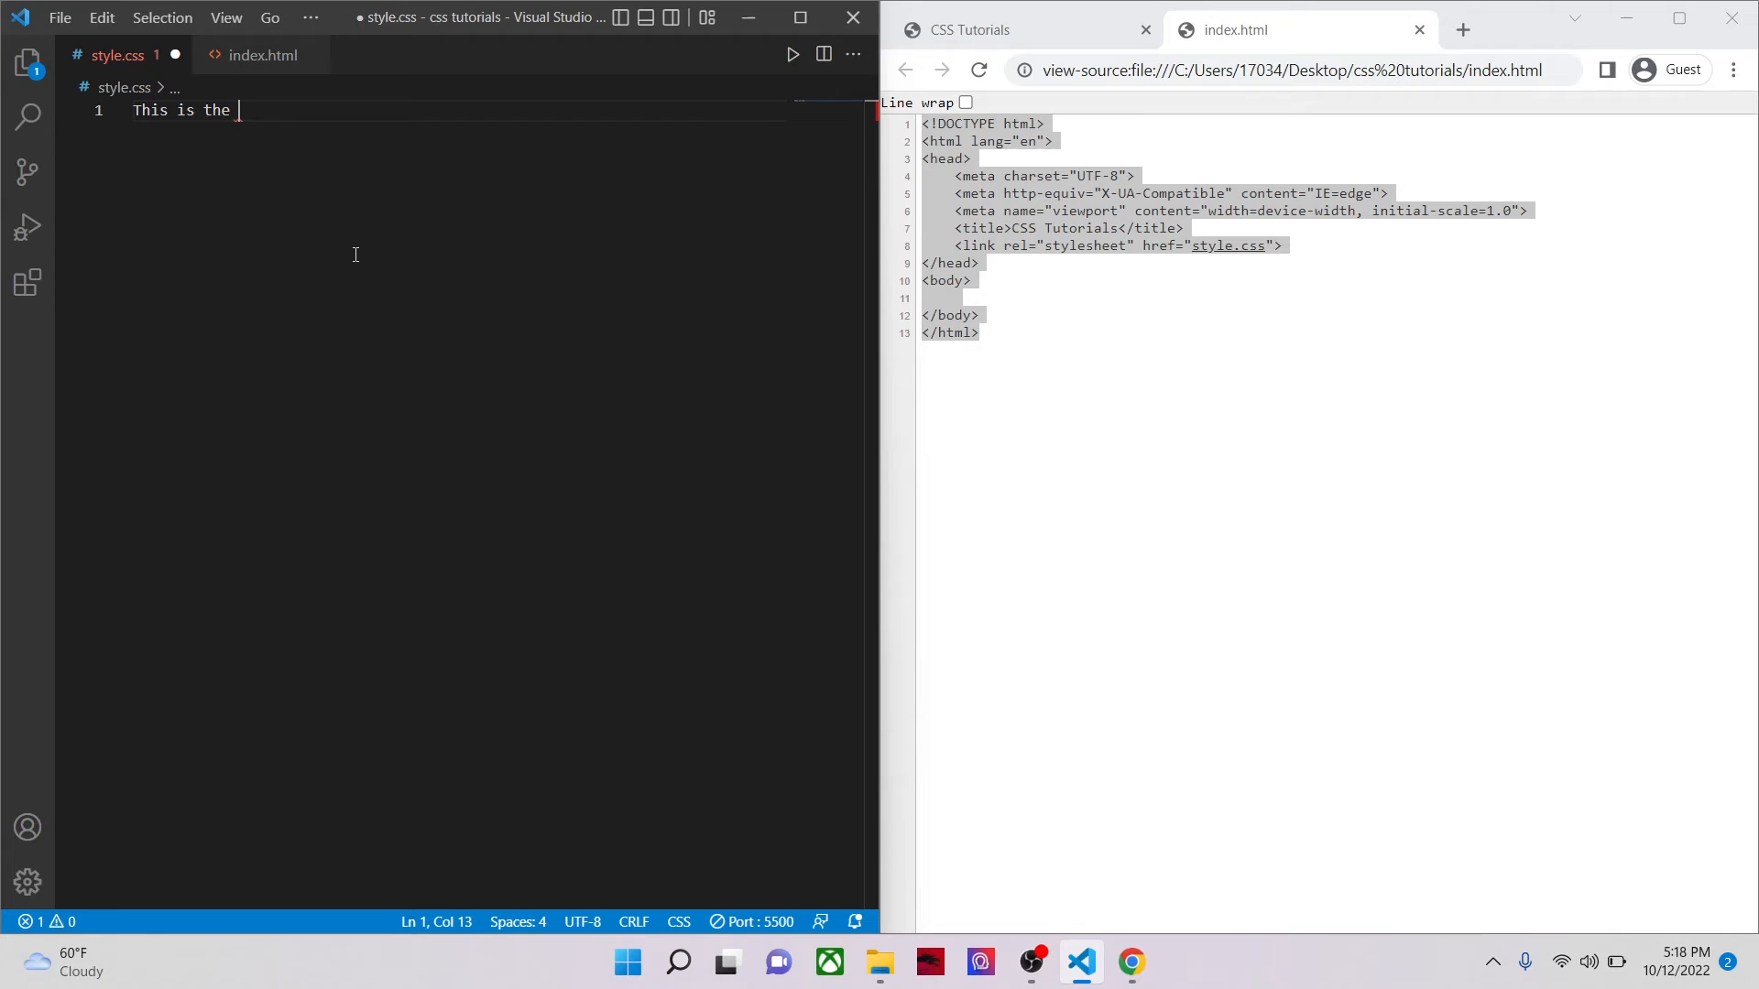
text(css)
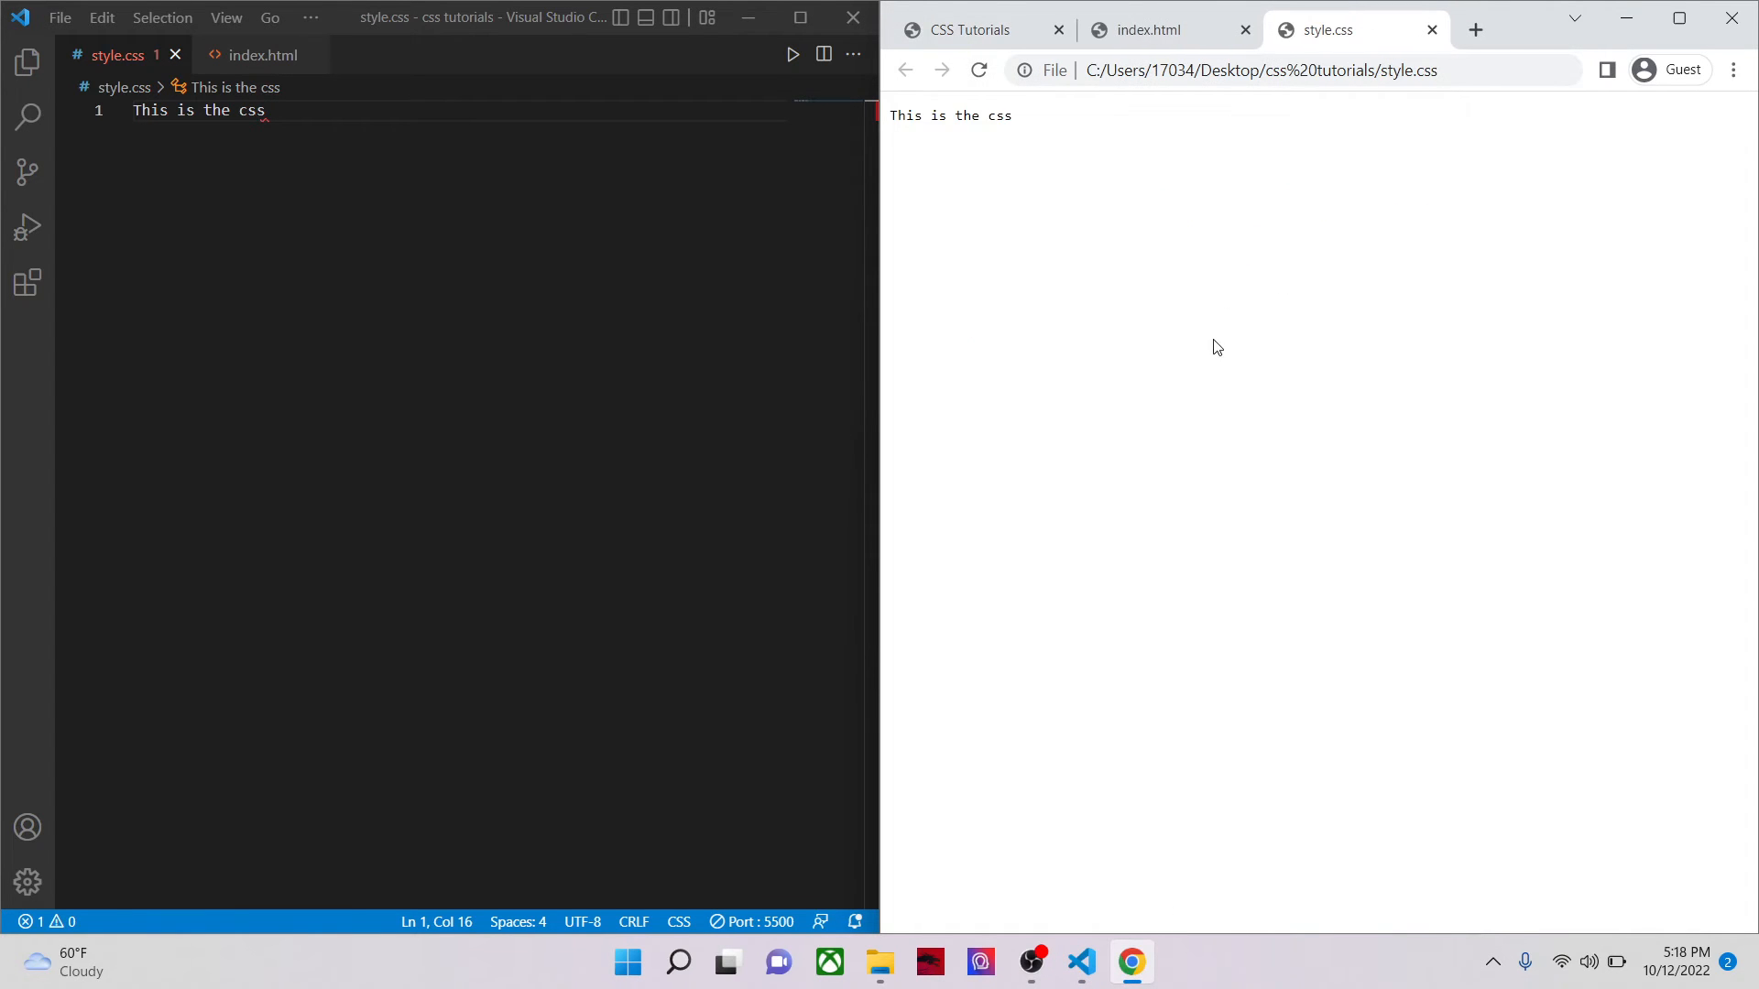
mouse_move(1053, 169)
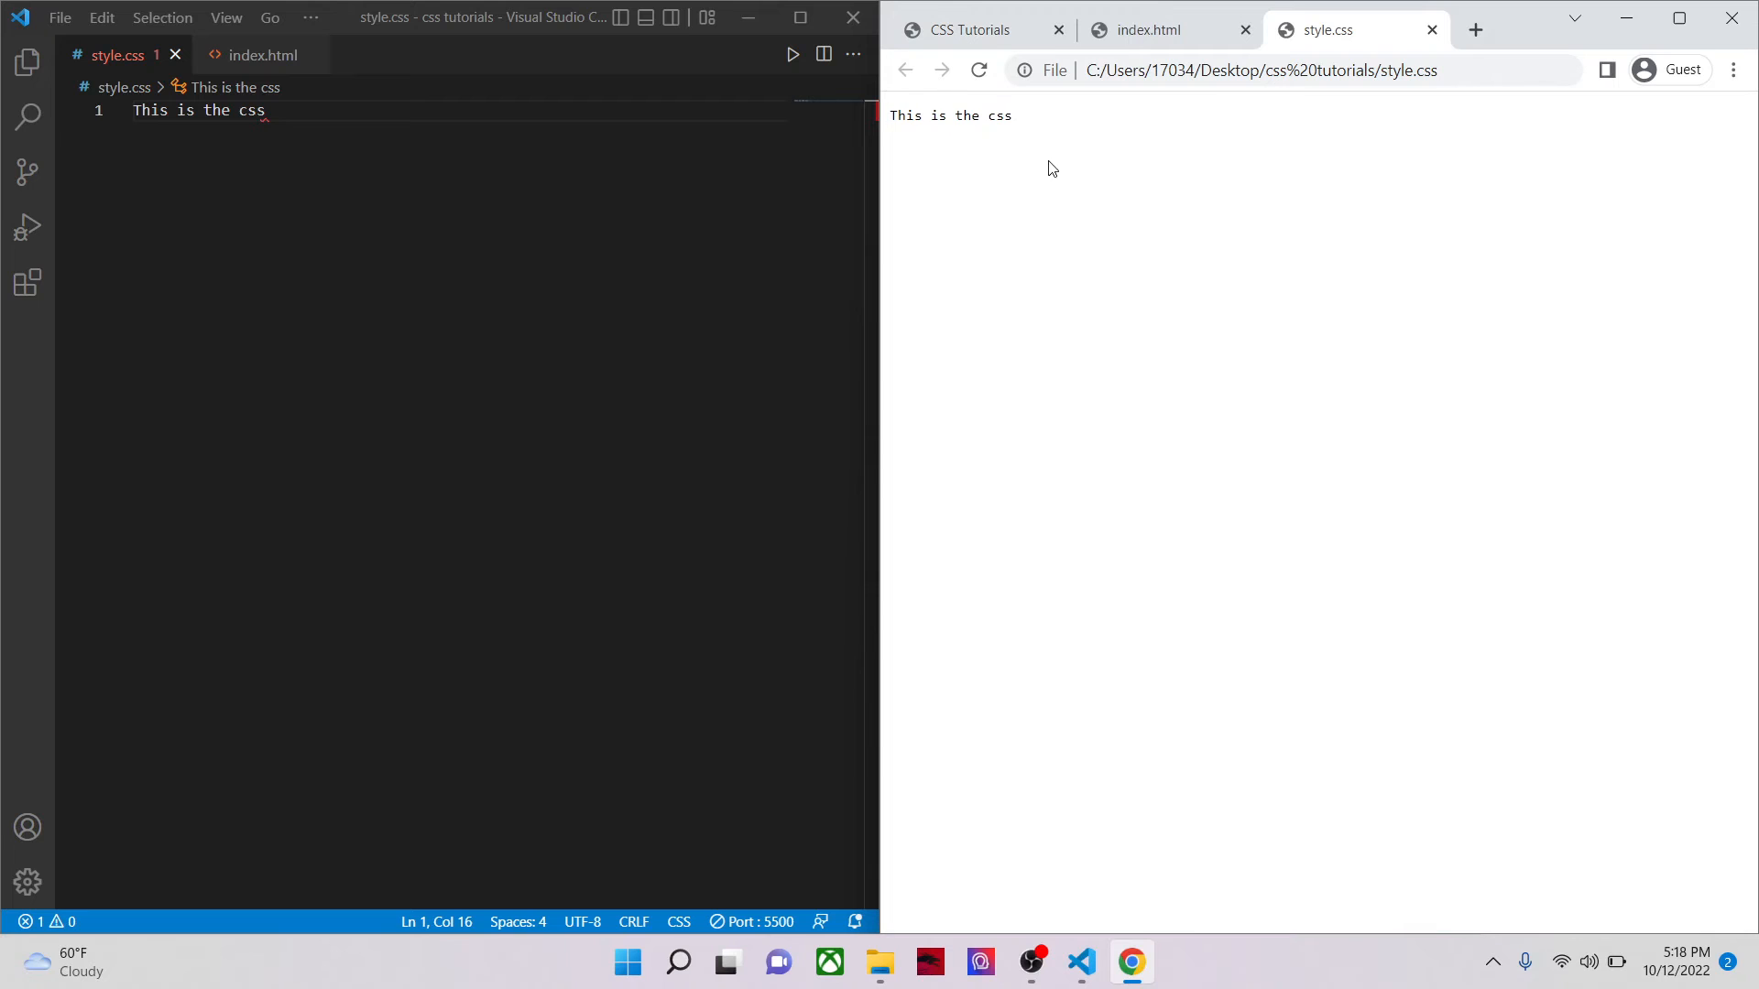
mouse_move(1432, 30)
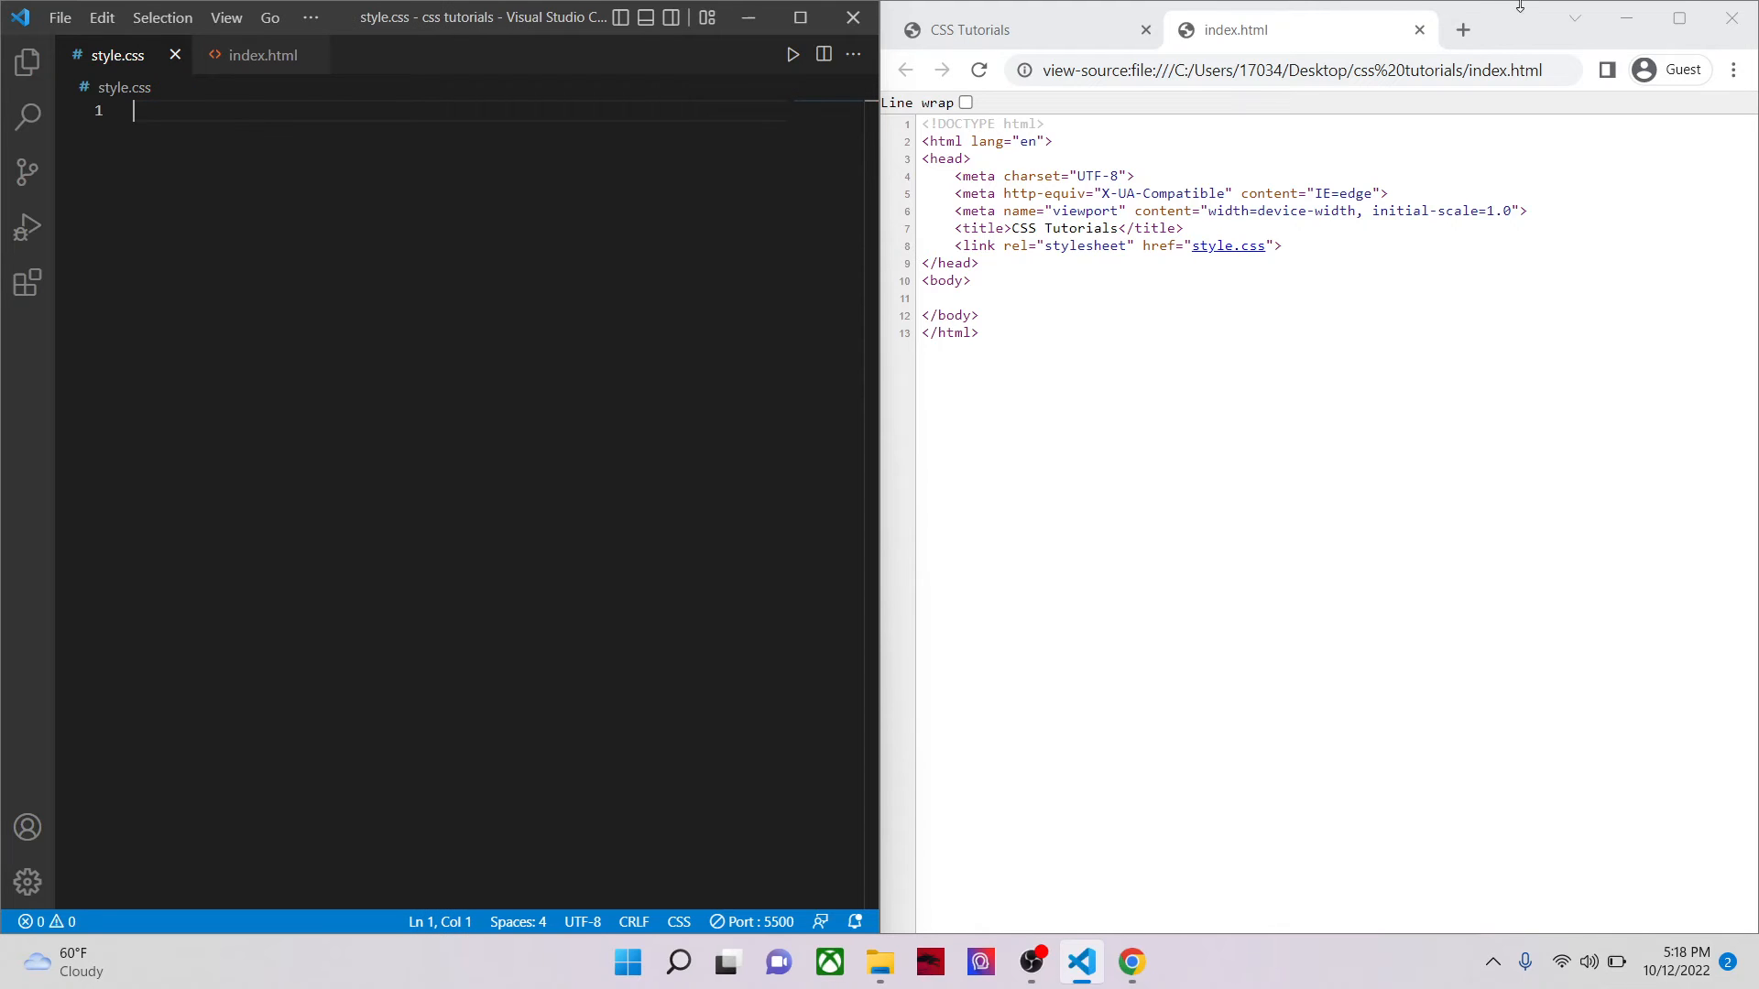
Step: Try a * rule with a yellow background-color, then remove it so style.css is blank
text(*{)
text(background-color: ;)
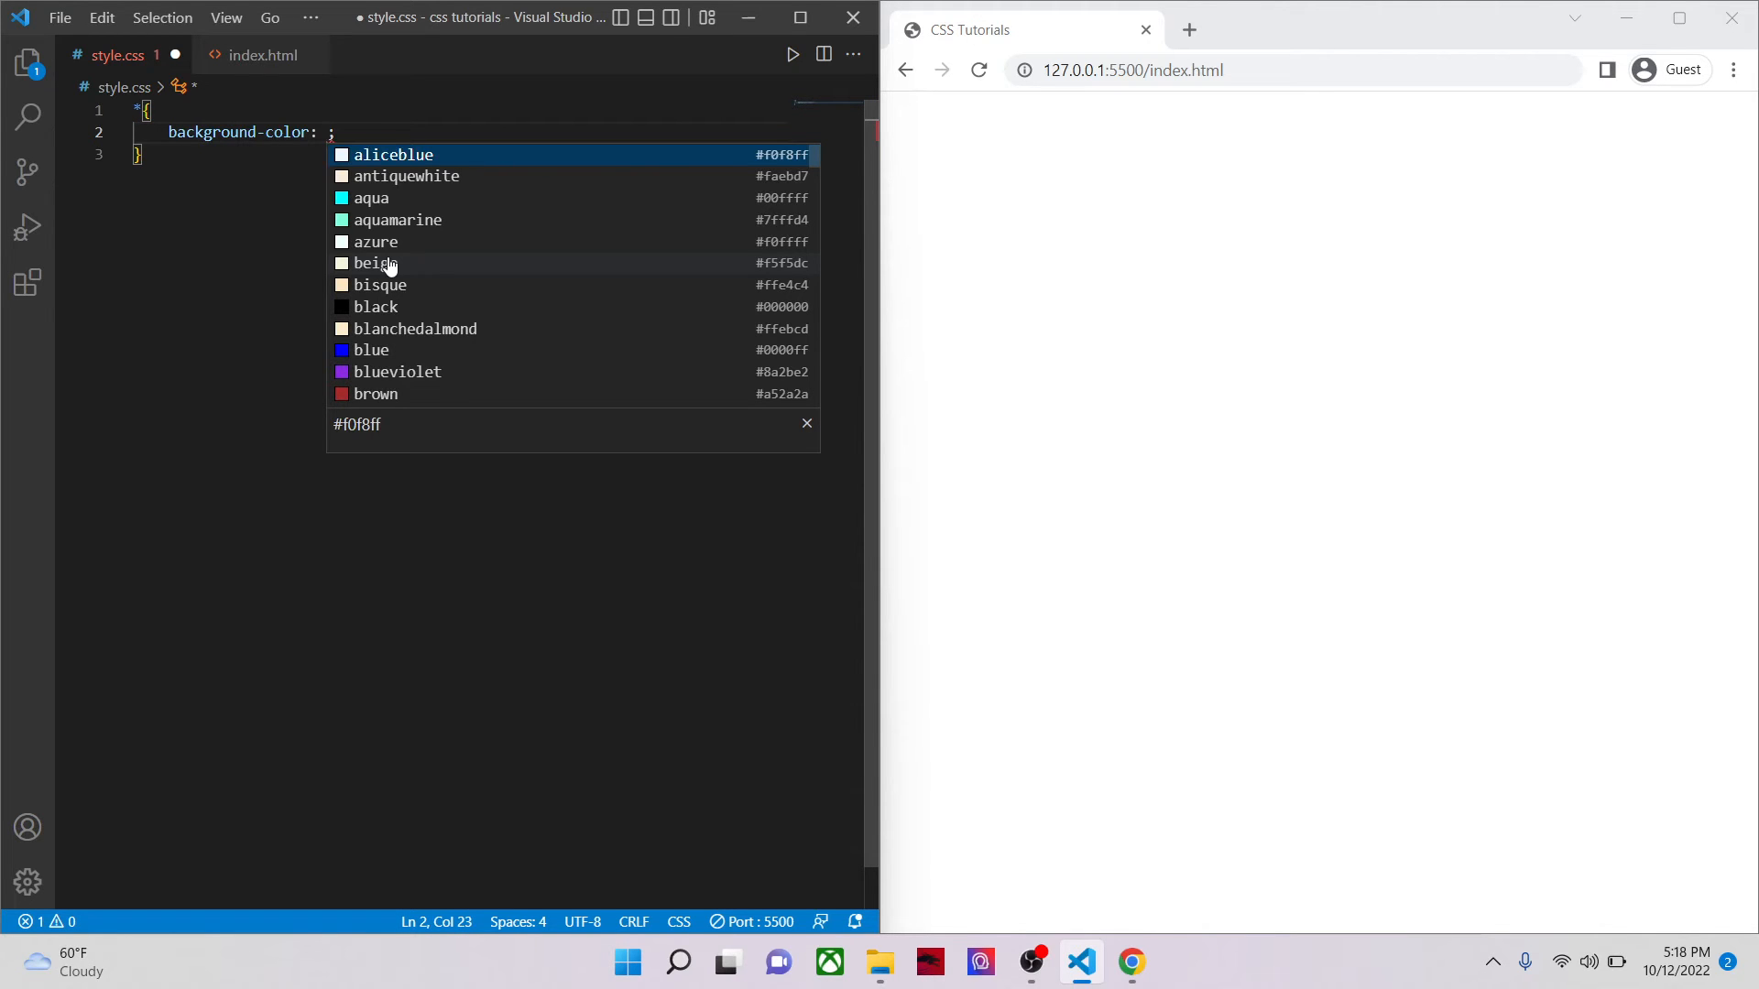
key(Escape)
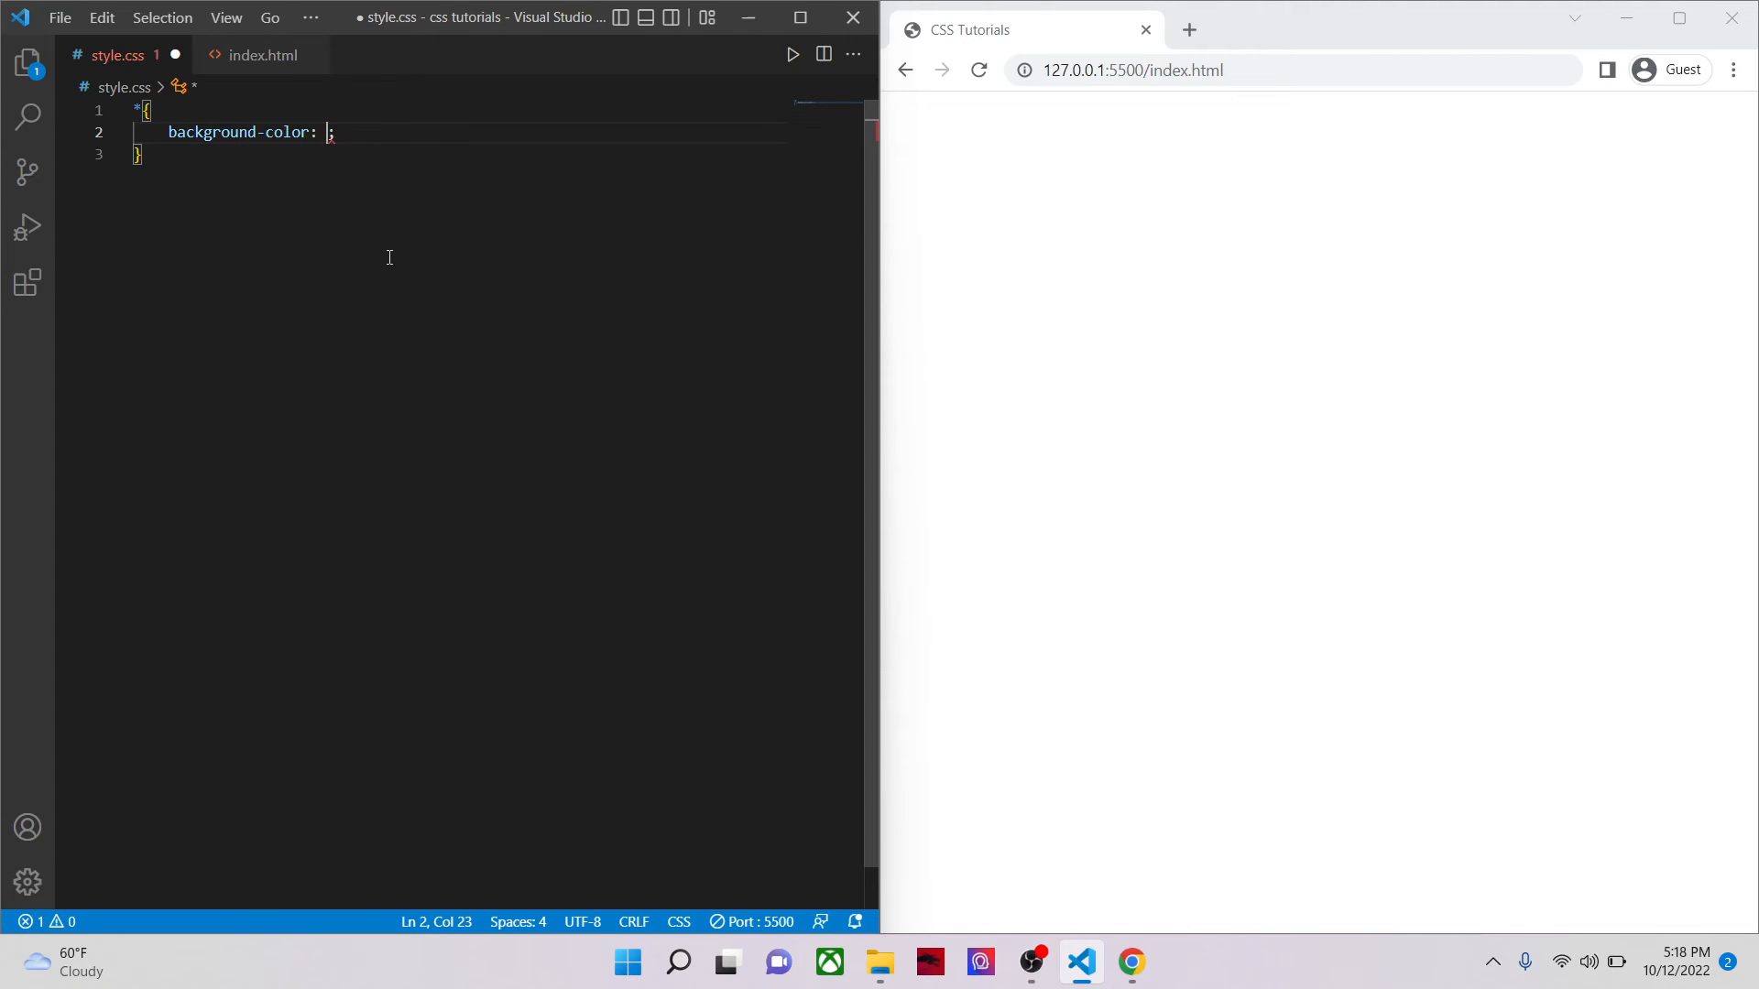
text(yellow)
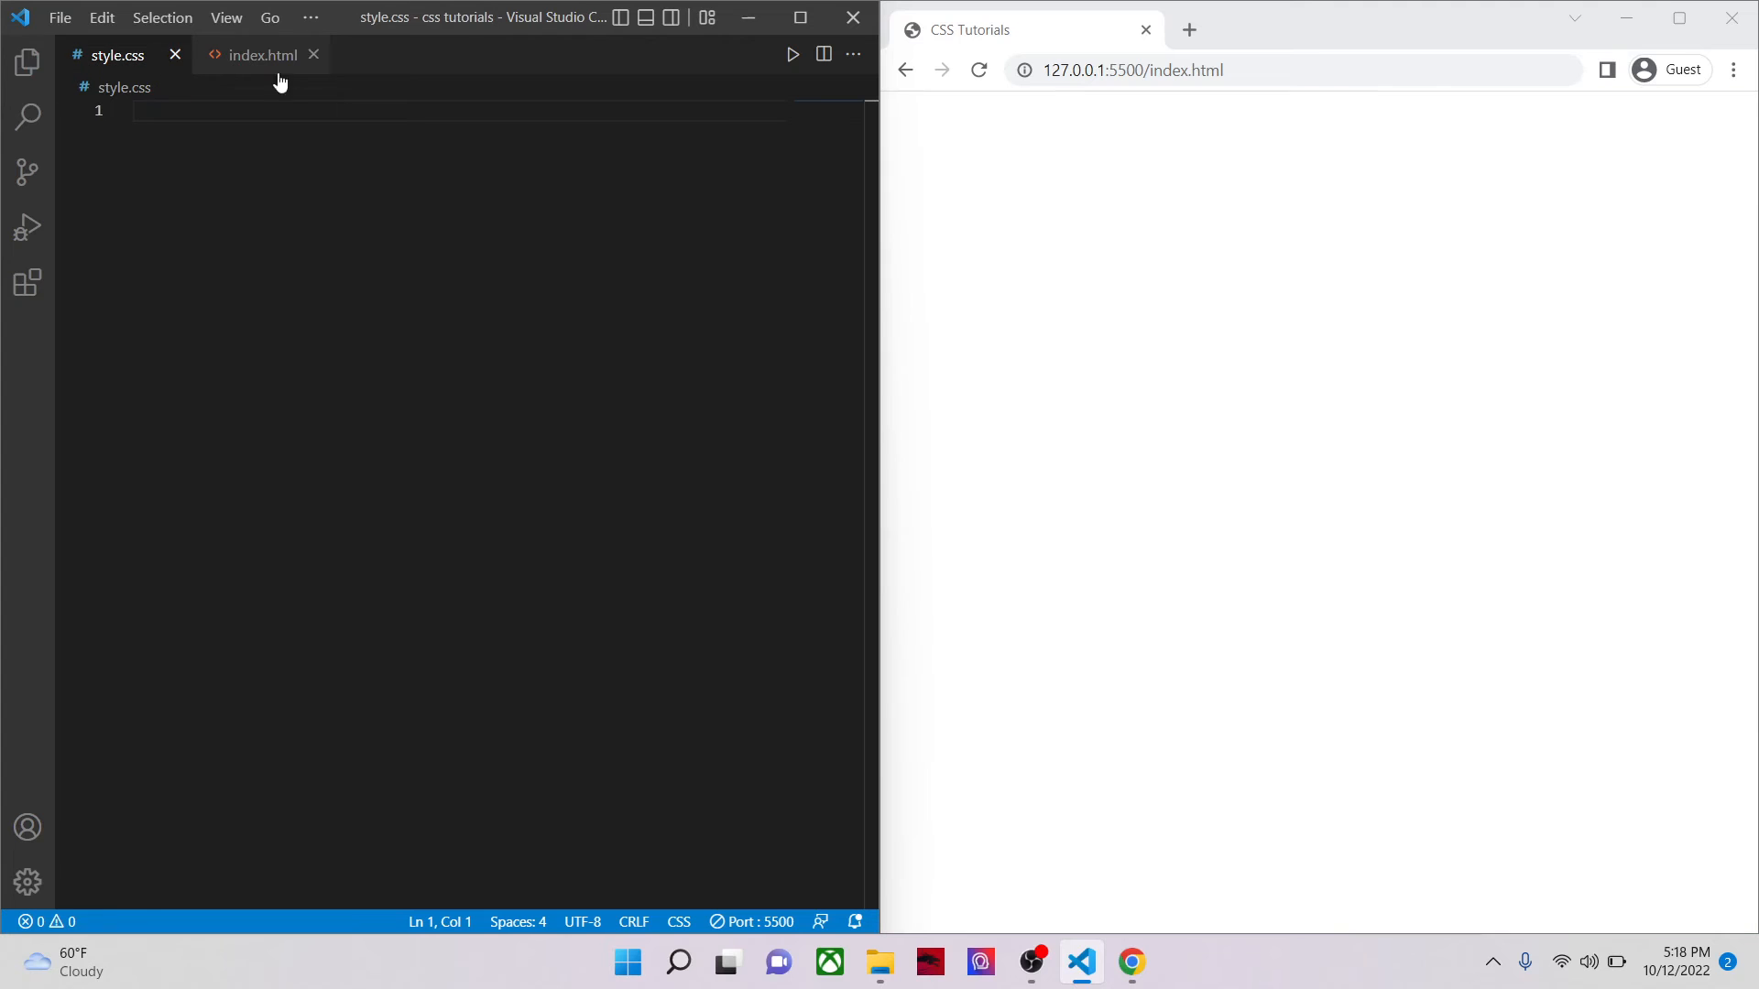
click(261, 55)
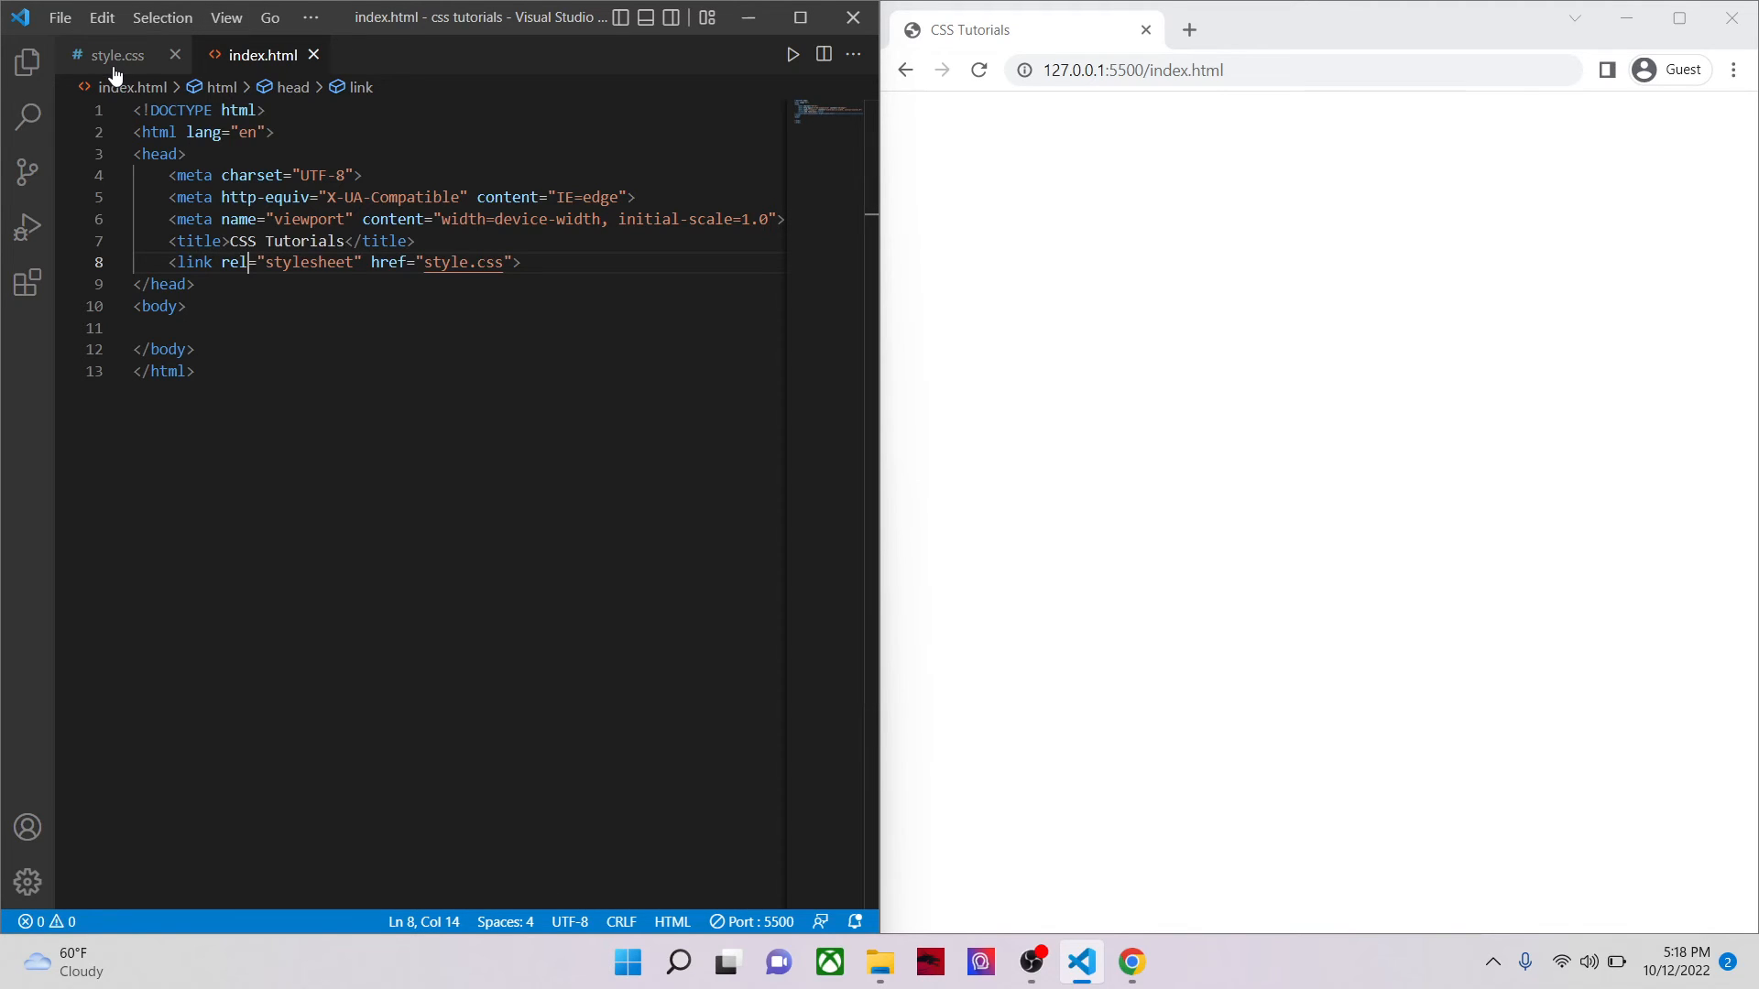
mouse_move(119, 69)
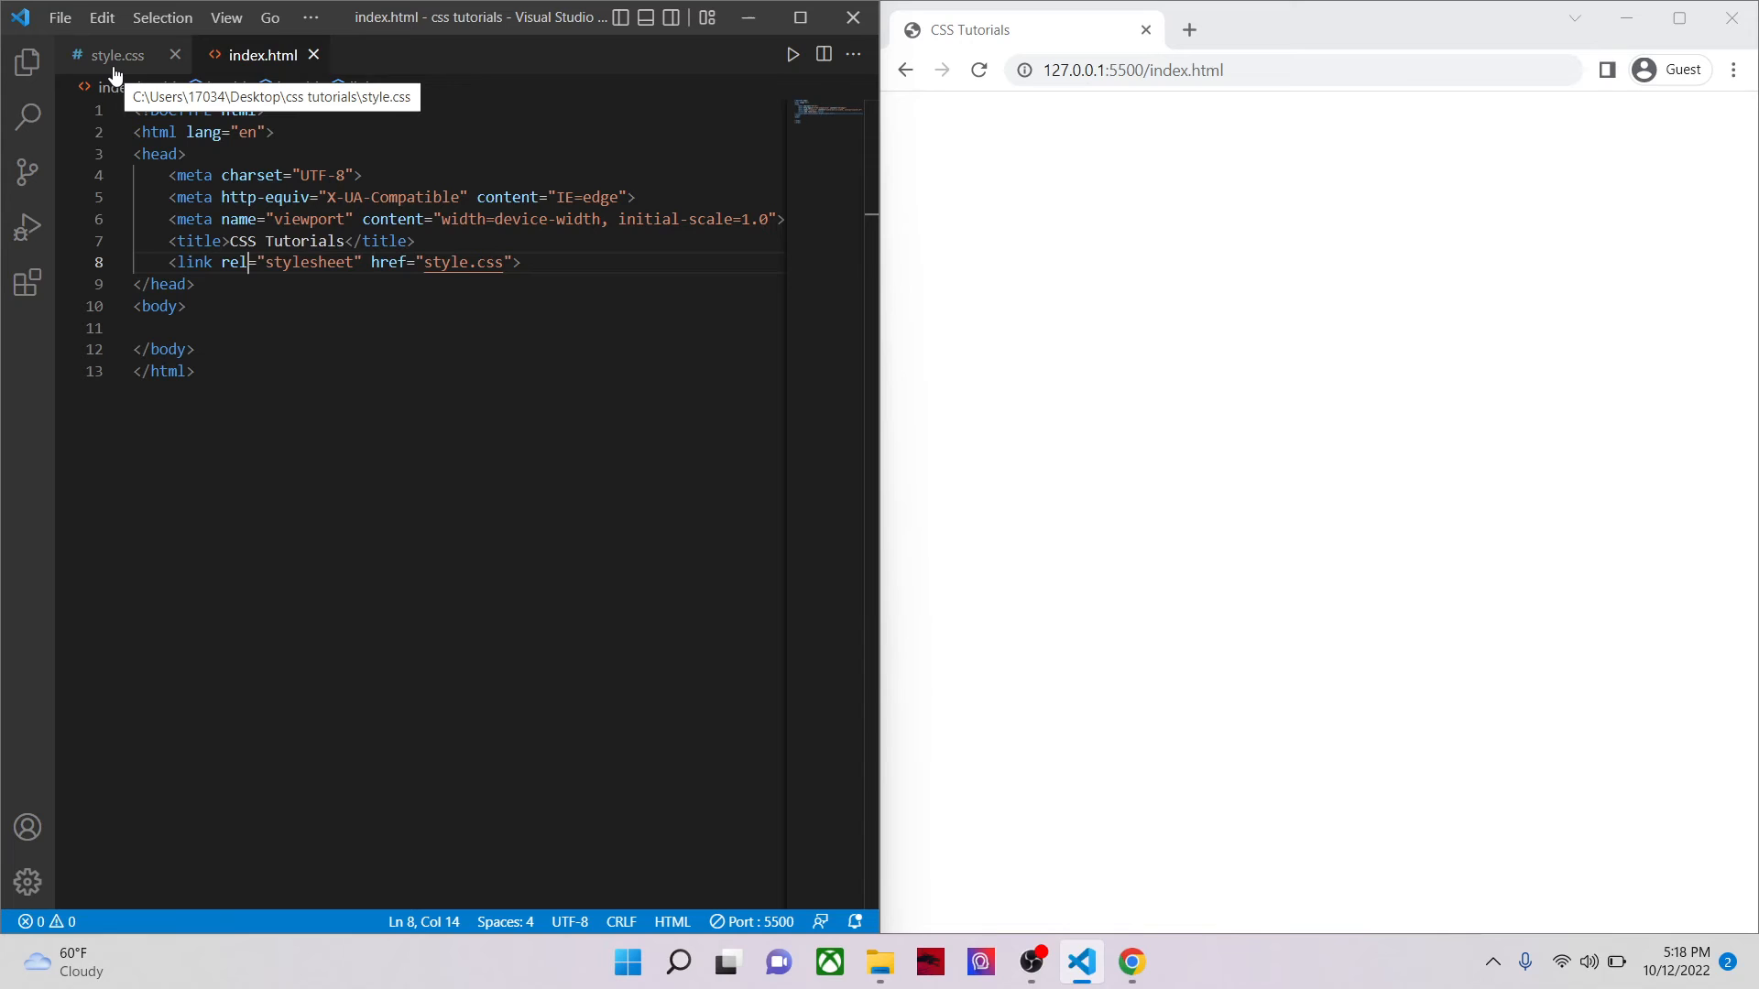
click(115, 56)
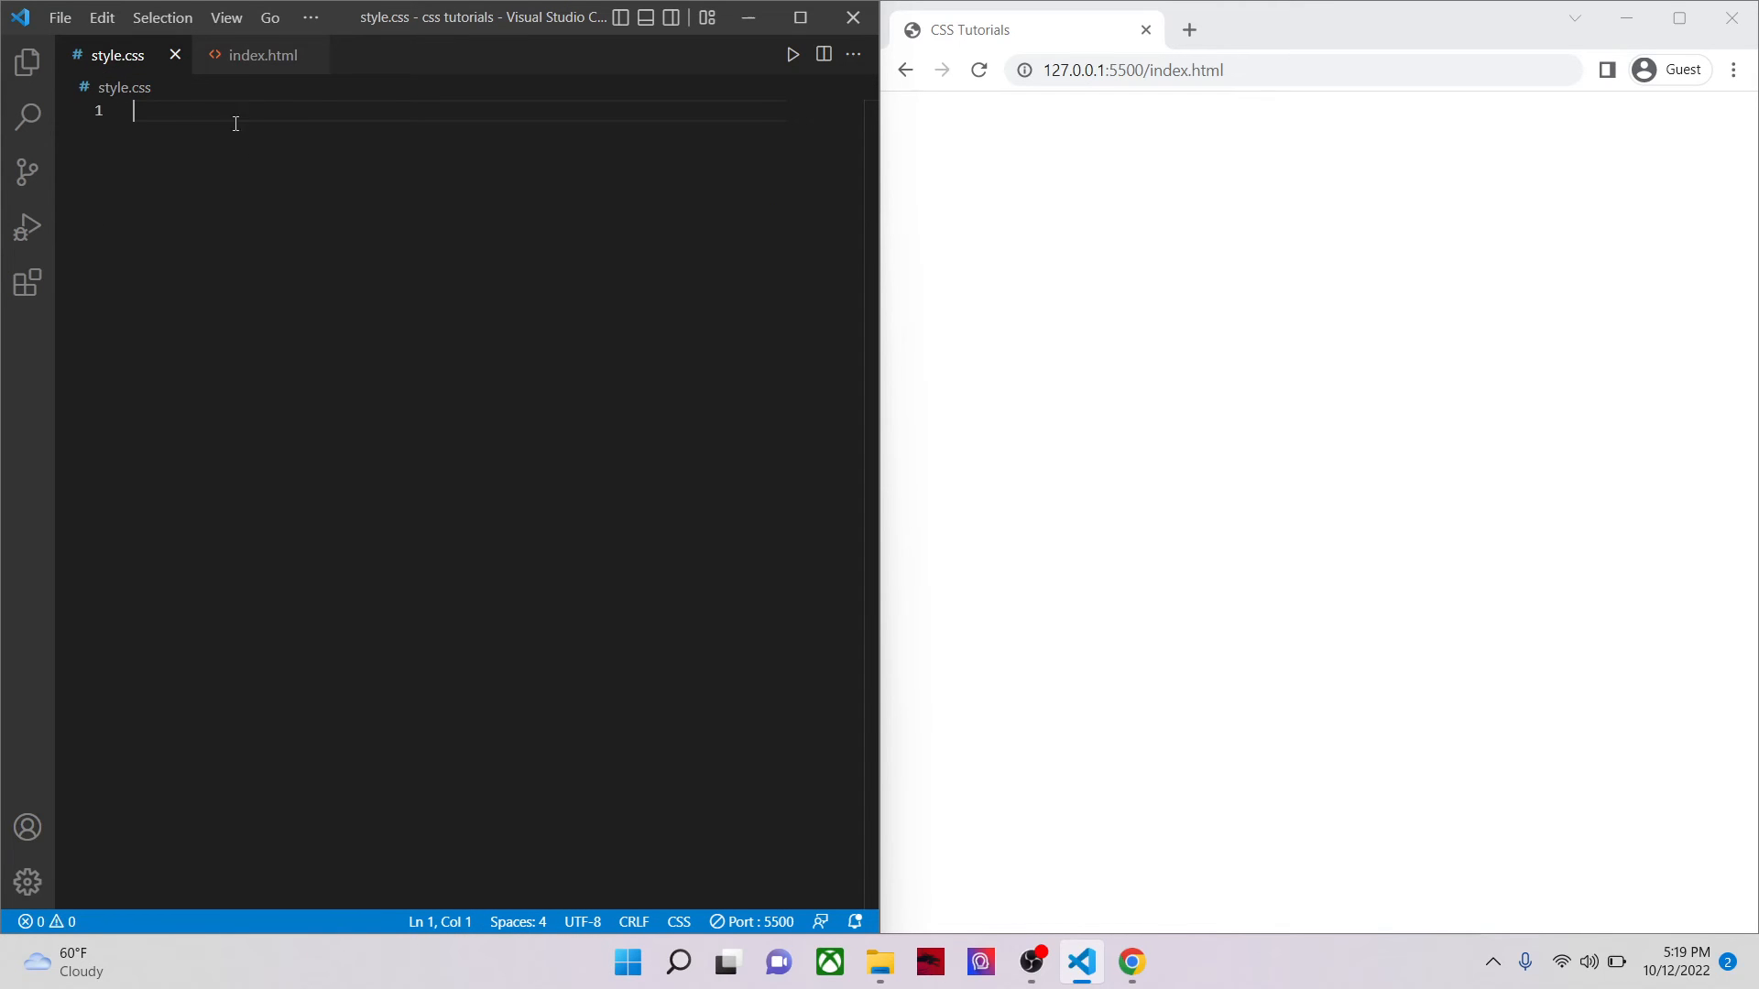
Step: Type the placeholder word 'selector' into empty style.css, then view the index.html markup
click(261, 55)
text(element)
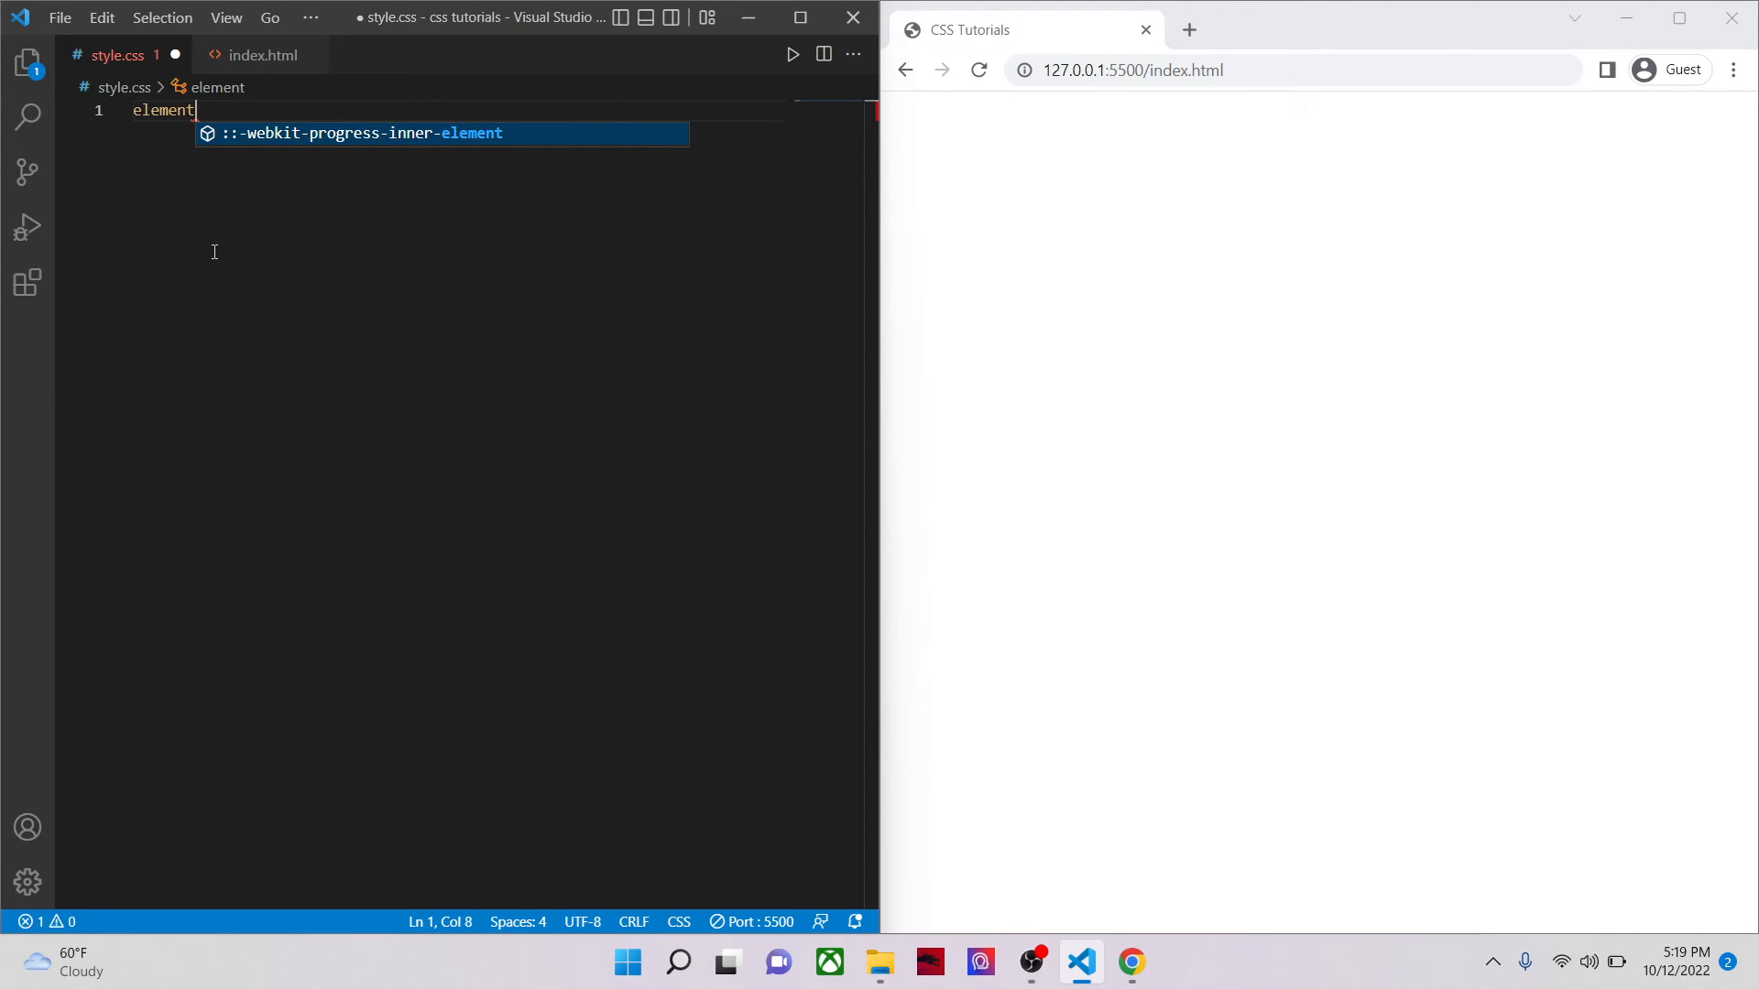
text(s)
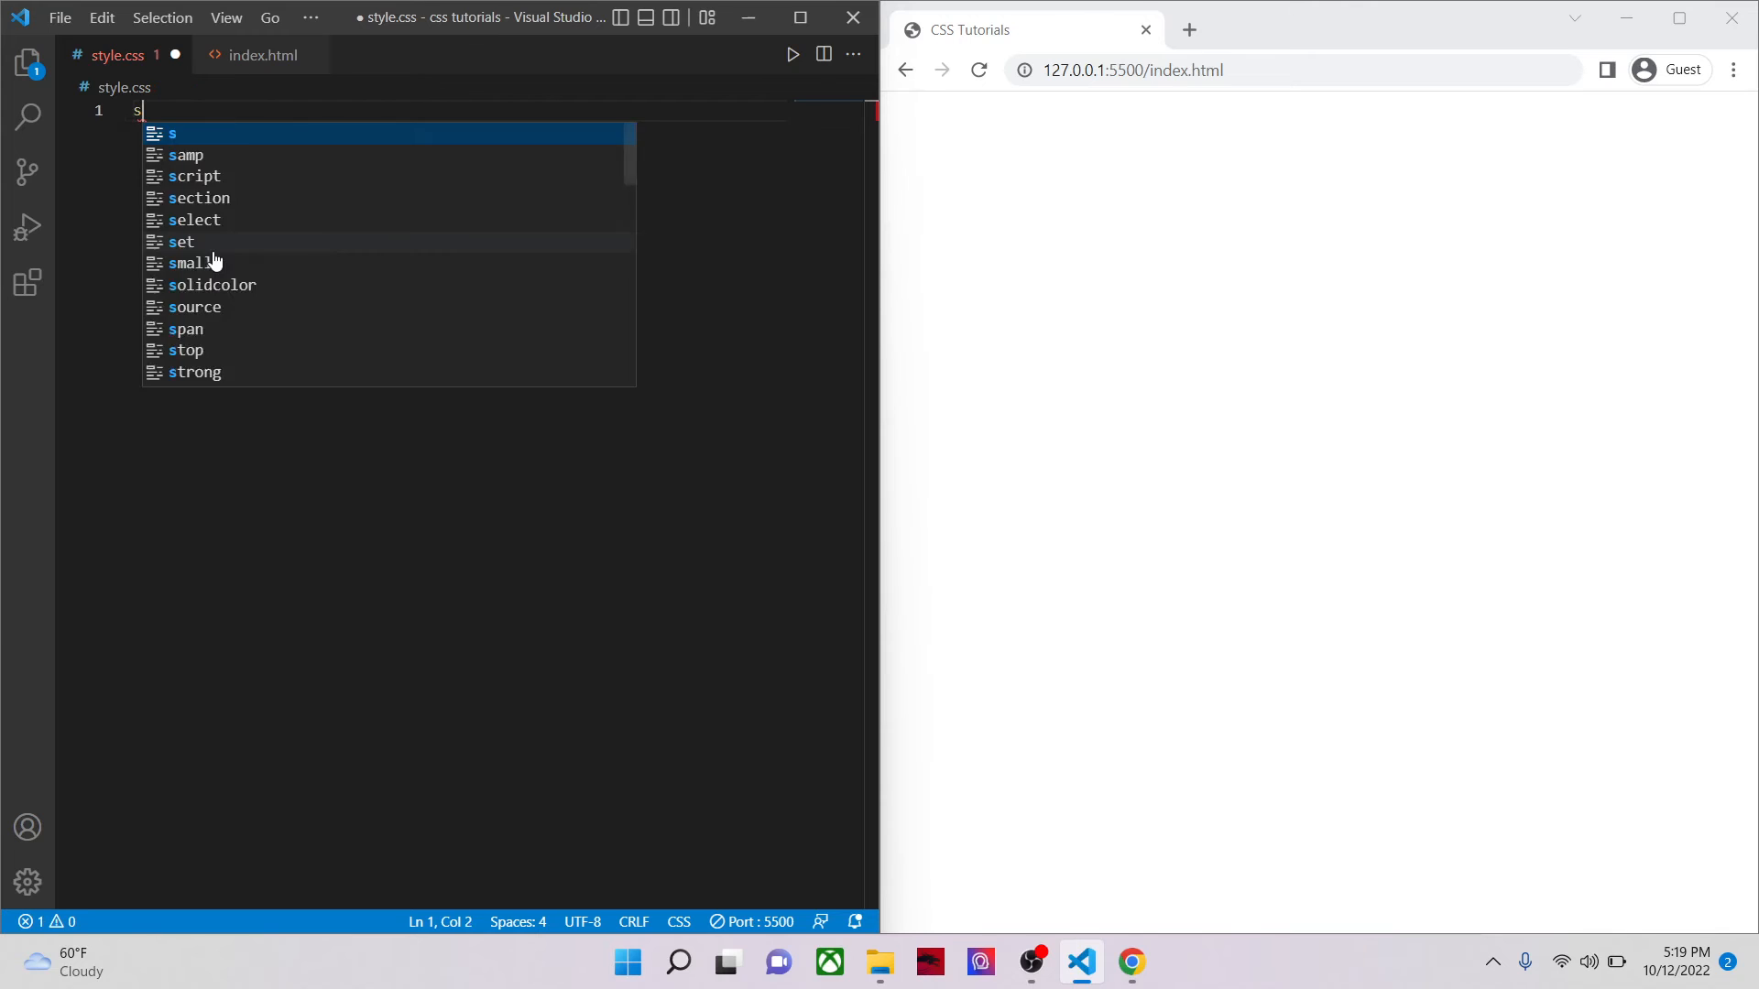
text(elector)
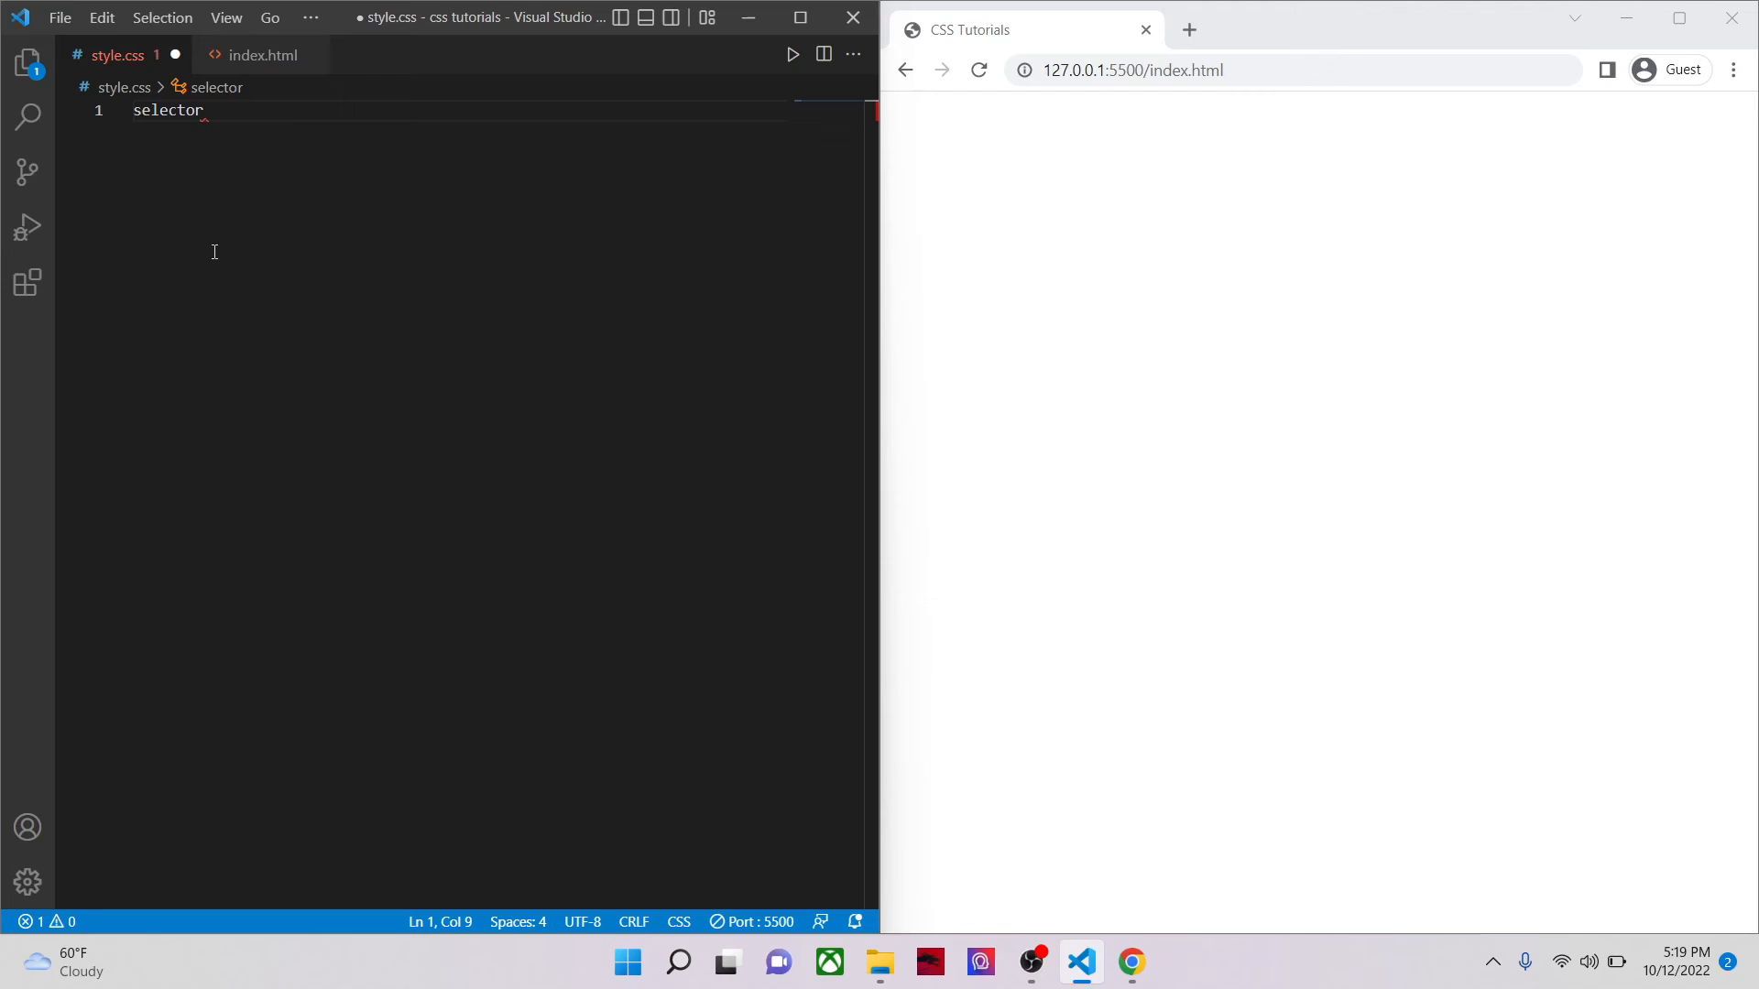
click(264, 55)
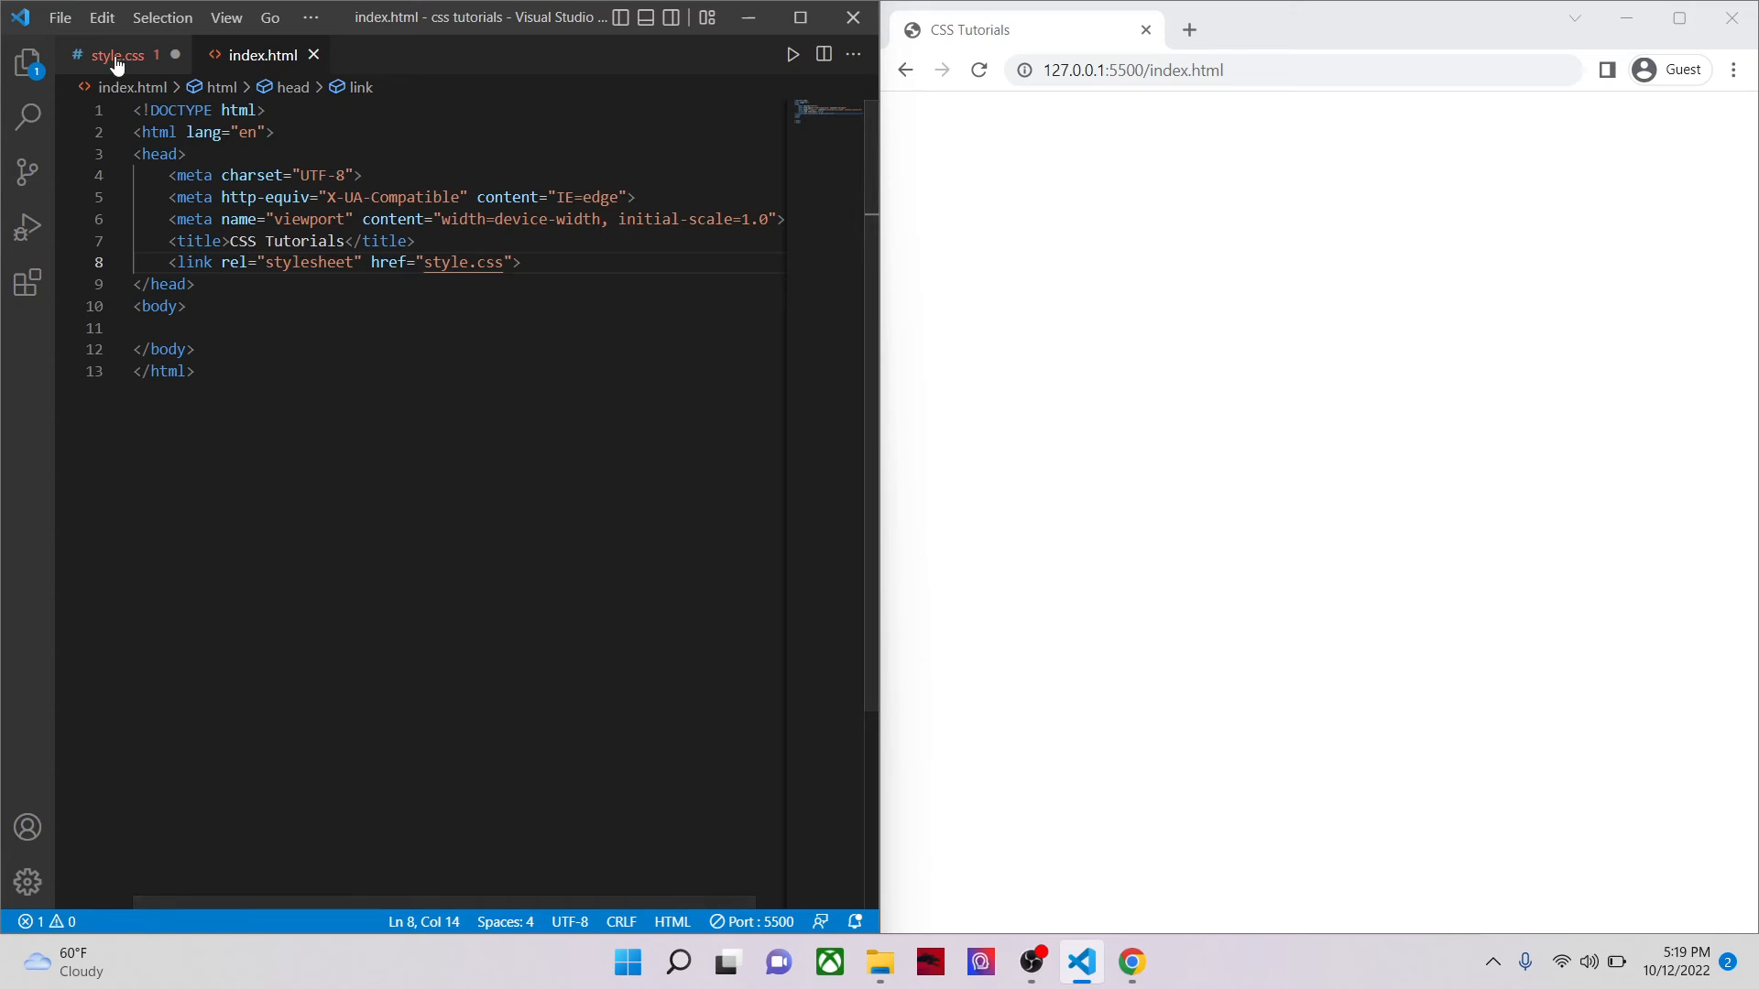
Step: Pick out 'body' in index.html, then write 'selector{ property: value; }' in style.css
double_click(157, 306)
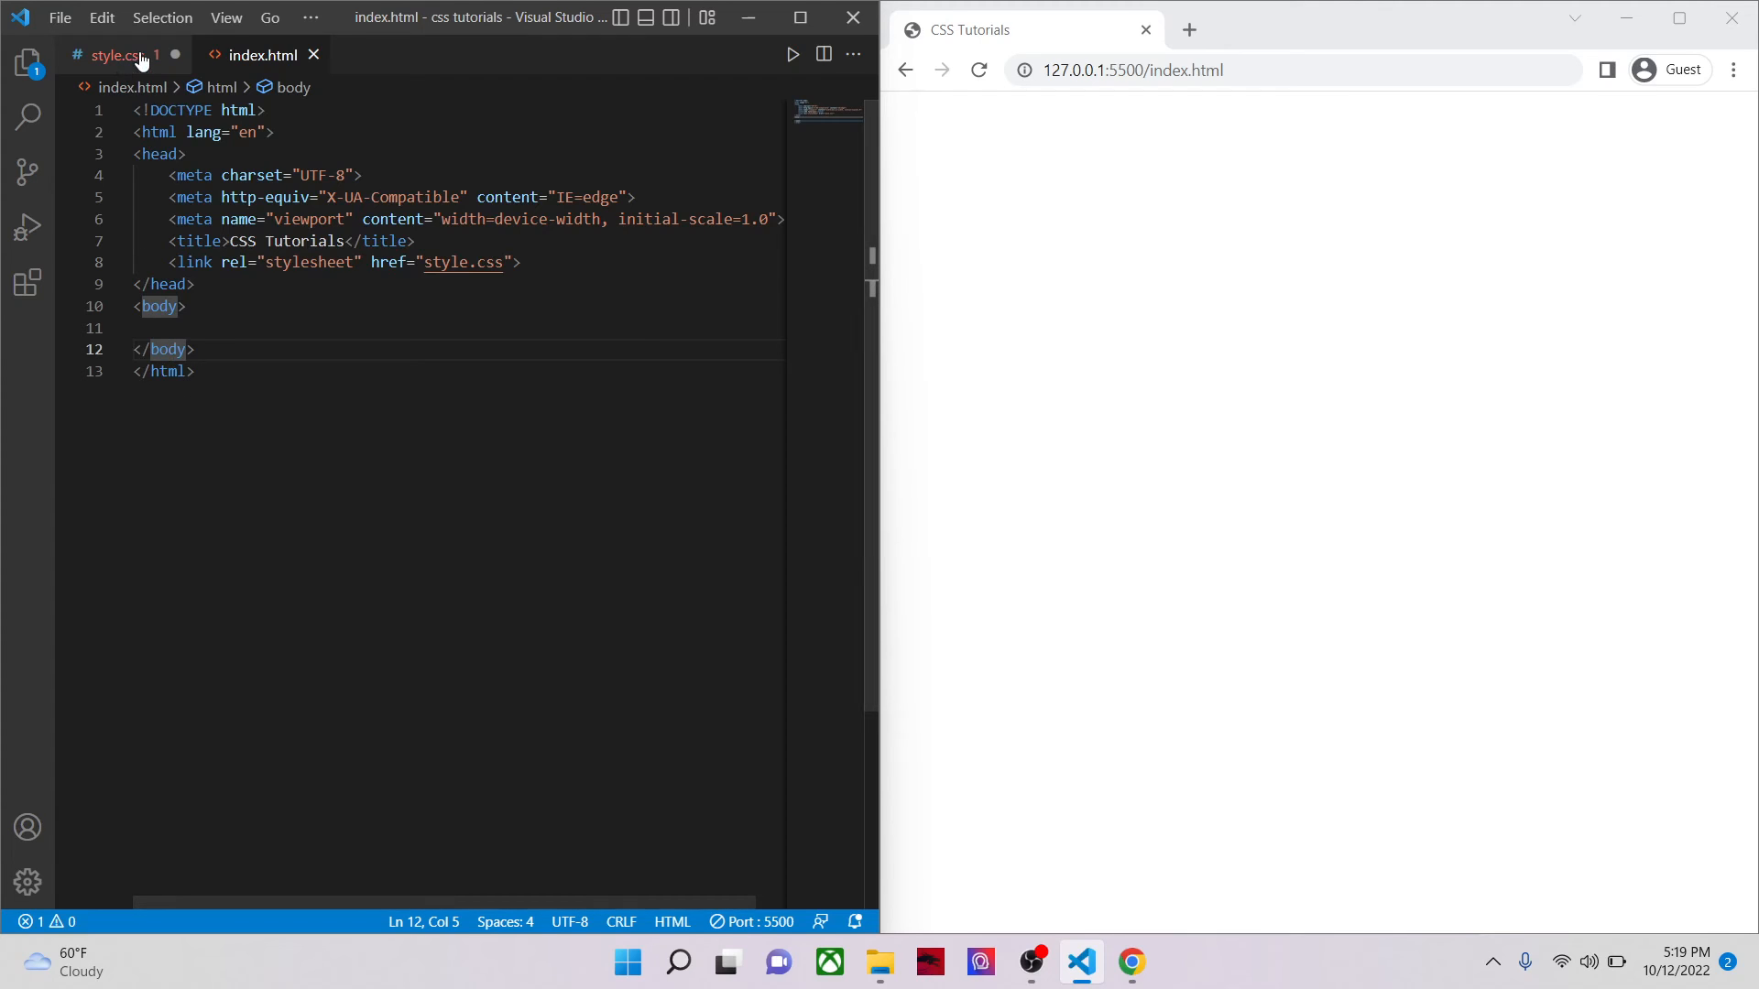
click(102, 55)
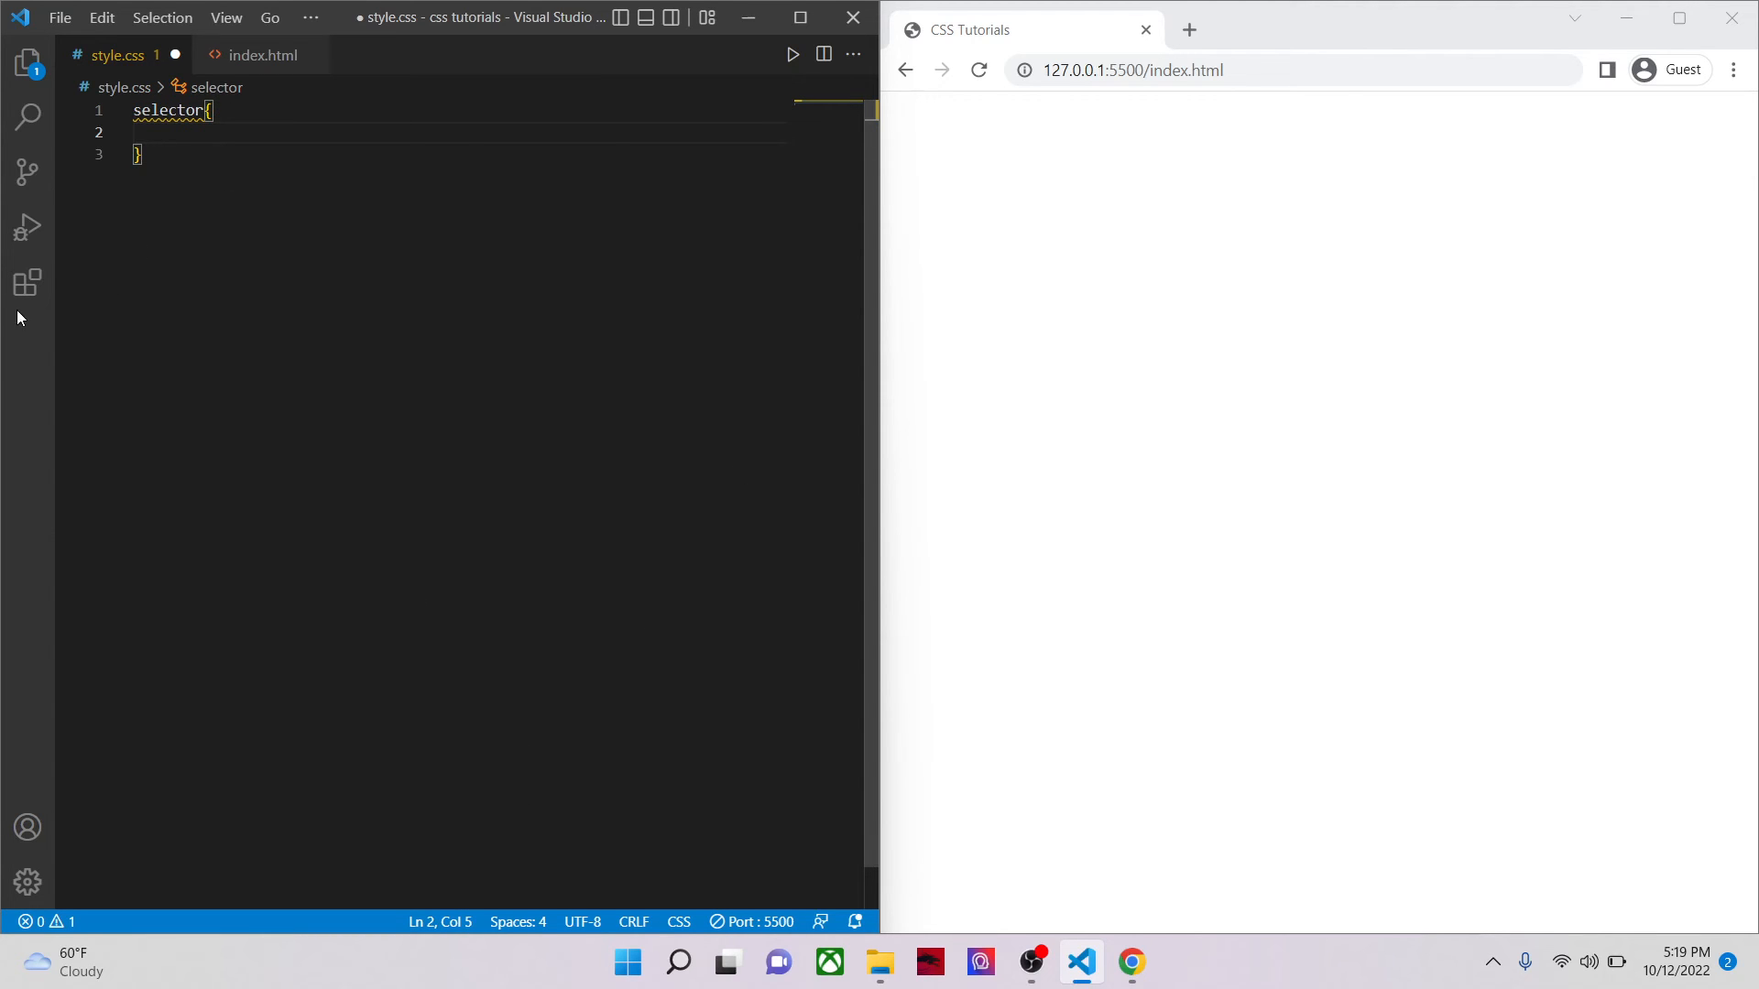
text(property)
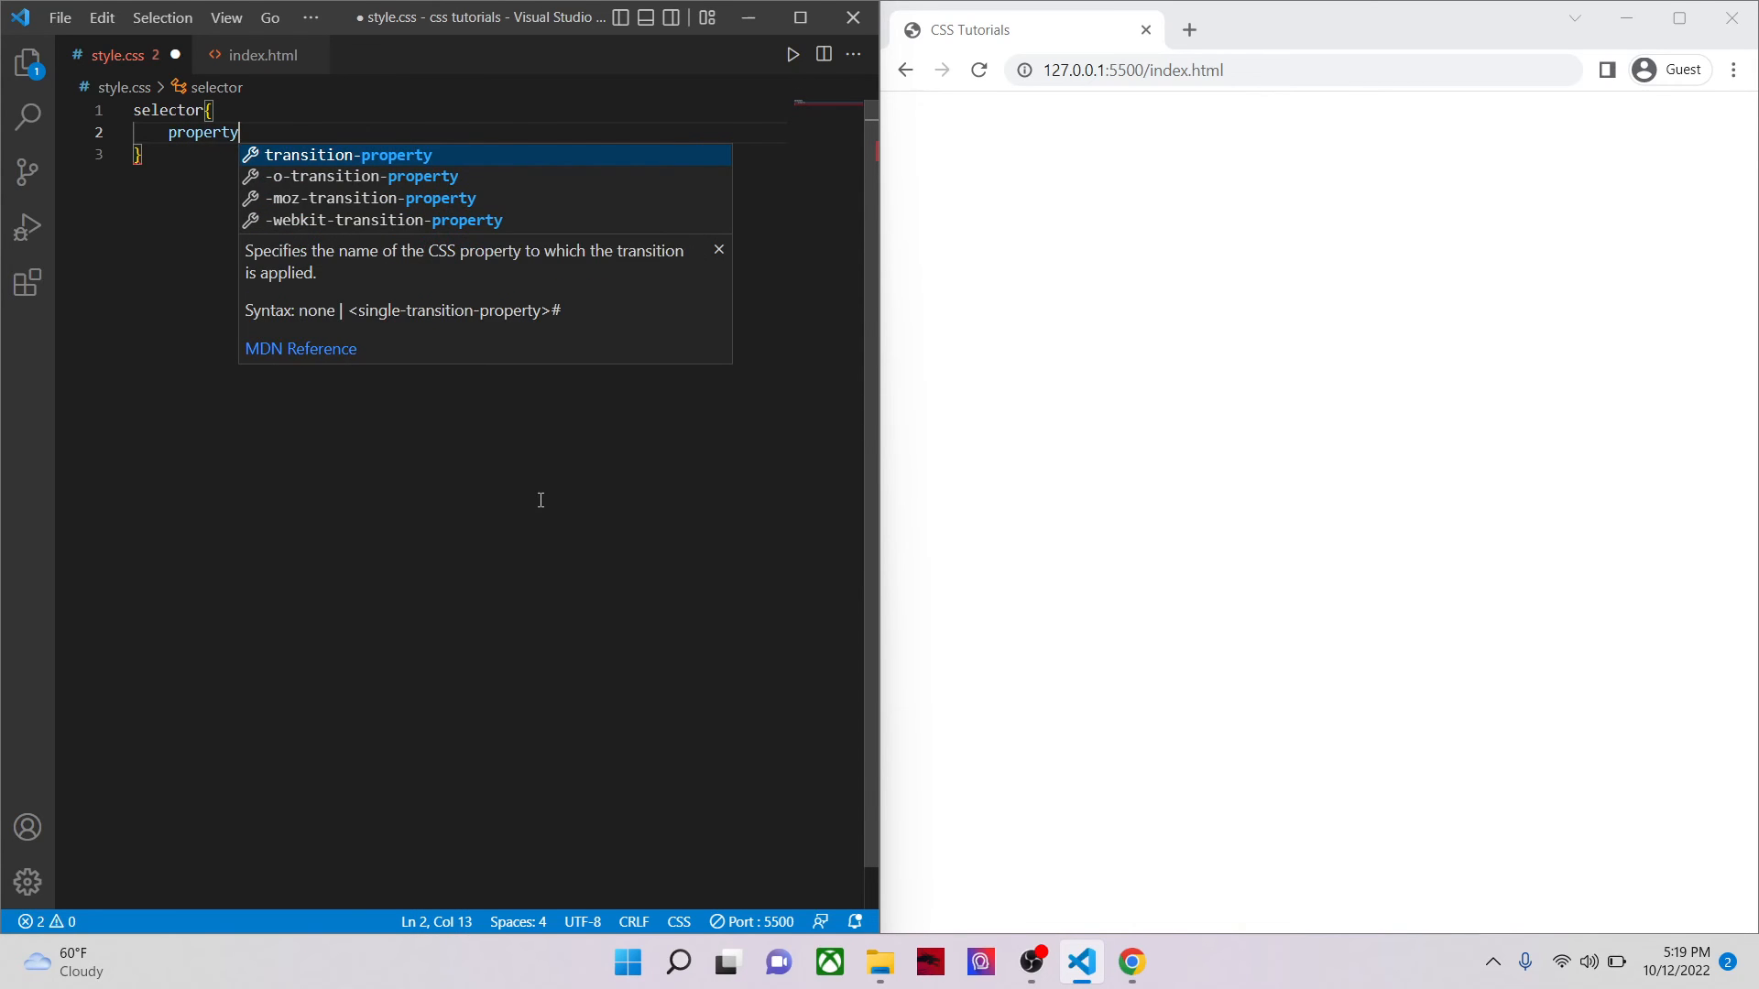
text(: val)
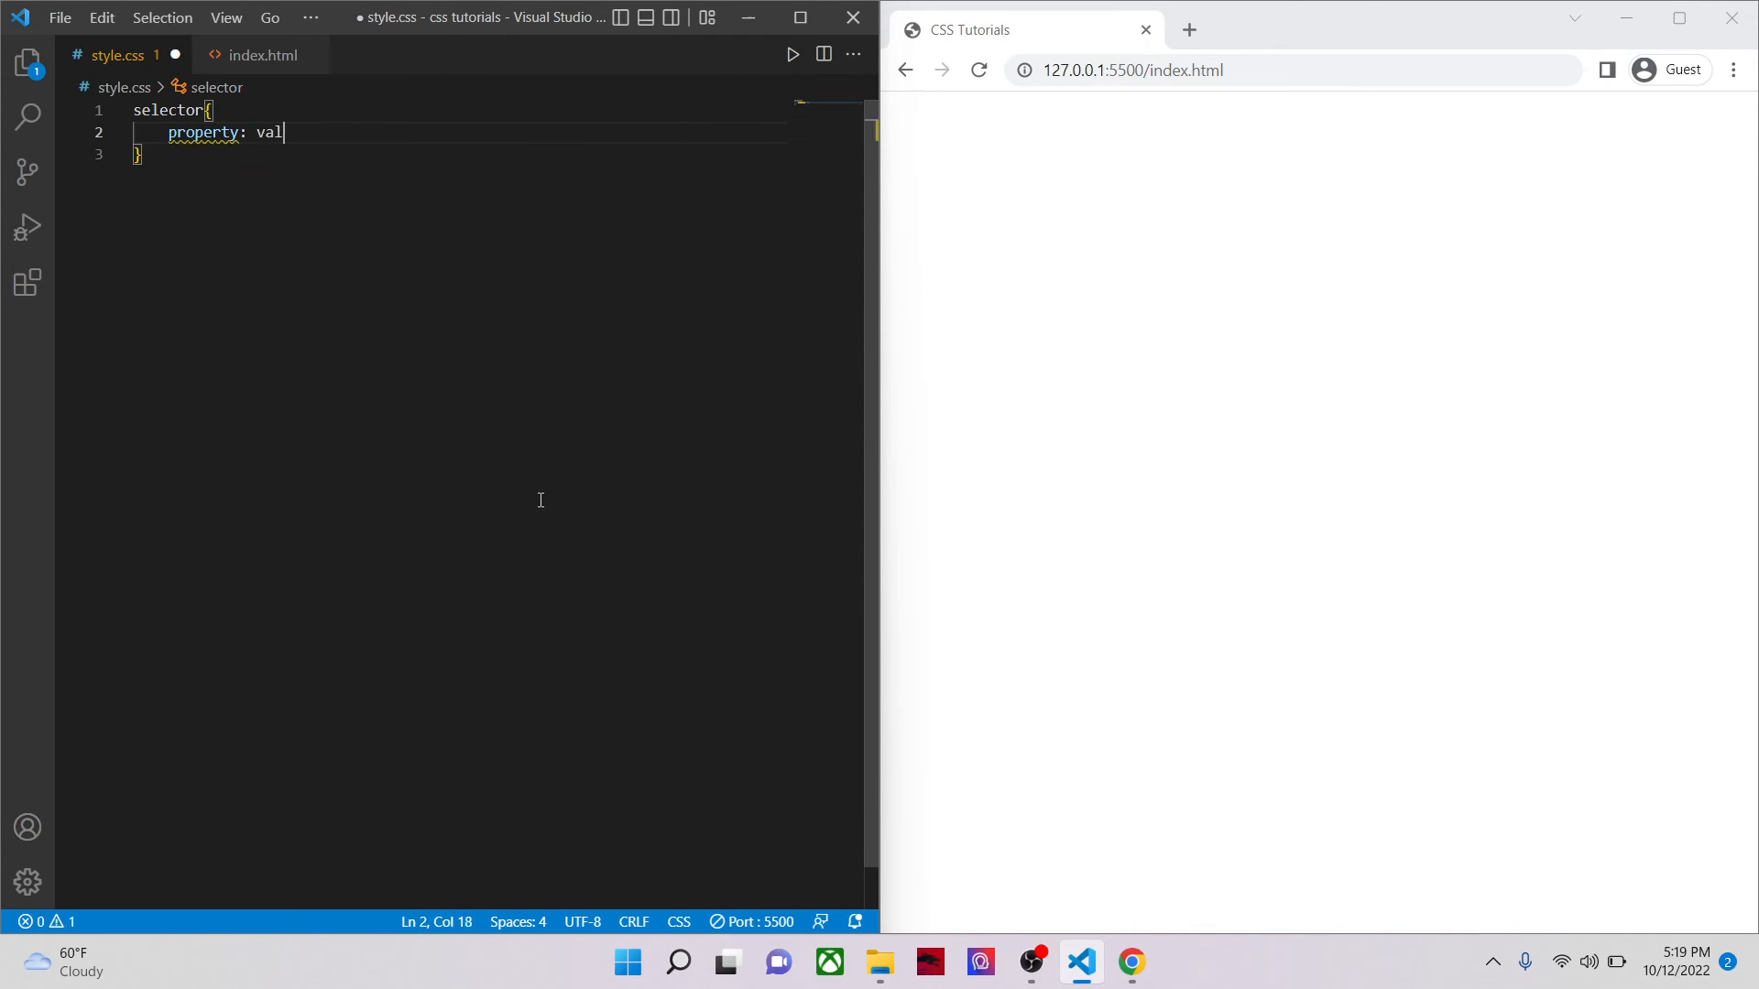
text(ue;)
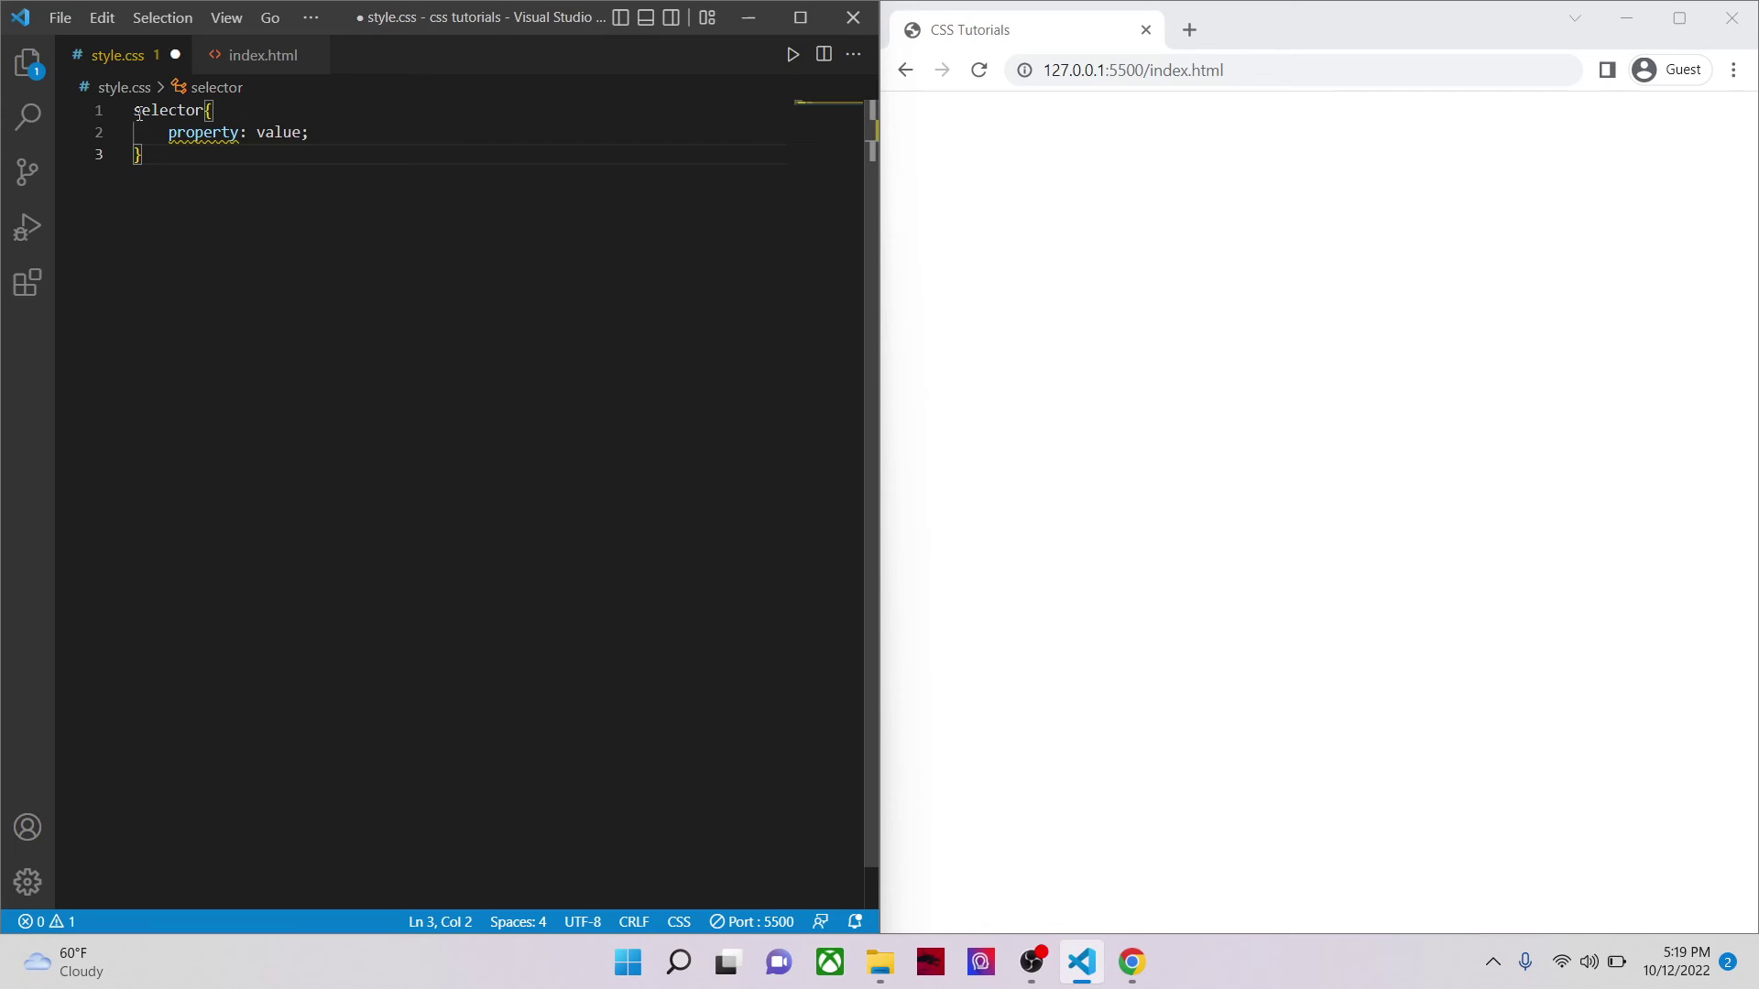
mouse_move(188, 286)
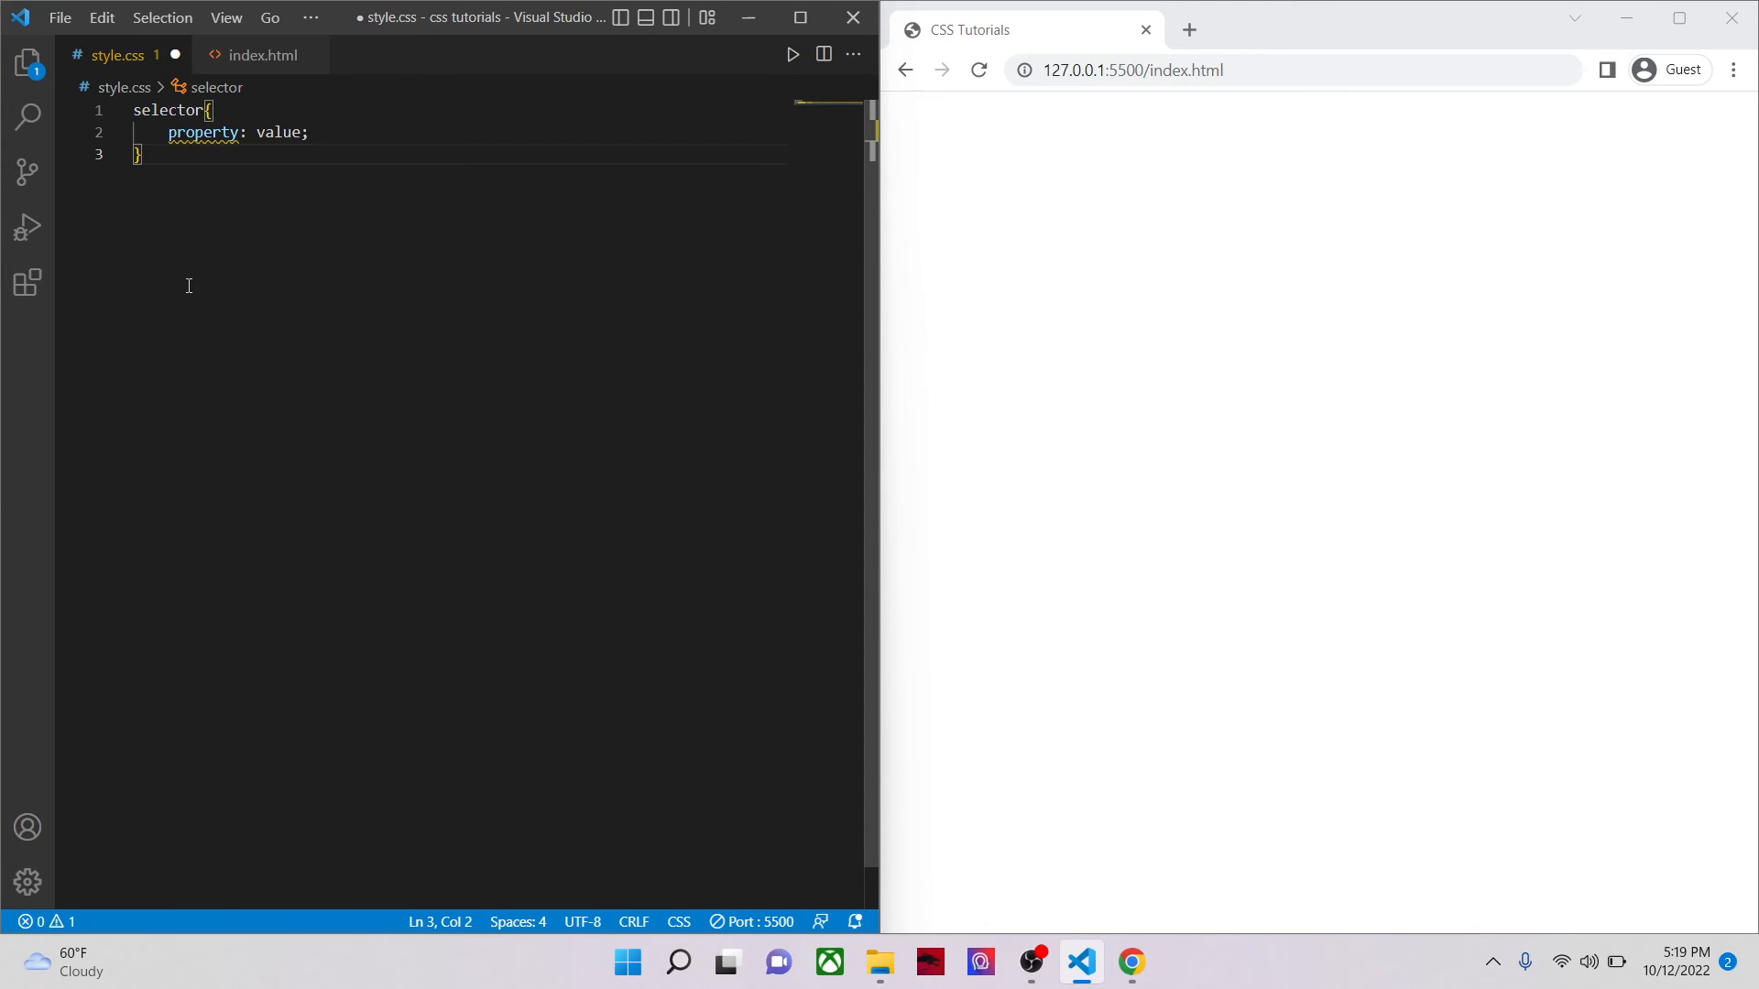
Step: Write a body rule with background-color: yellow in style.css, checking the body tag in index.html
click(265, 55)
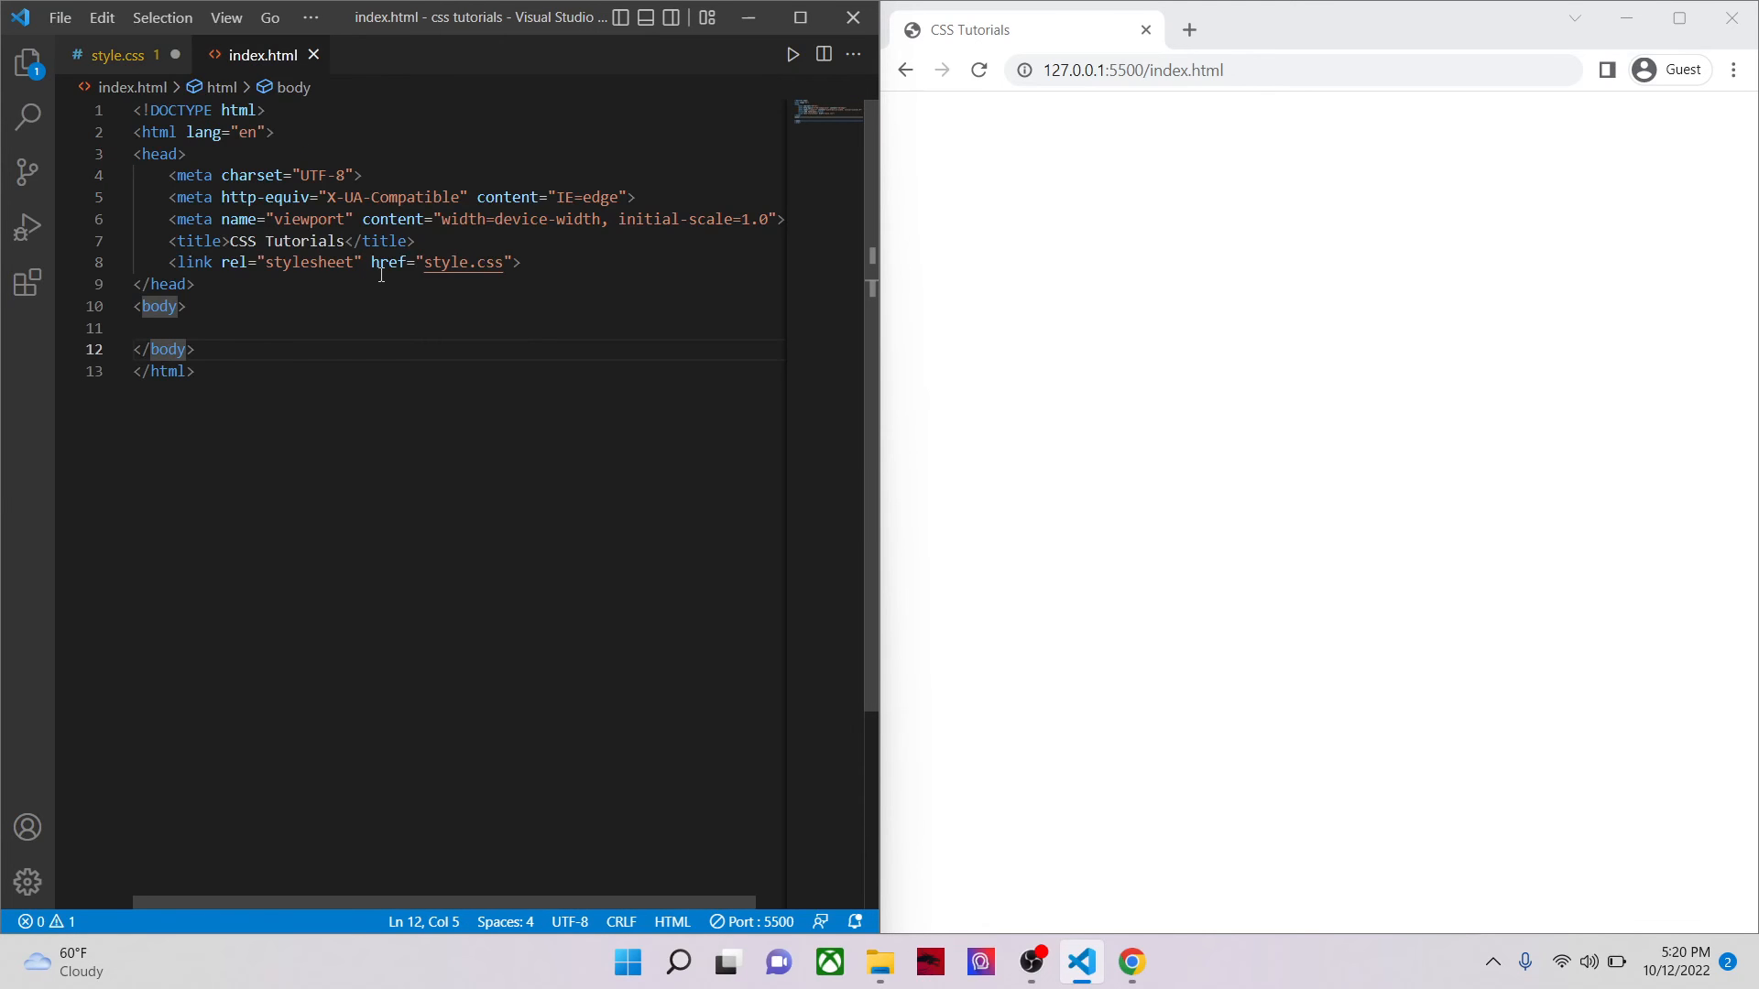
double_click(158, 306)
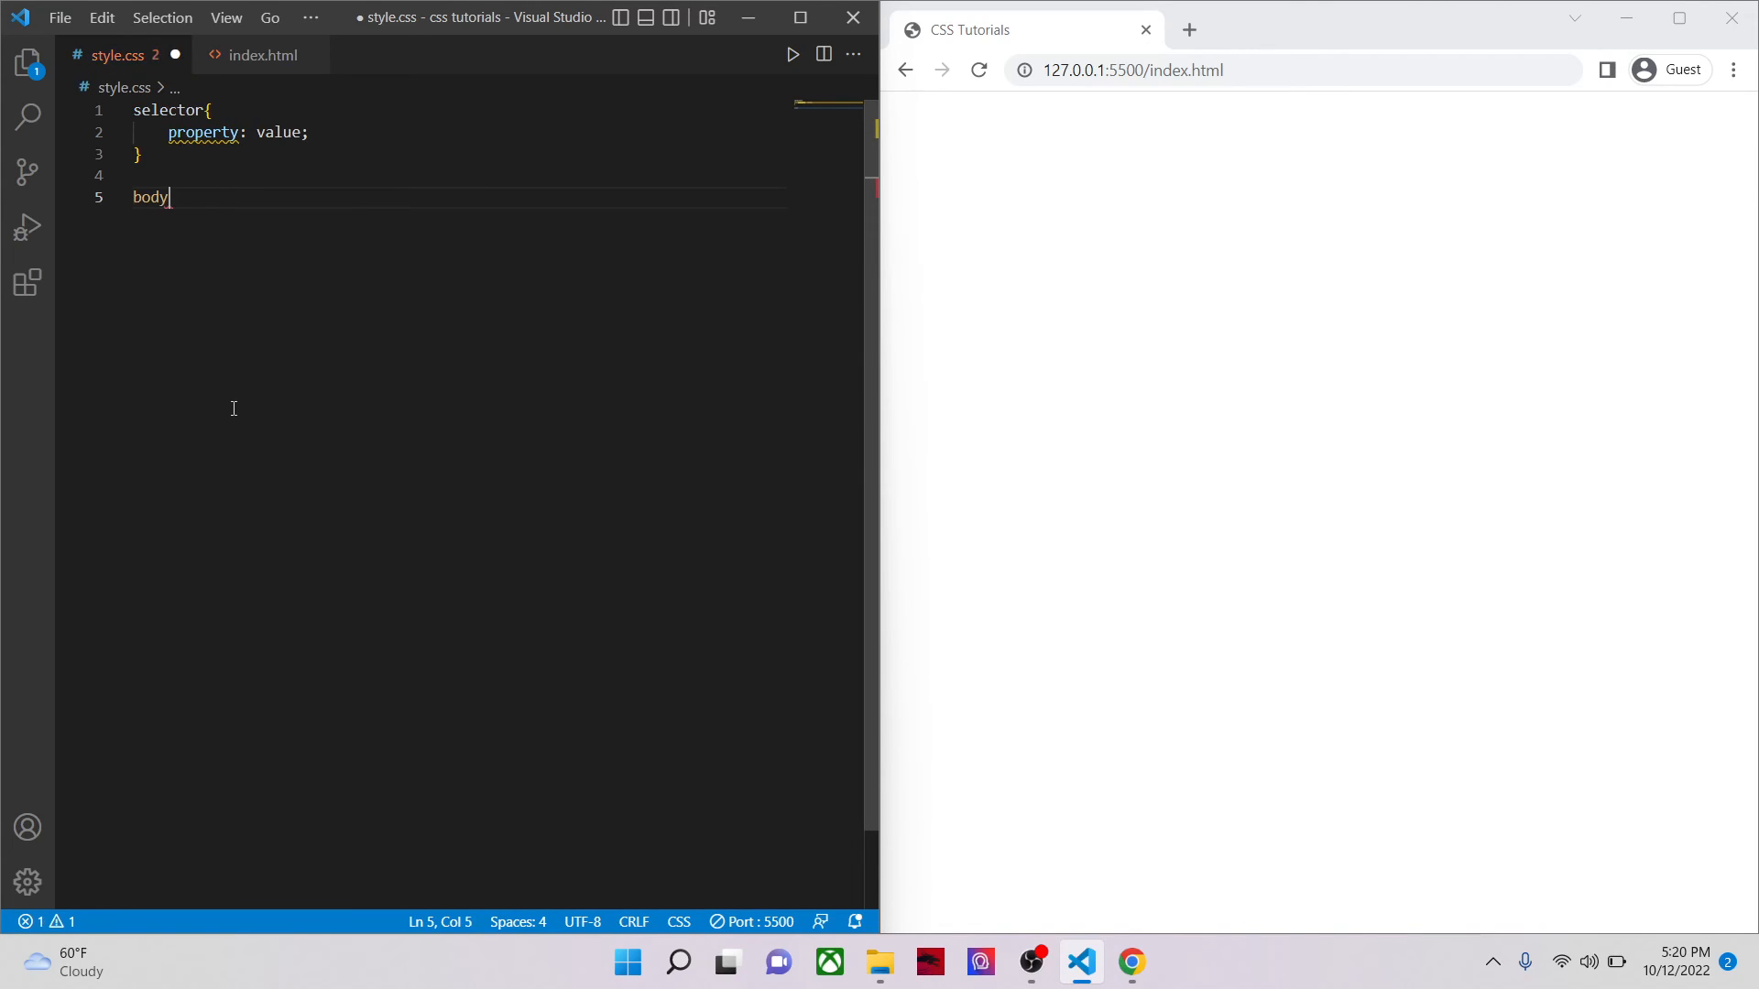
text({)
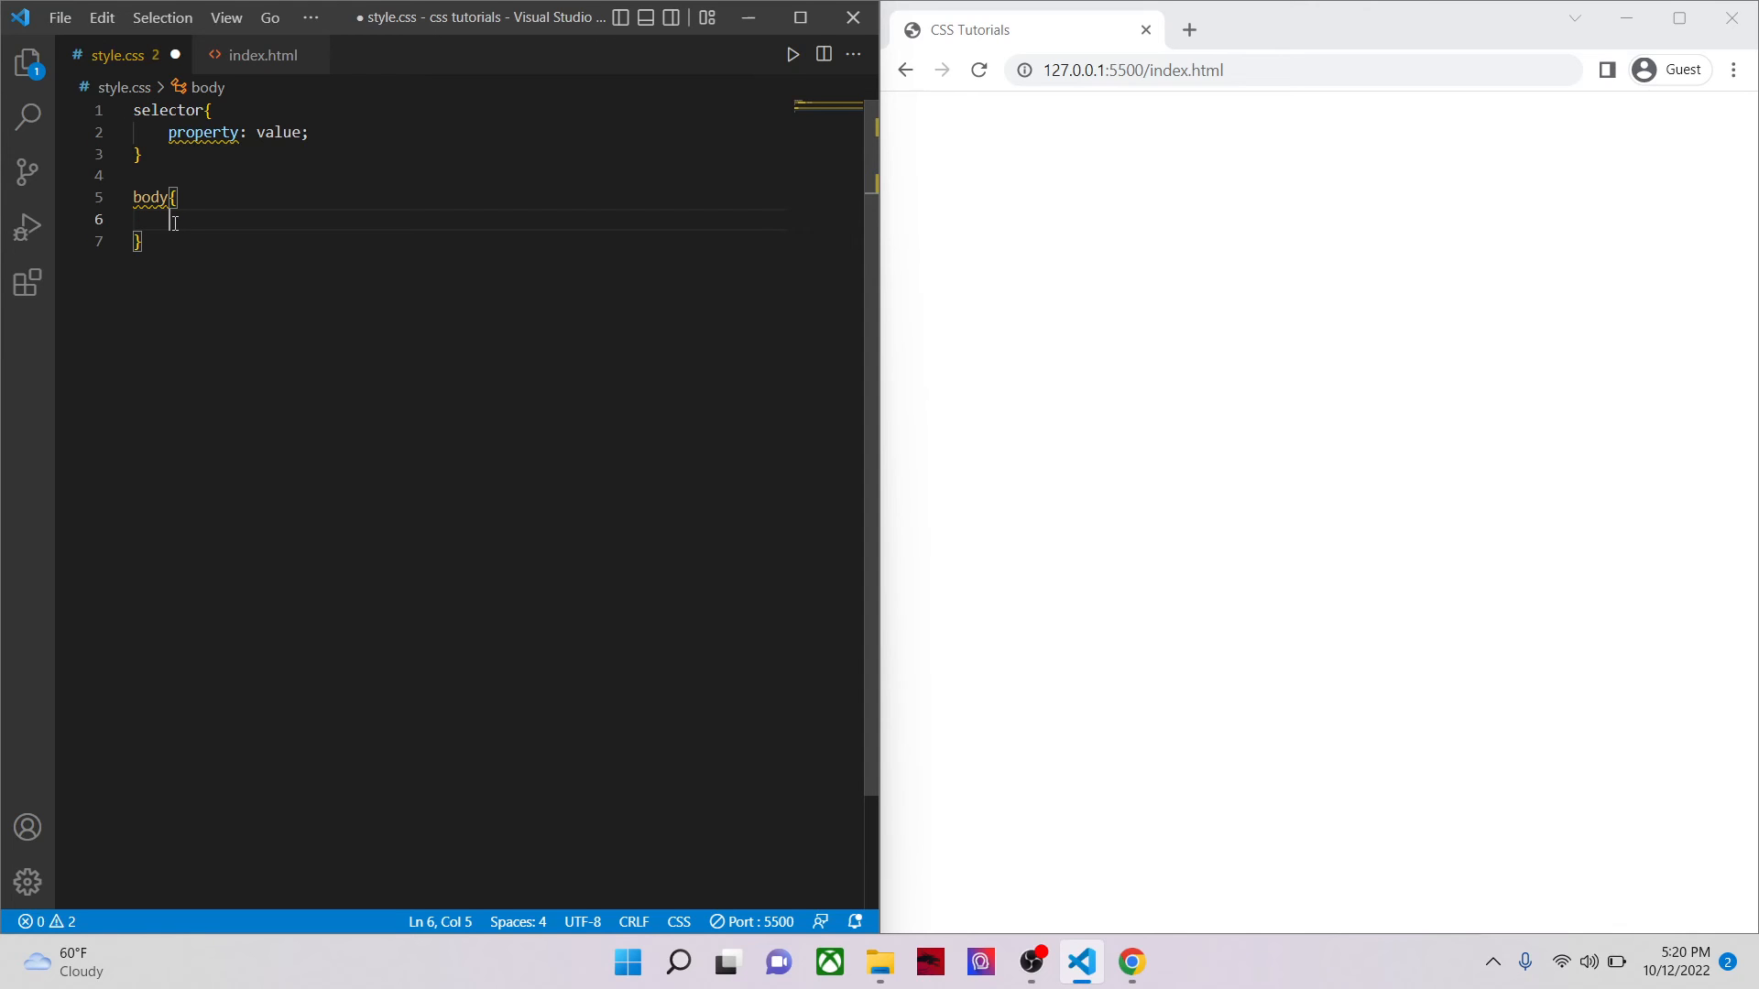
mouse_move(1632, 305)
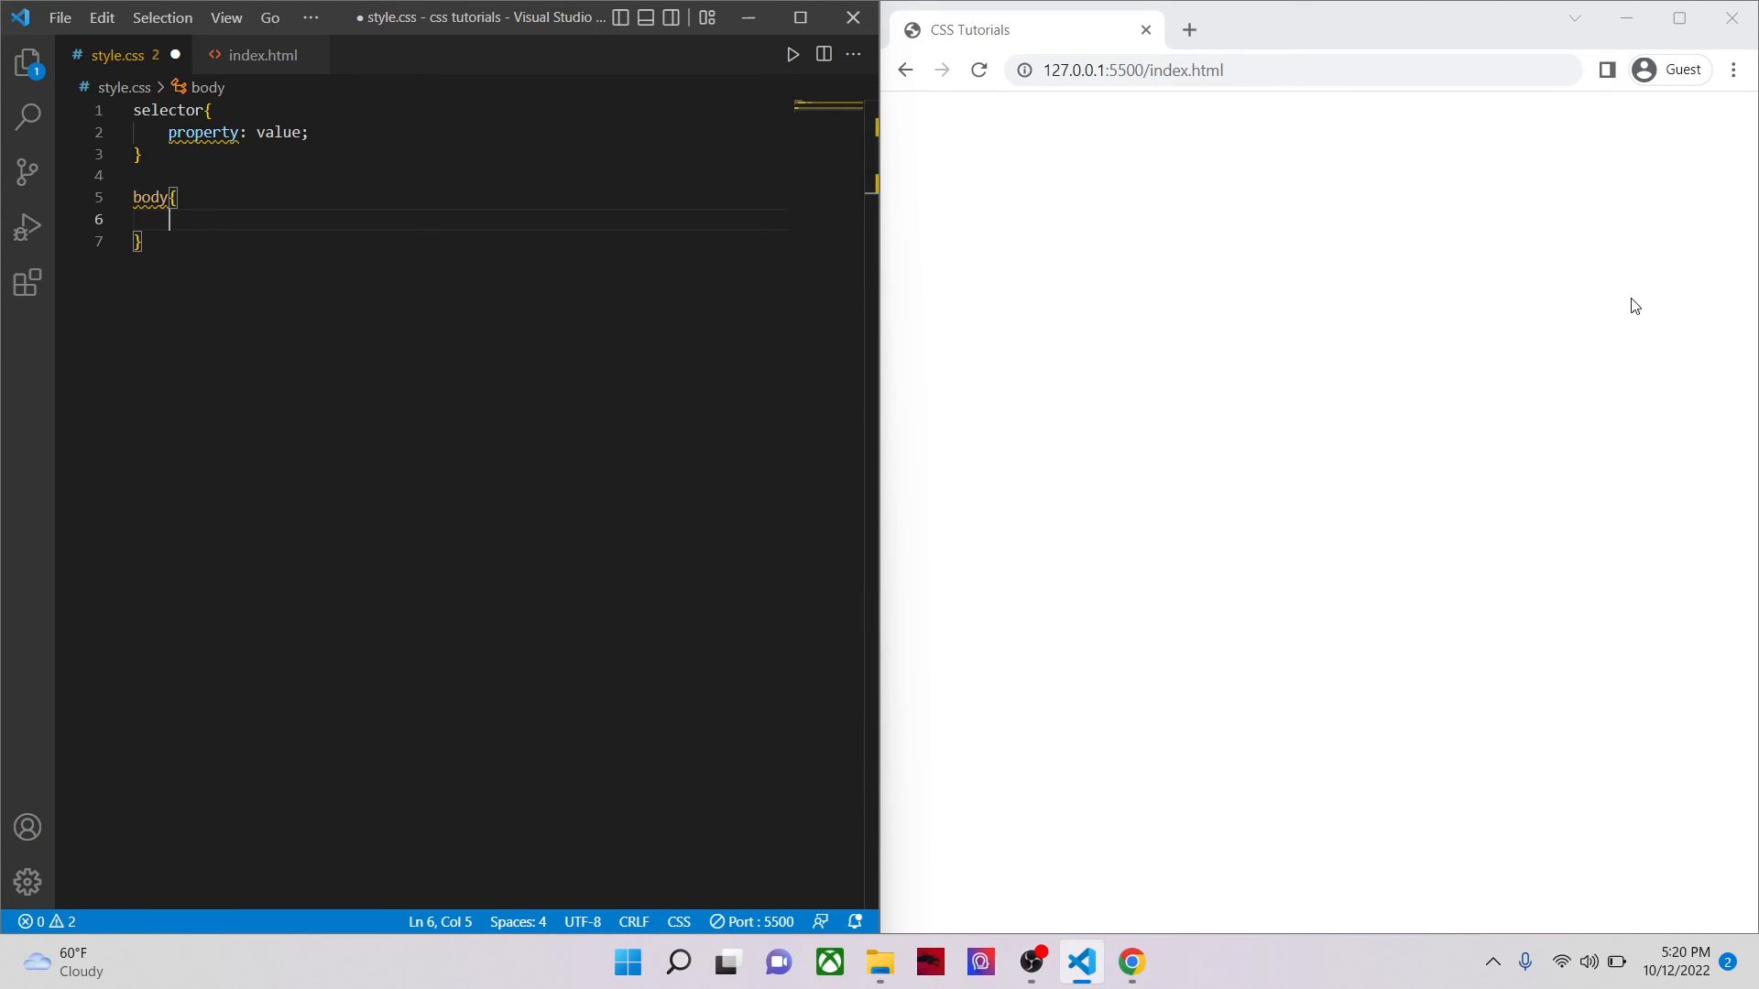
text(back)
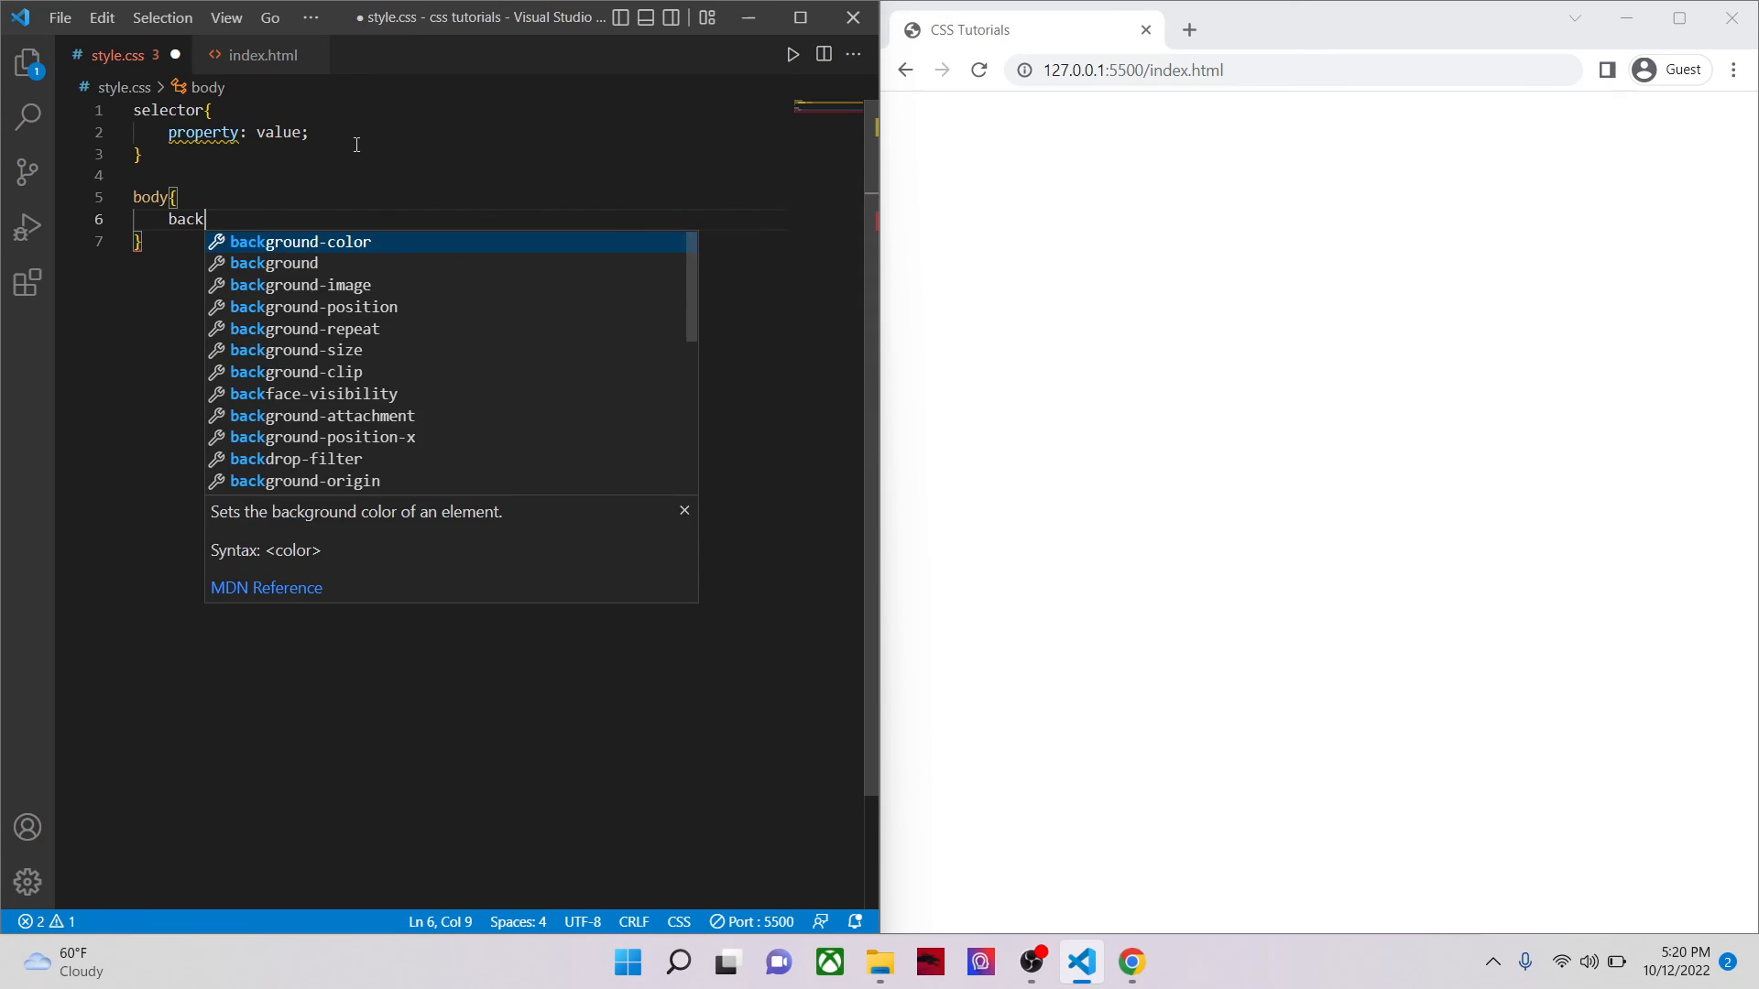
text(ground-color: yellow;)
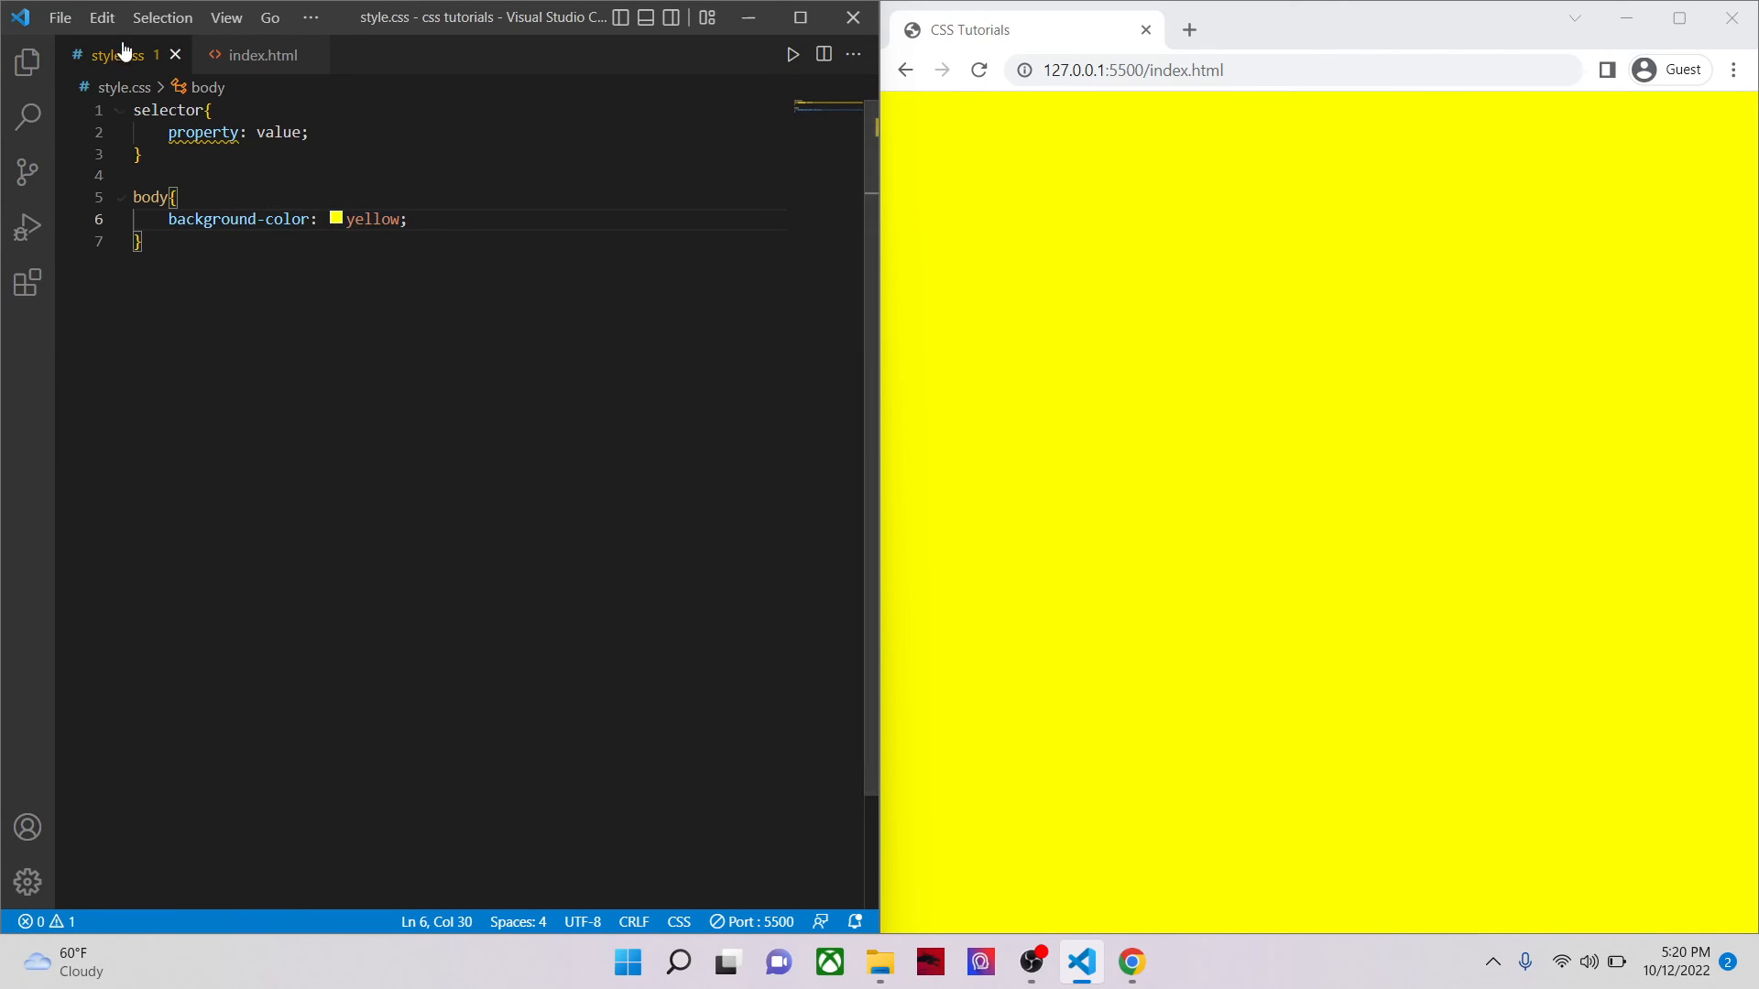
click(153, 197)
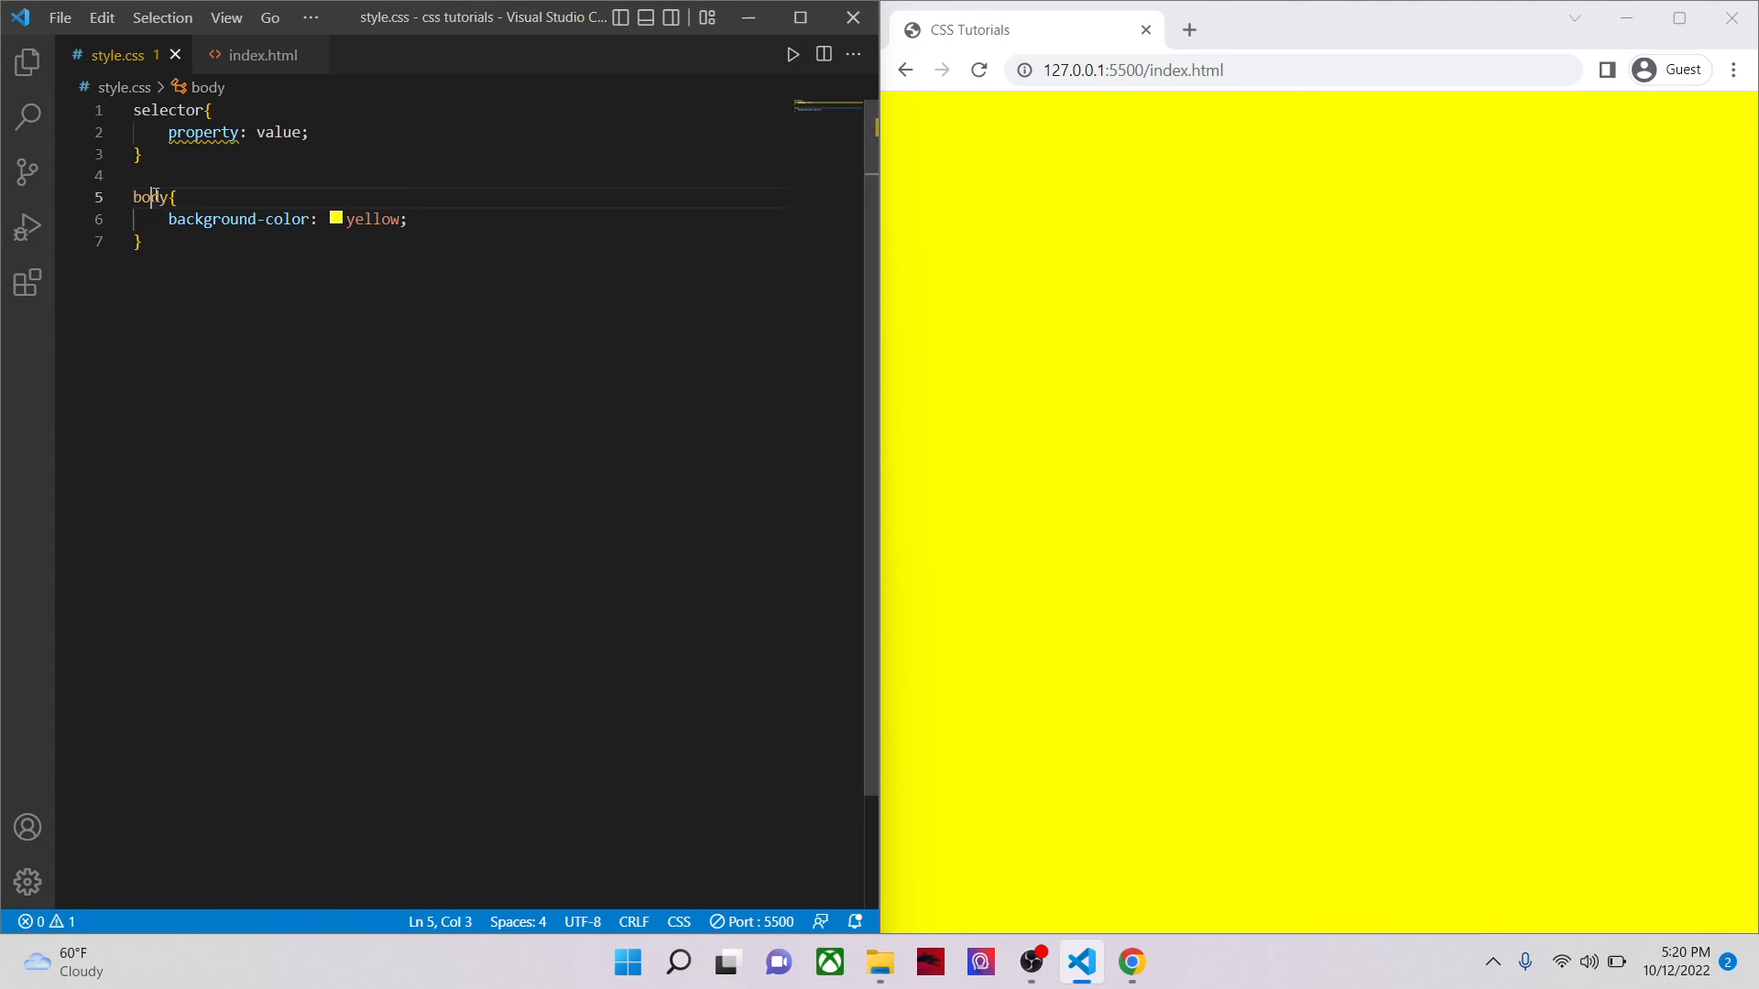
double_click(147, 197)
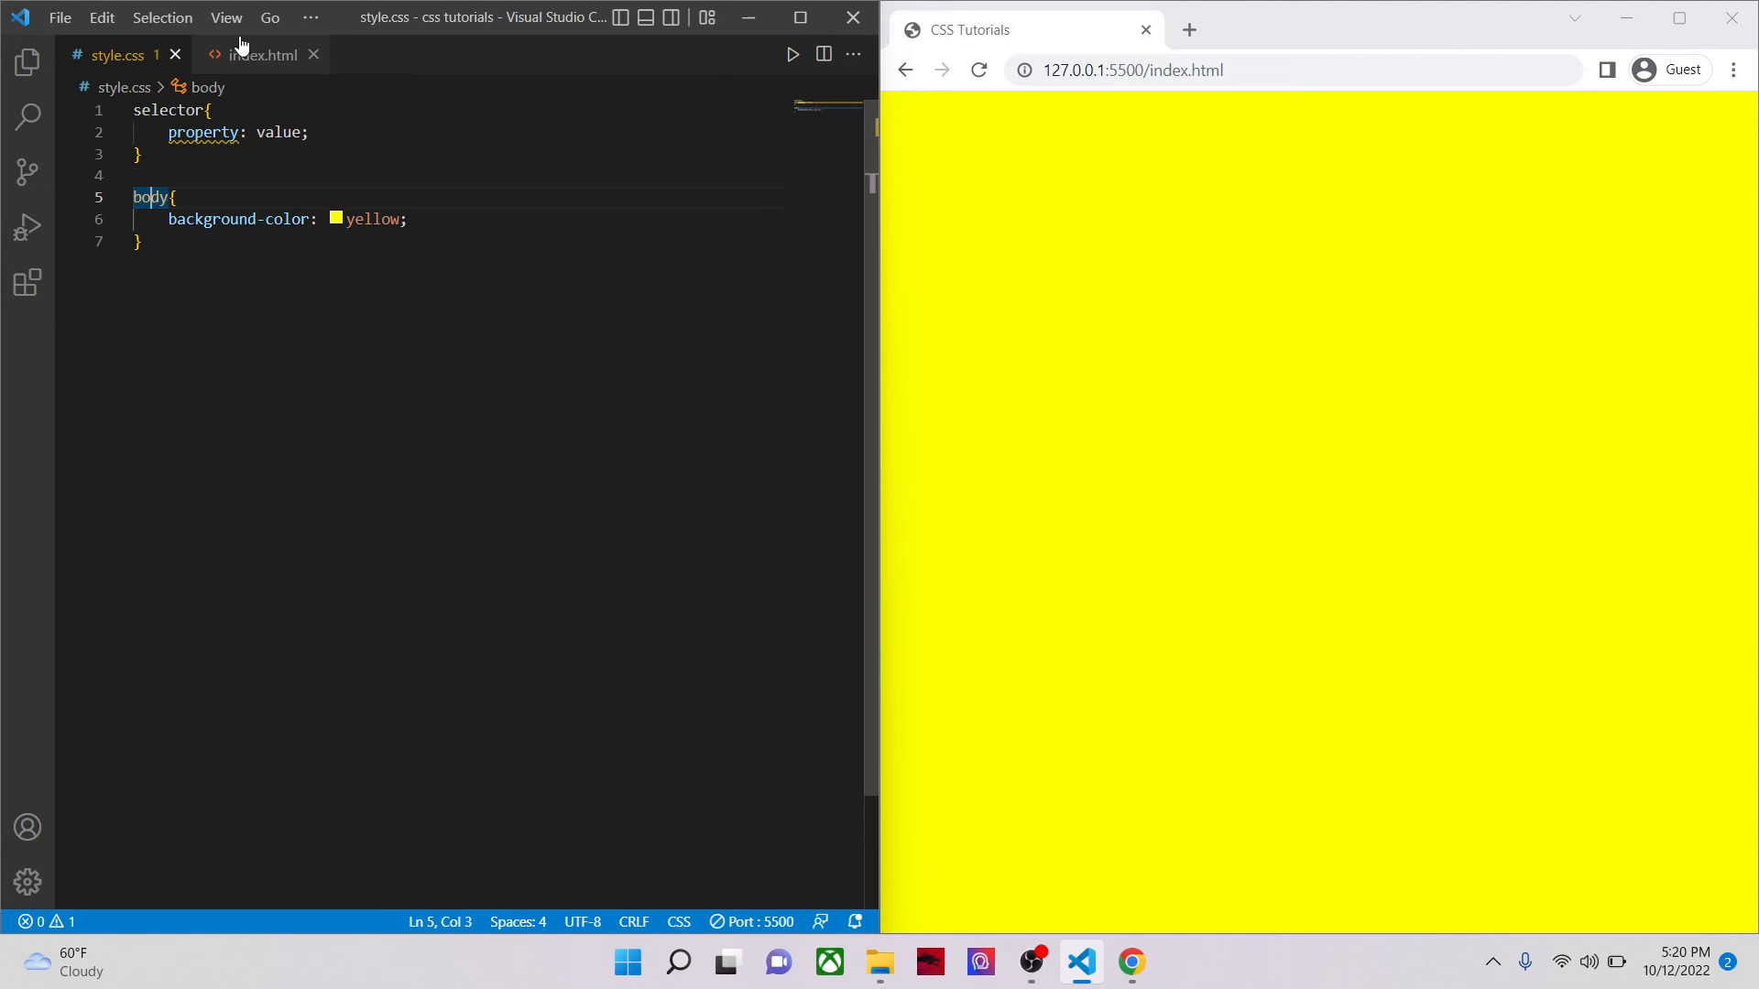
click(266, 55)
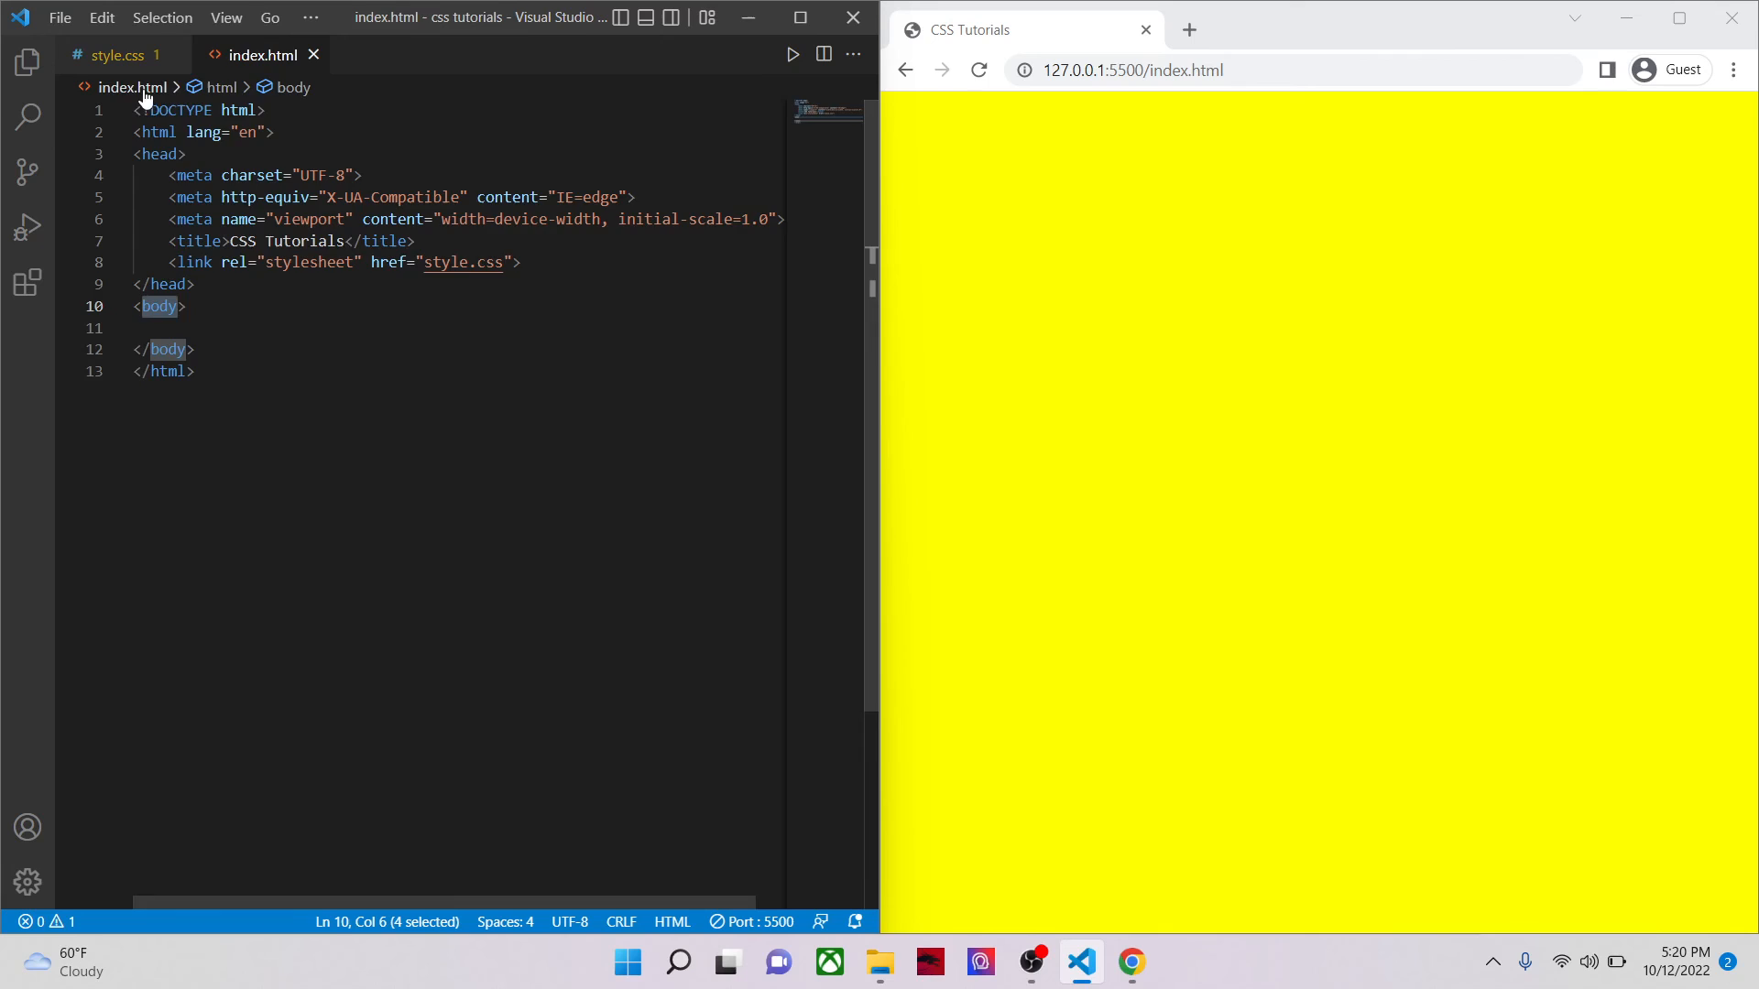
click(119, 55)
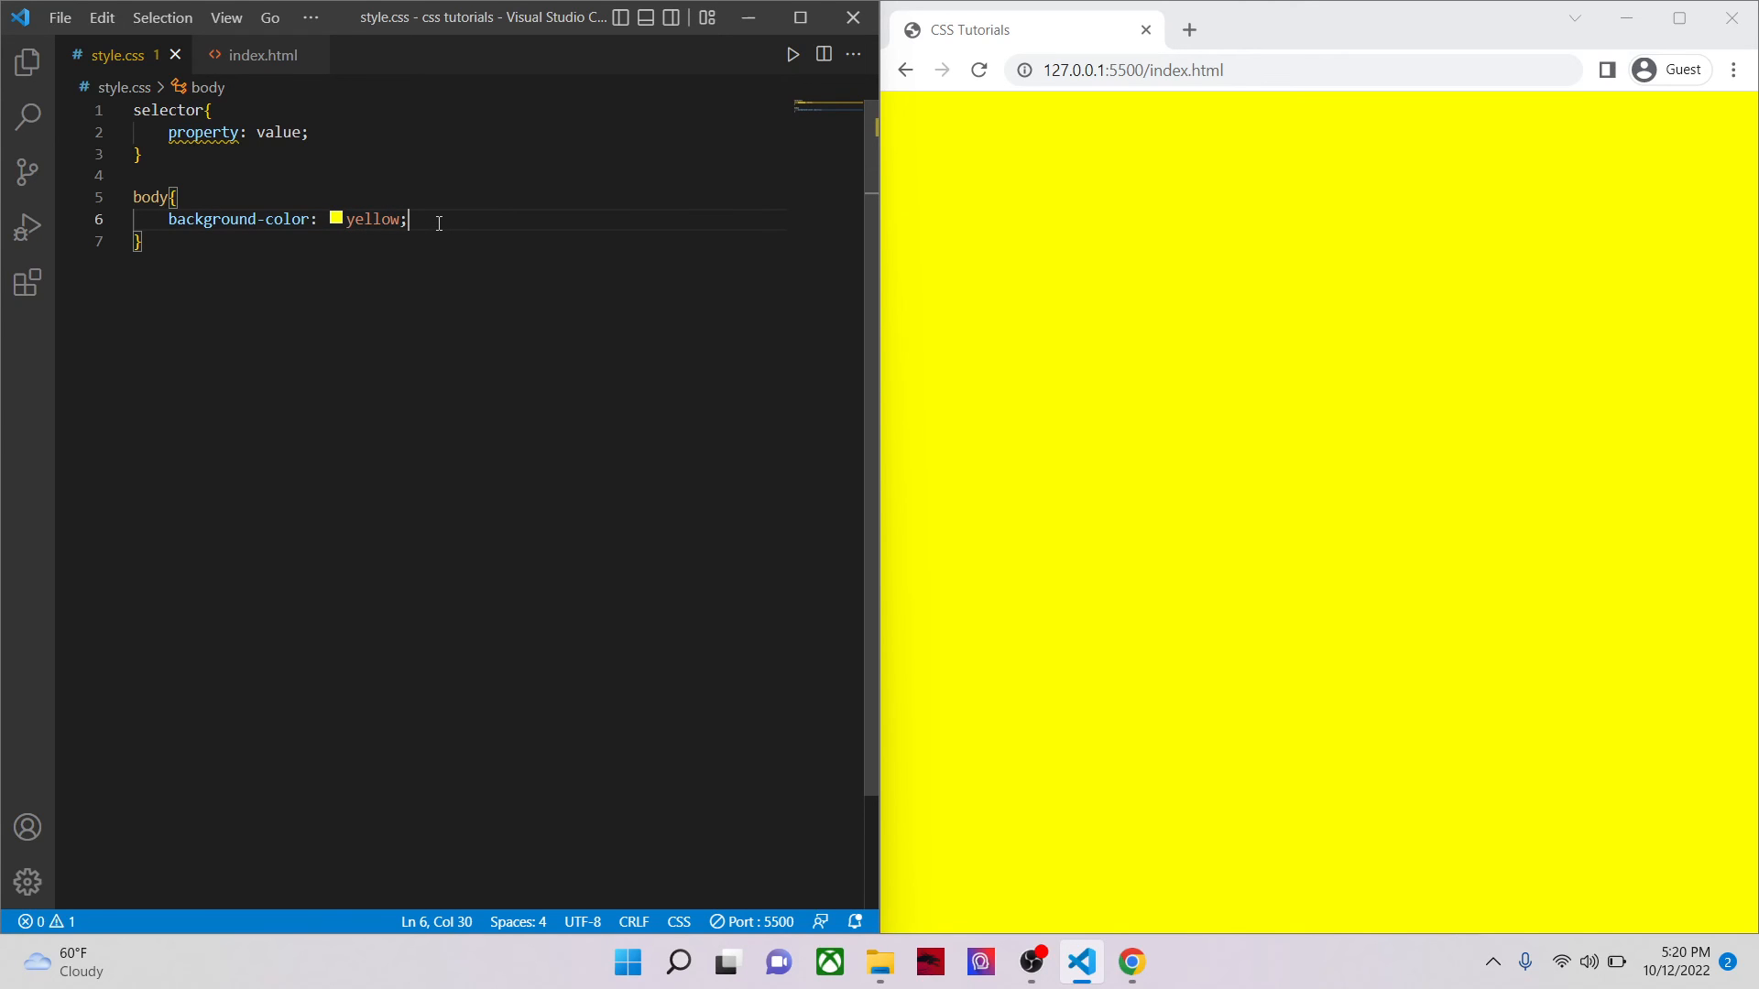
text(h)
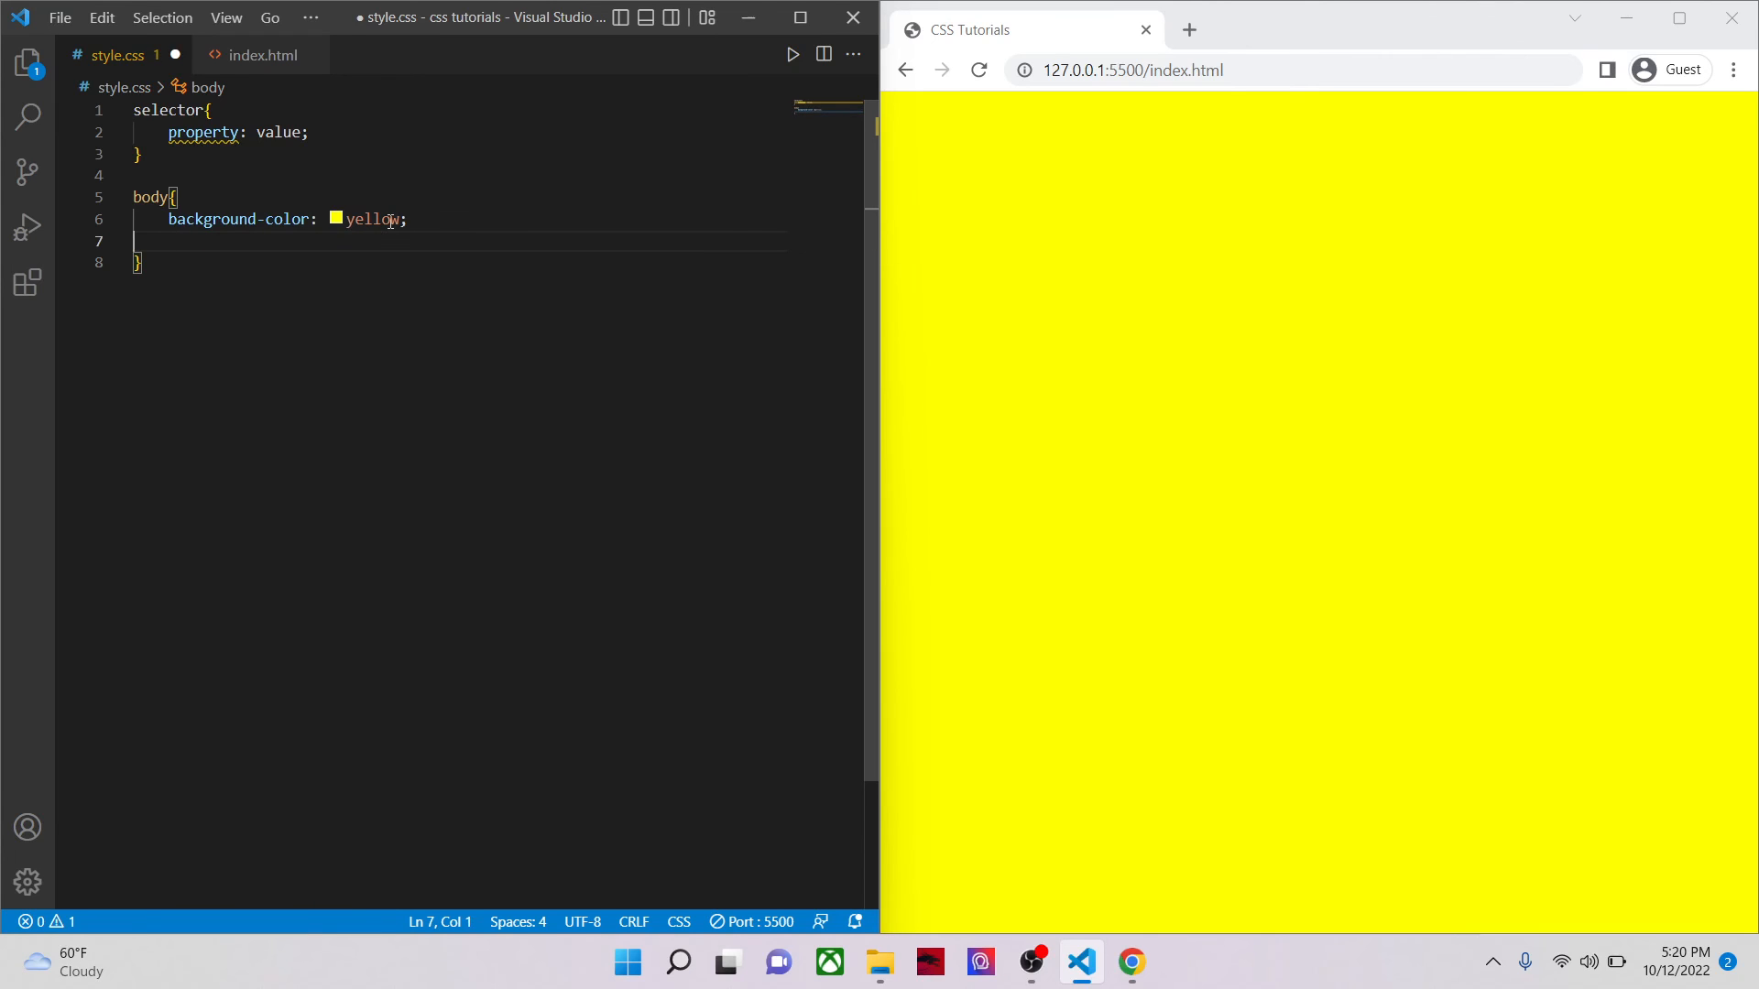
Step: Add a div containing 'hello world' inside index.html's body and save it
click(262, 55)
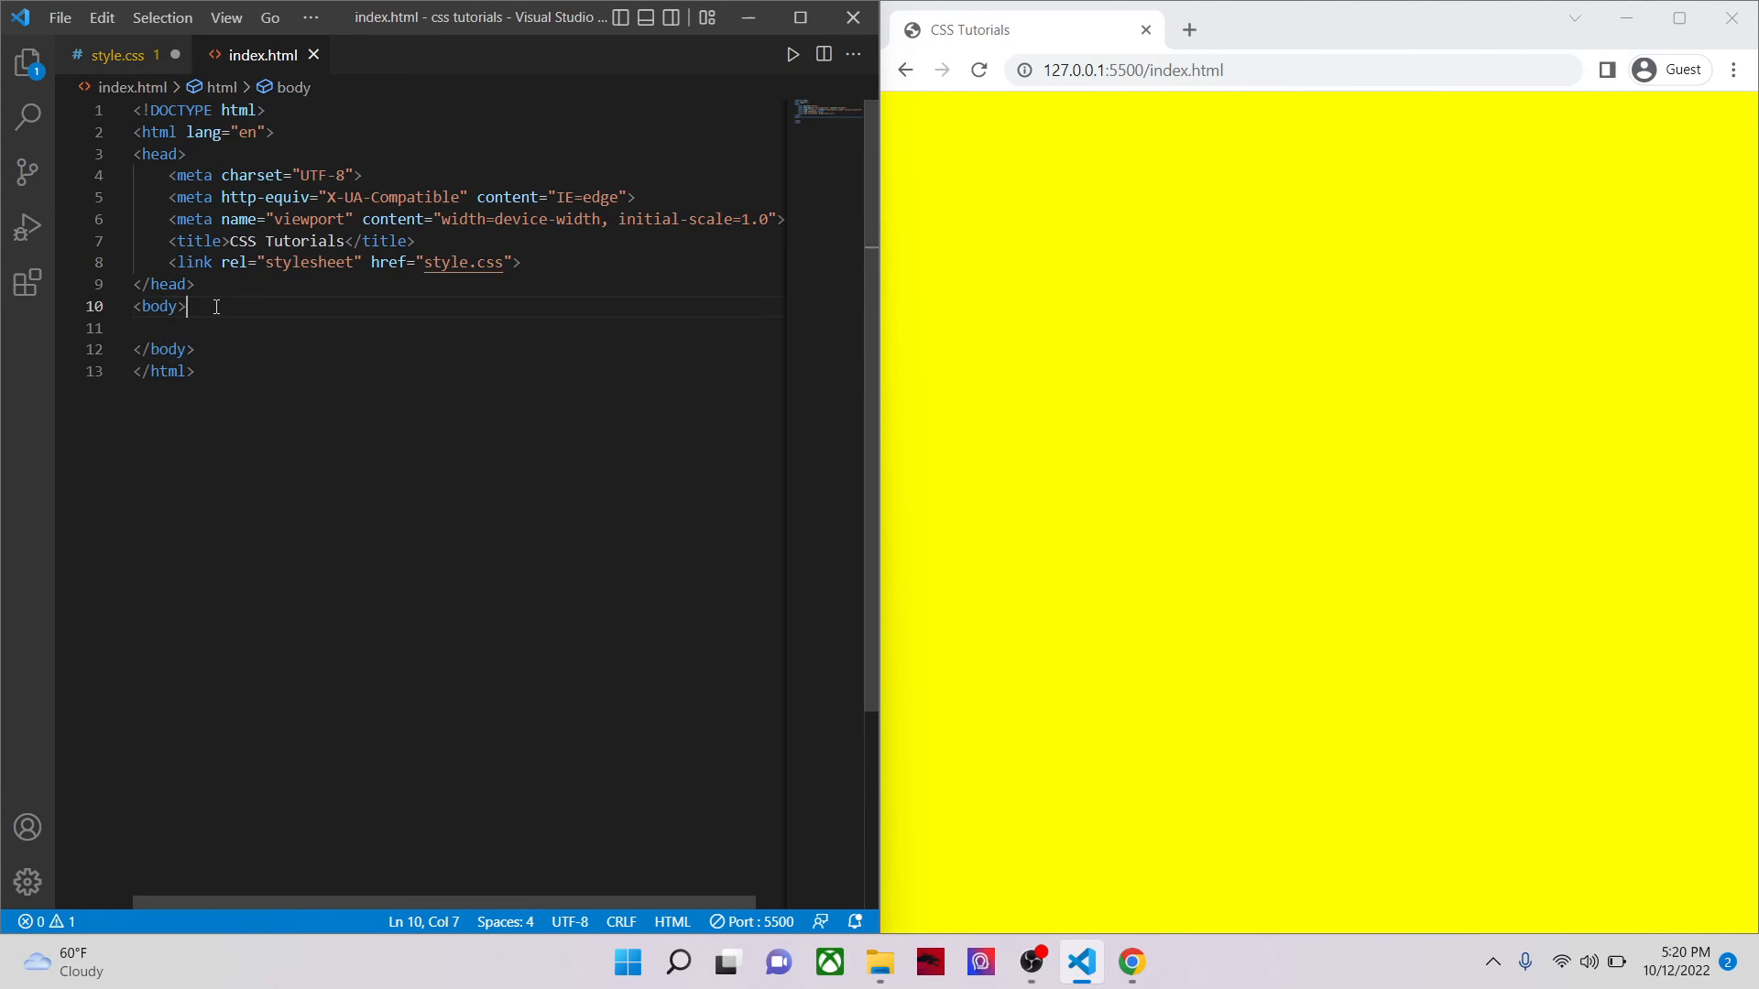
text(div>)
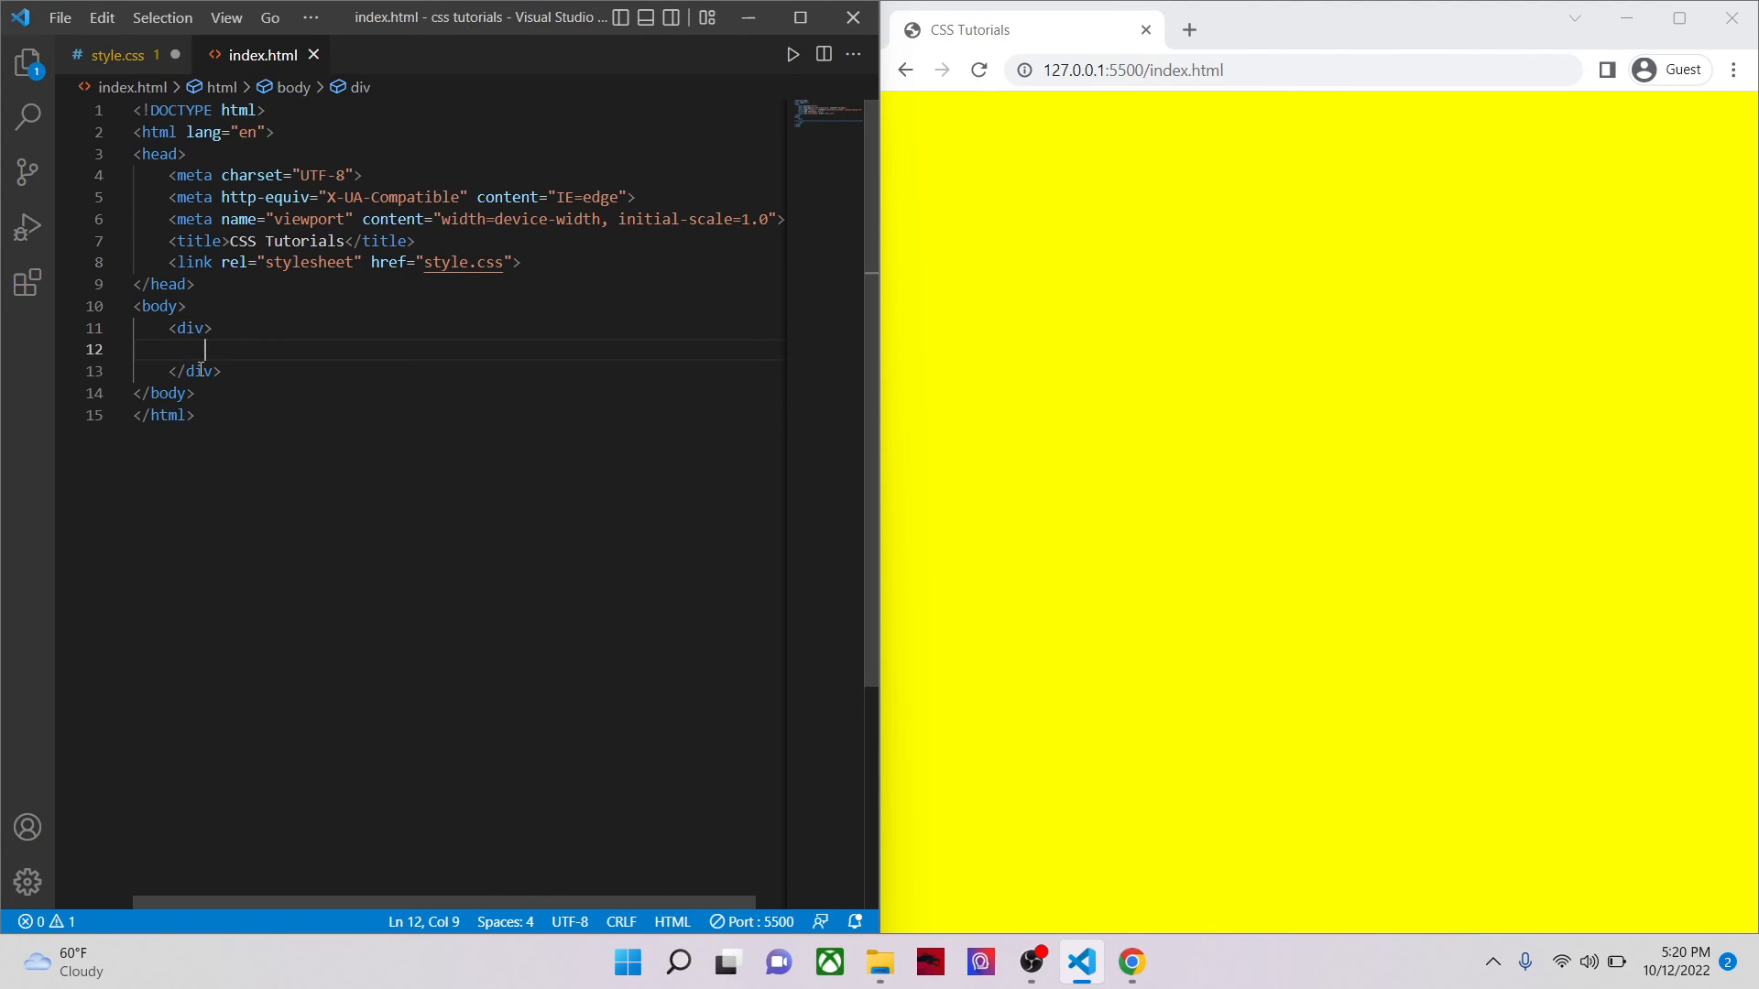
text(helloe)
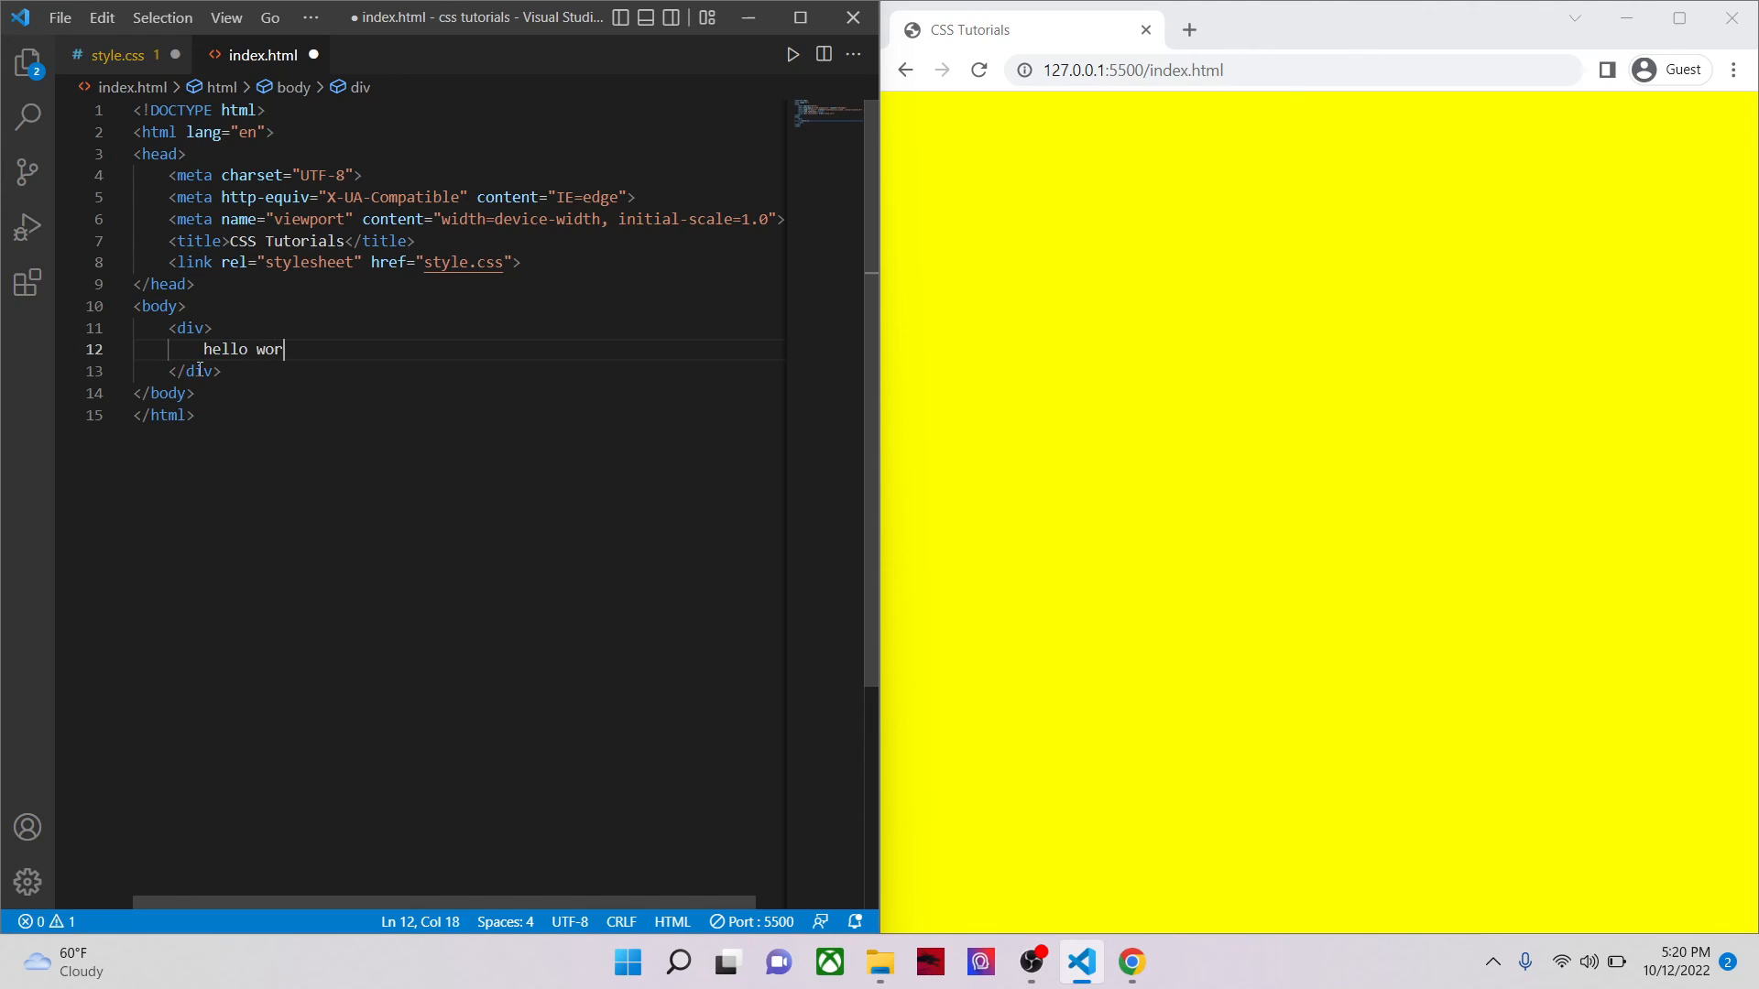
text(ld)
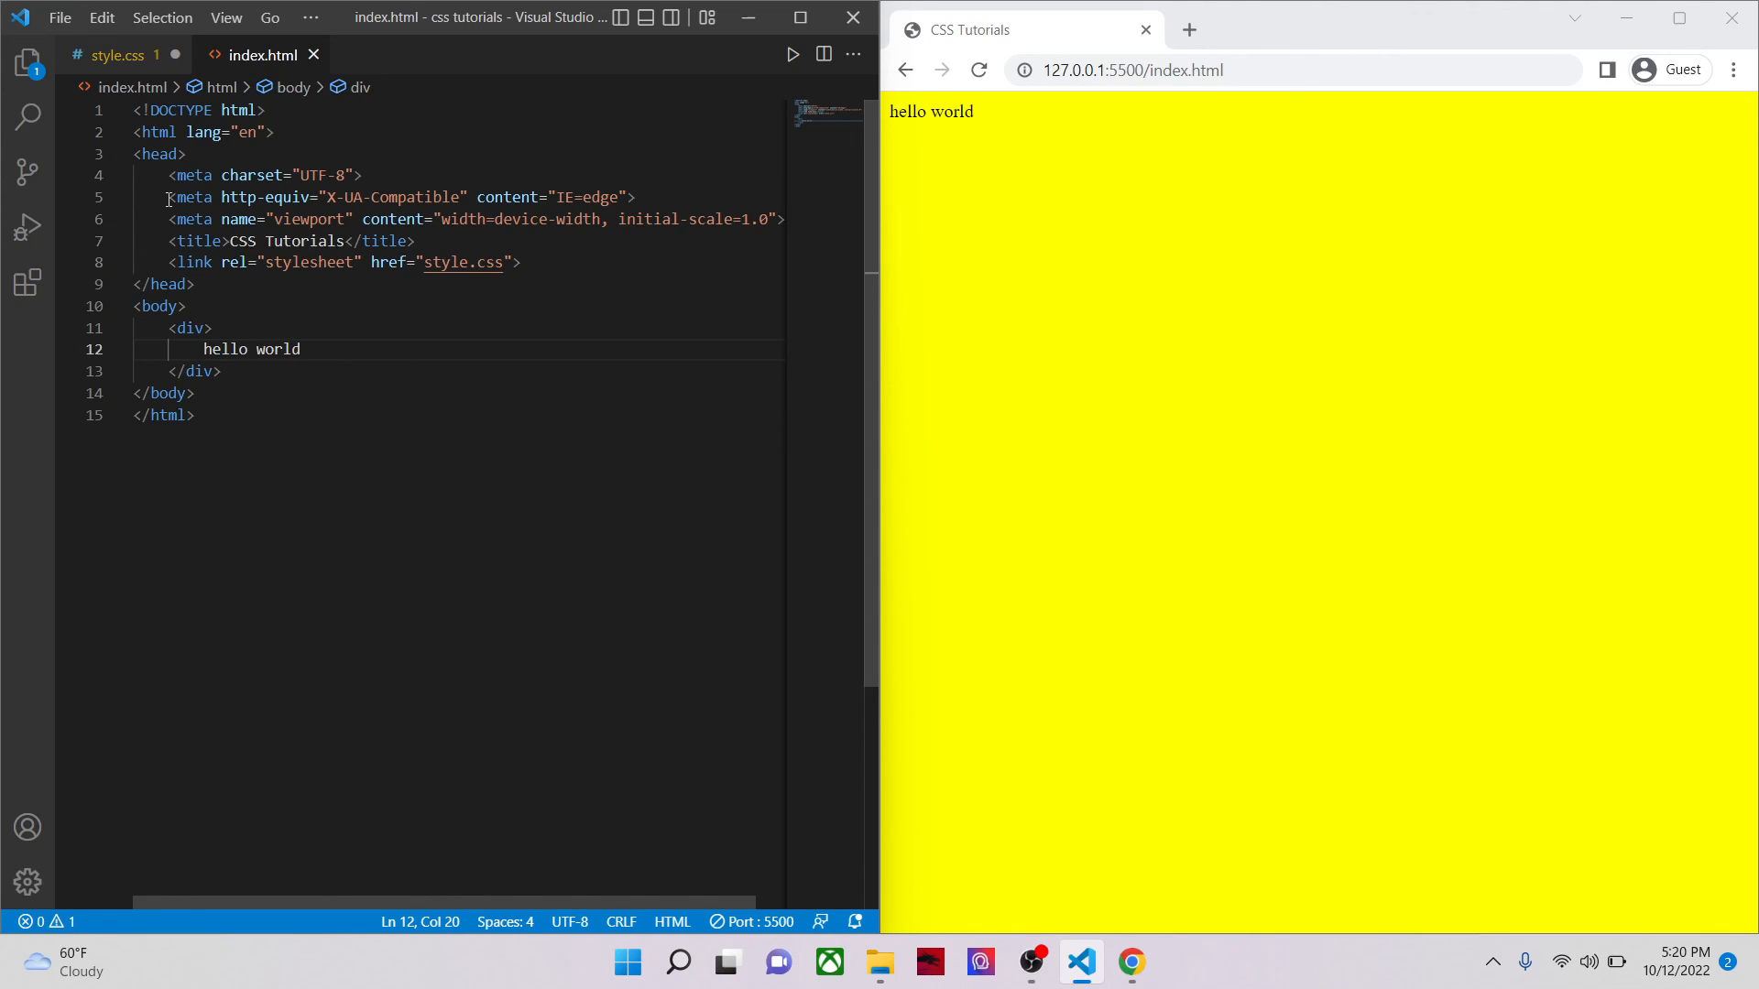
click(110, 56)
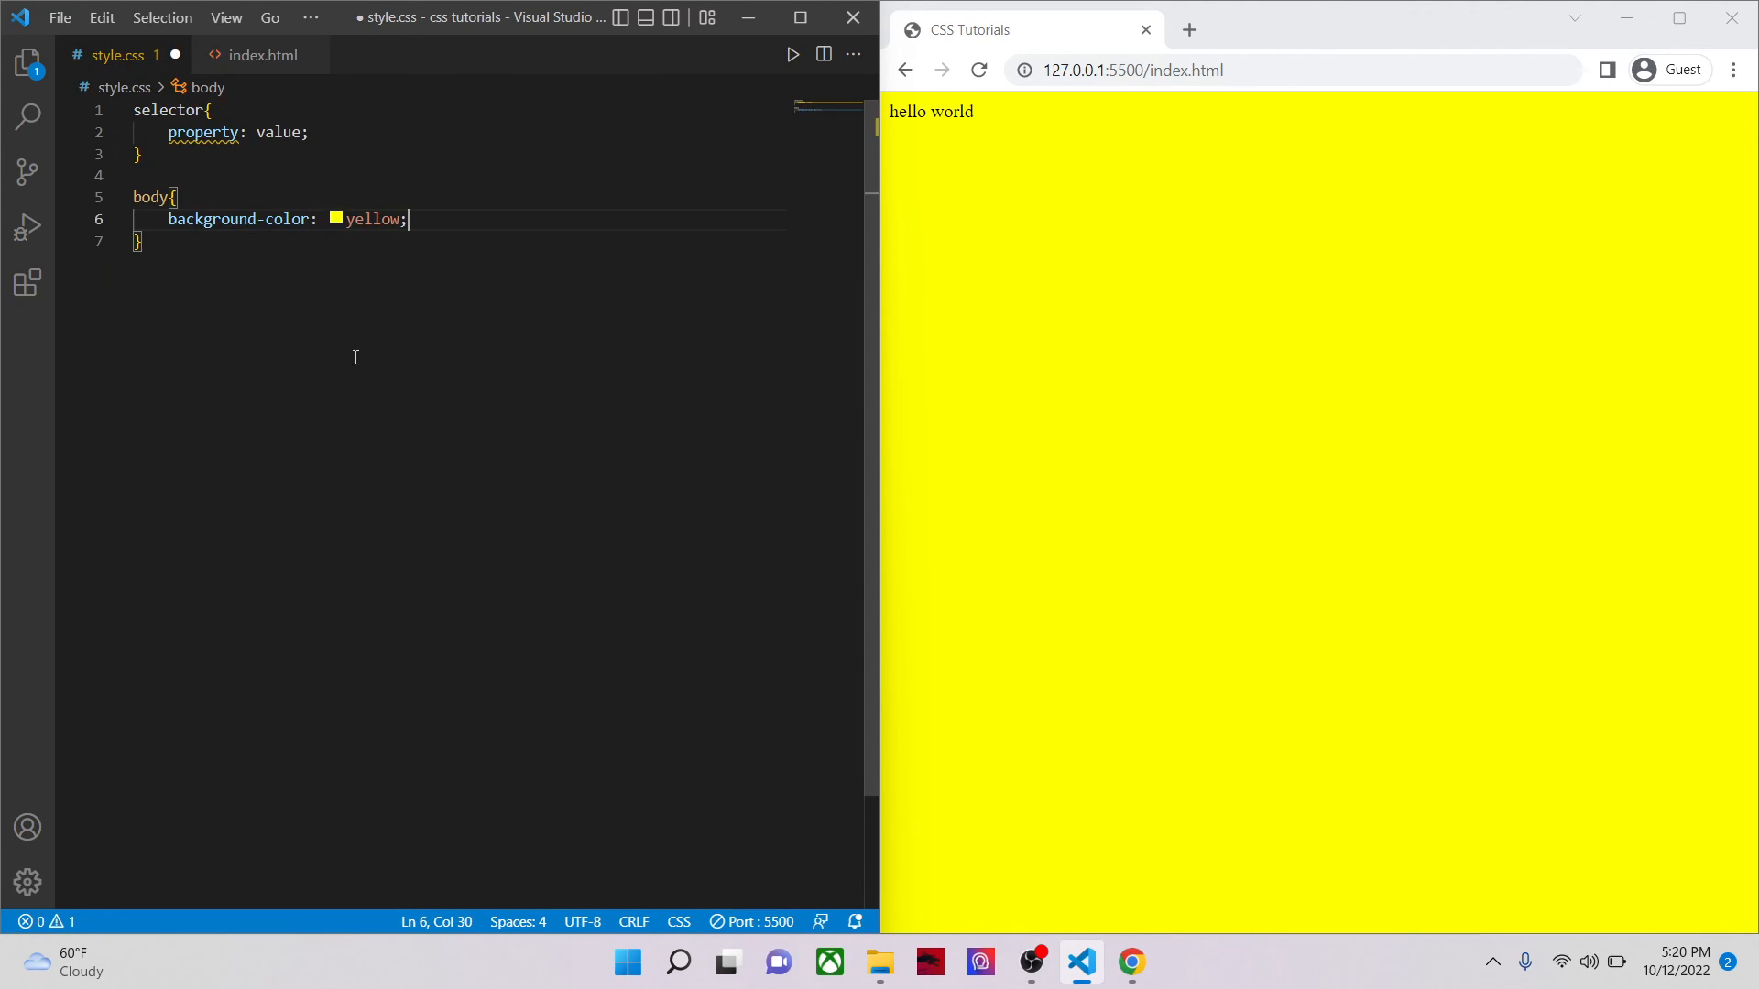
key(Enter)
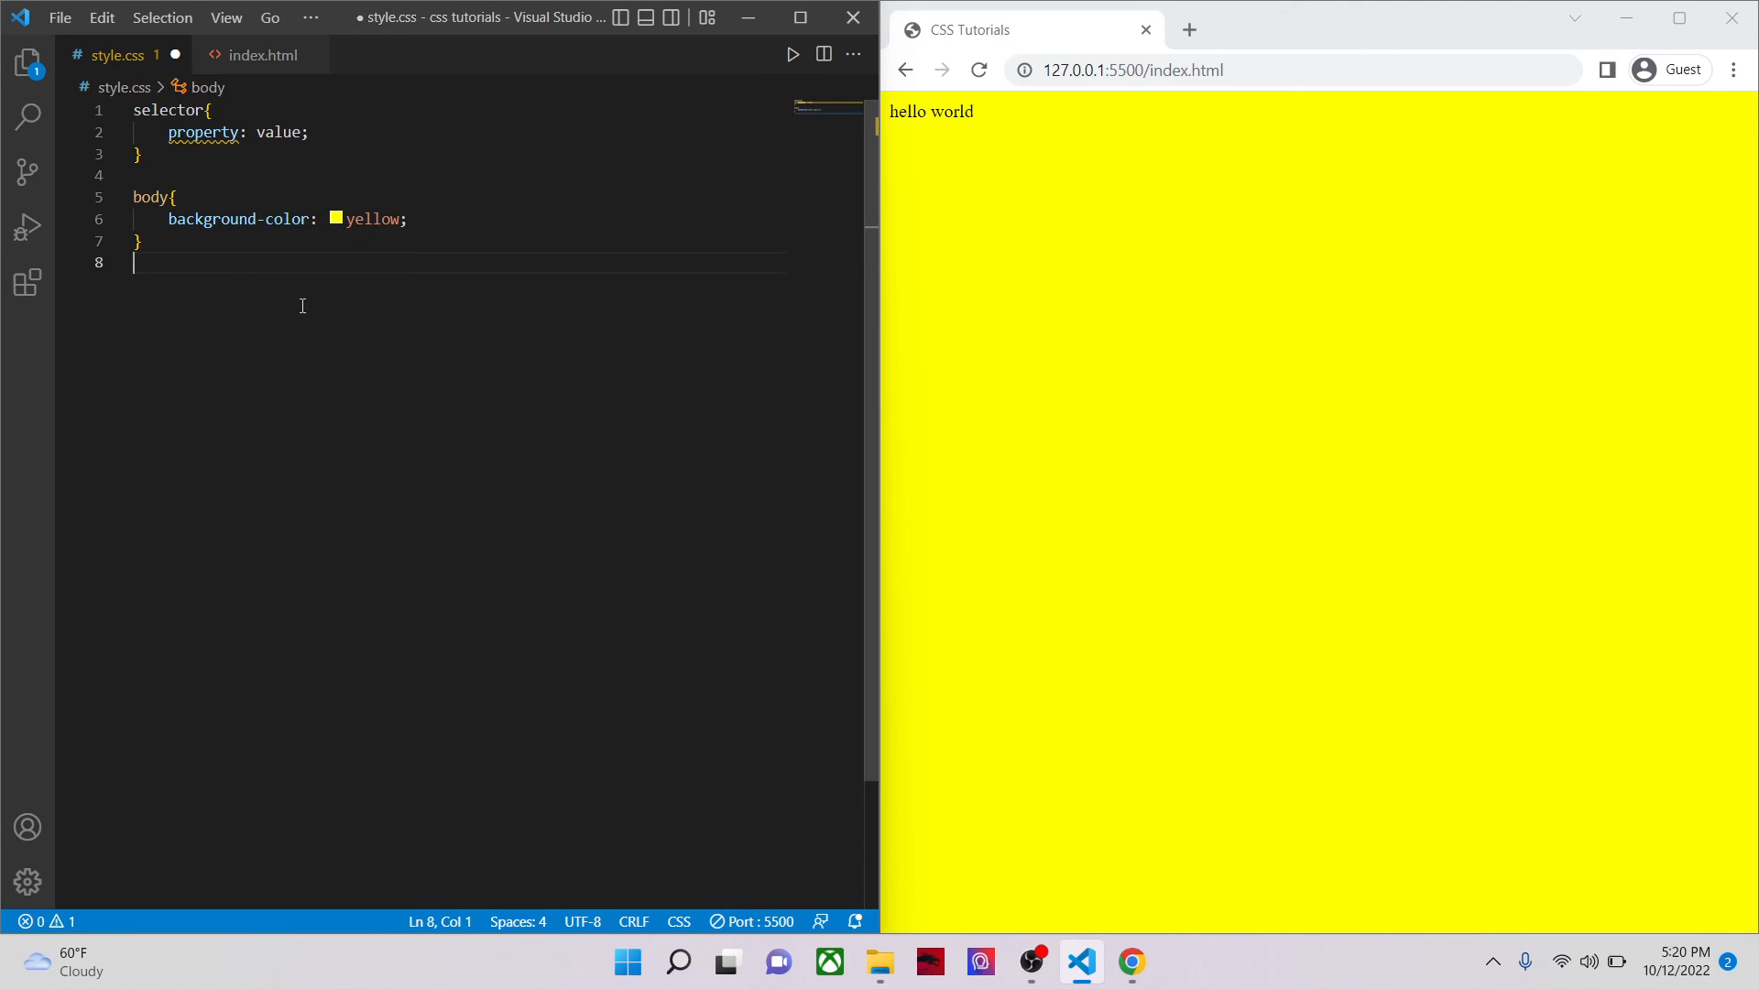
Step: Add a div rule with background-color #fff, width 50% and padding 20px, and save
text(div)
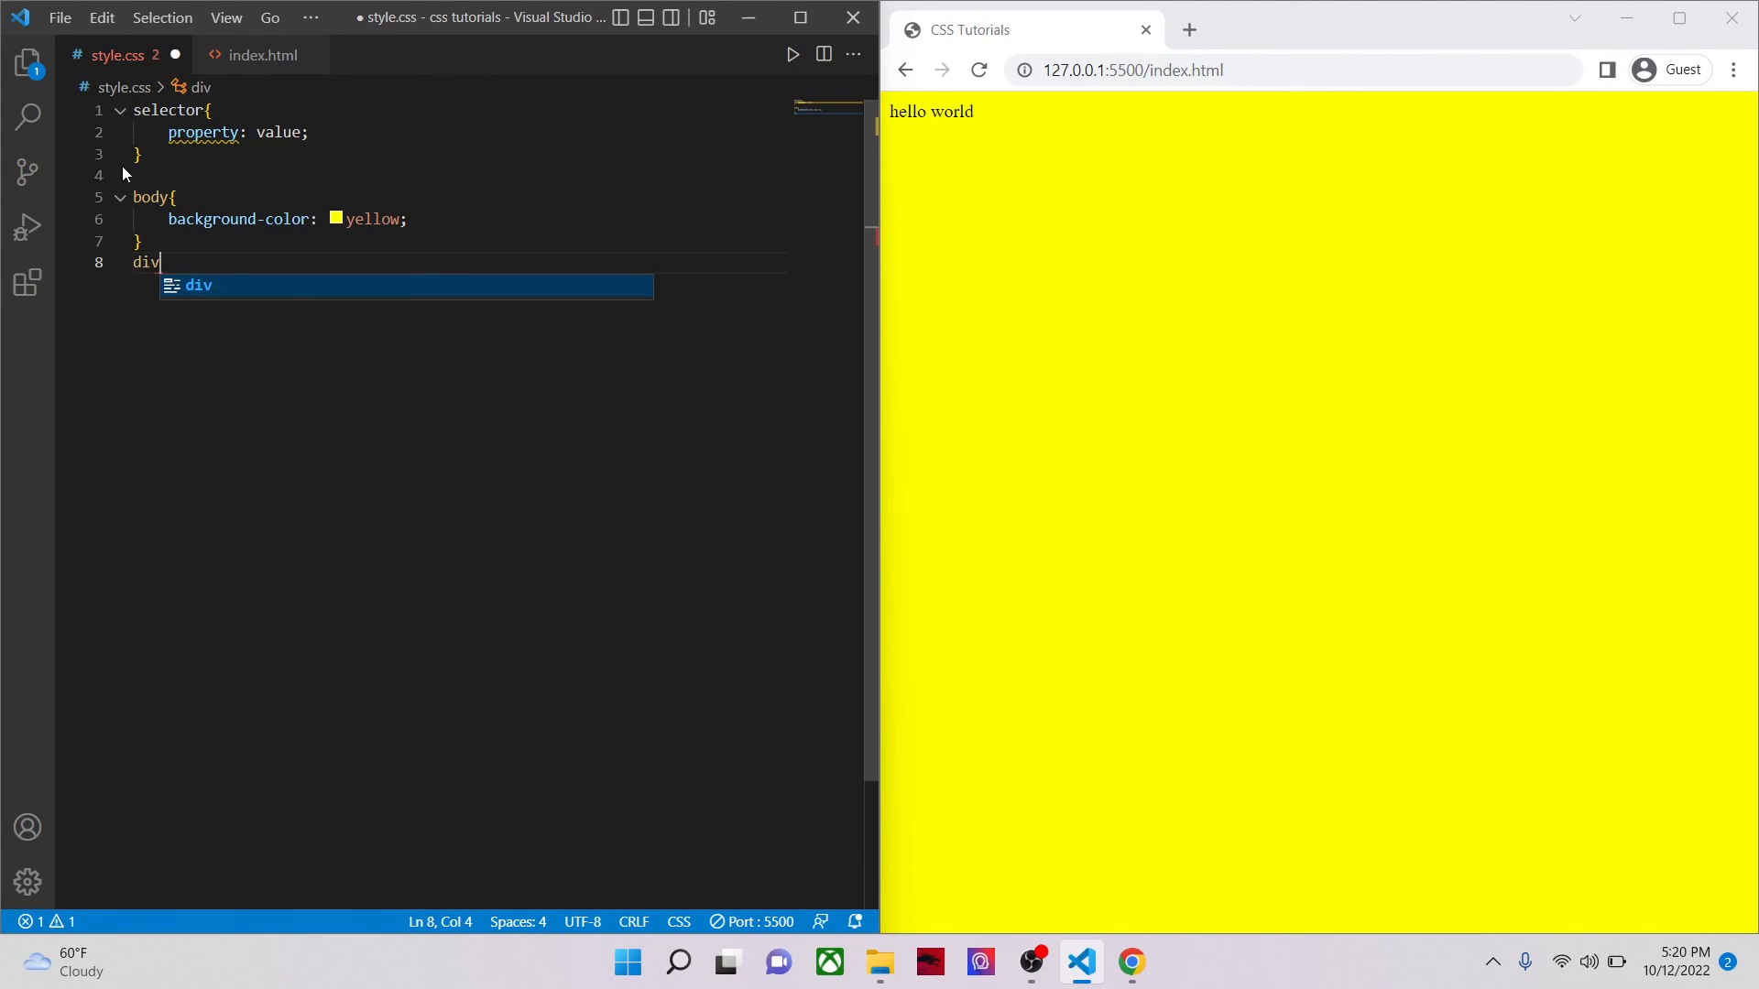
click(264, 55)
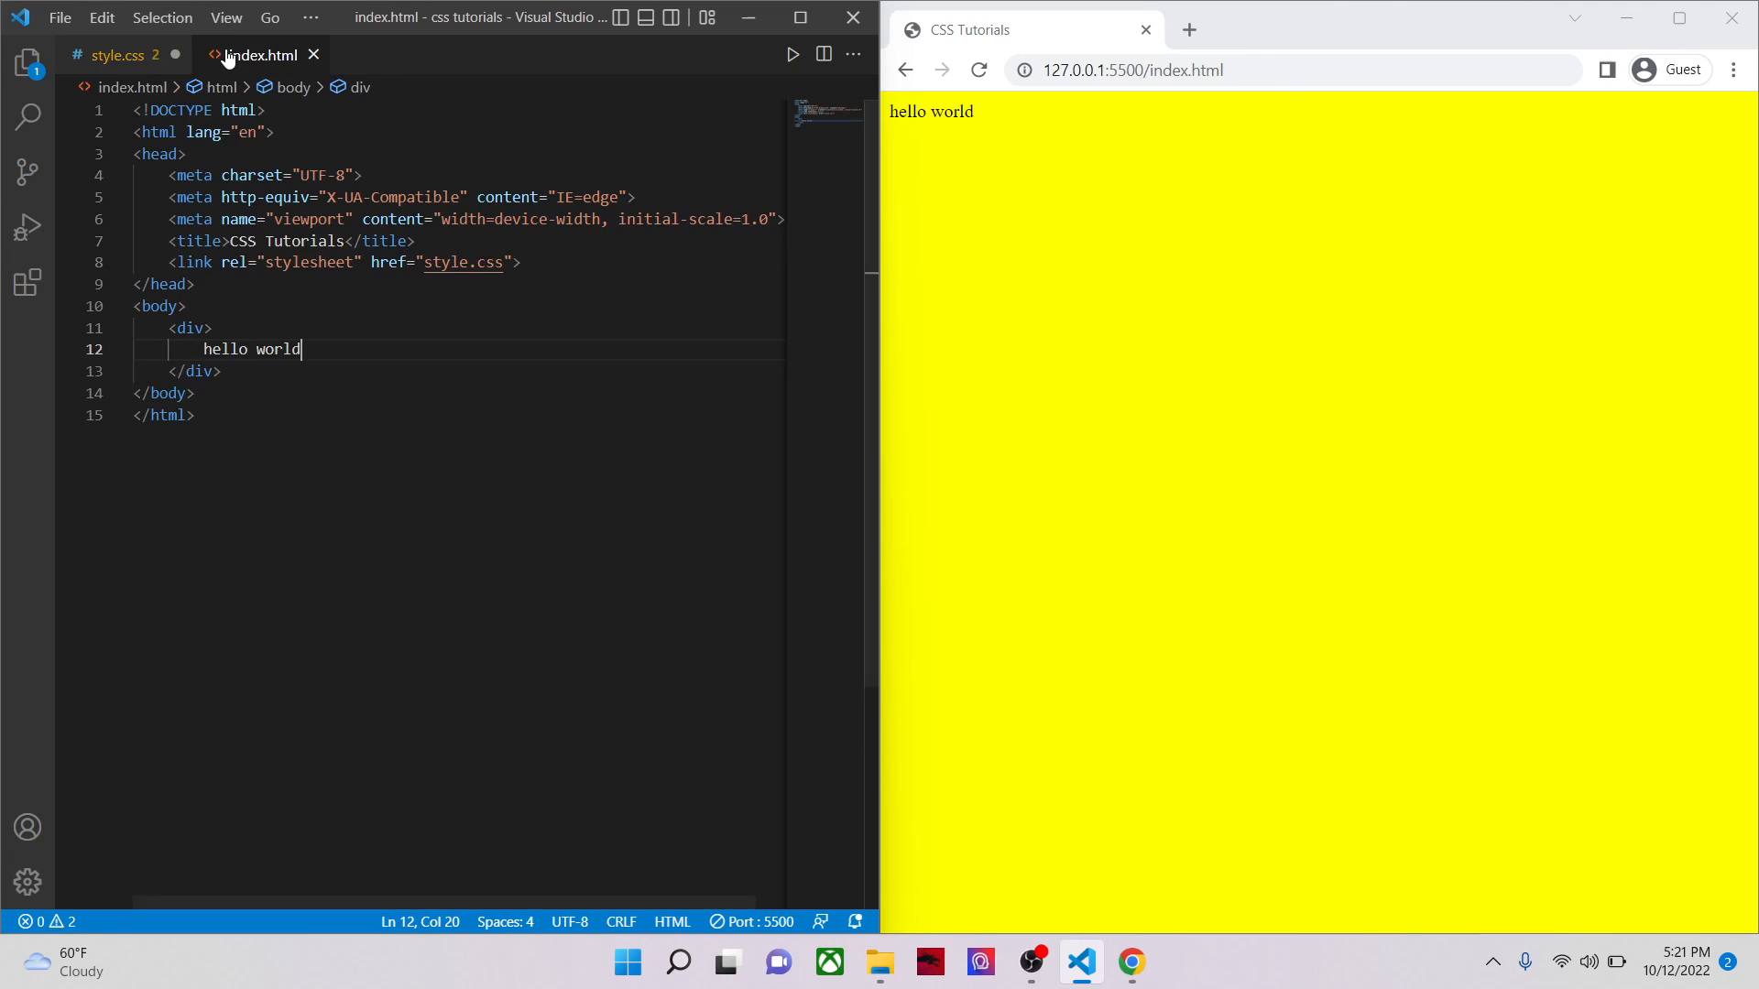
click(116, 55)
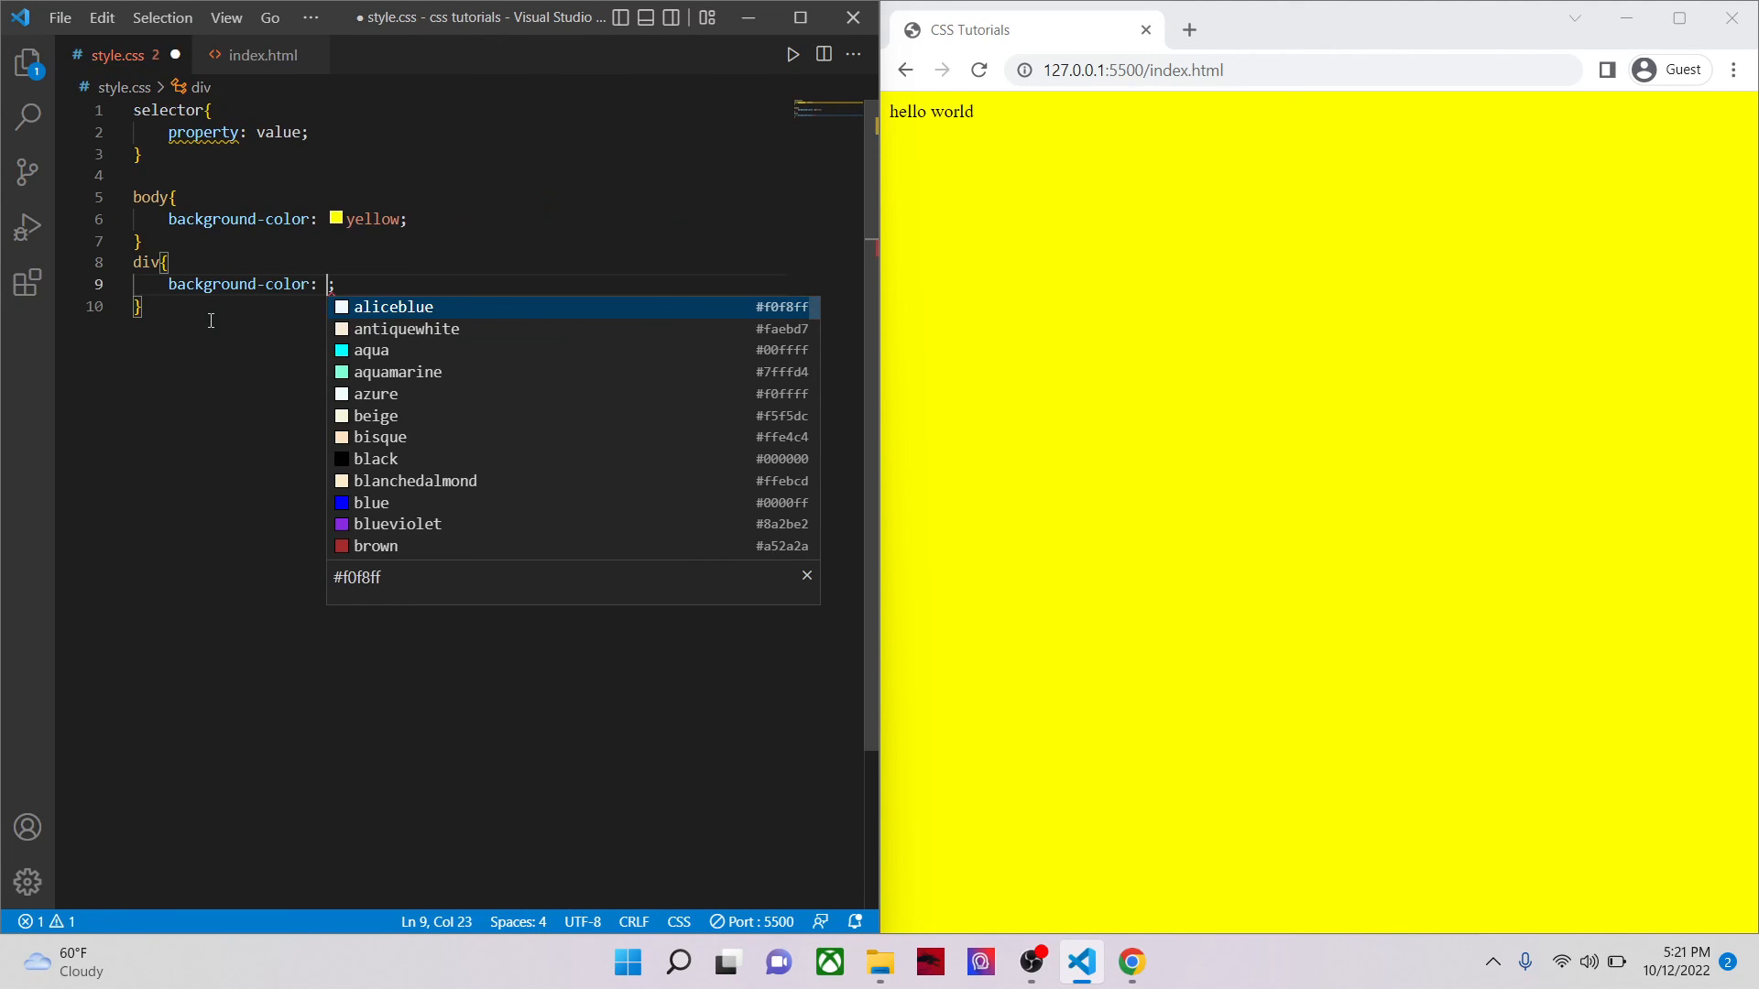
text(#fff)
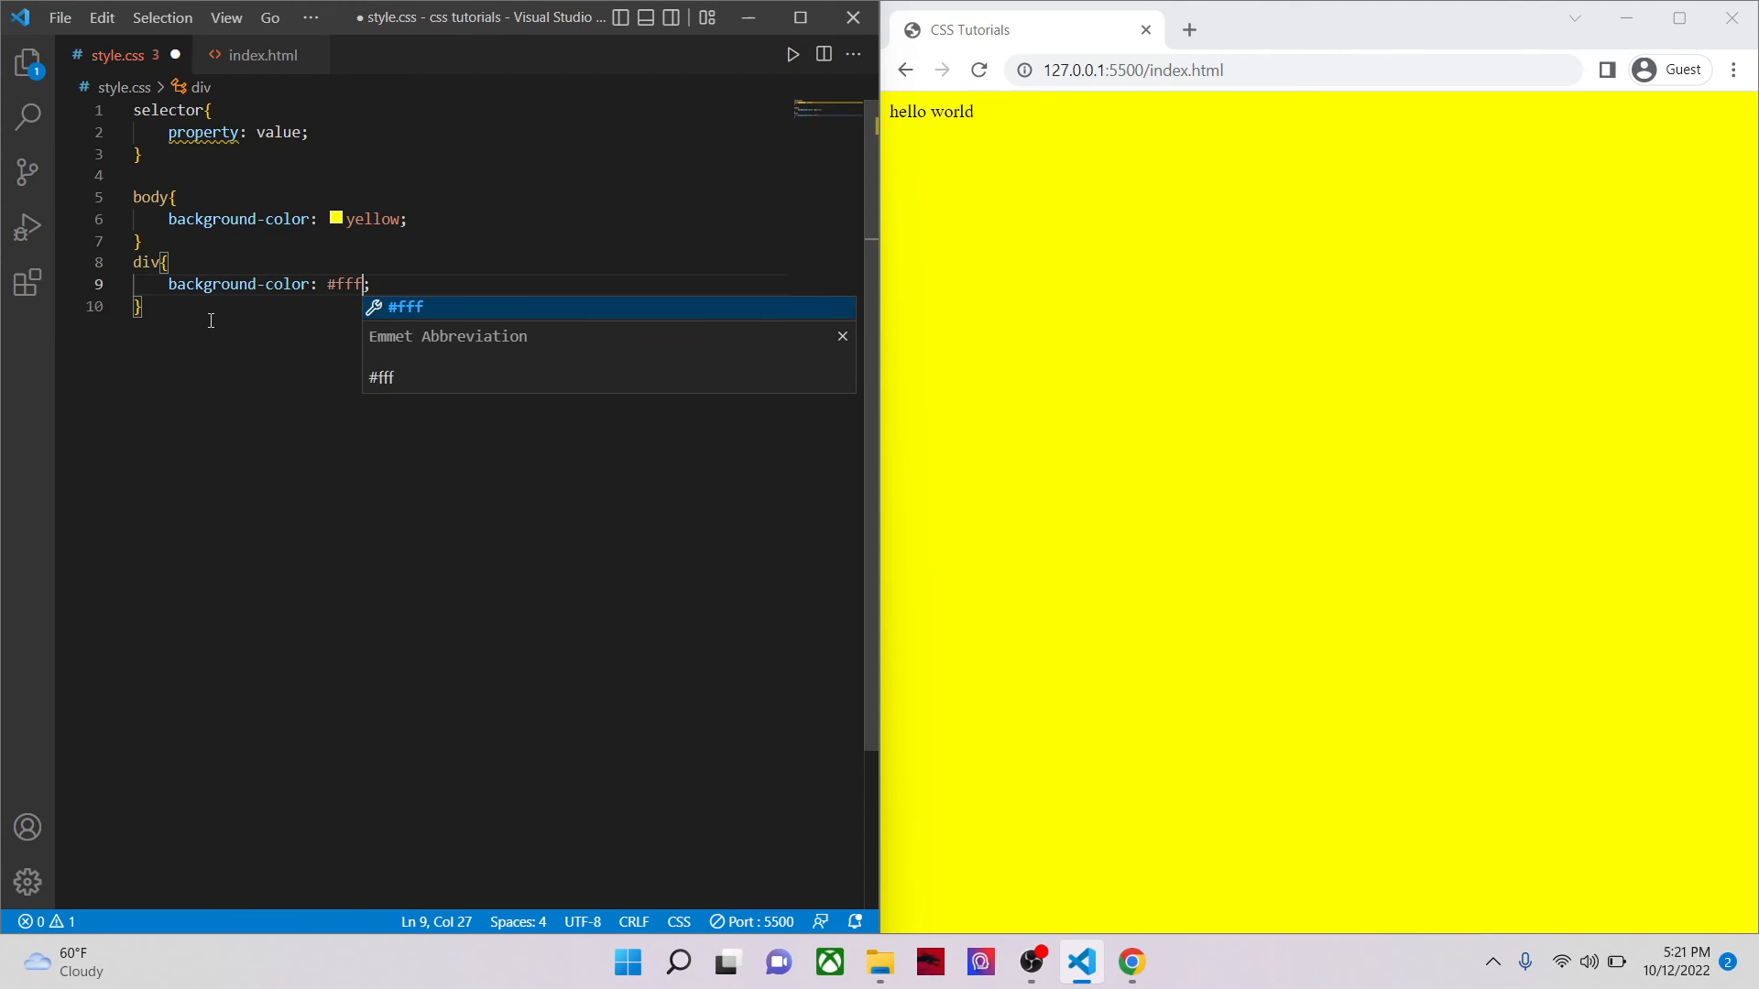
key(Ctrl+s)
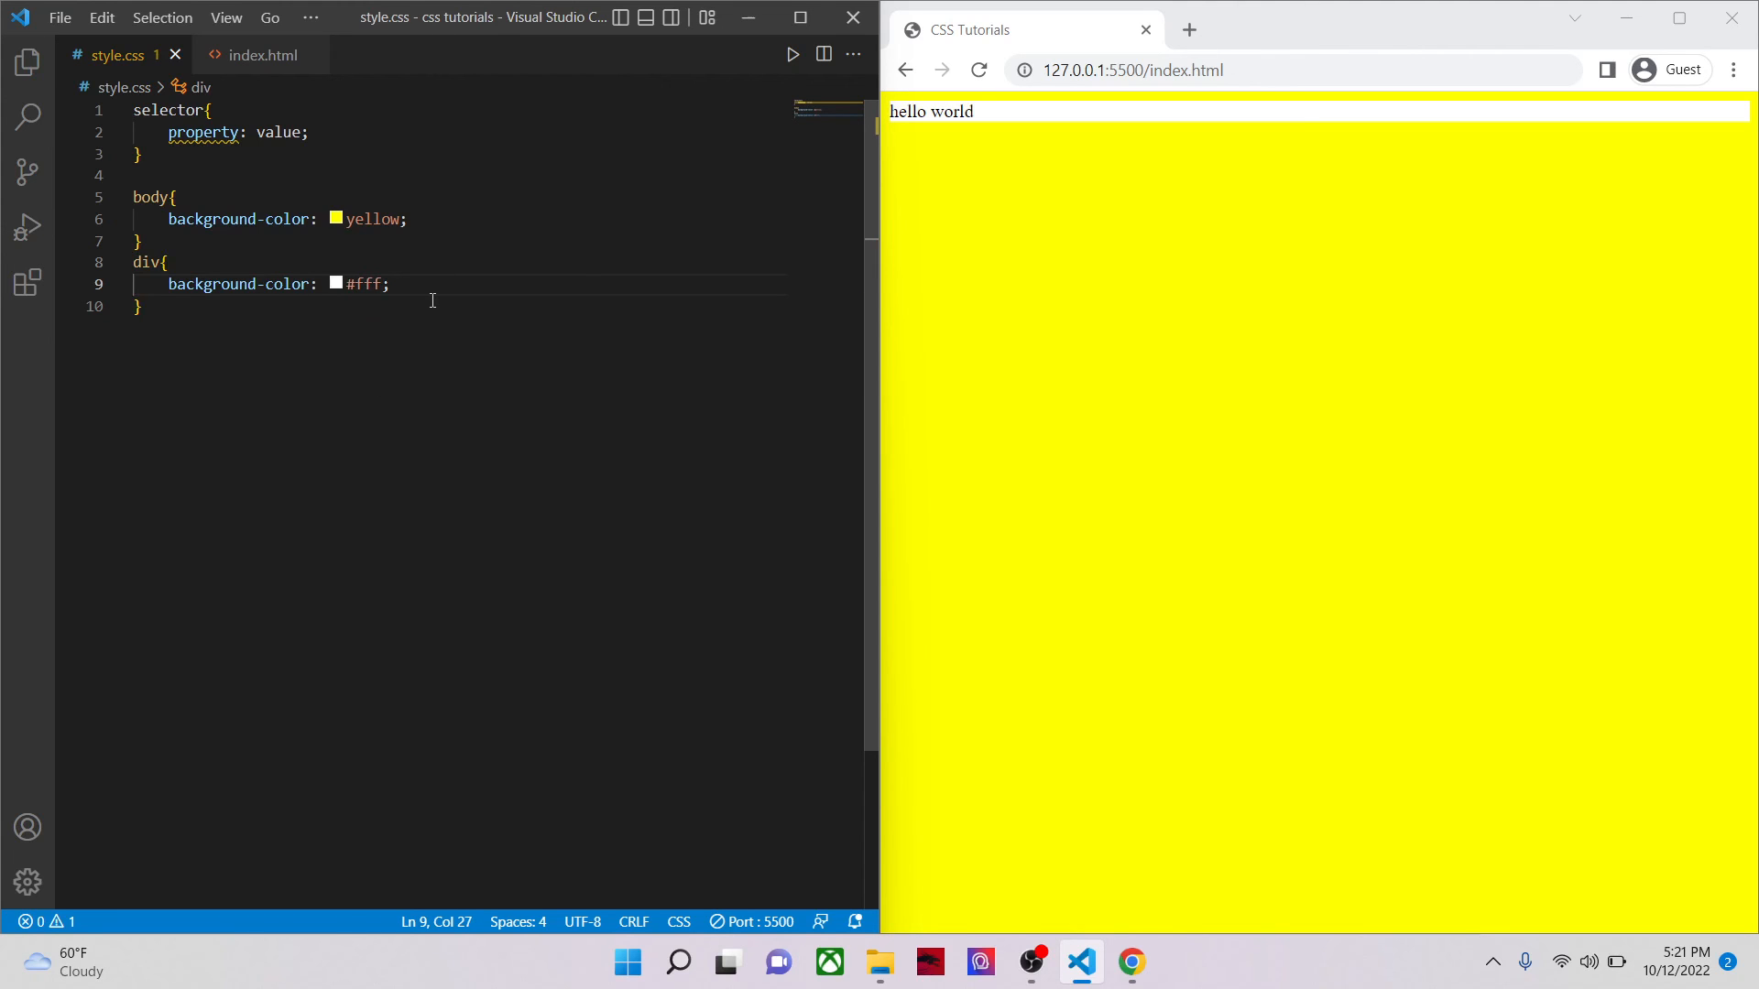
text(width)
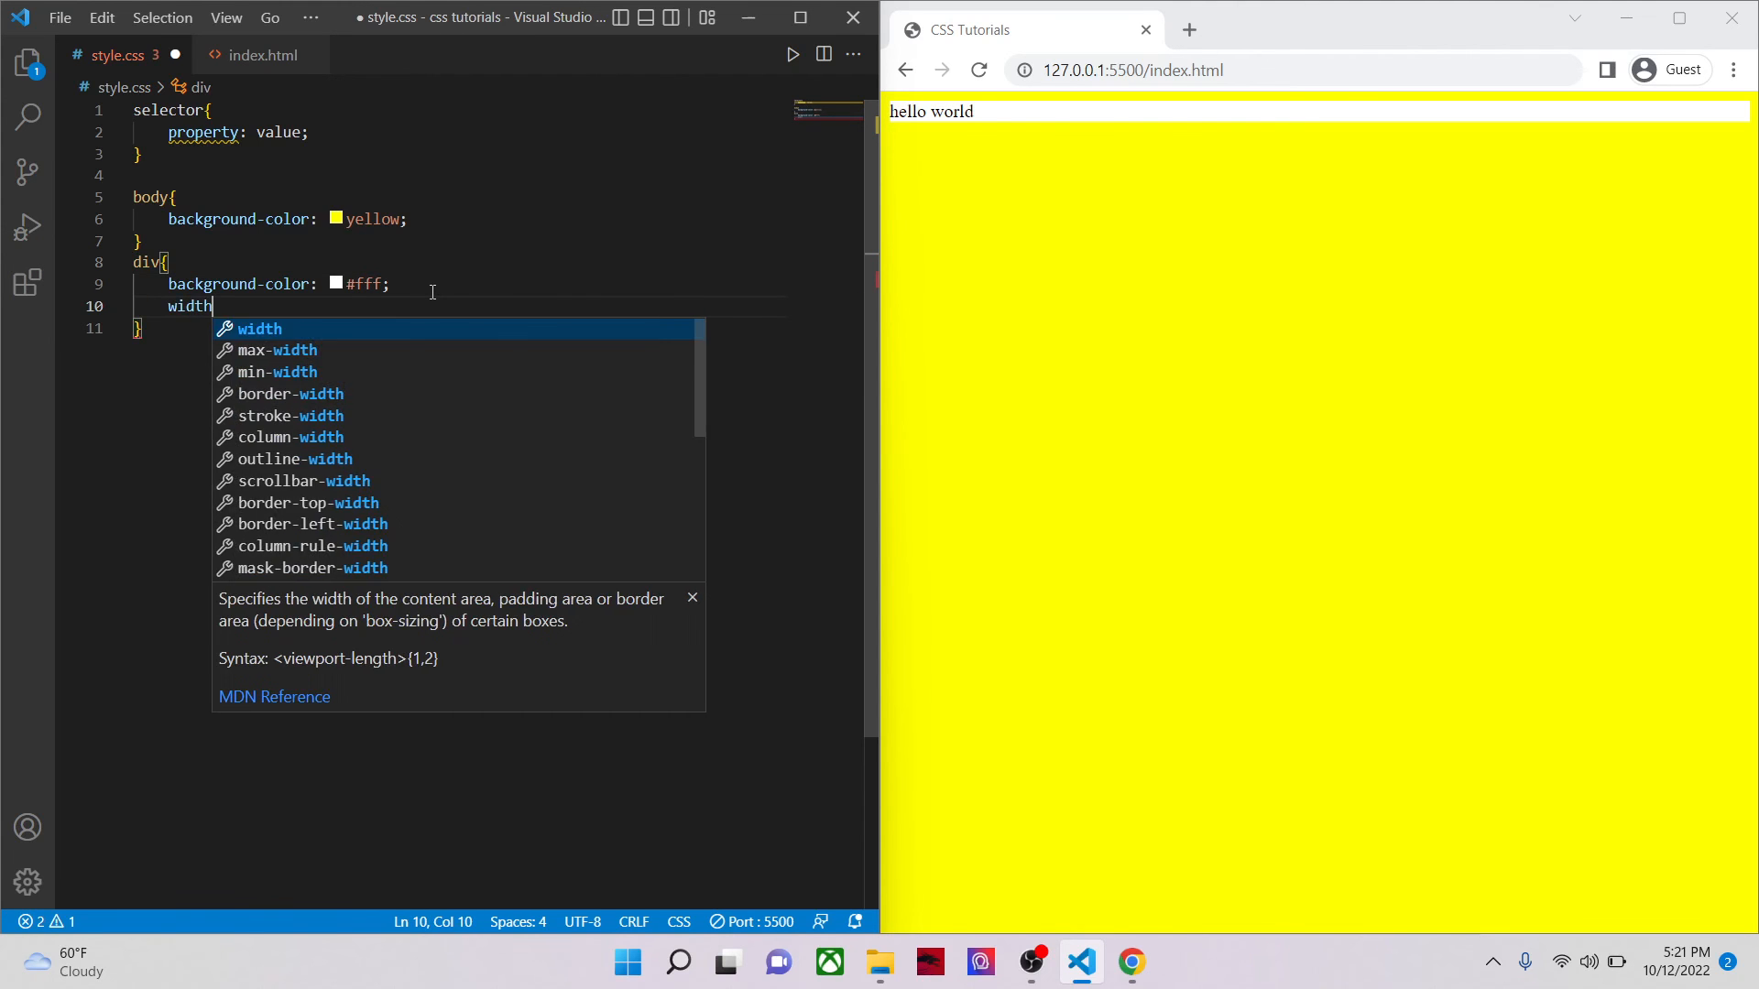
text(: 50%;)
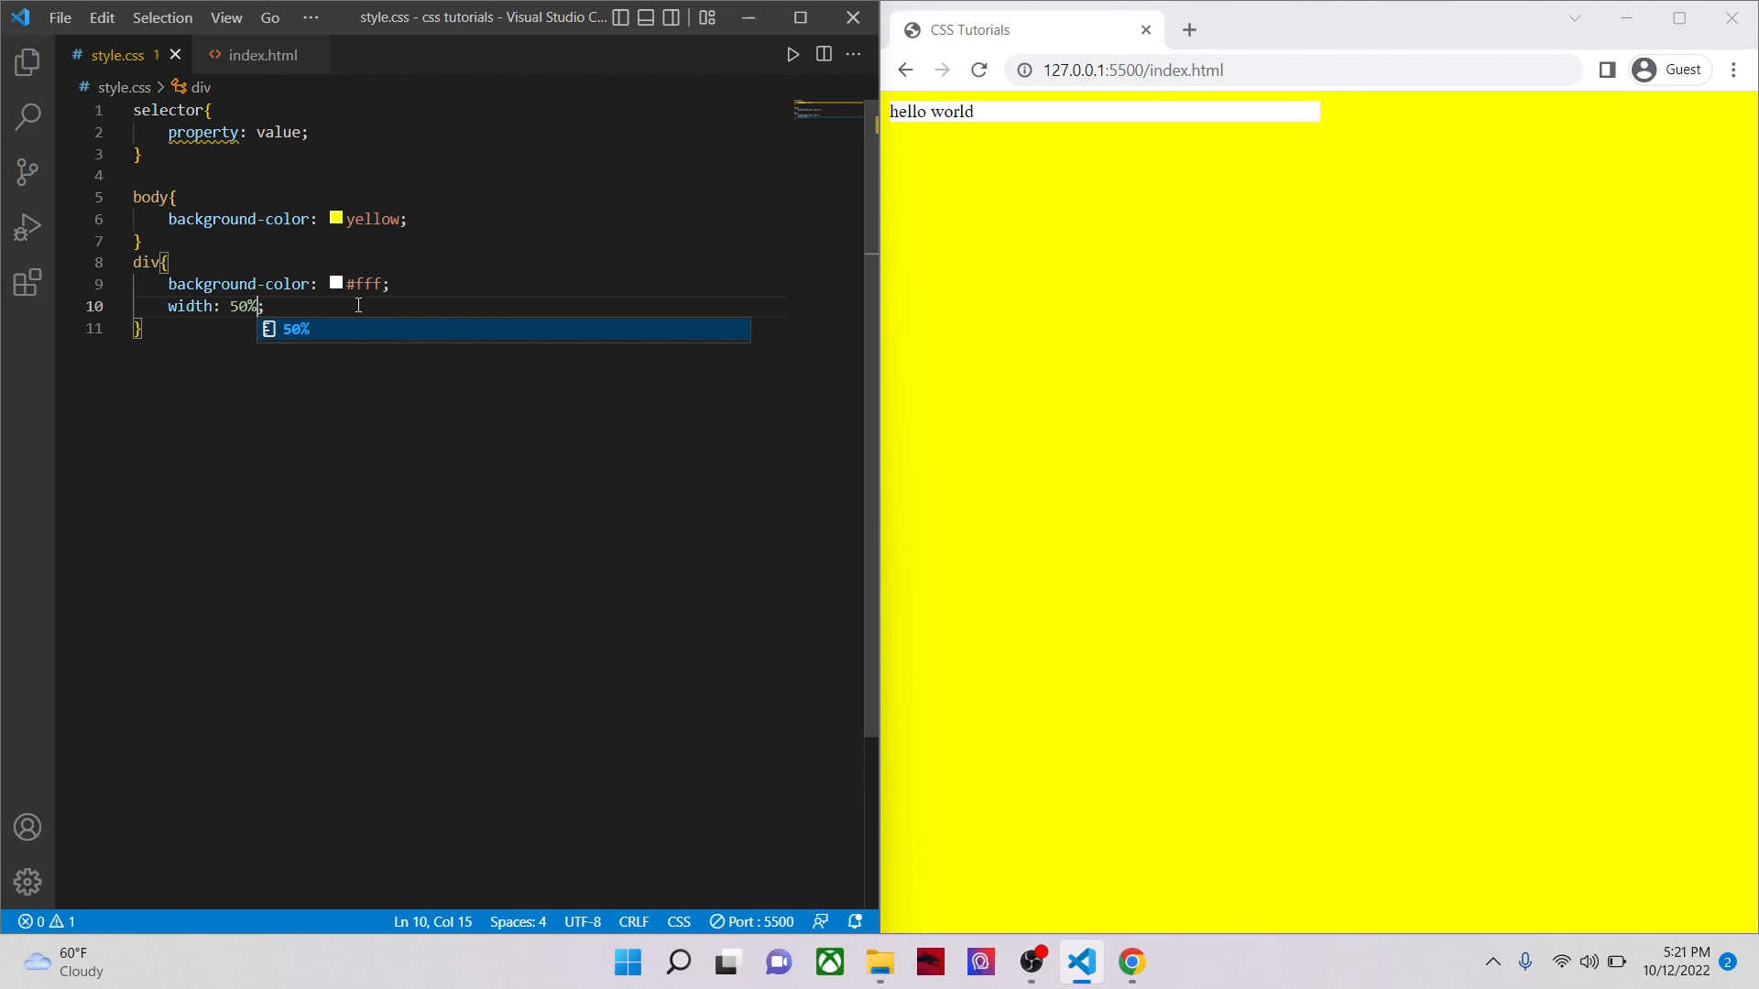
key(Enter)
text(padding: ;)
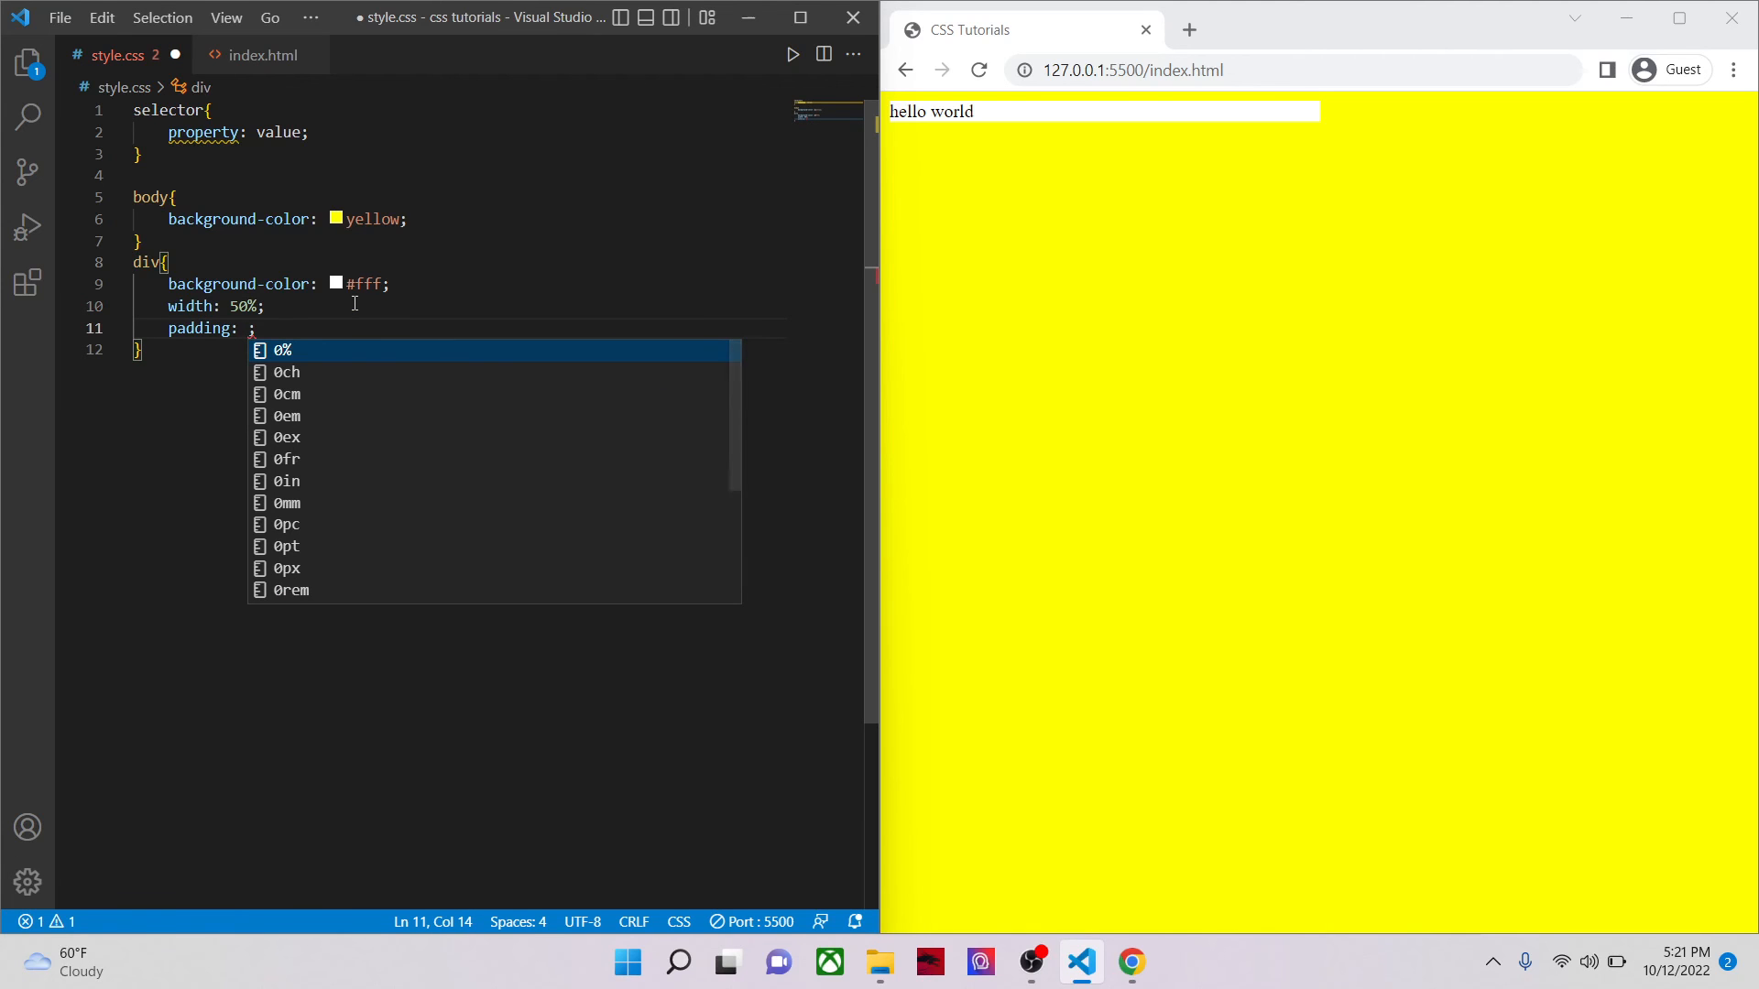
text(20px)
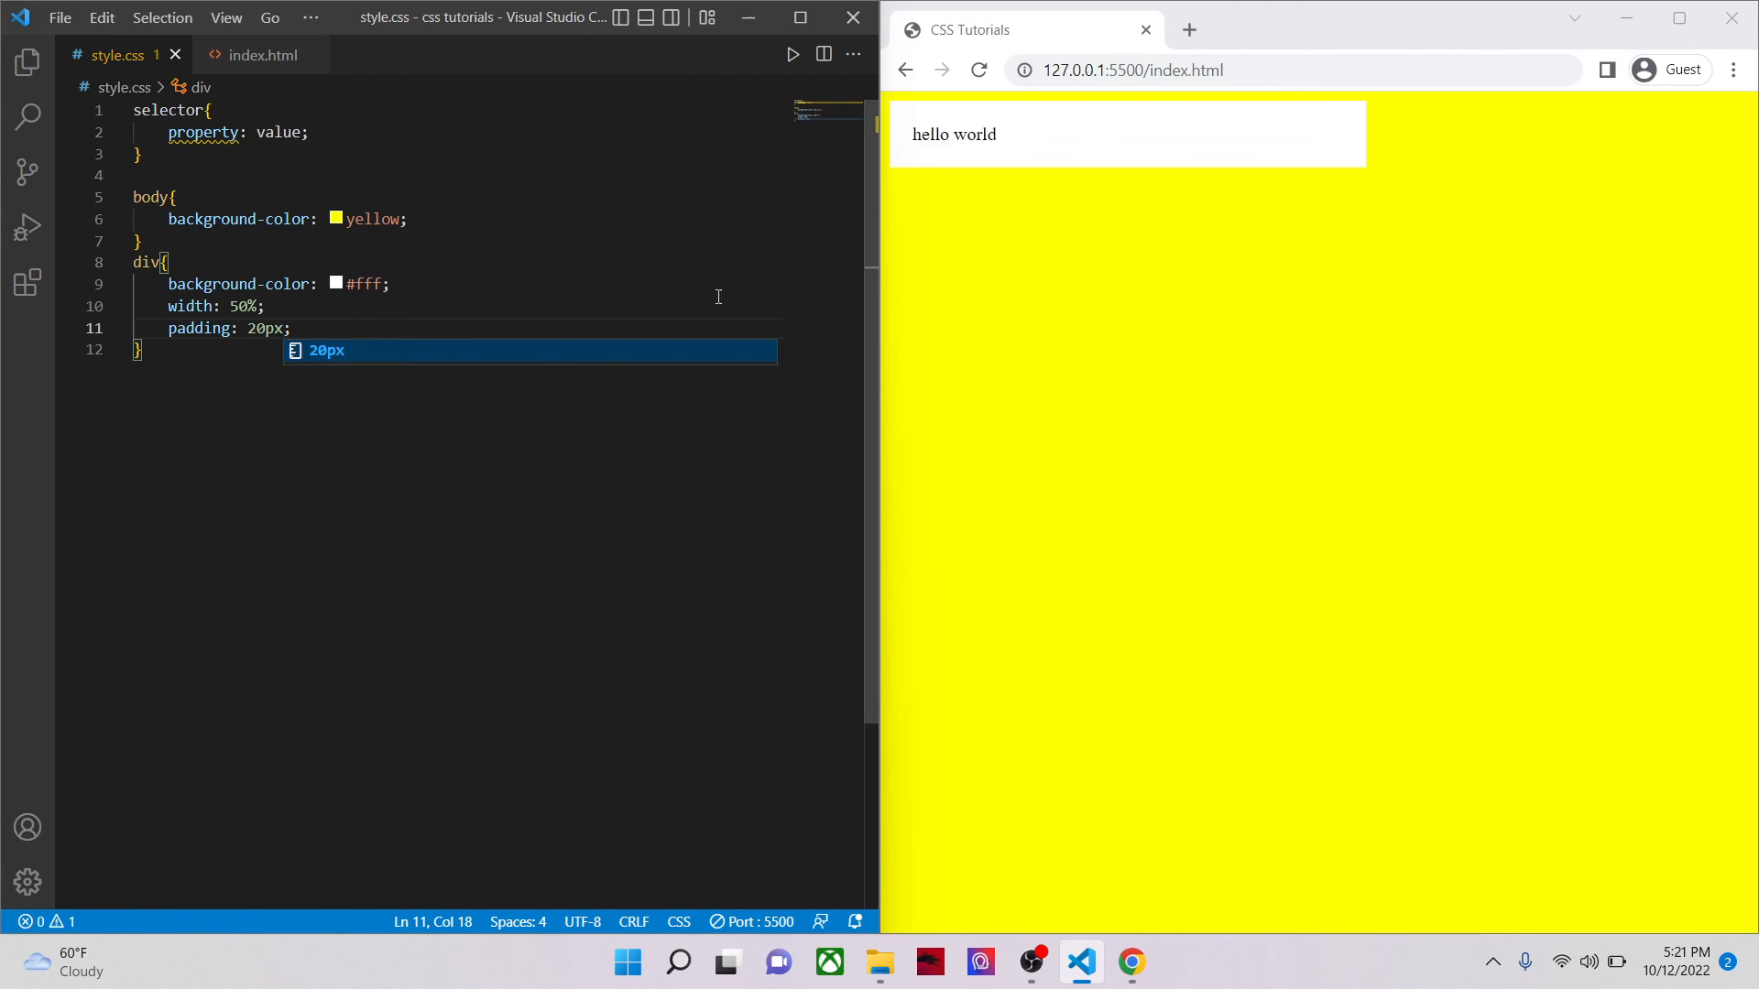
mouse_move(1250, 284)
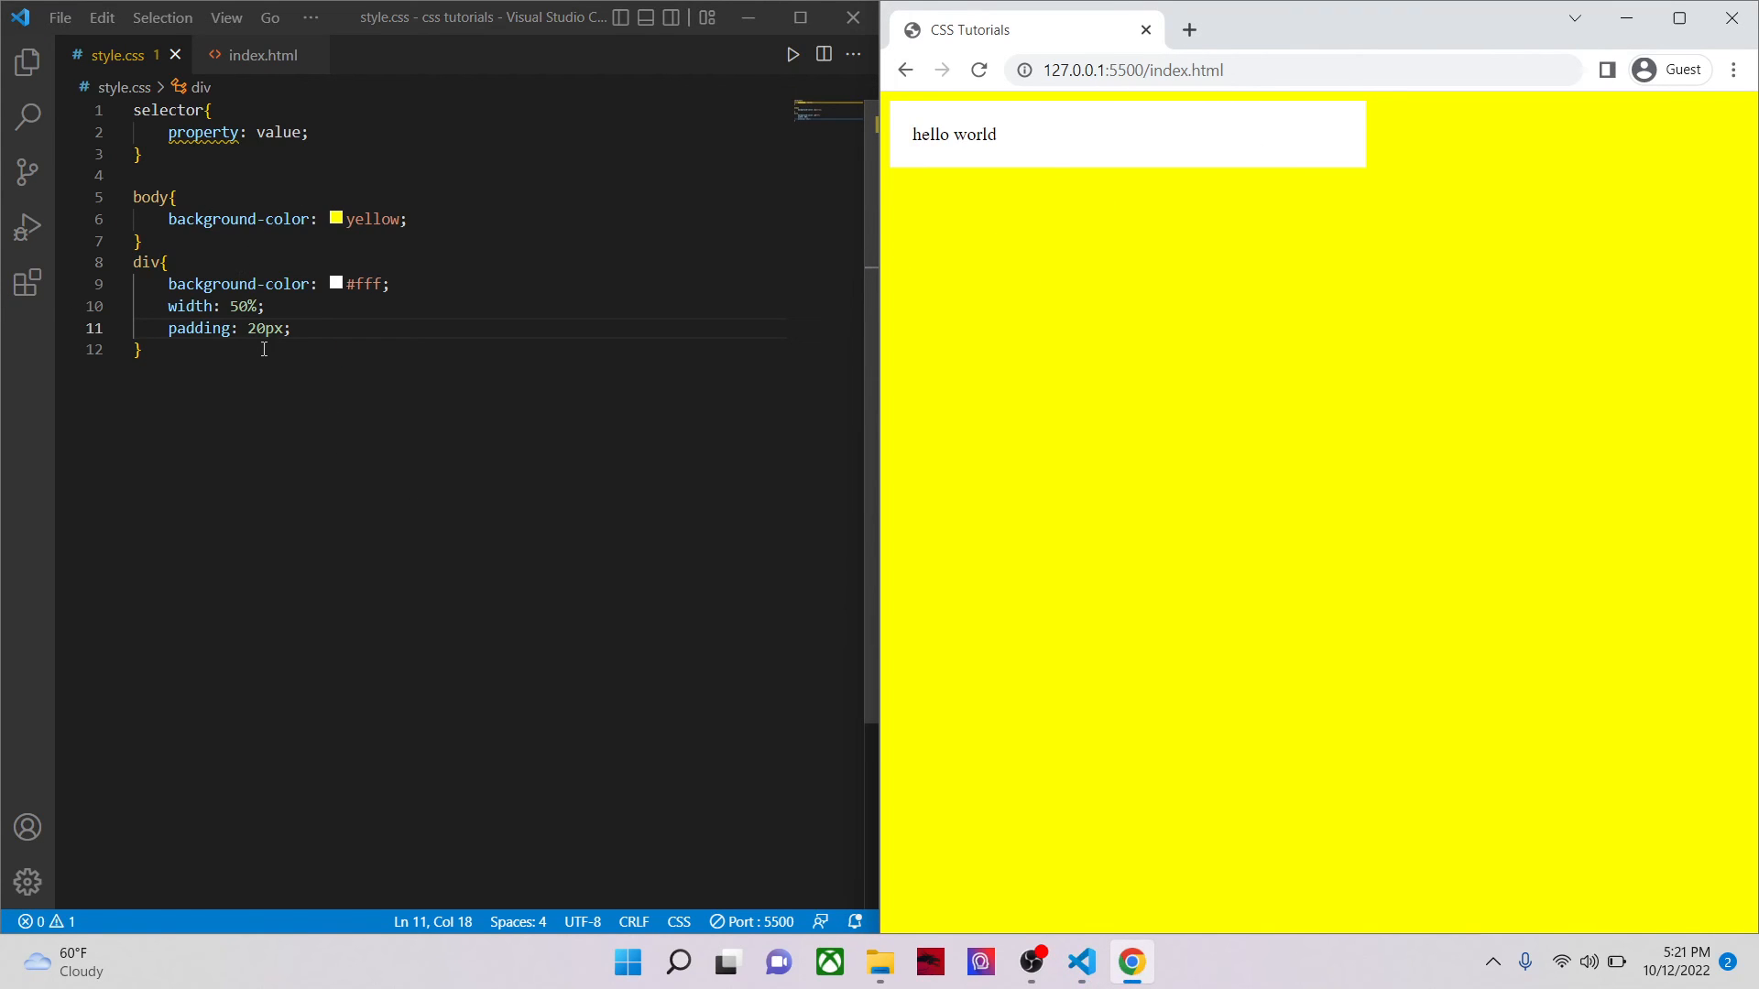
Step: Delete the 'selector{ property: value; }' placeholder from lines 1–3 of style.css
double_click(199, 328)
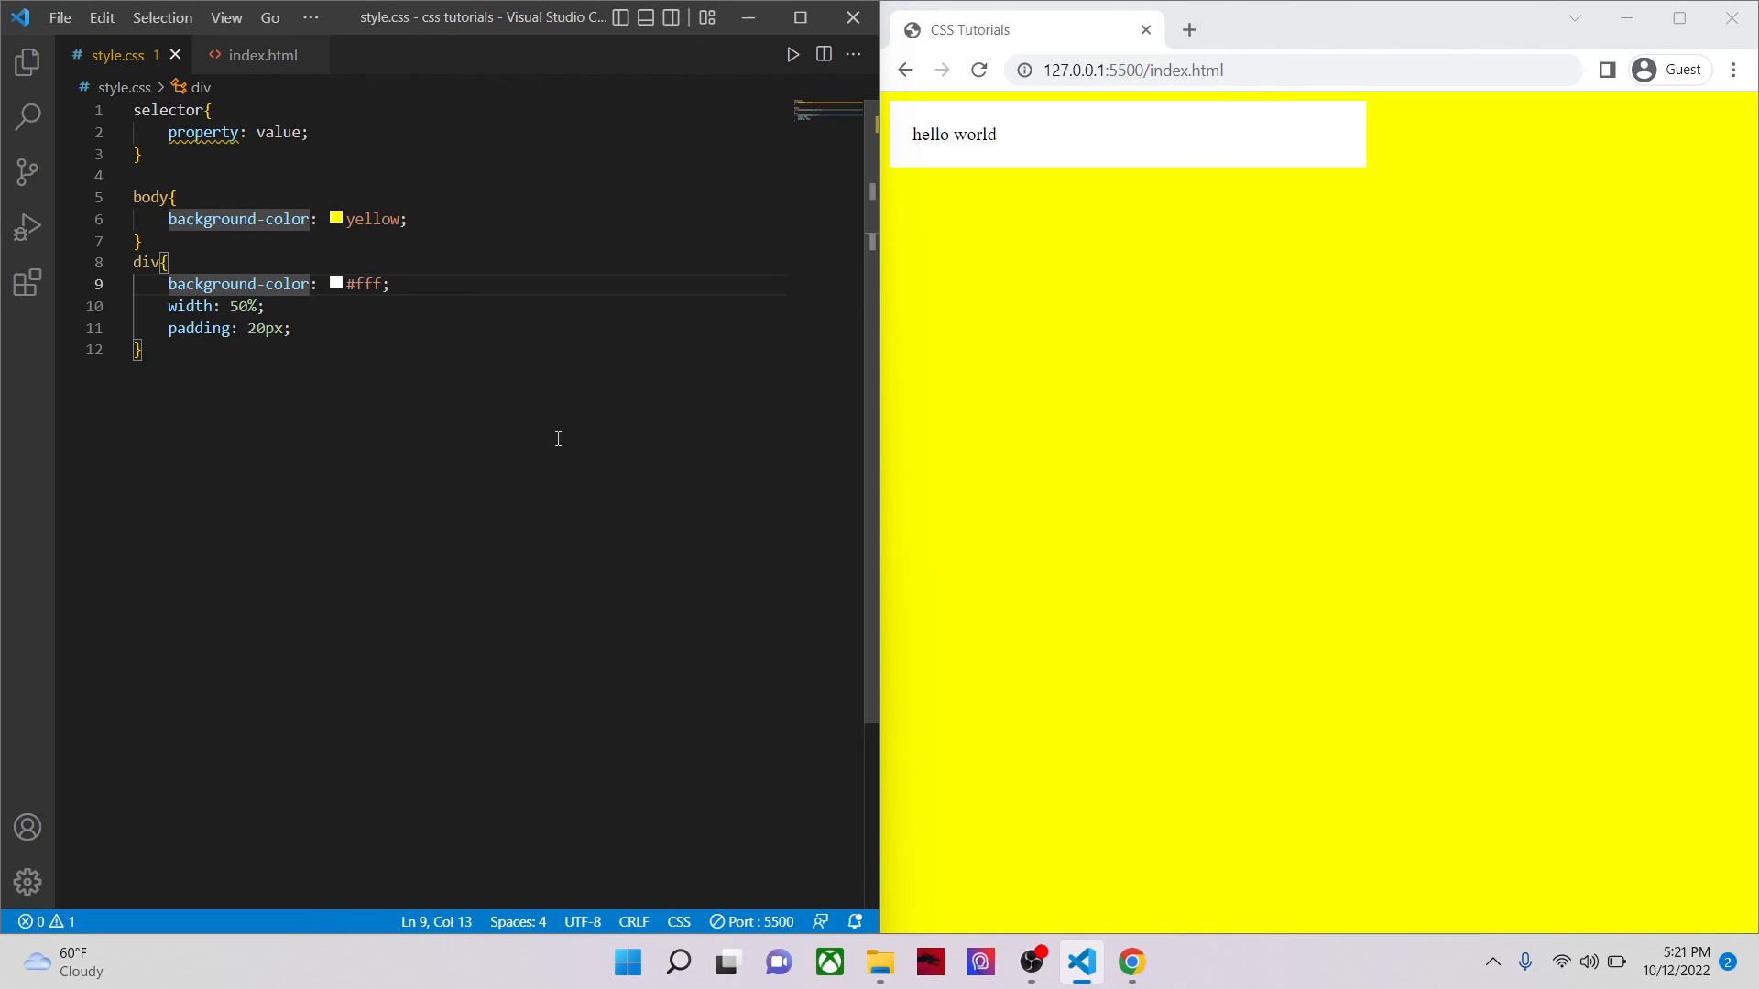
mouse_move(492, 491)
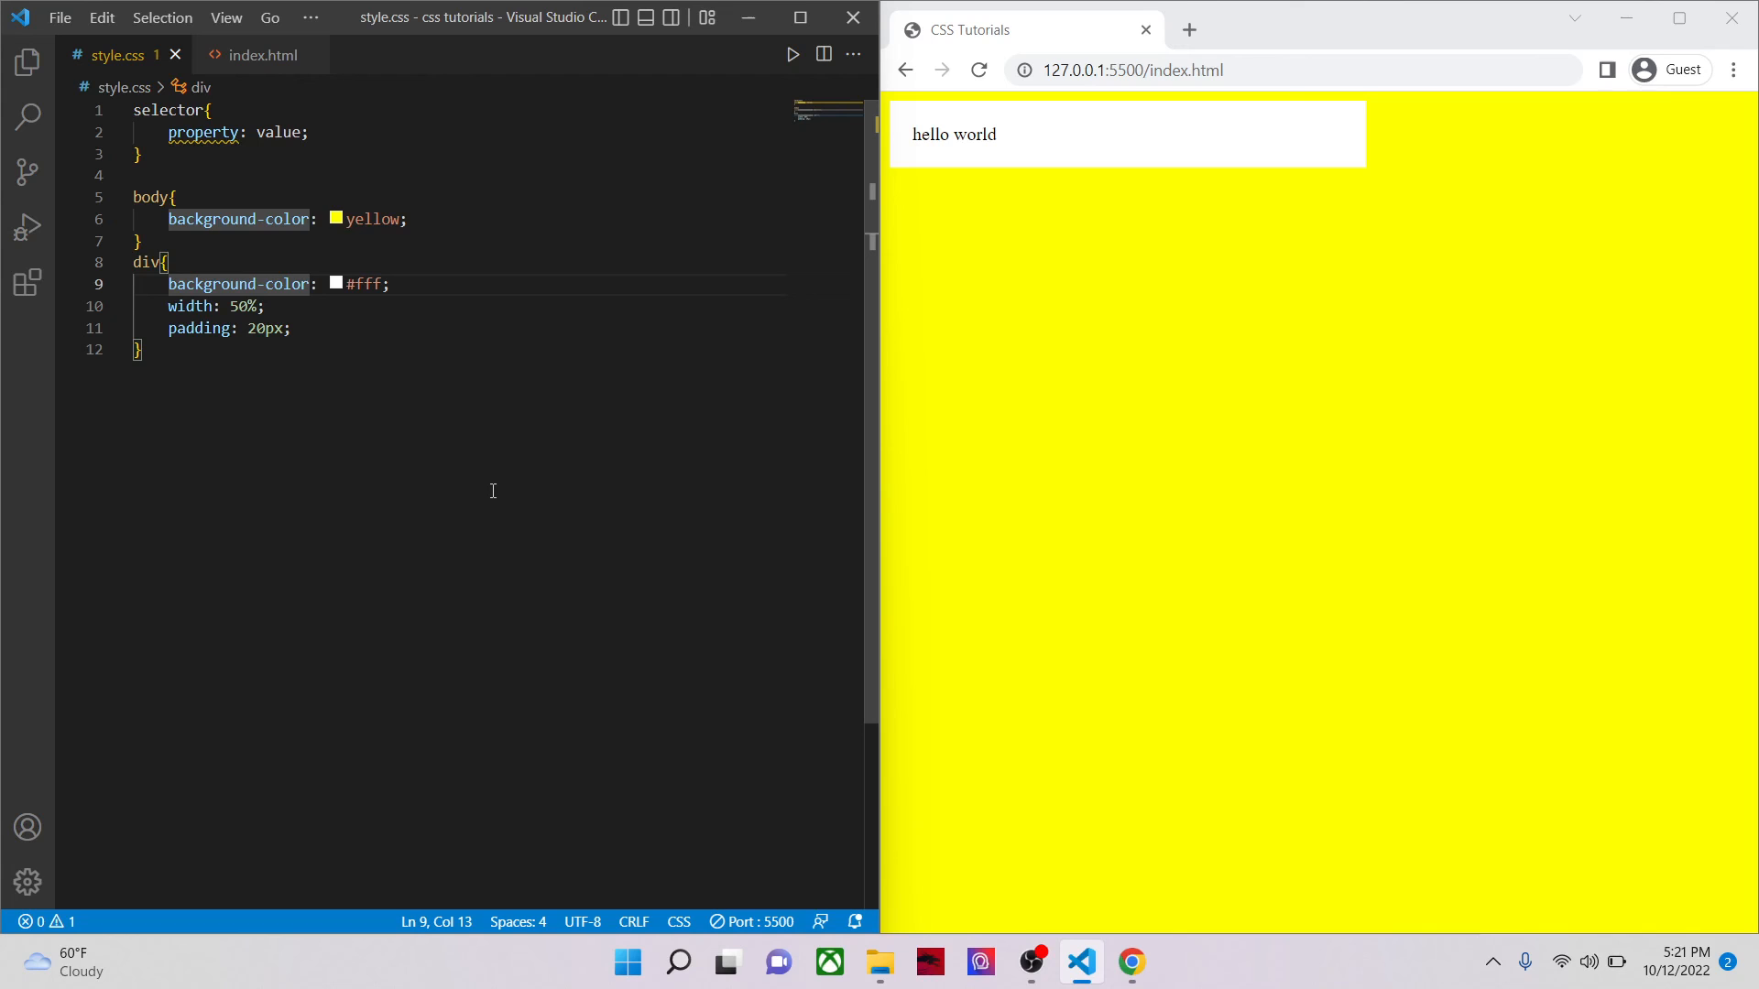
mouse_move(191, 306)
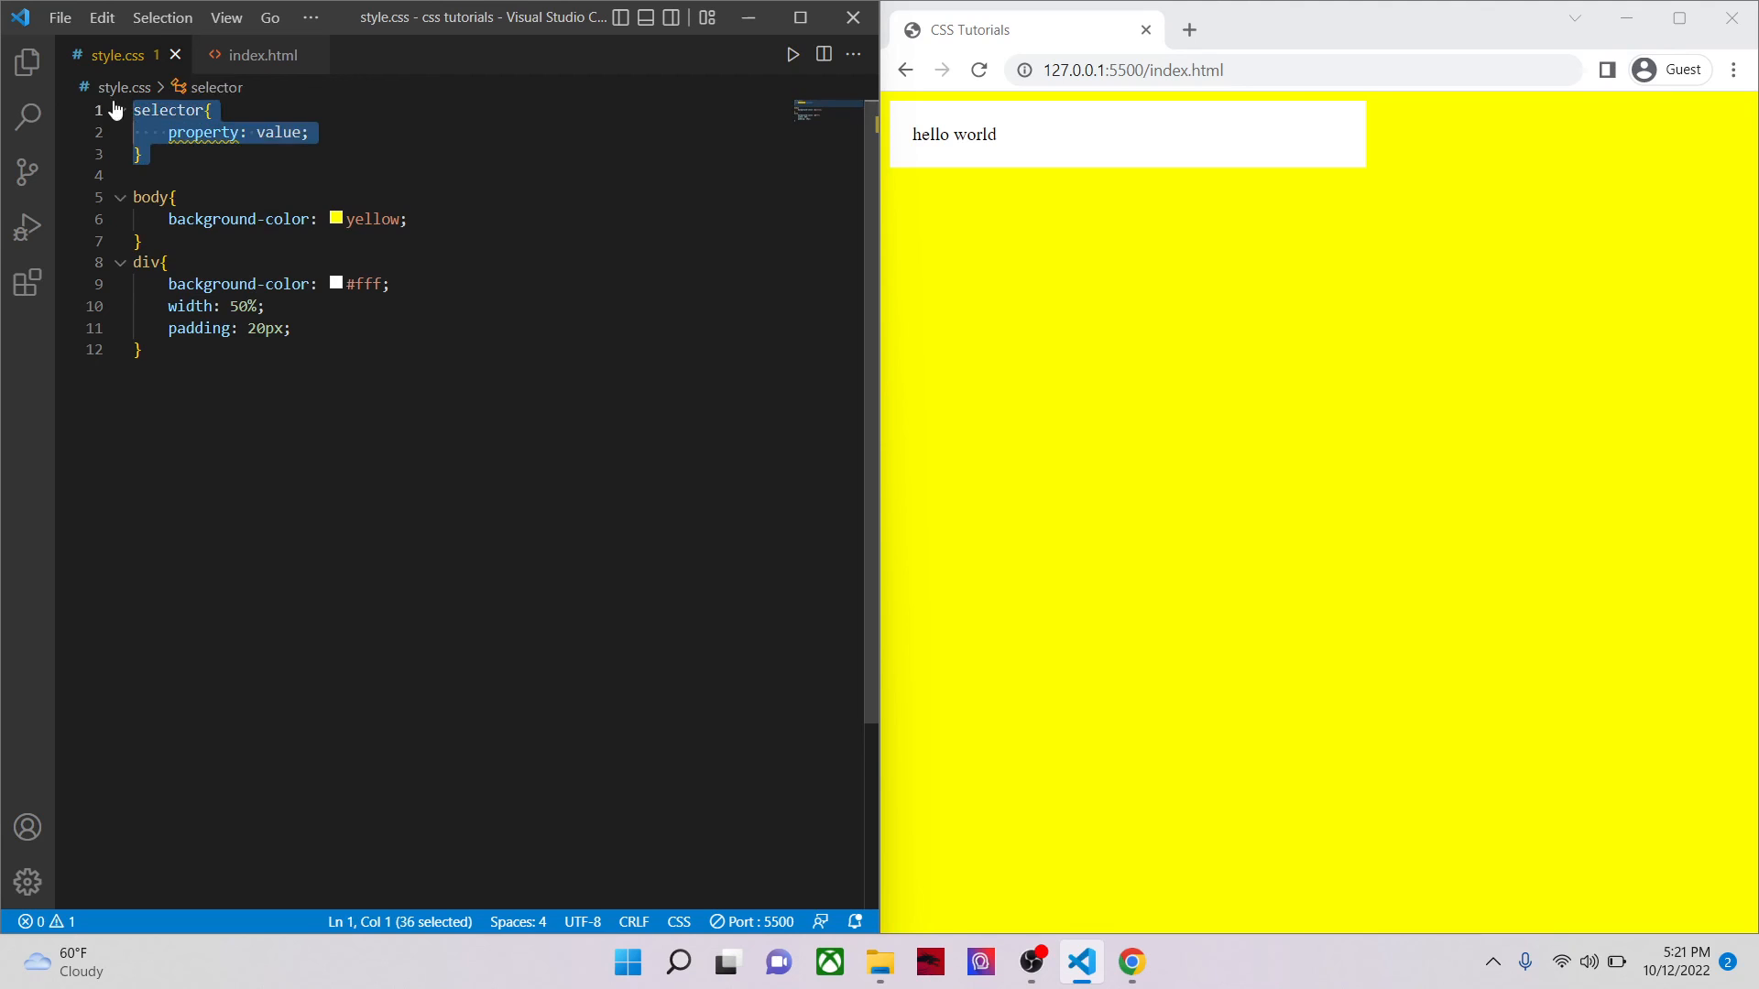
key(Delete)
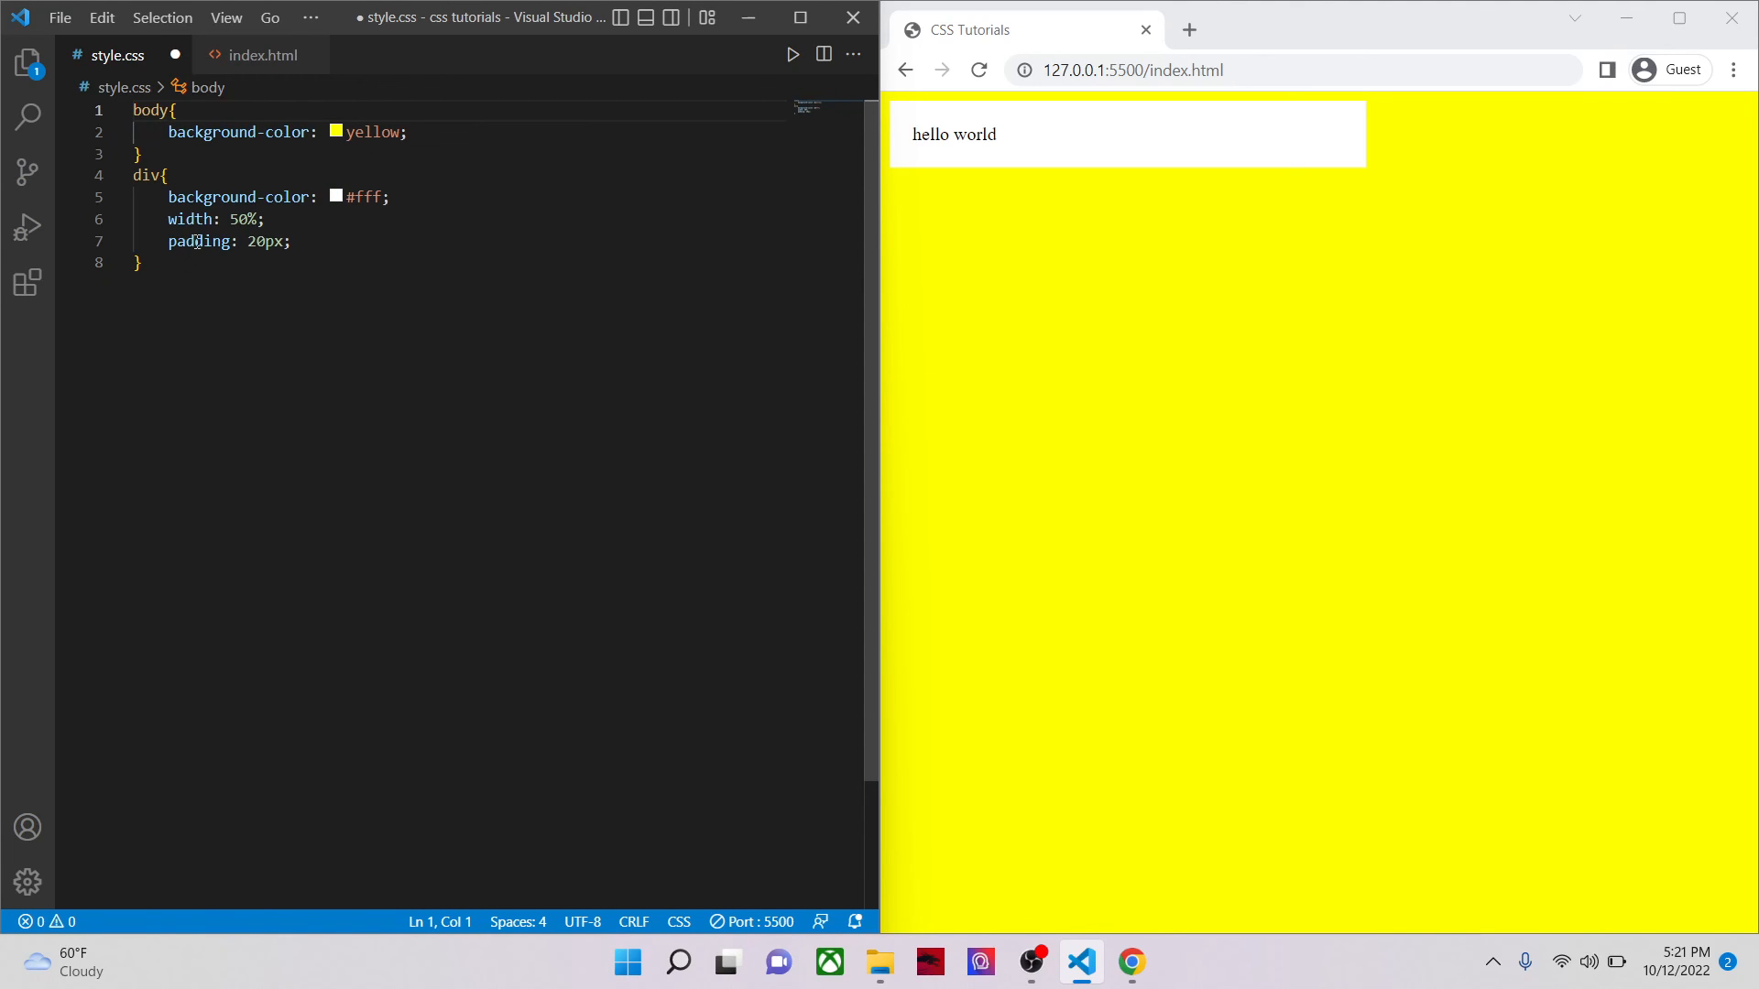